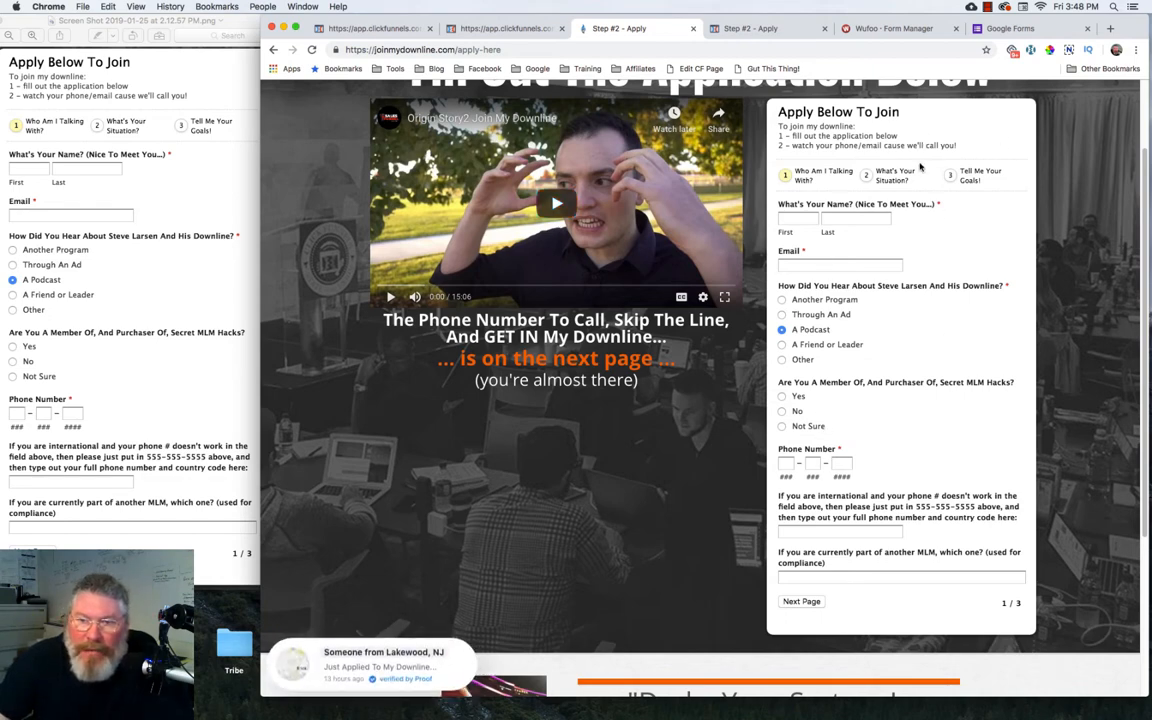
pyautogui.moveTo(910, 312)
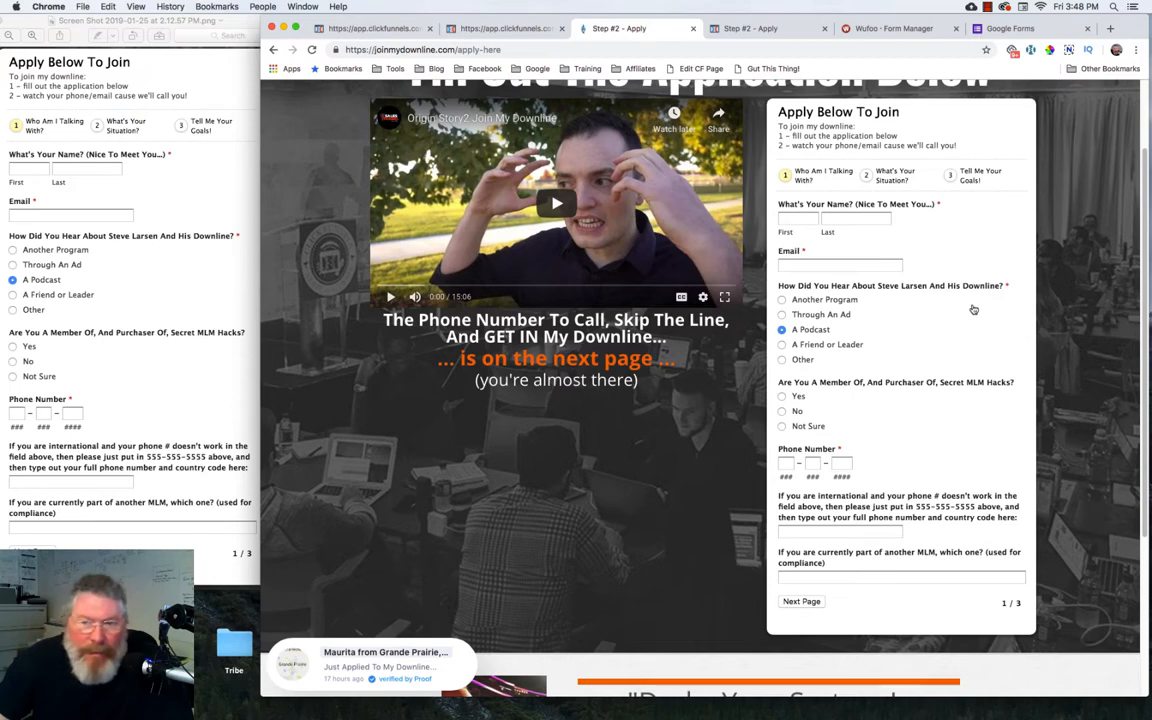
pyautogui.moveTo(901, 404)
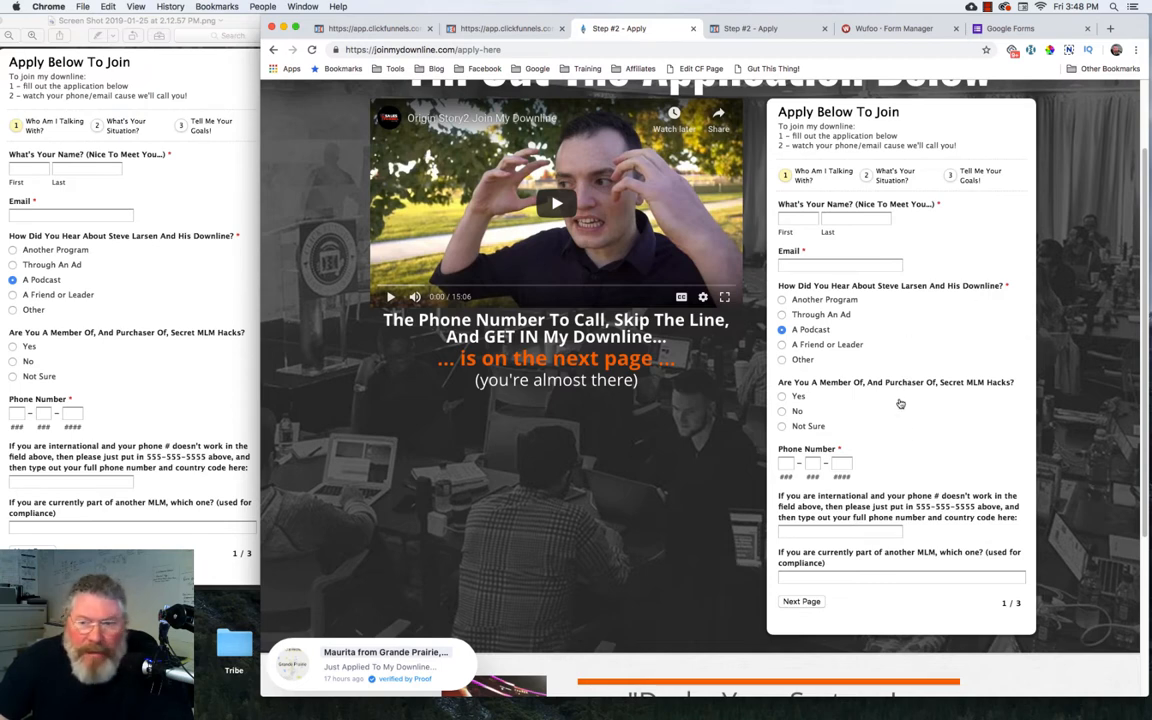
pyautogui.moveTo(896, 338)
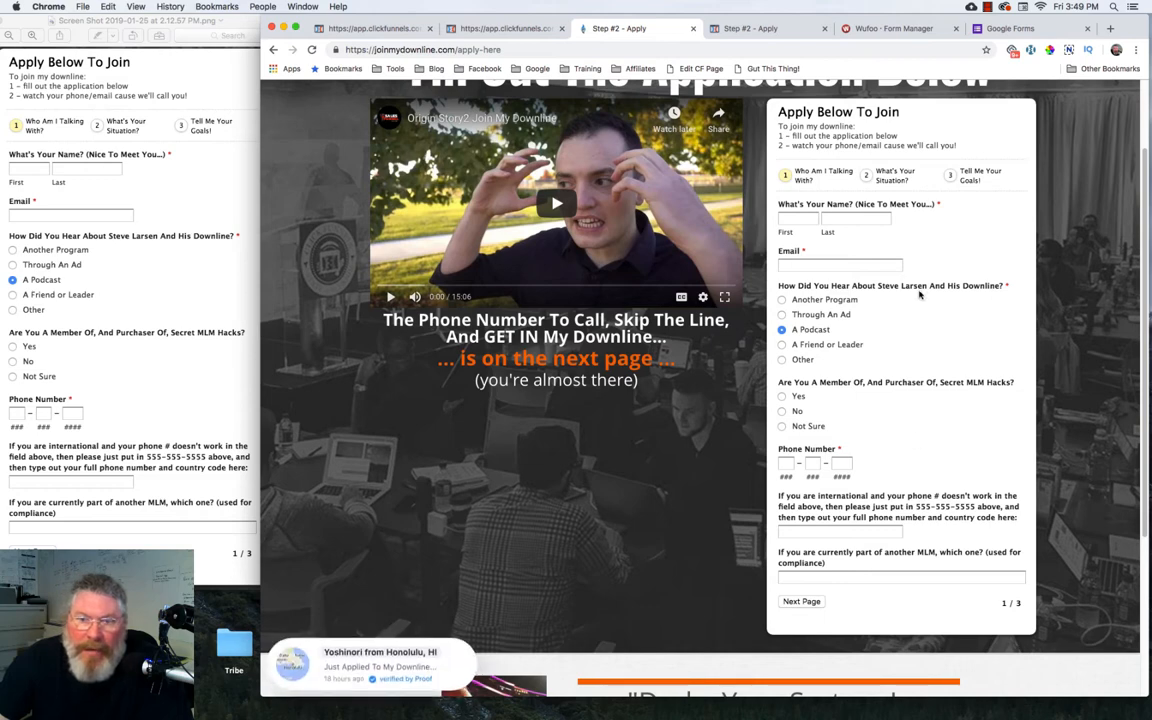
pyautogui.moveTo(892, 373)
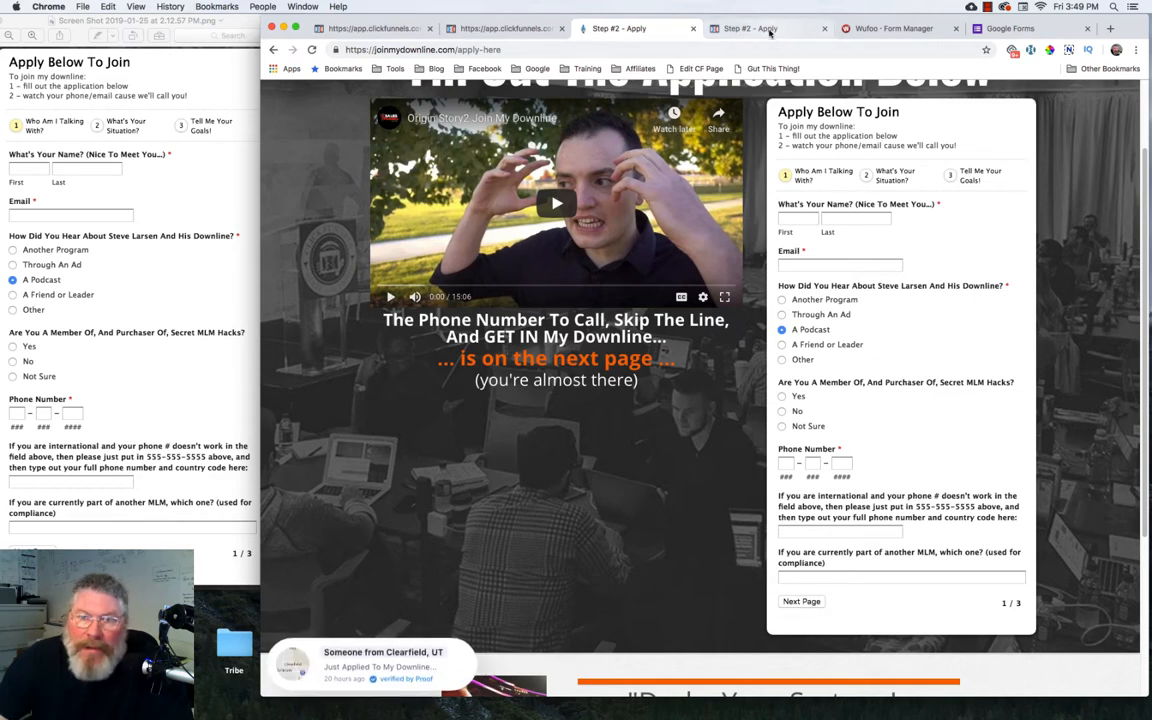
# Step: Open the Step #2 - Apply page editor showing the Custom JavaScript/HTML element beside the video
pyautogui.click(770, 28)
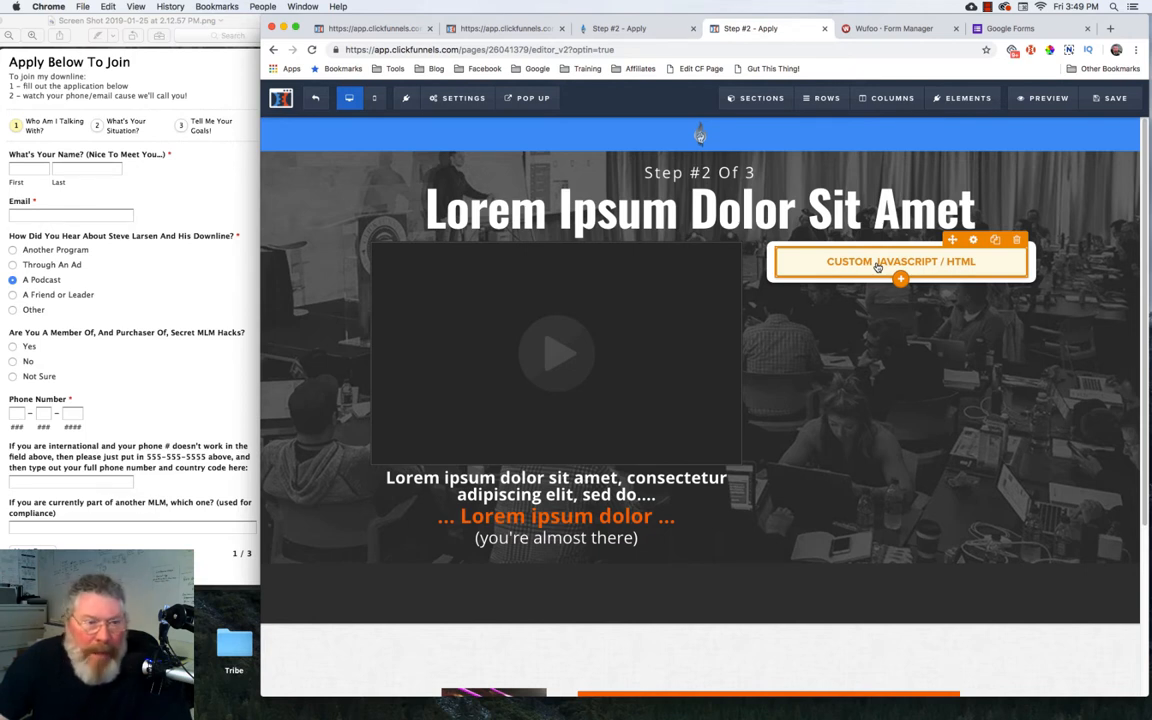
pyautogui.moveTo(876, 265)
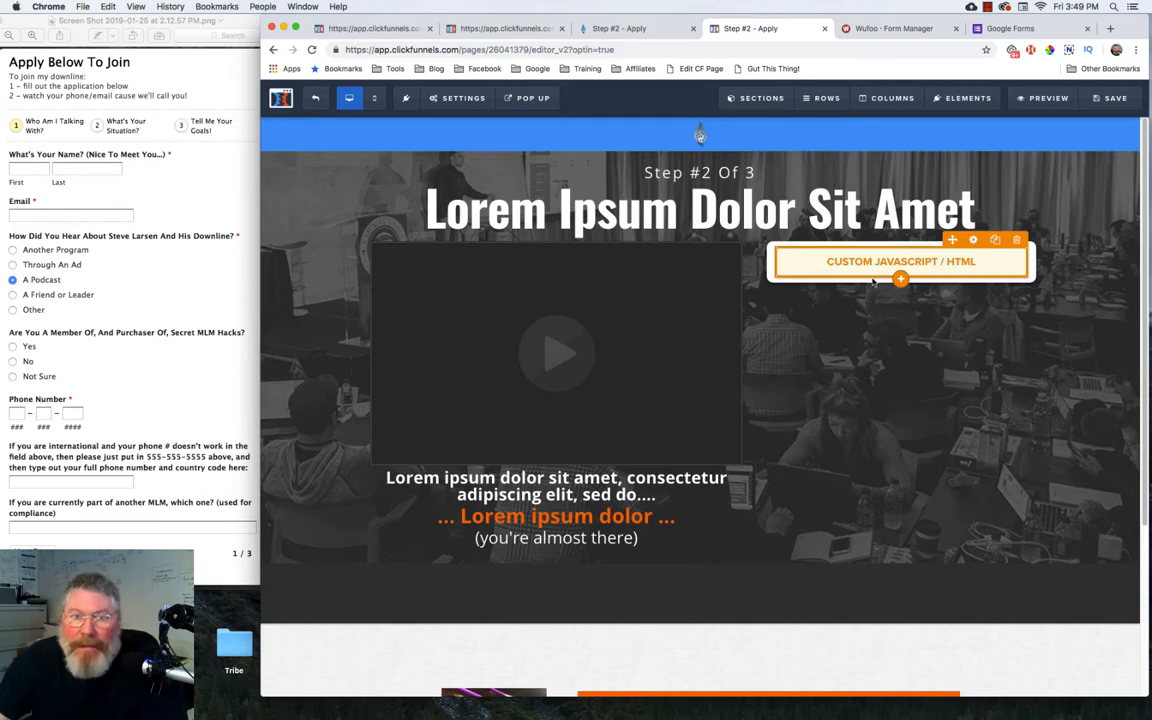
# Step: Create a new untitled form from the Wufoo Form Manager
pyautogui.click(890, 28)
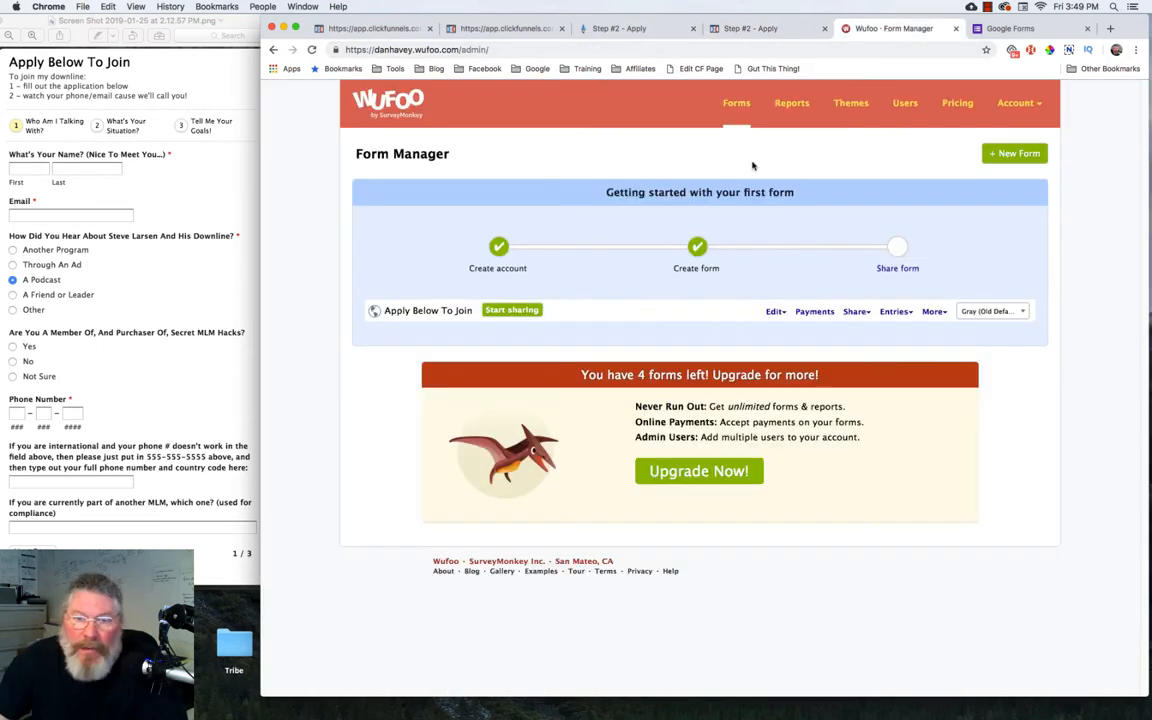
pyautogui.moveTo(633, 172)
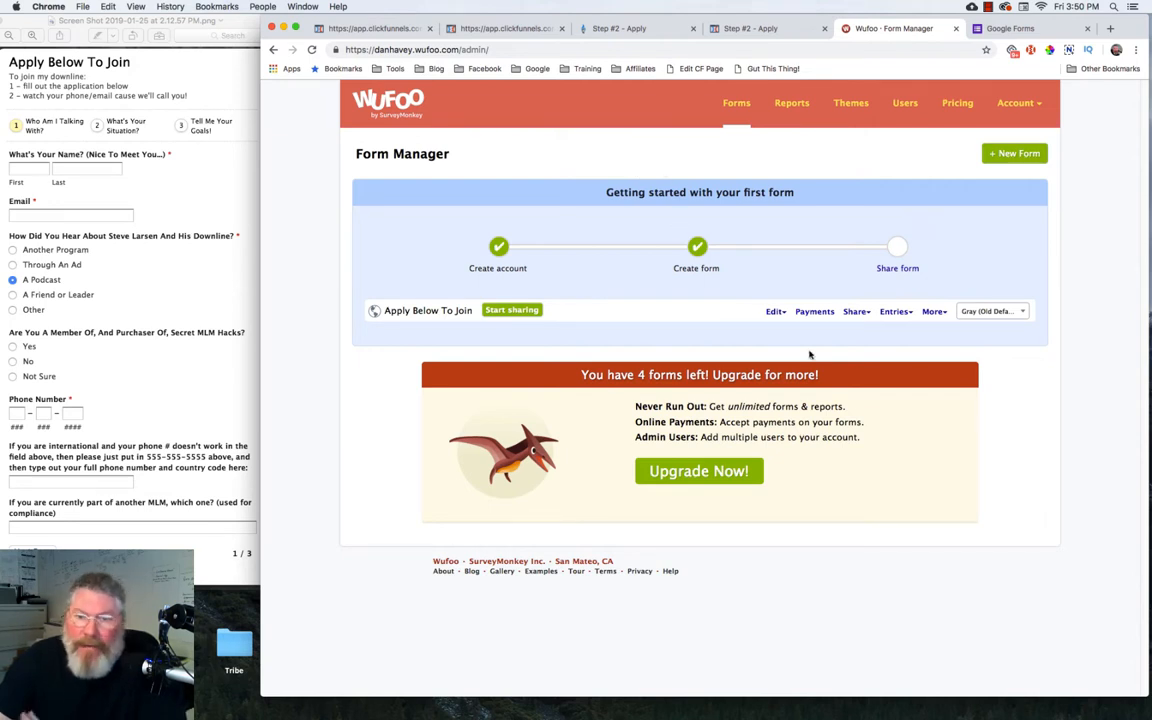
pyautogui.moveTo(847, 277)
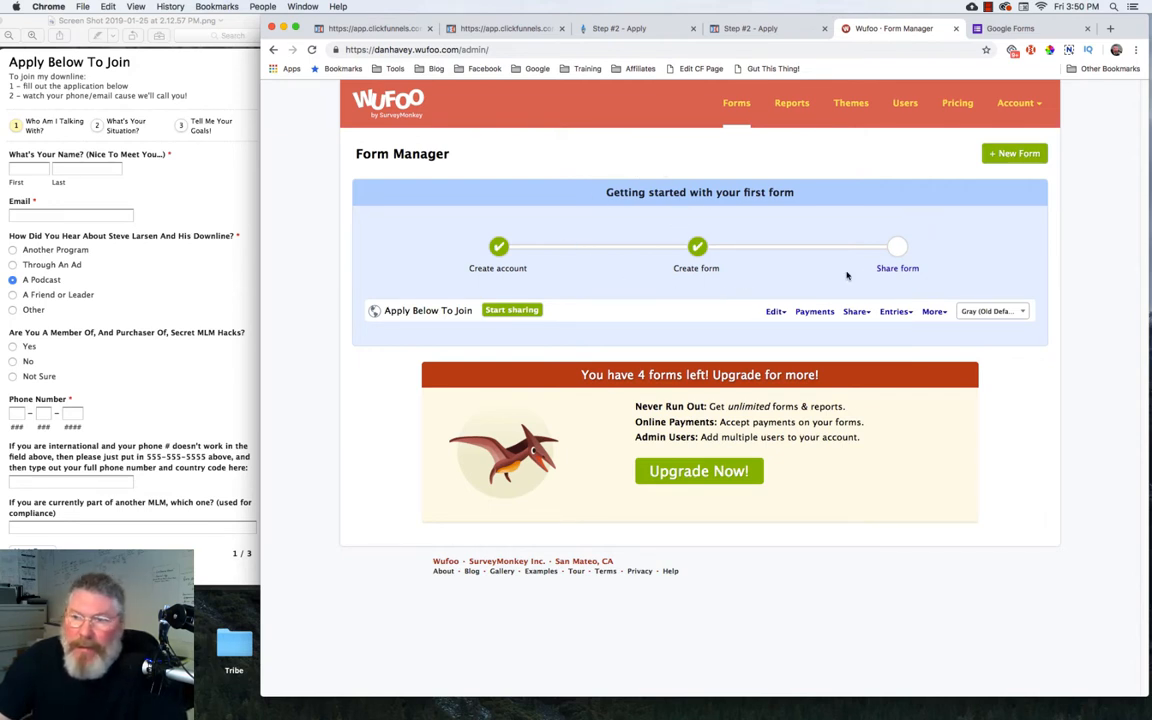
pyautogui.click(1014, 153)
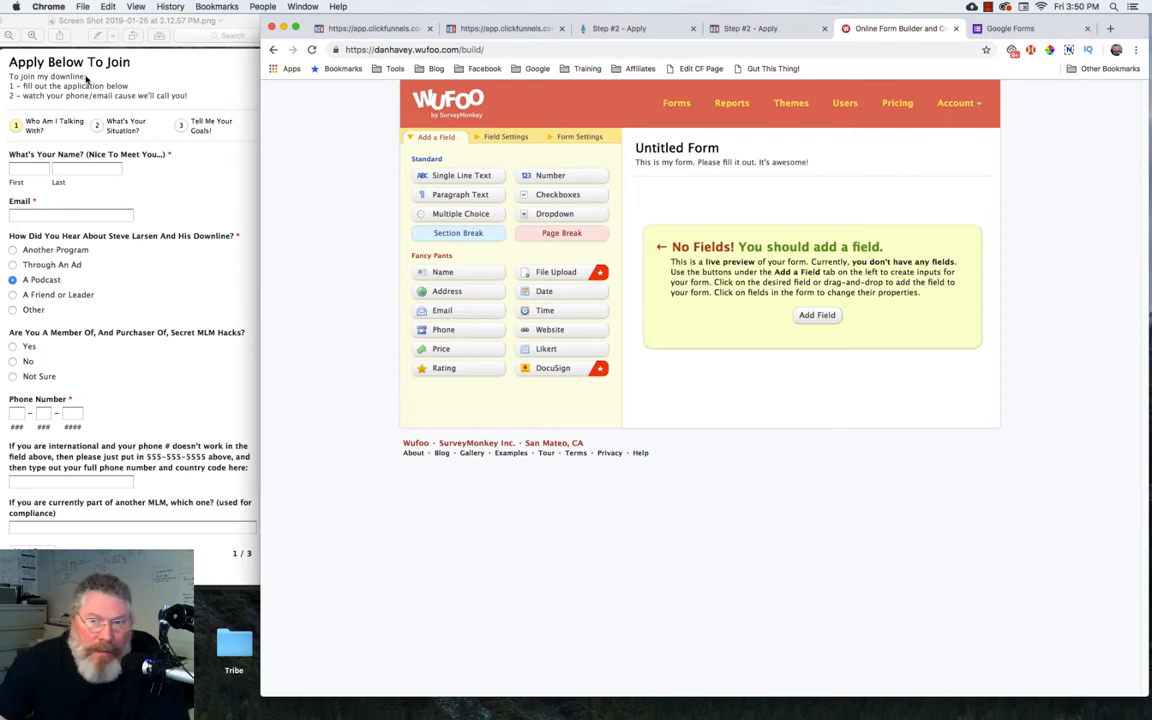
# Step: Retitle the form 'Apply Below To Join' in the form settings
pyautogui.click(720, 155)
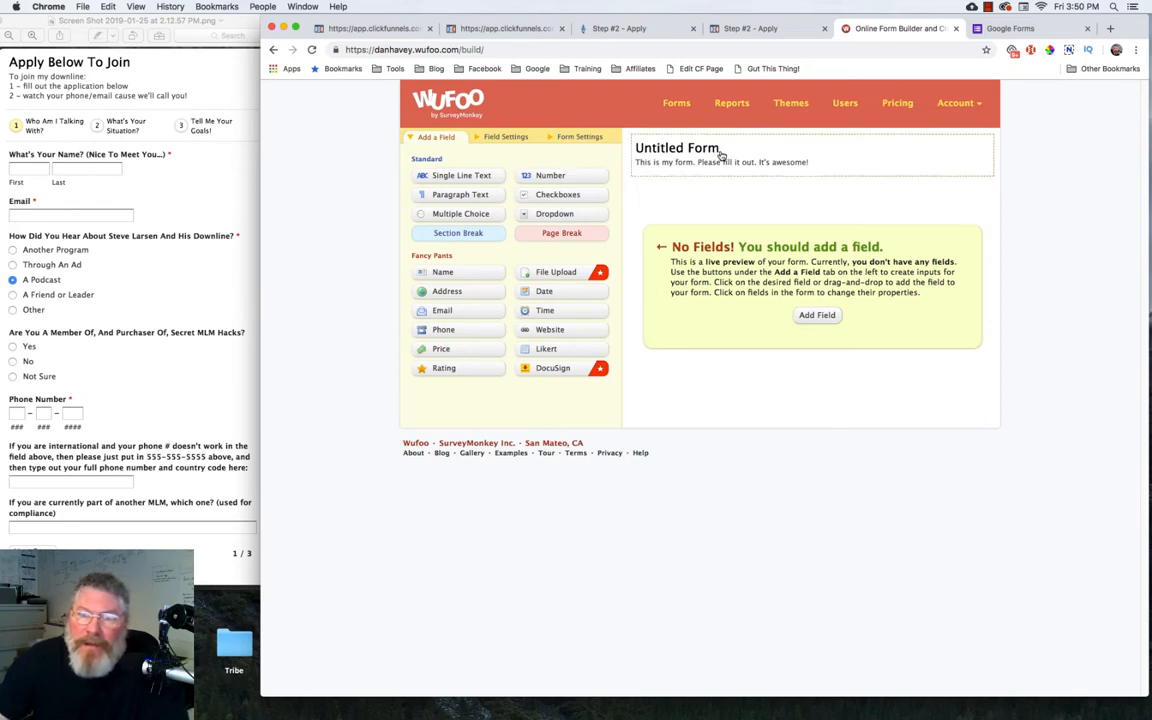
pyautogui.click(580, 136)
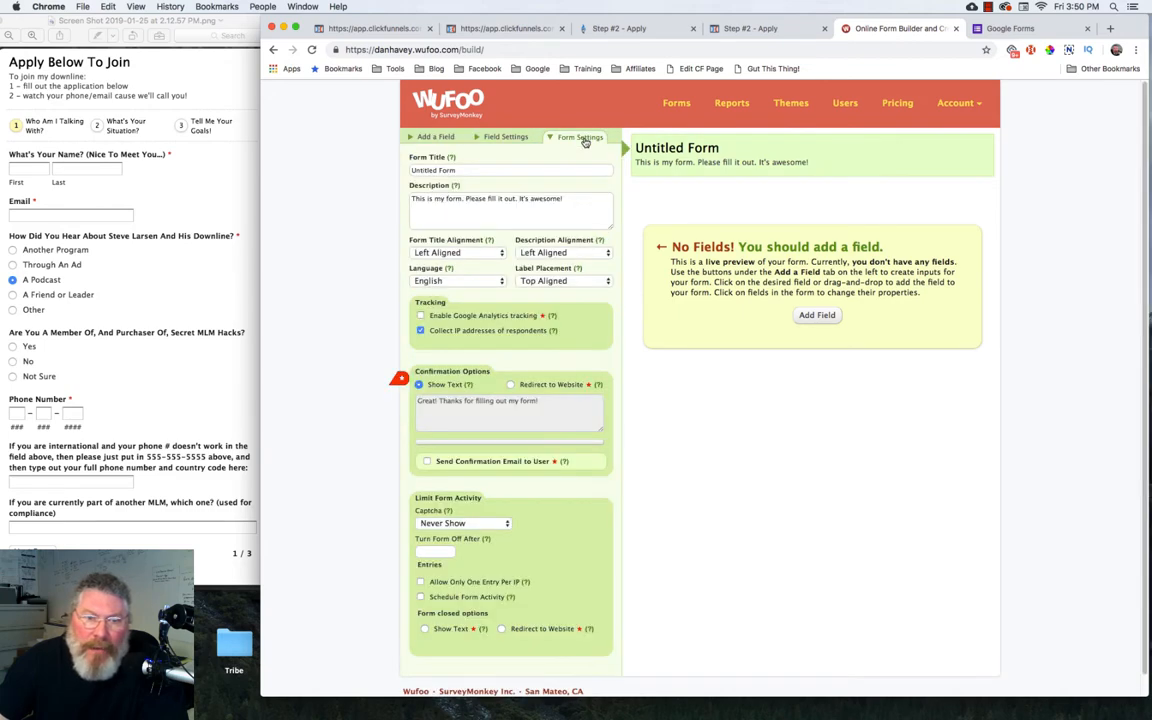
pyautogui.click(510, 169)
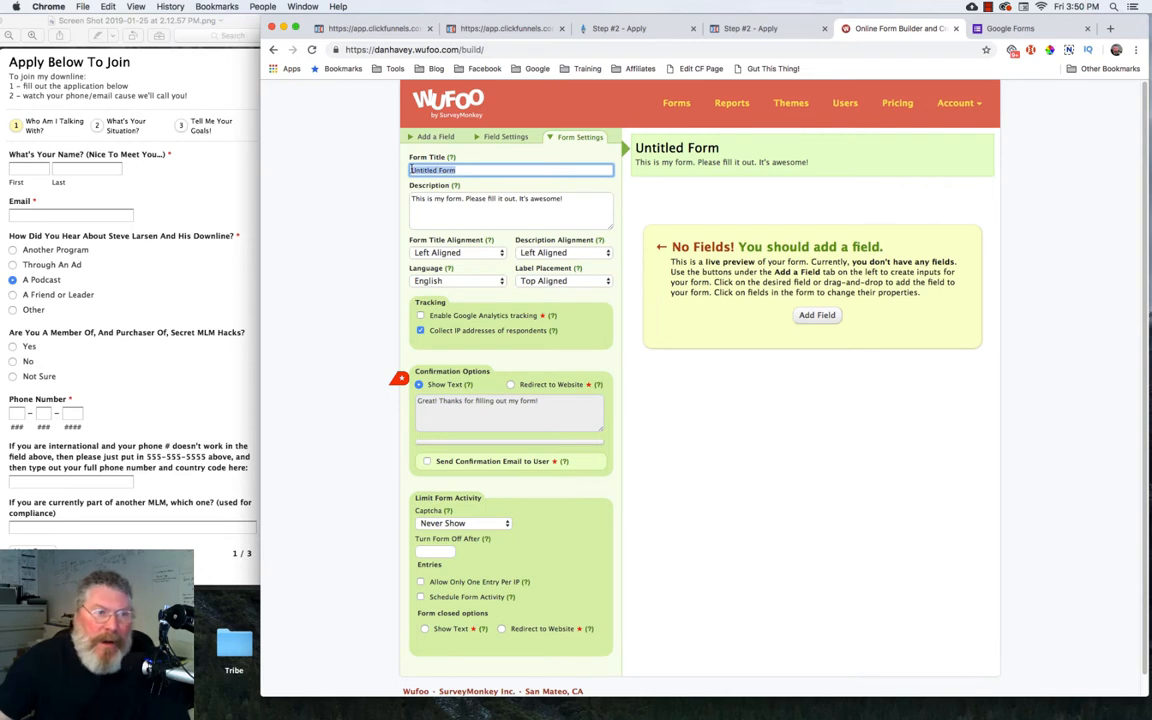
pyautogui.write('Apply Below To Join')
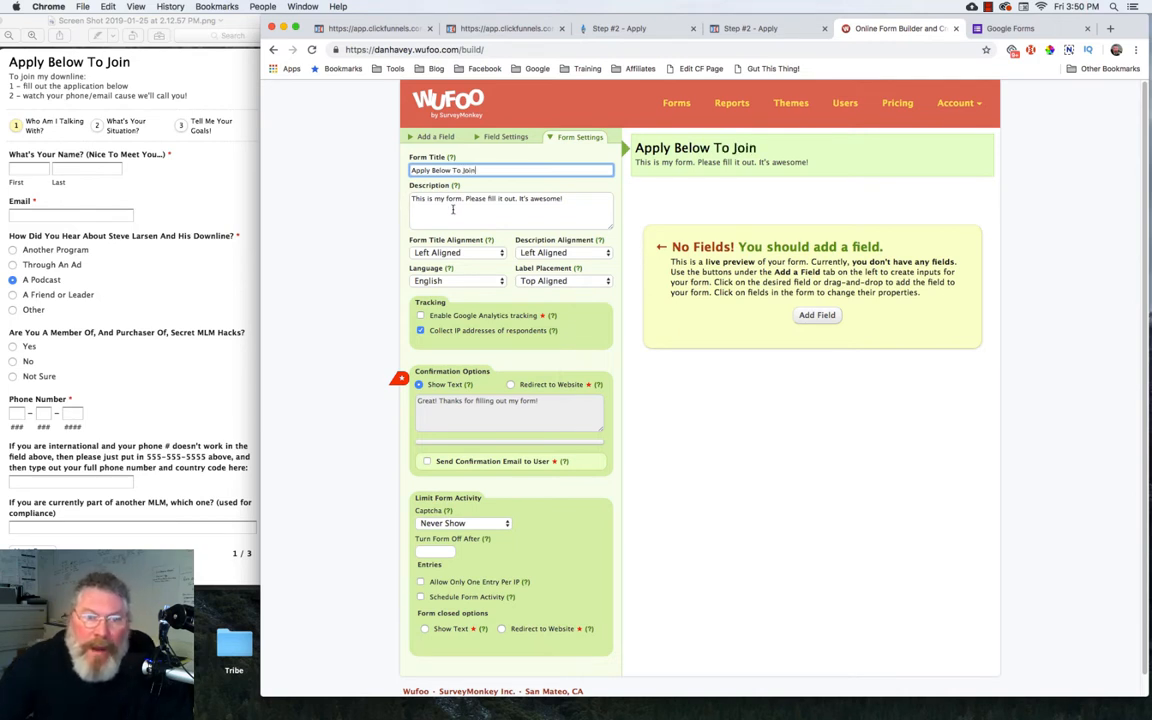
# Step: Replace the form description with the numbered joining steps (1 - fill out..., 2 - watch...)
pyautogui.click(527, 210)
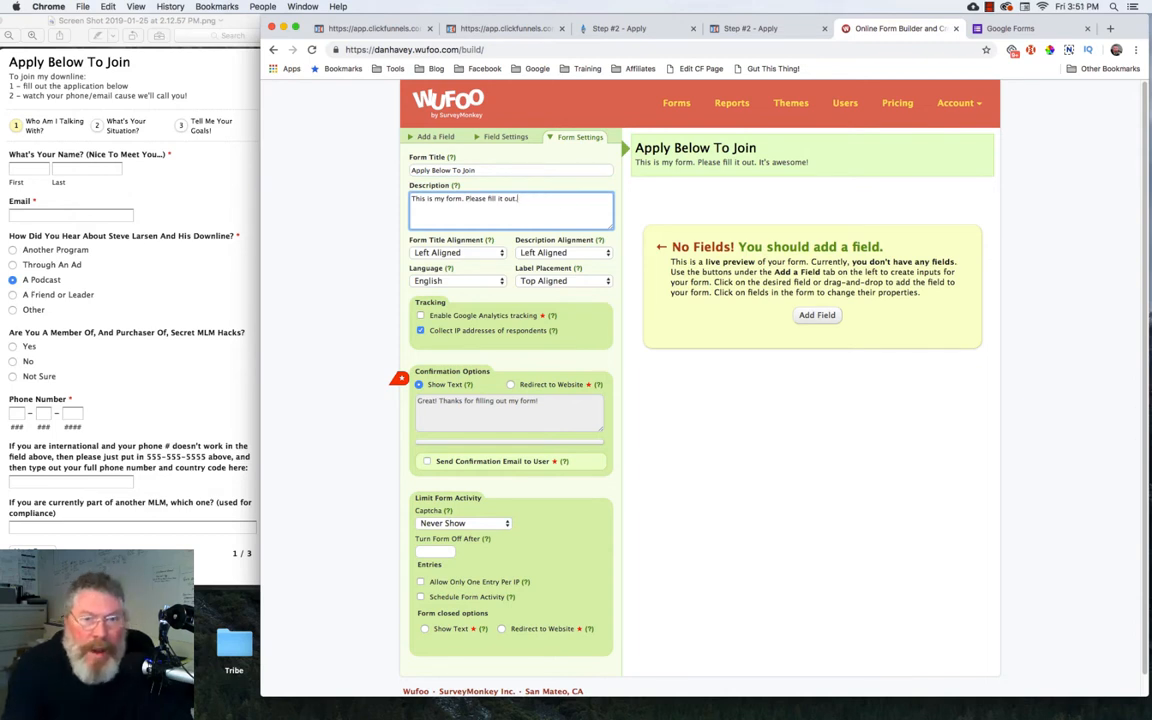
pyautogui.press('backspace')
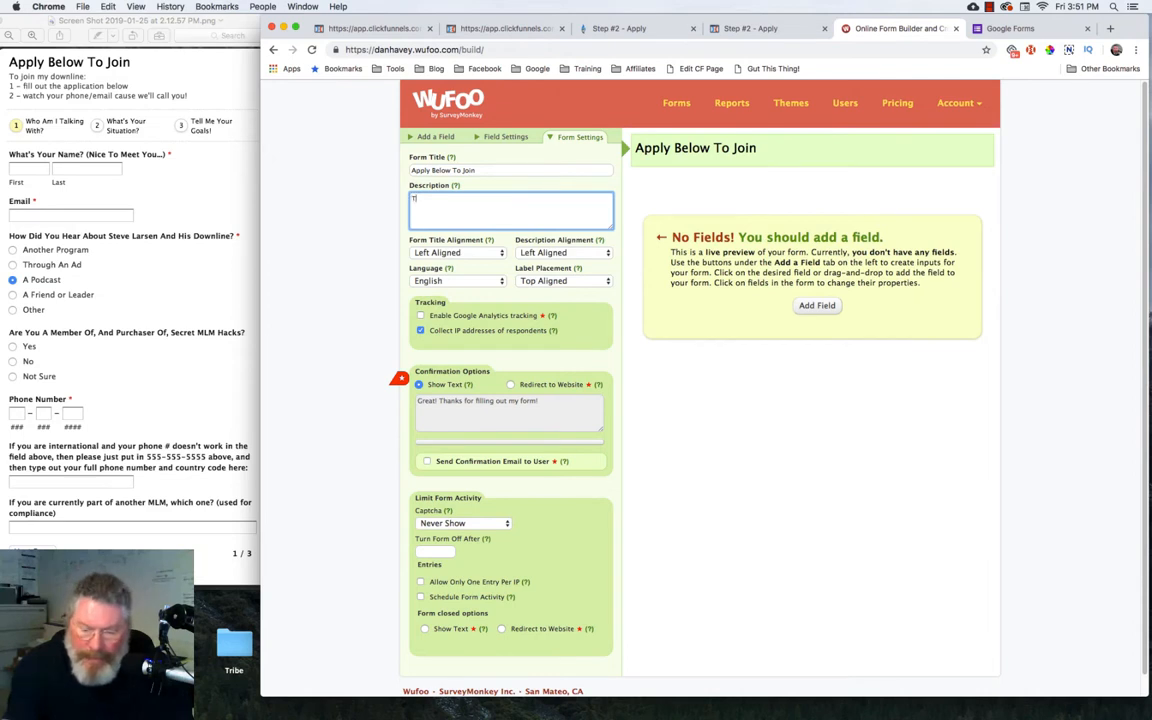
pyautogui.write('To join my downline:')
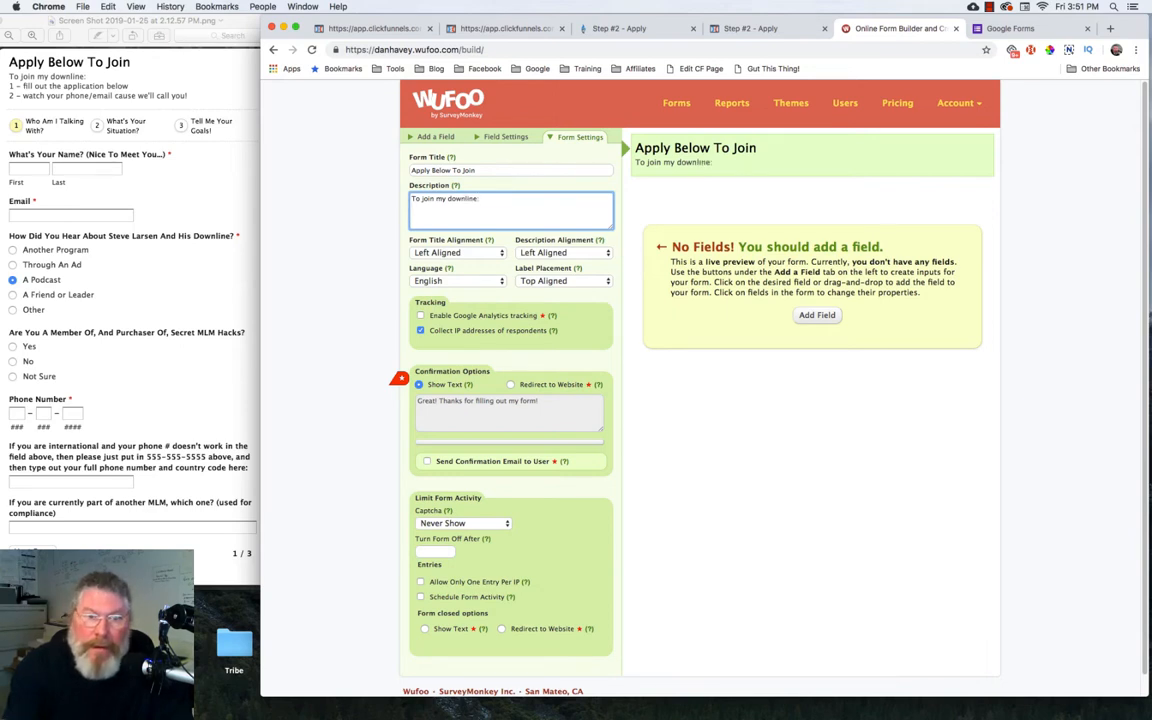
pyautogui.write('1 -')
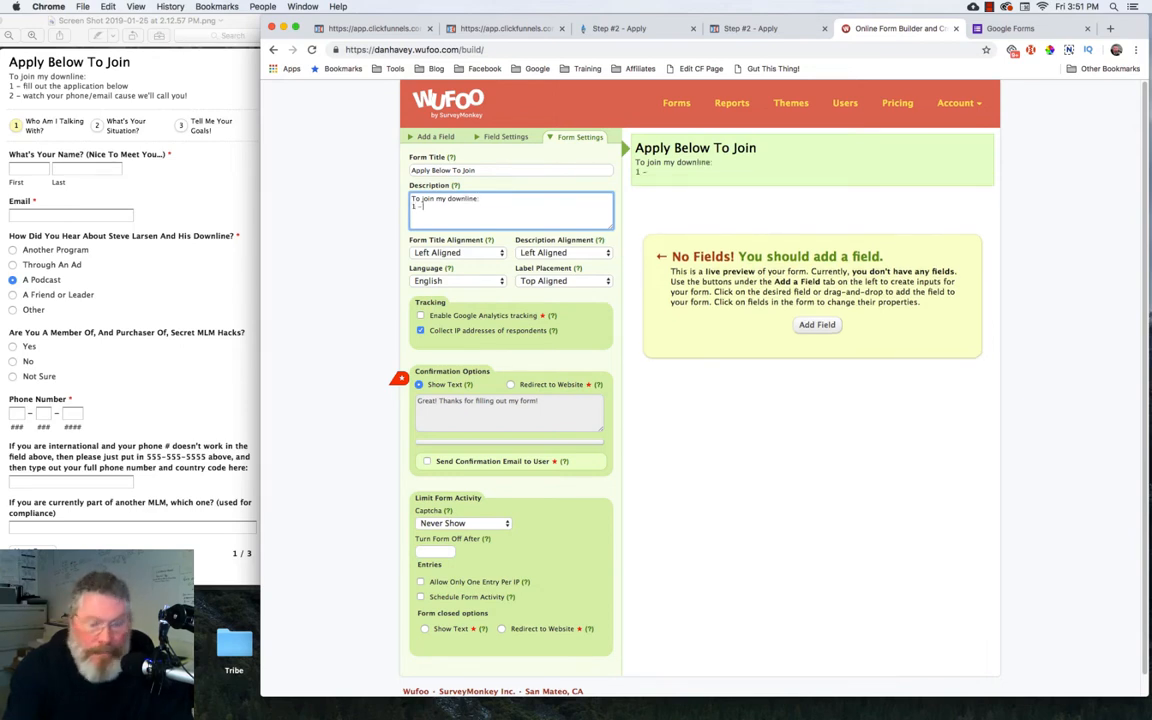
pyautogui.write('fill out the application below')
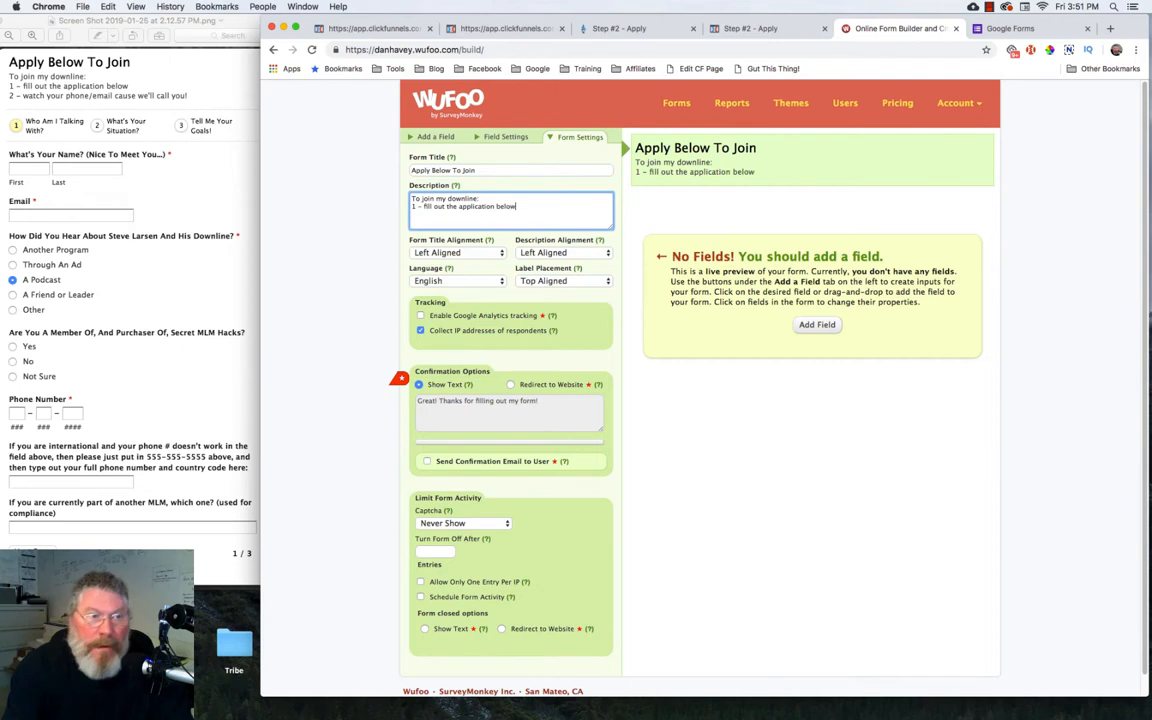
pyautogui.write('2 -')
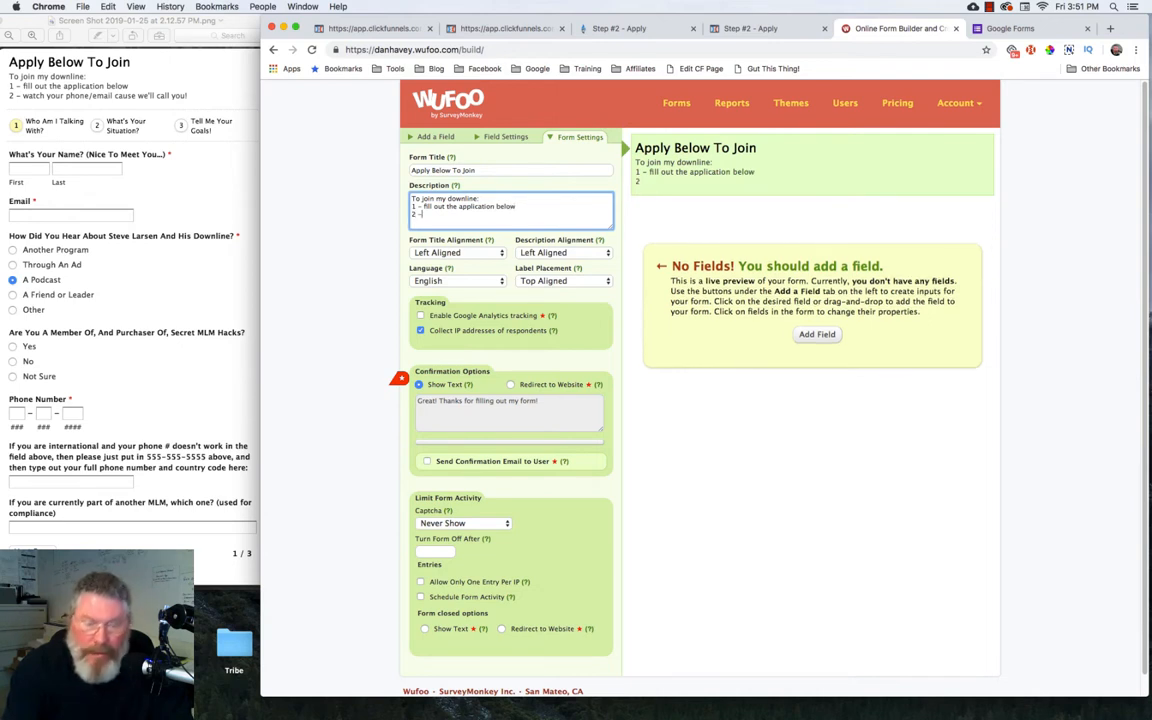
pyautogui.write('watch your p')
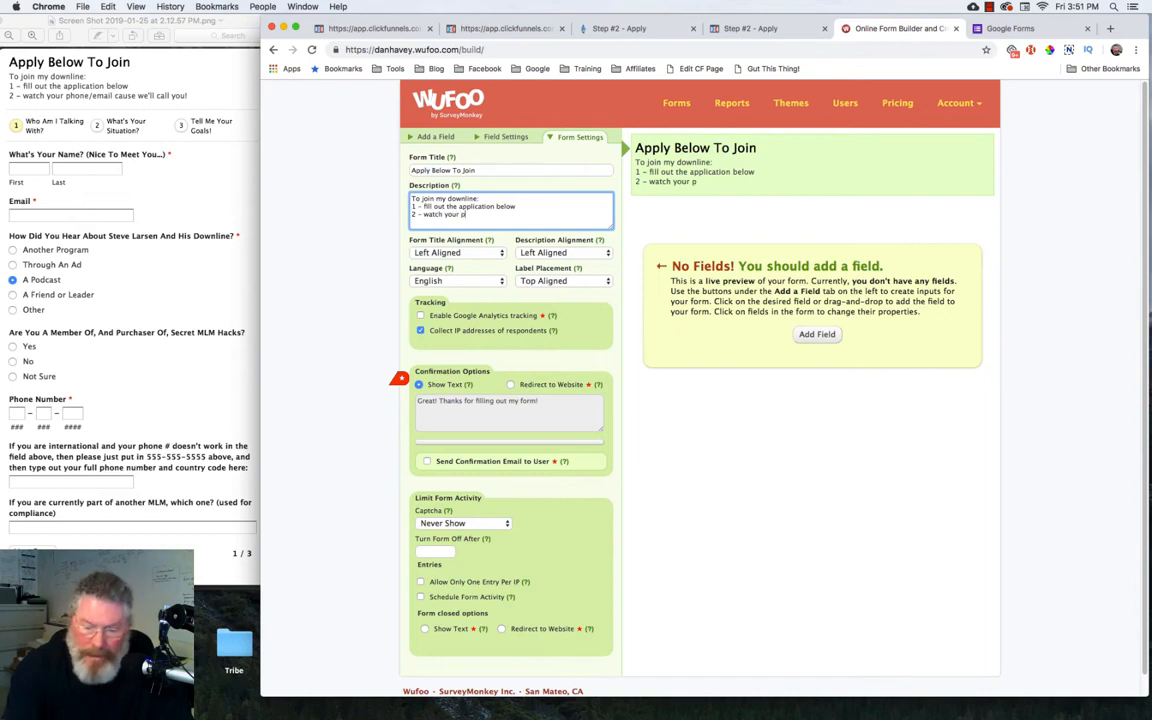
pyautogui.write('hone...')
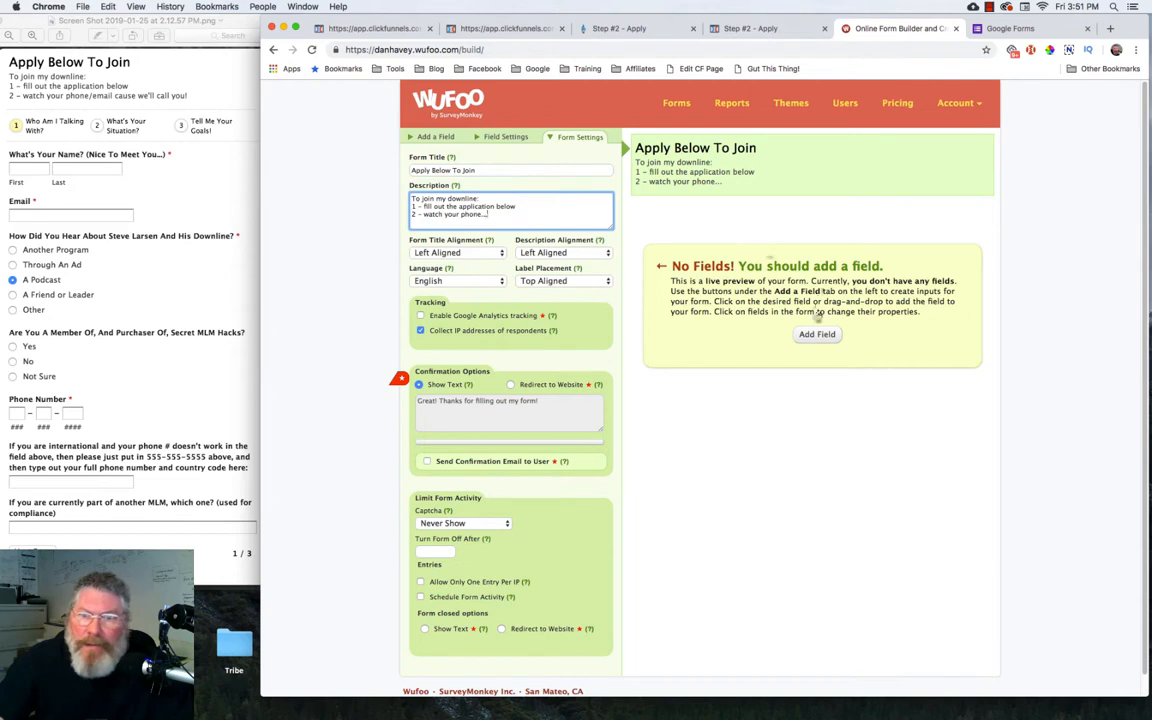
# Step: Add a required Name field labelled 'What's Your Name?' and duplicate it
pyautogui.click(435, 136)
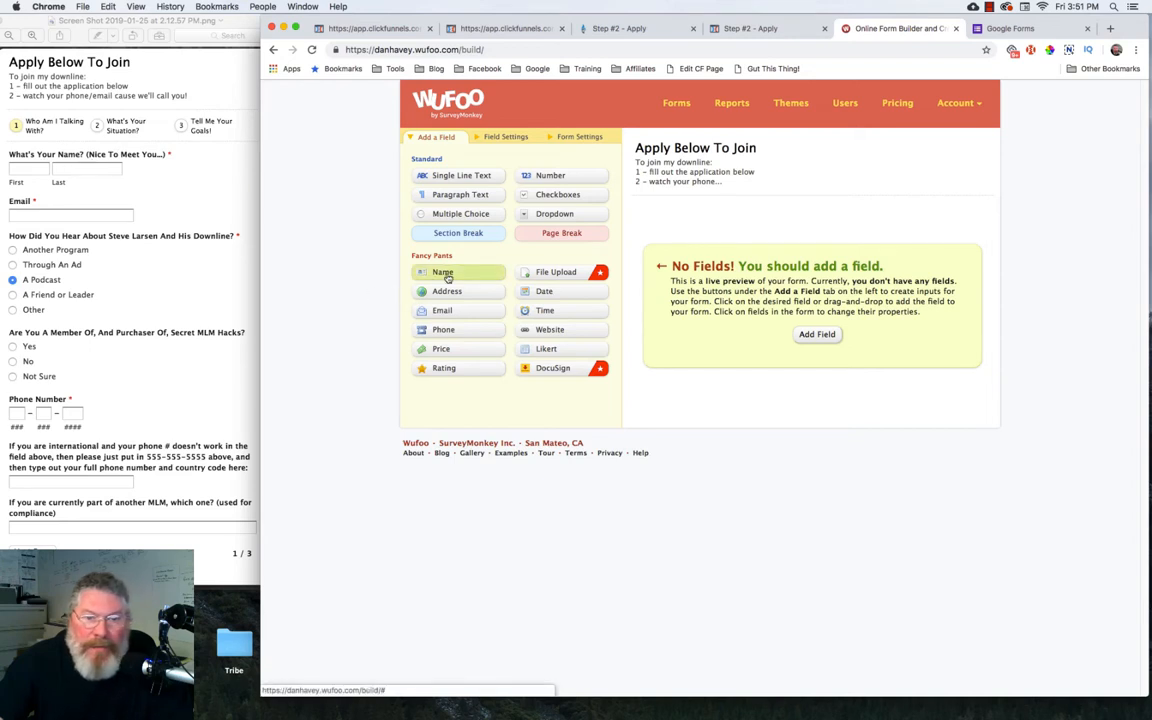
pyautogui.click(442, 272)
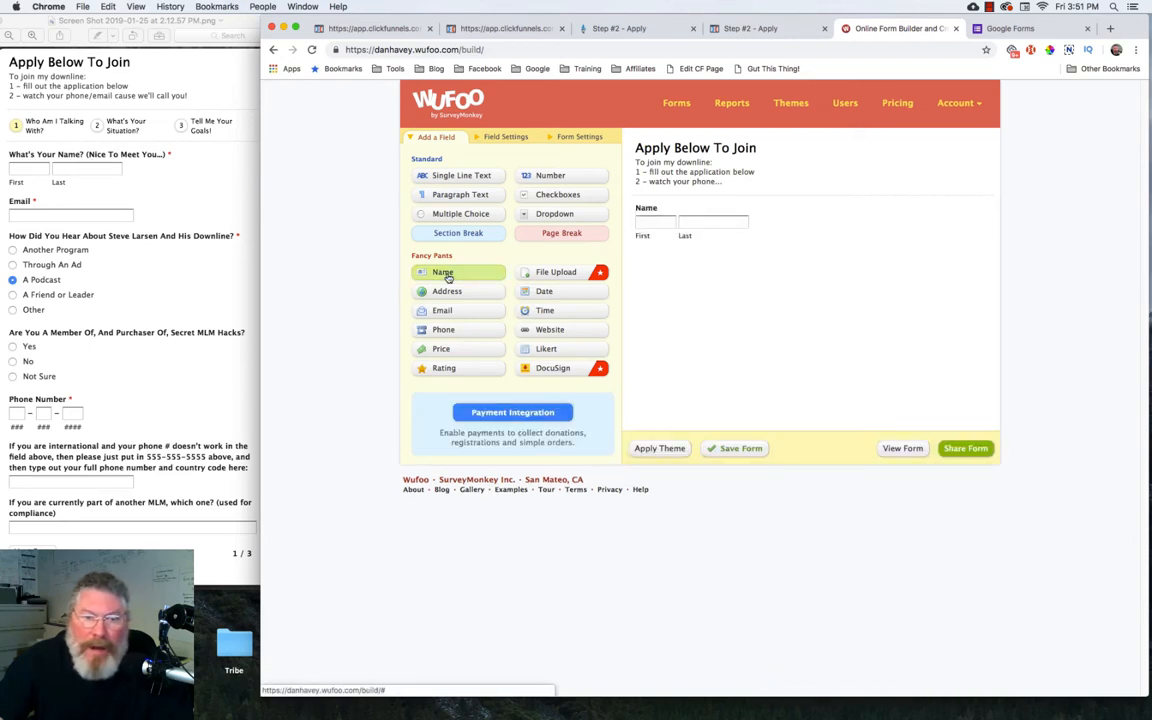
pyautogui.click(711, 222)
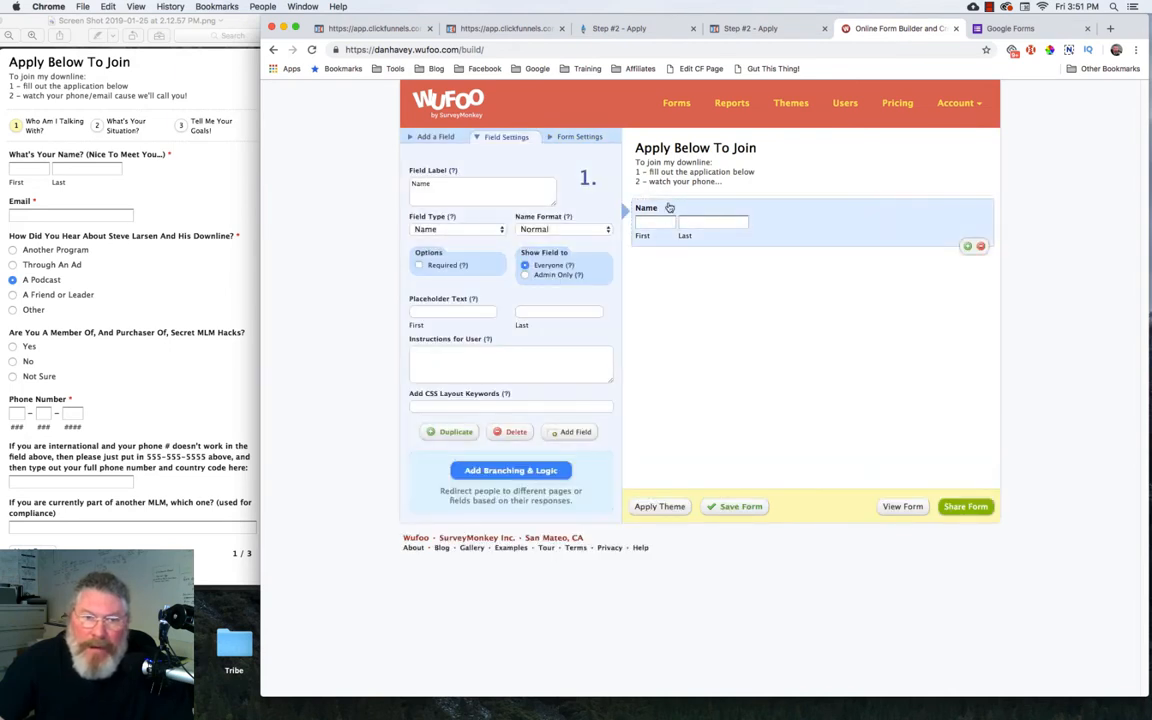
pyautogui.click(482, 190)
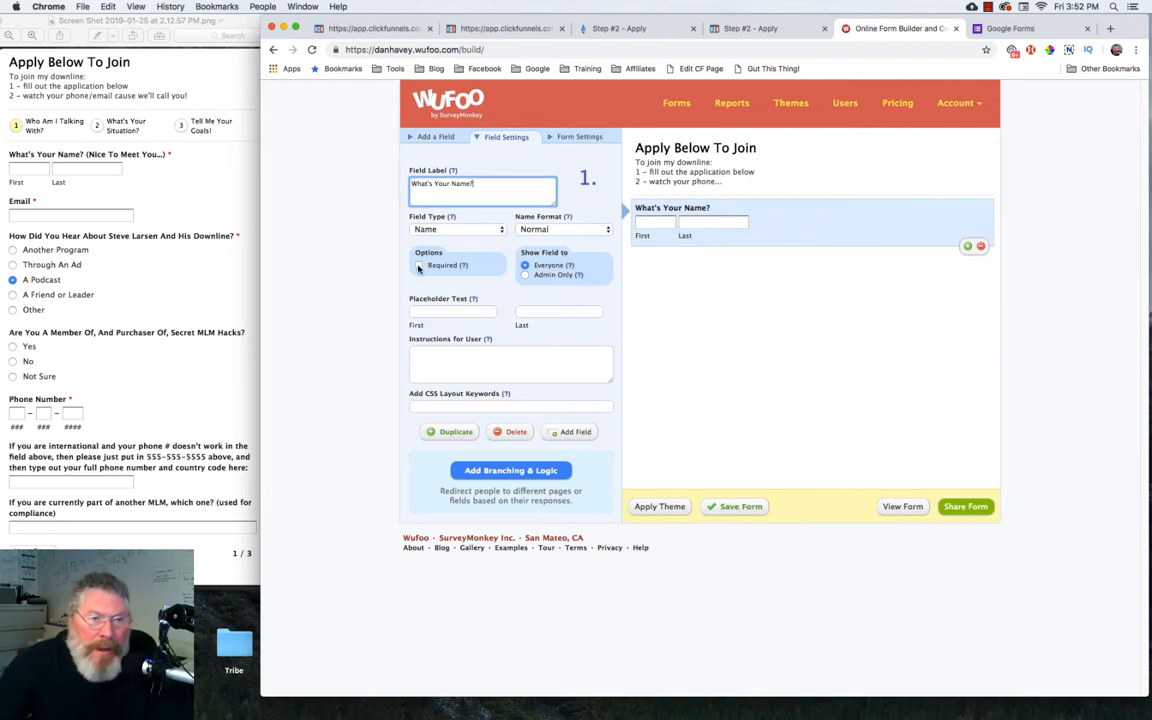
pyautogui.click(419, 265)
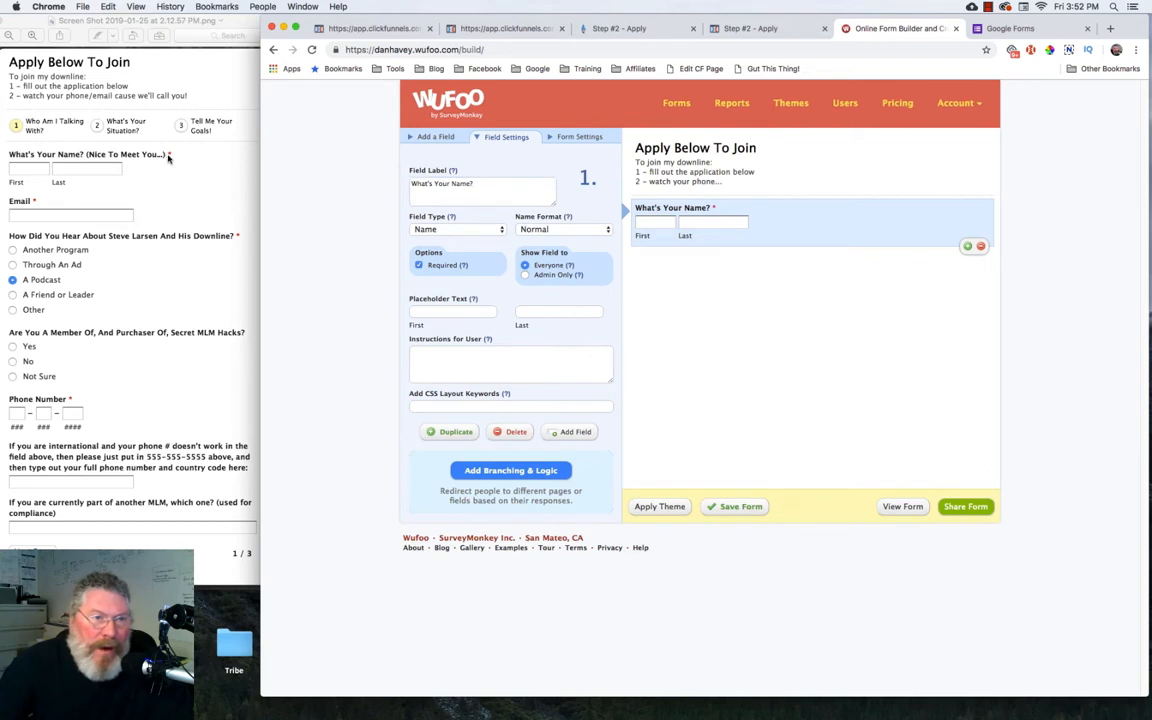
pyautogui.moveTo(170, 159)
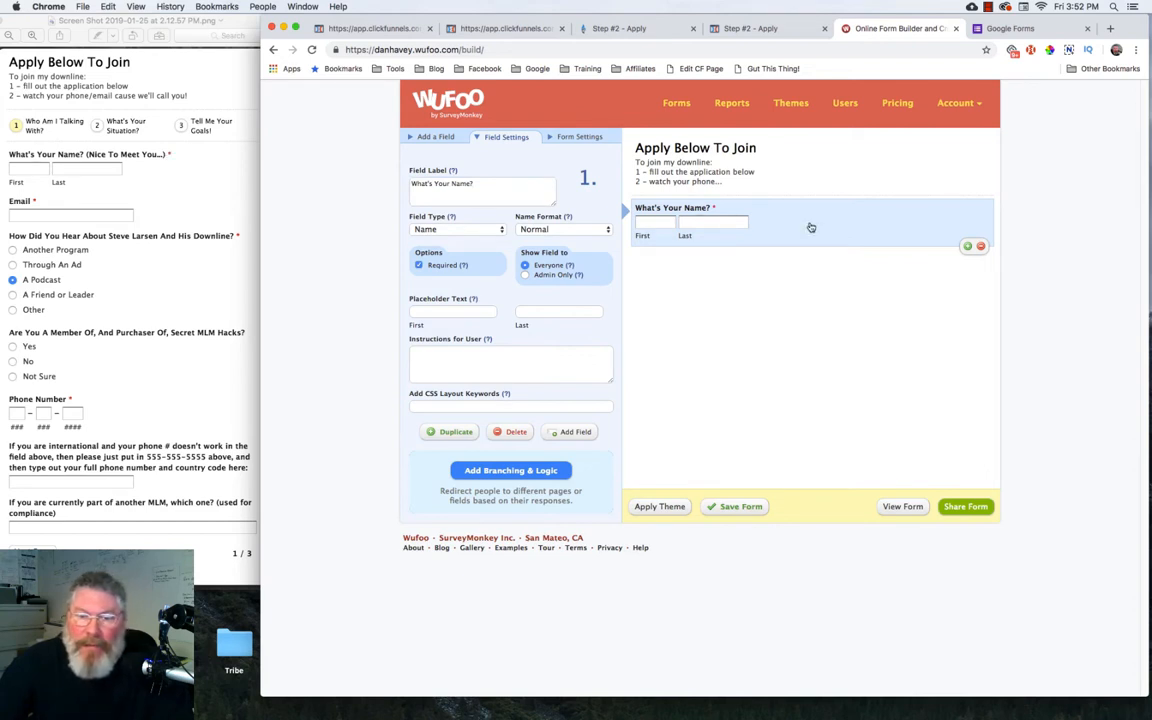
pyautogui.moveTo(811, 227)
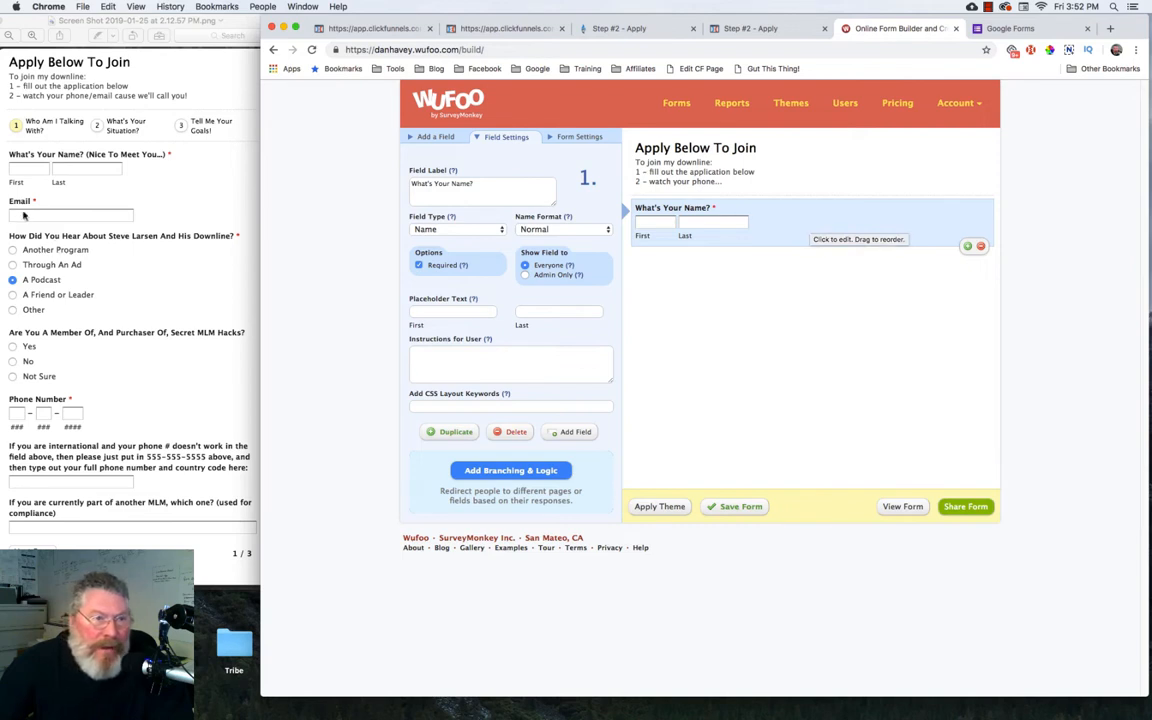
pyautogui.moveTo(883, 273)
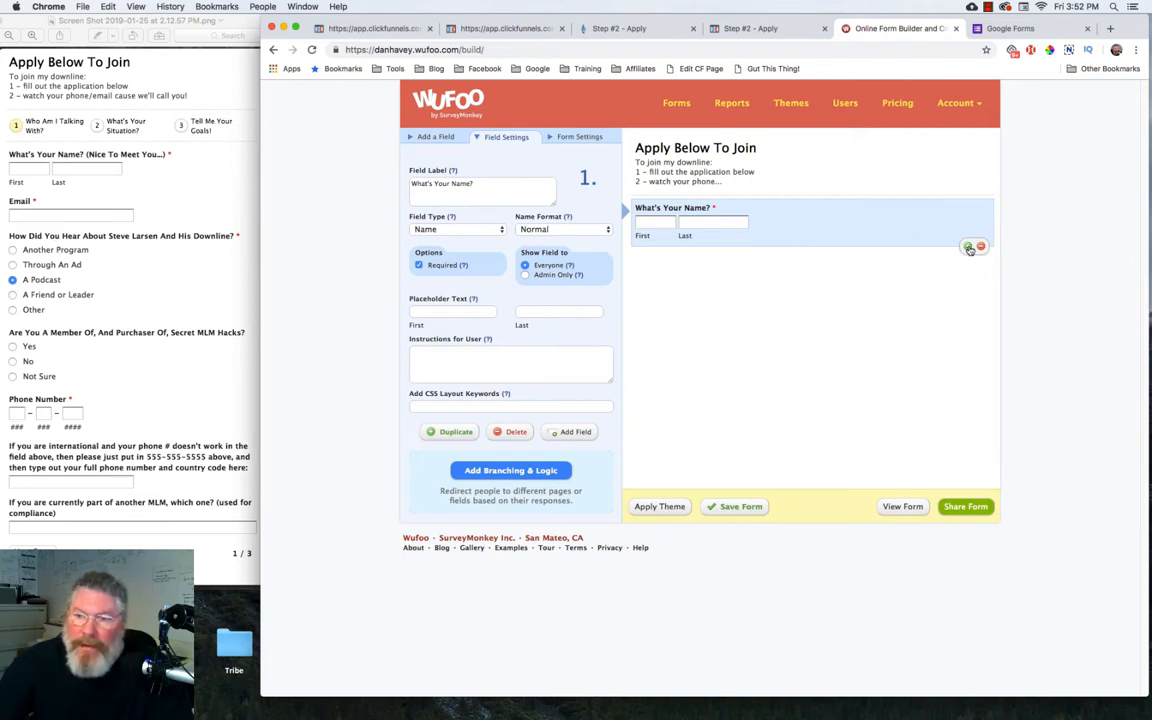
pyautogui.click(968, 246)
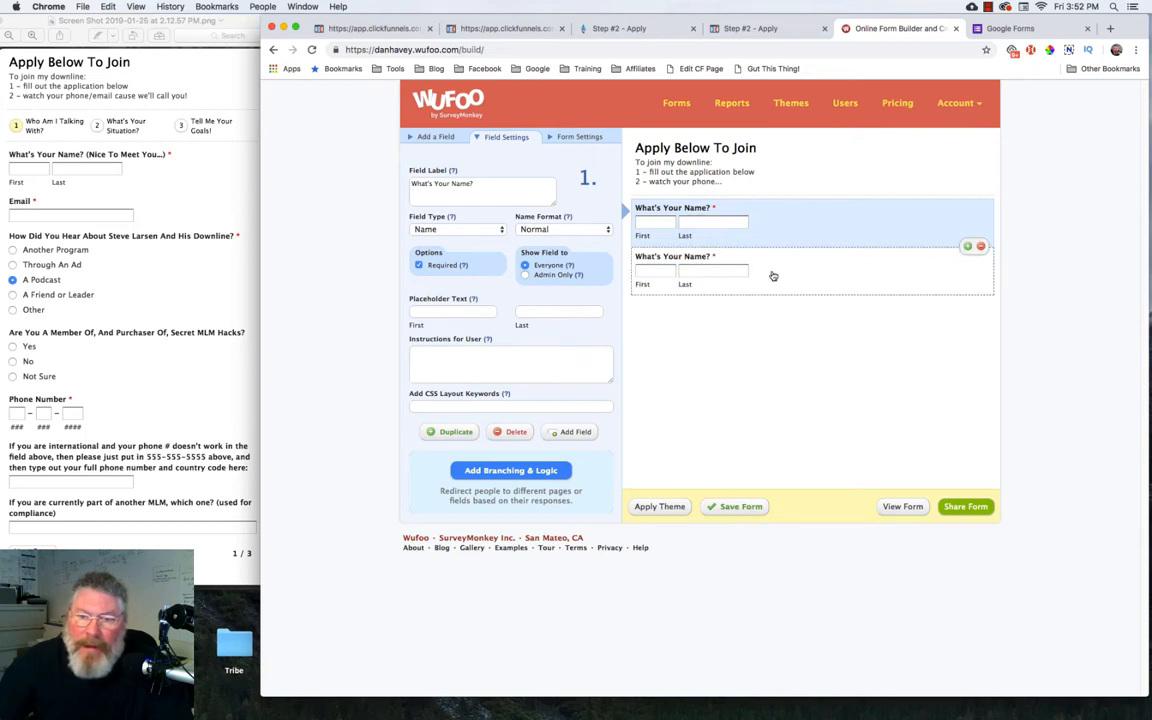
pyautogui.click(435, 136)
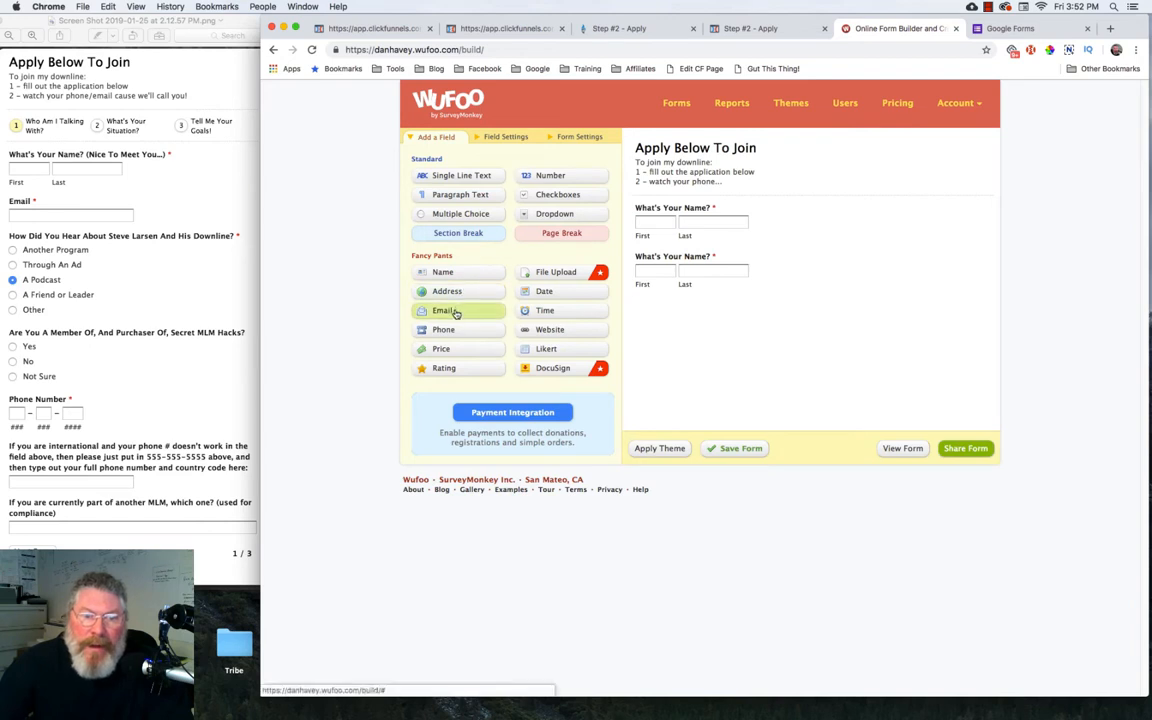
# Step: Delete the duplicate name field and add a required Email field below the name field
pyautogui.click(710, 270)
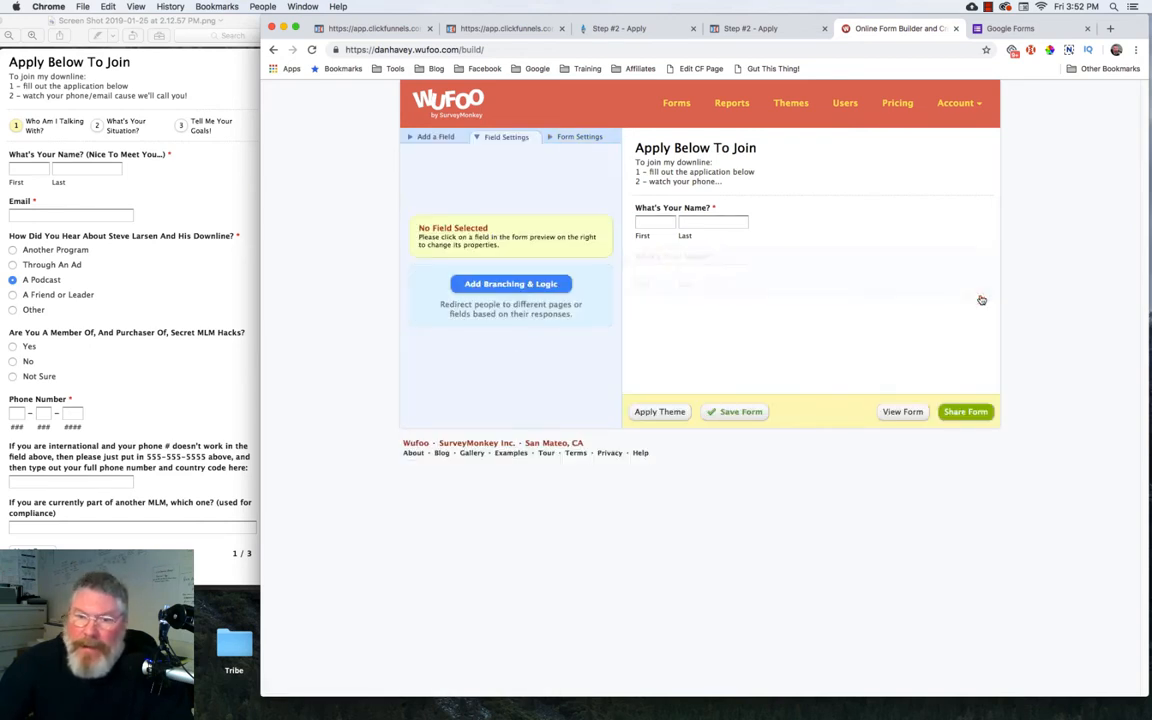
pyautogui.click(434, 137)
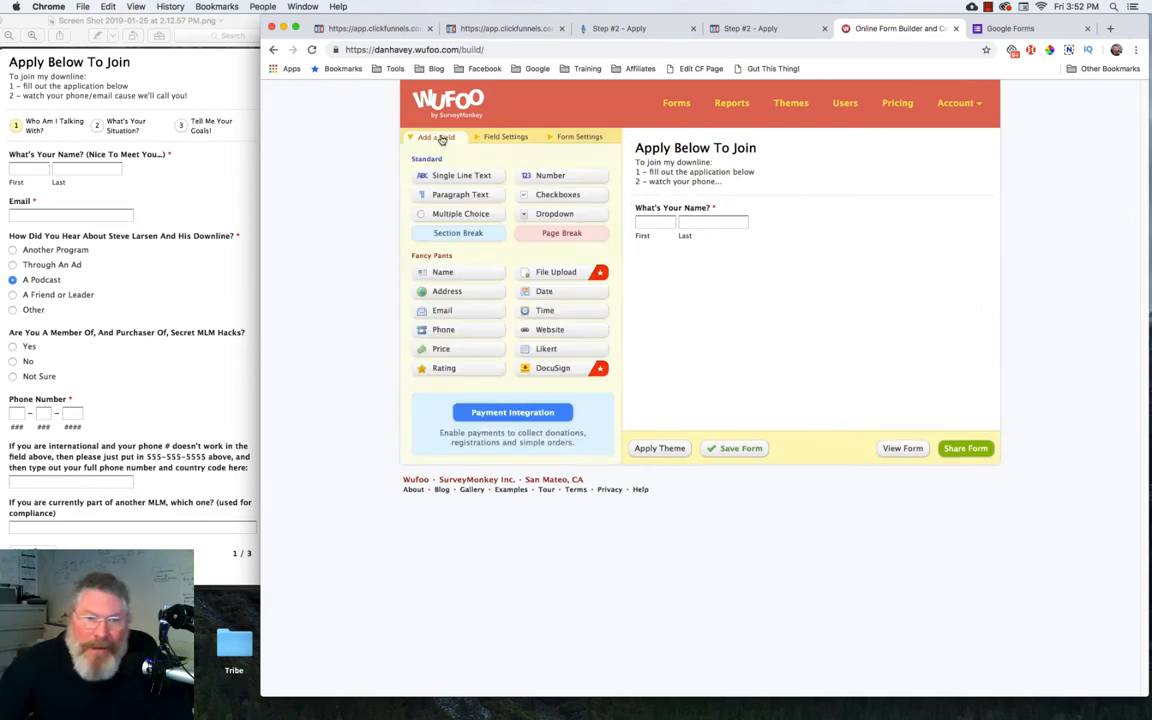
pyautogui.click(442, 310)
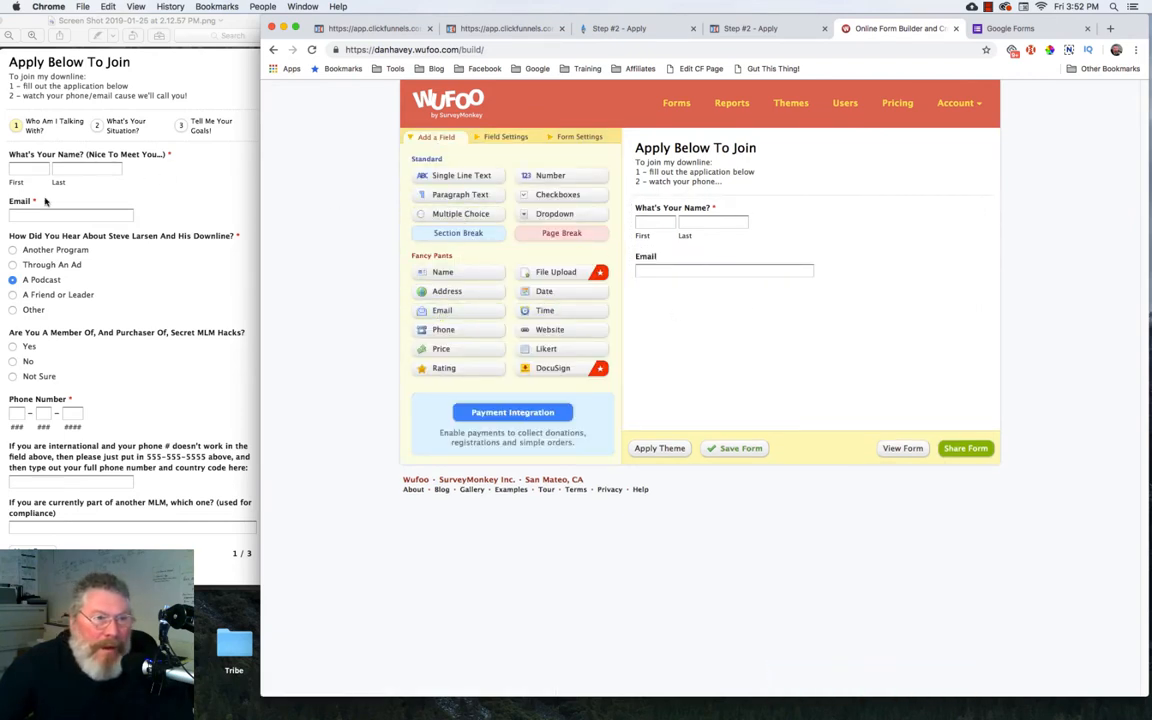
pyautogui.click(723, 270)
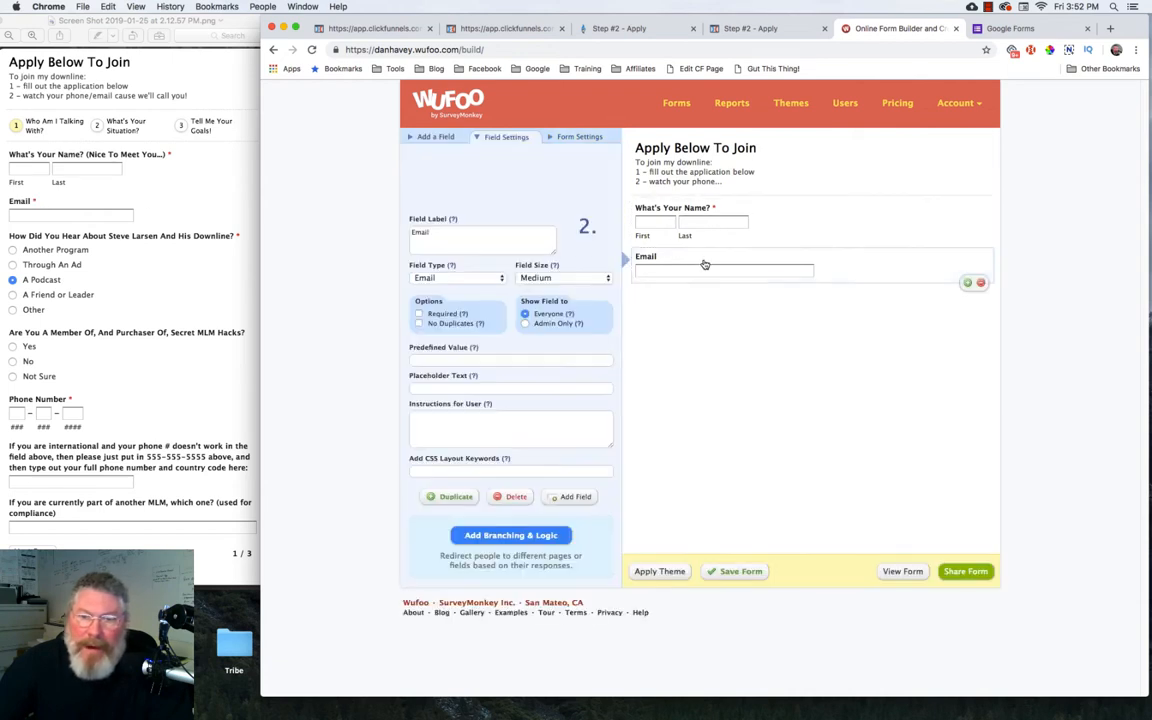
pyautogui.click(418, 314)
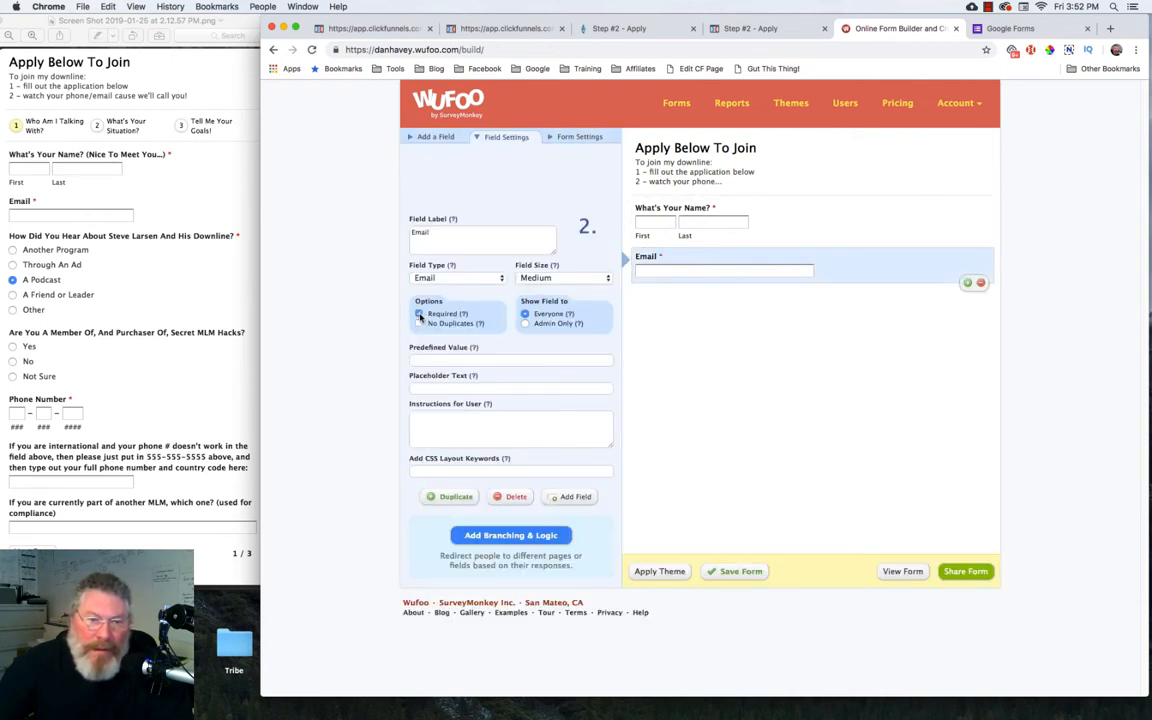
pyautogui.click(419, 313)
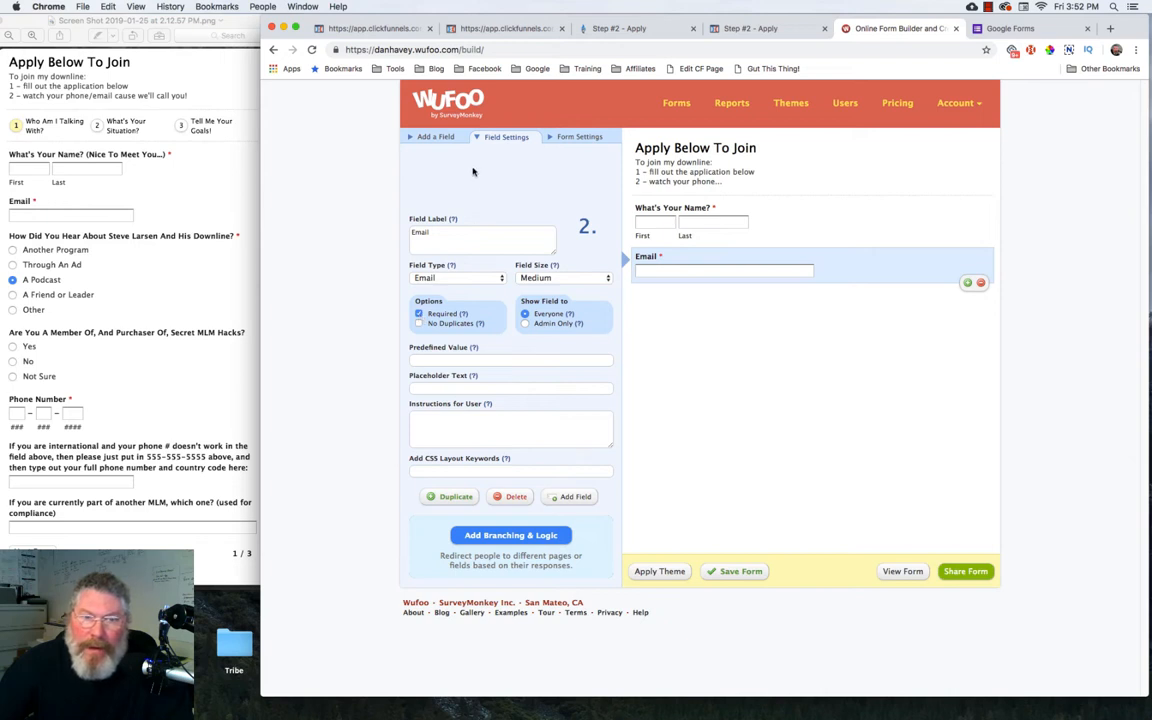
pyautogui.click(434, 137)
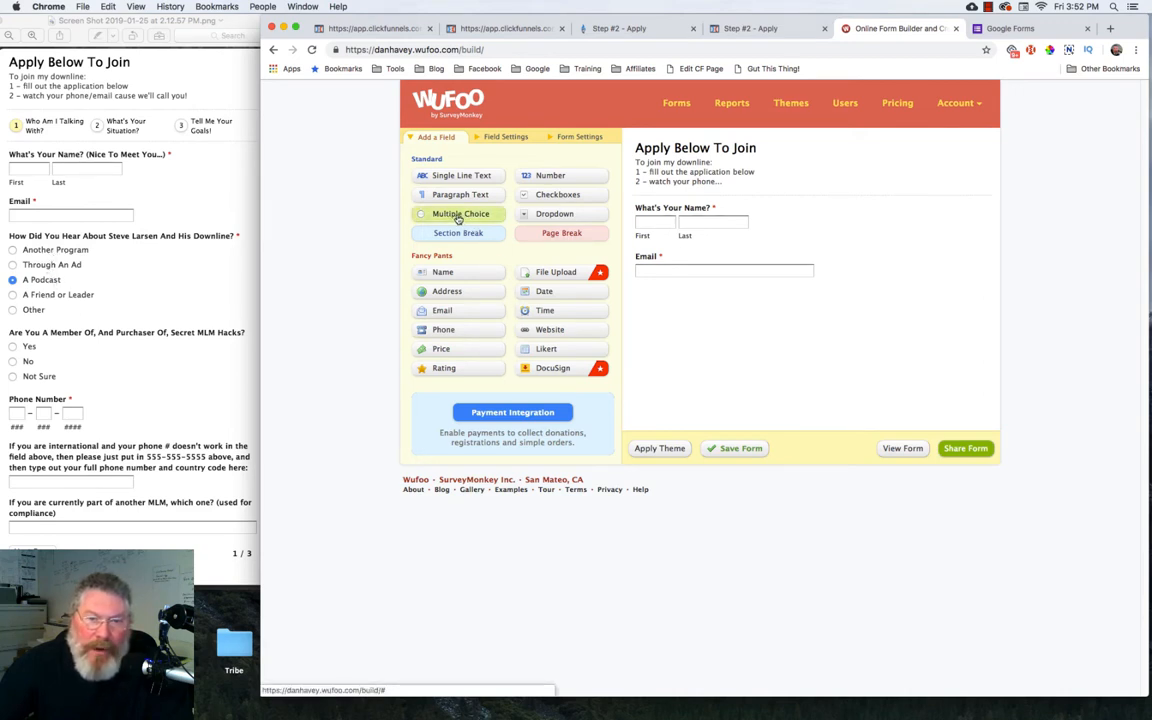
# Step: Add a Multiple Choice question labelled 'How did you hear about steve...'
pyautogui.click(461, 213)
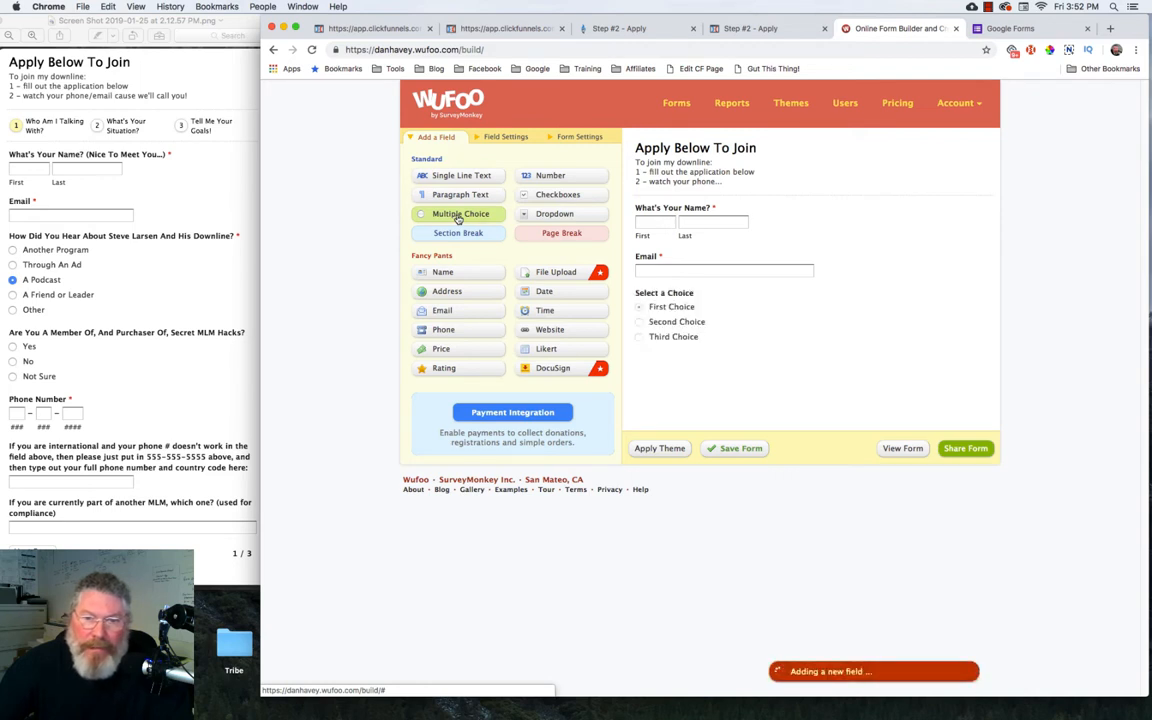
pyautogui.click(461, 213)
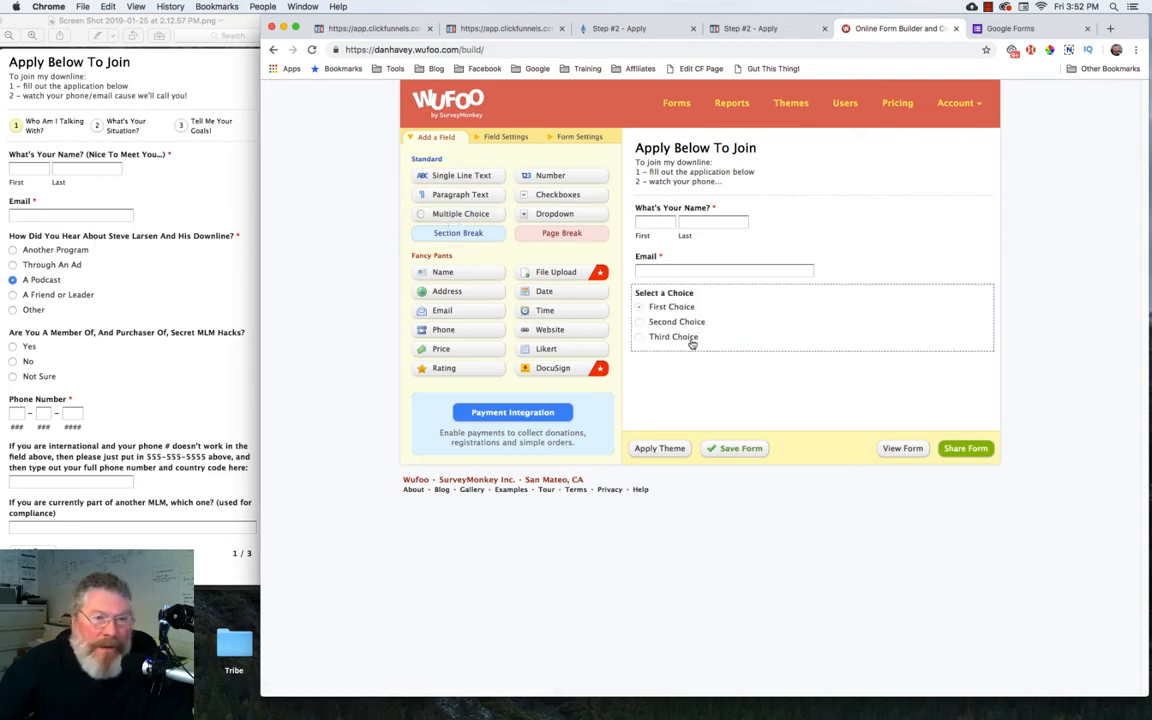
pyautogui.click(700, 318)
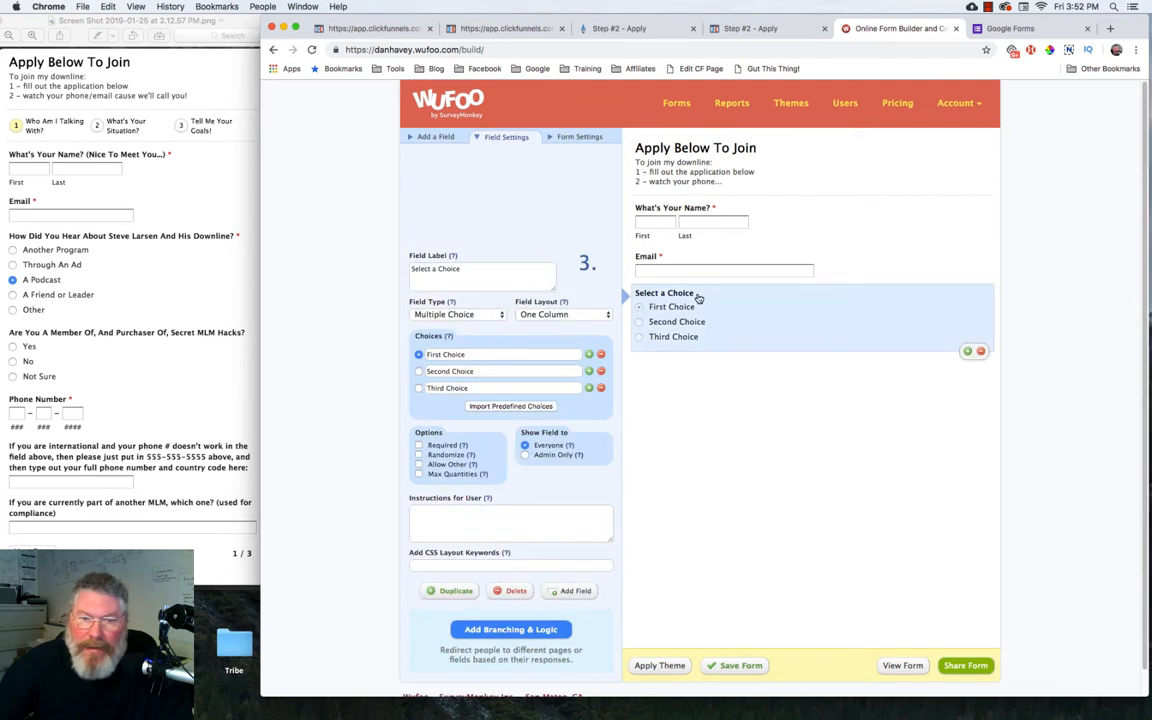
pyautogui.click(482, 275)
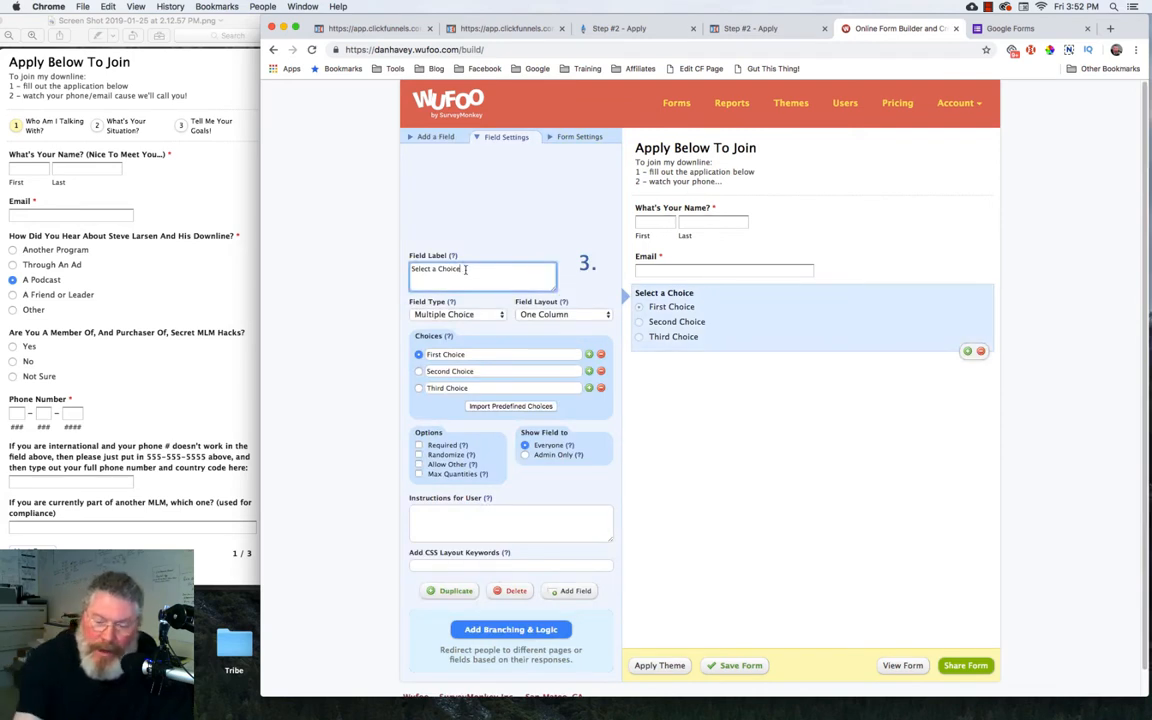
pyautogui.write('Sele')
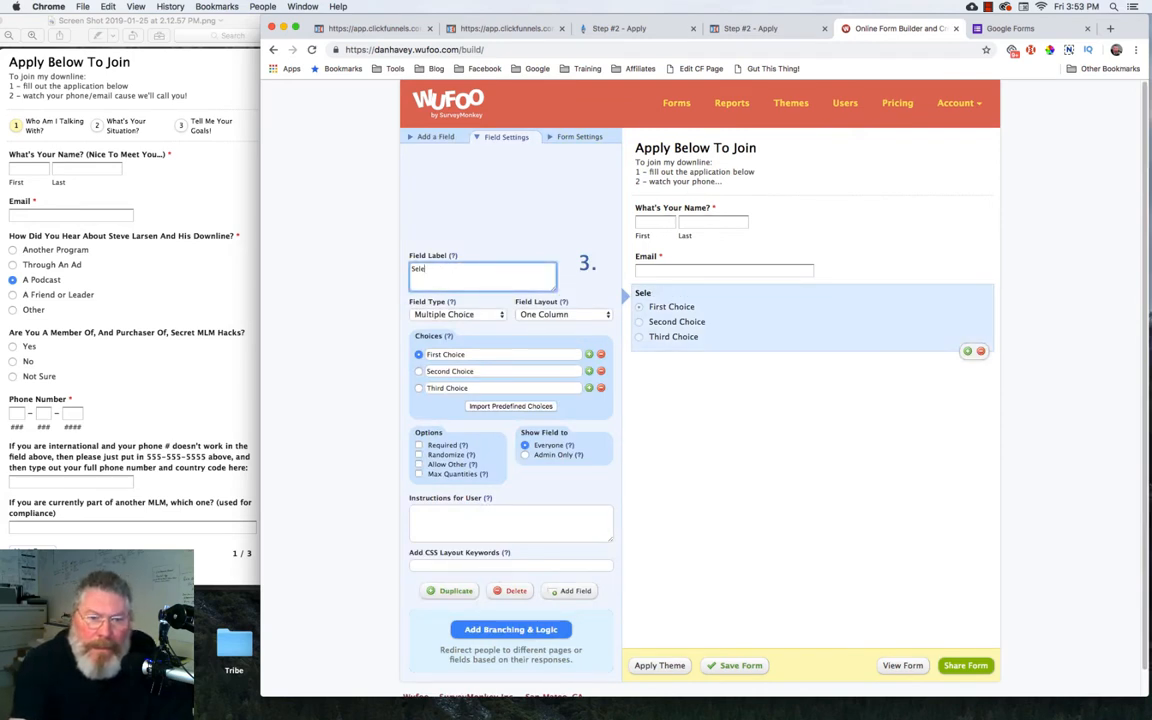
pyautogui.write('How')
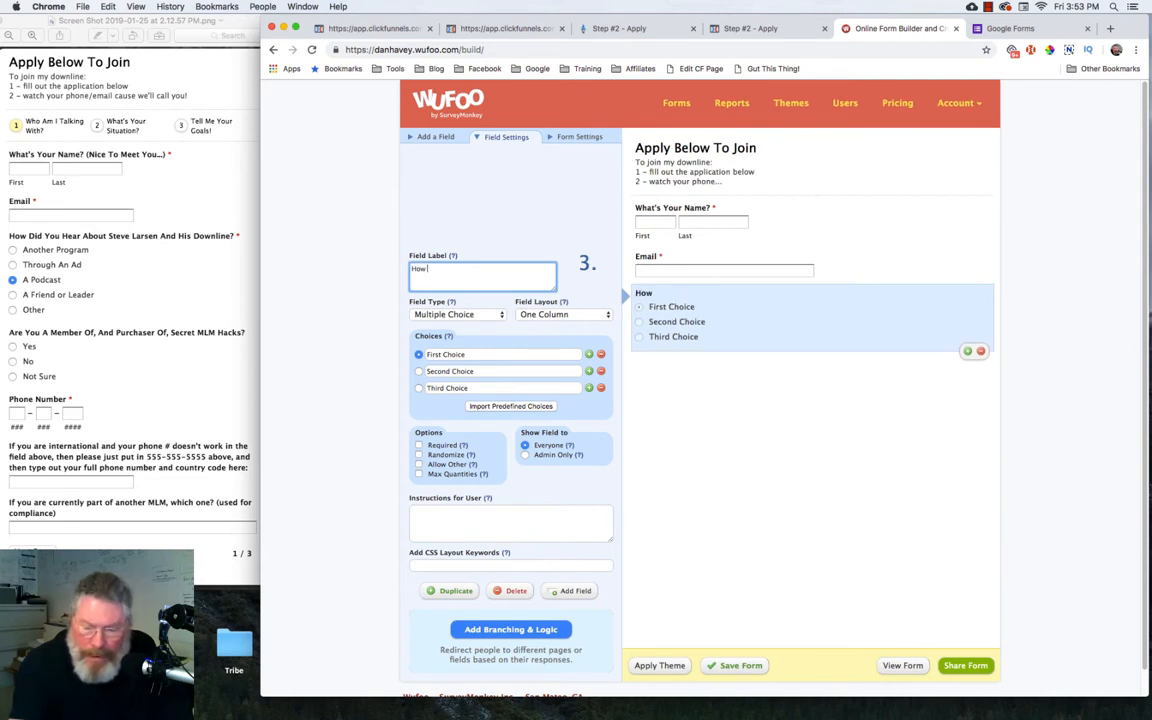
pyautogui.write('did you hear about')
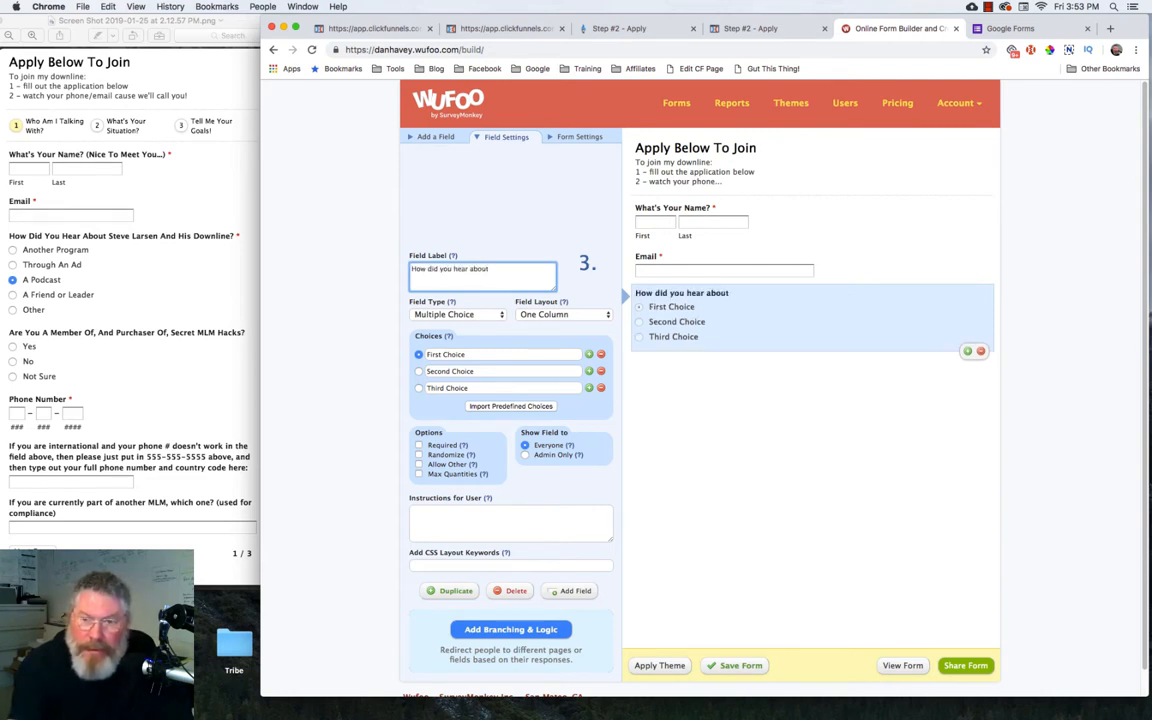
pyautogui.write('steve...')
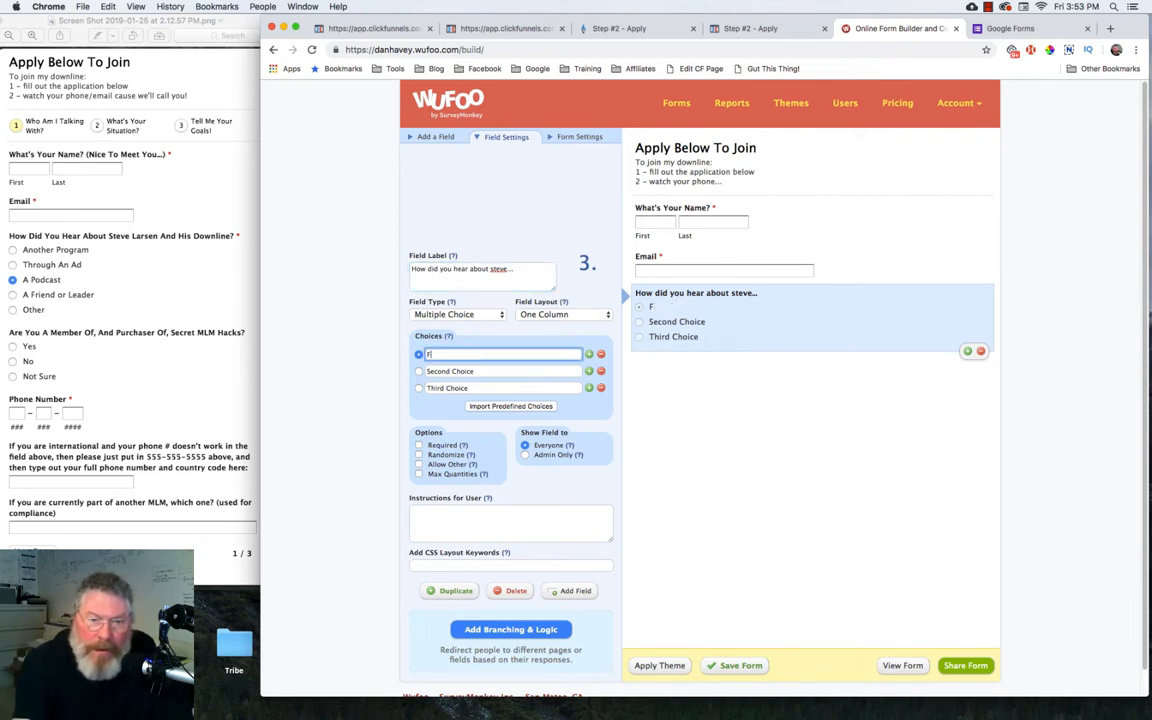
# Step: Fill in the answer choices, preselect 'A podcast', and make the question required
pyautogui.write('Another Program')
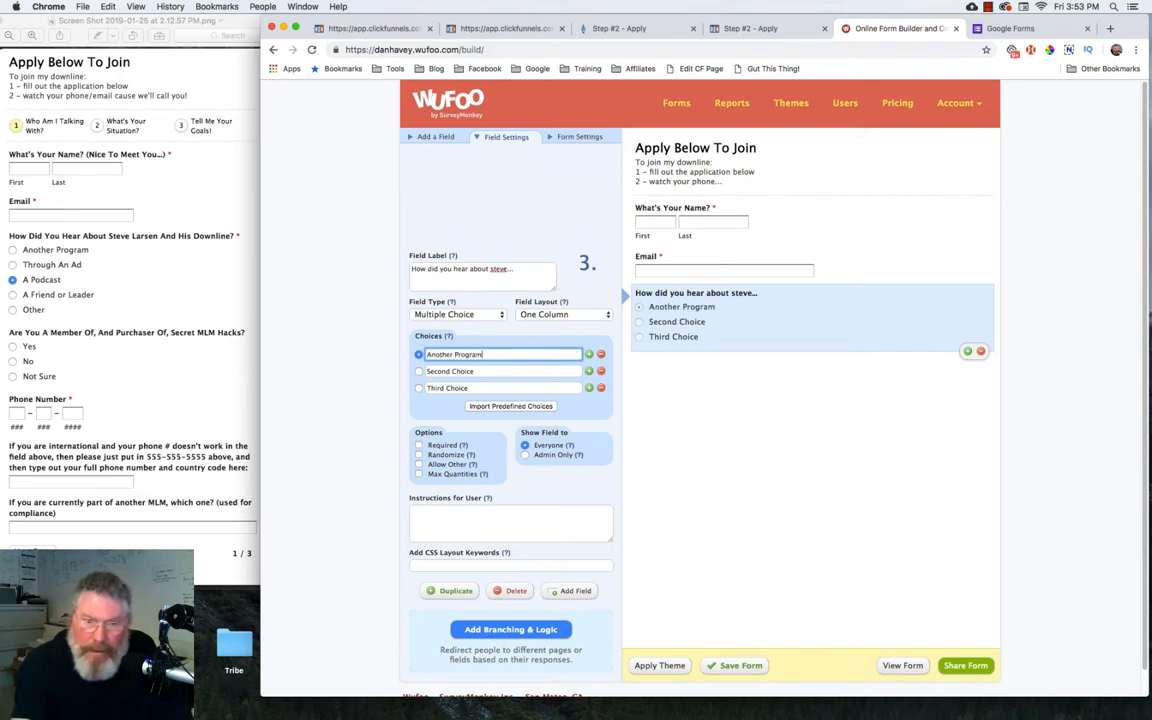
pyautogui.click(500, 371)
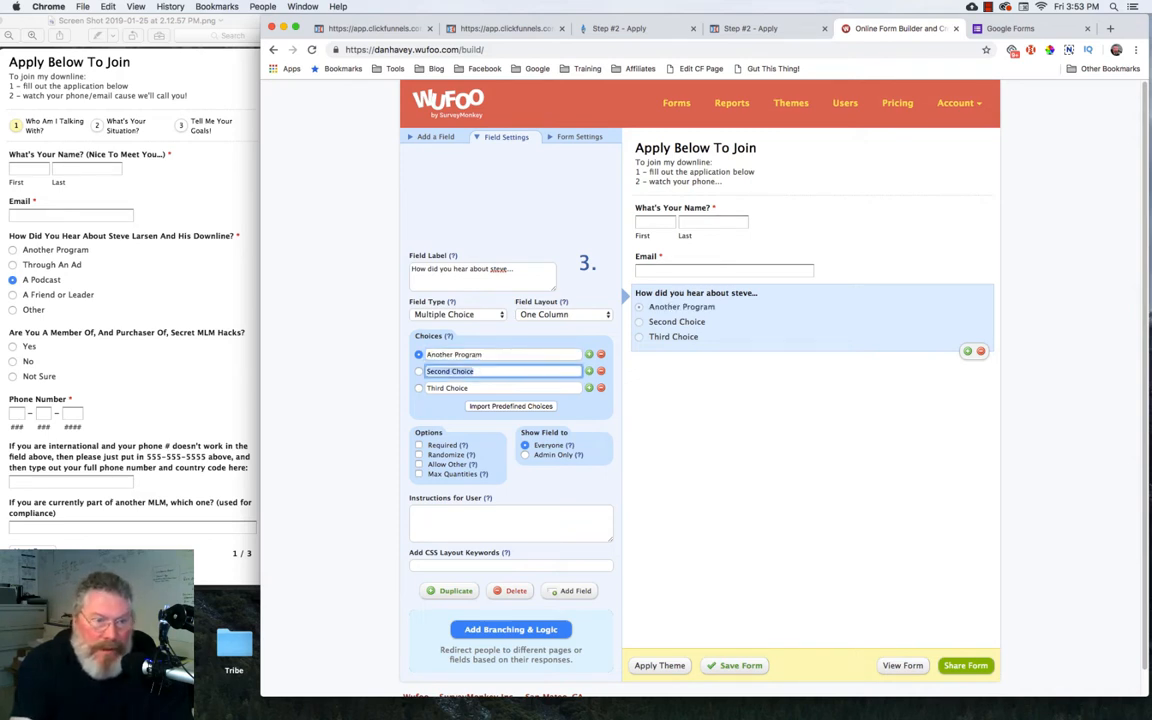
pyautogui.write('Through an ad')
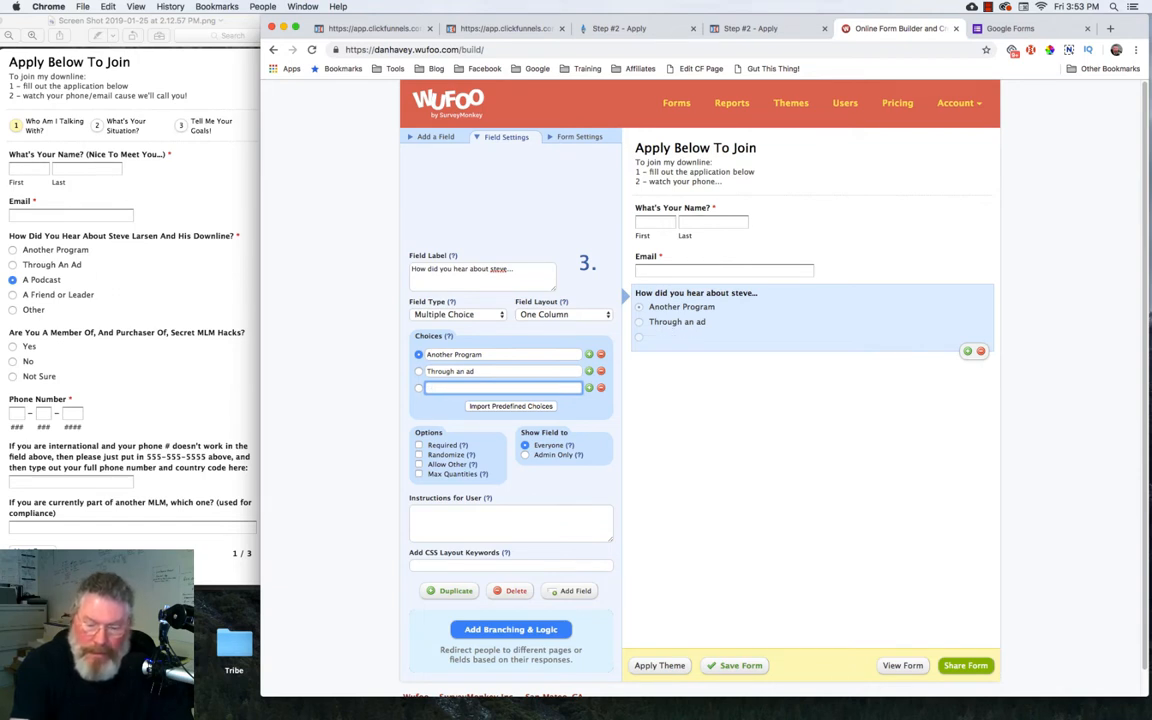
pyautogui.write('A podcast')
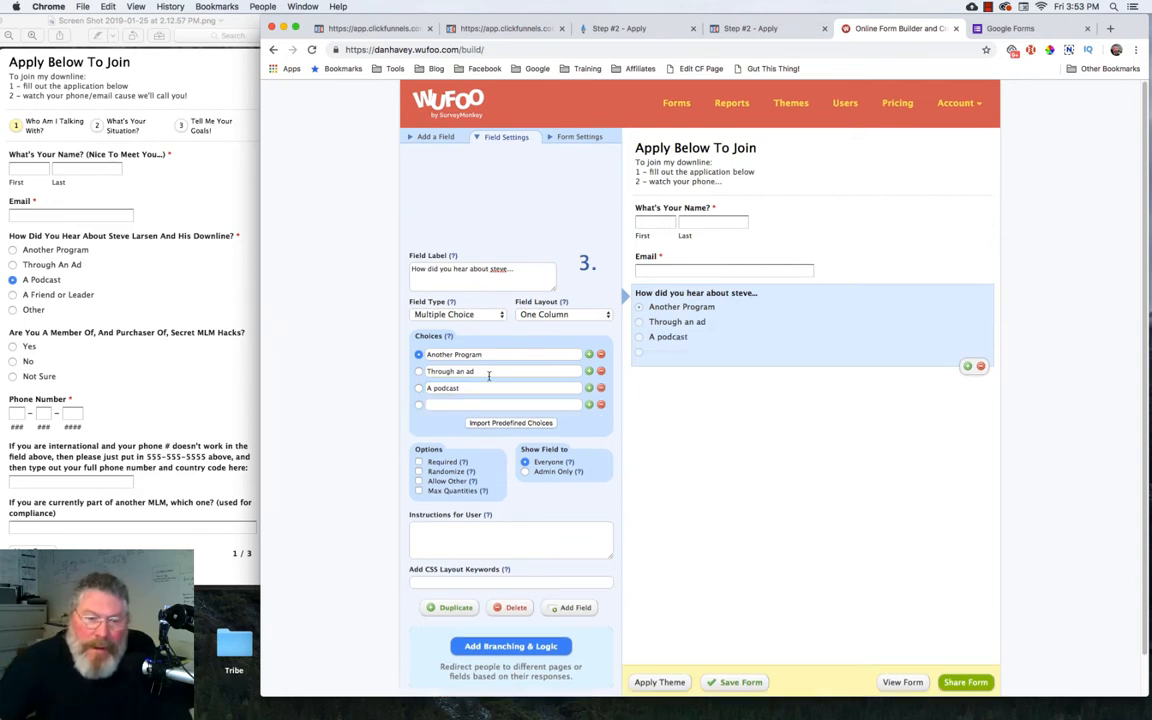
pyautogui.write('asfasdf')
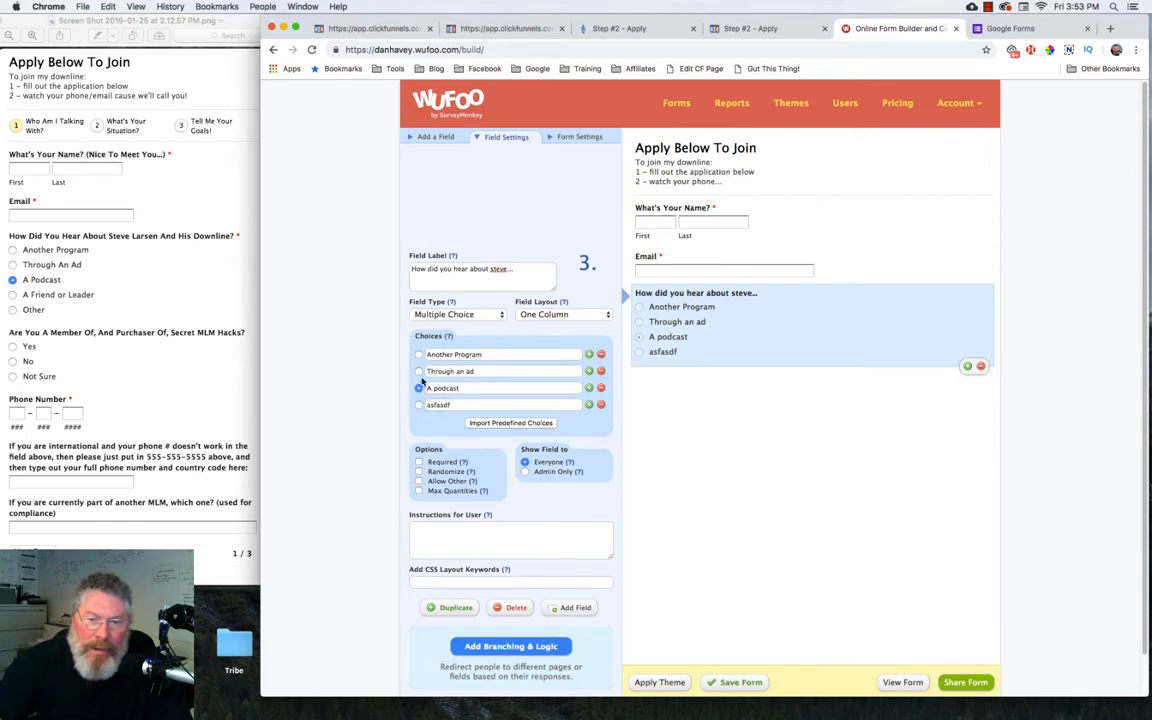
pyautogui.click(419, 388)
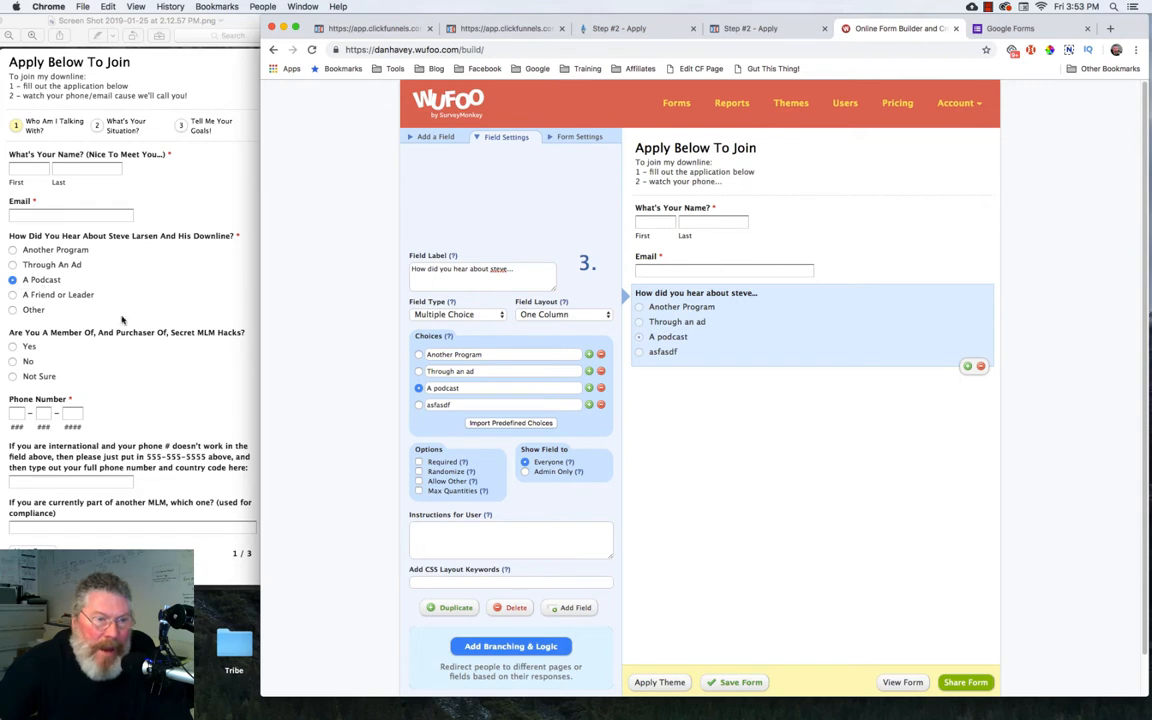
pyautogui.moveTo(673, 345)
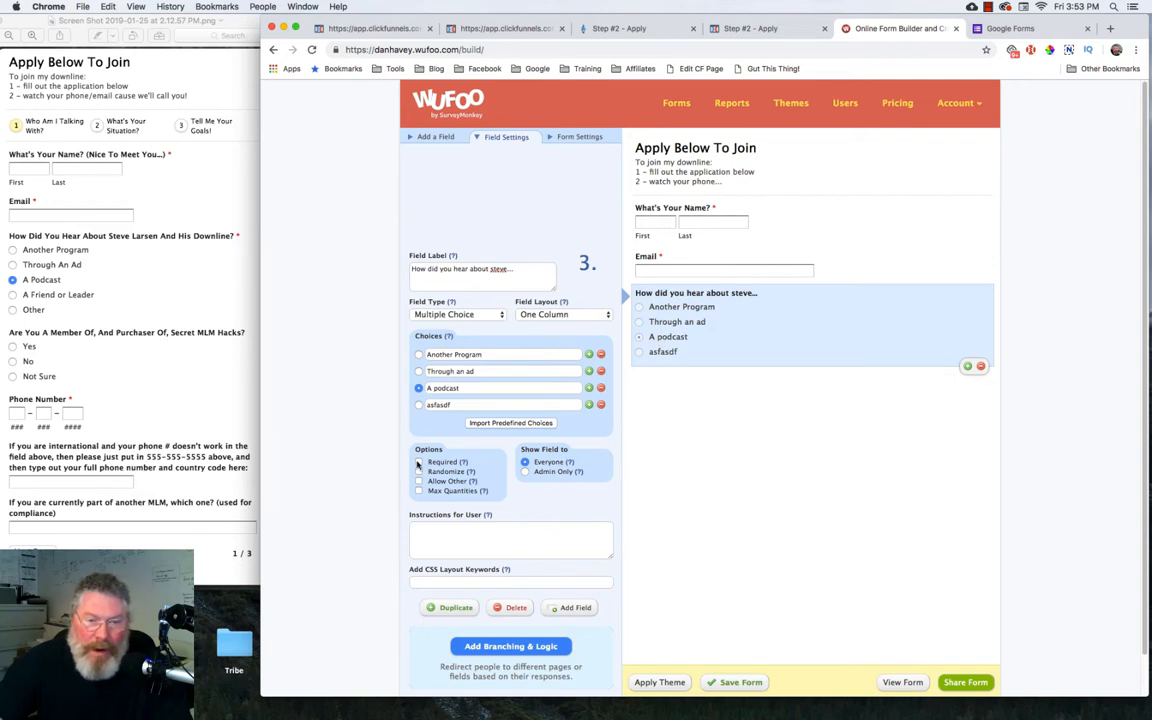
pyautogui.click(419, 462)
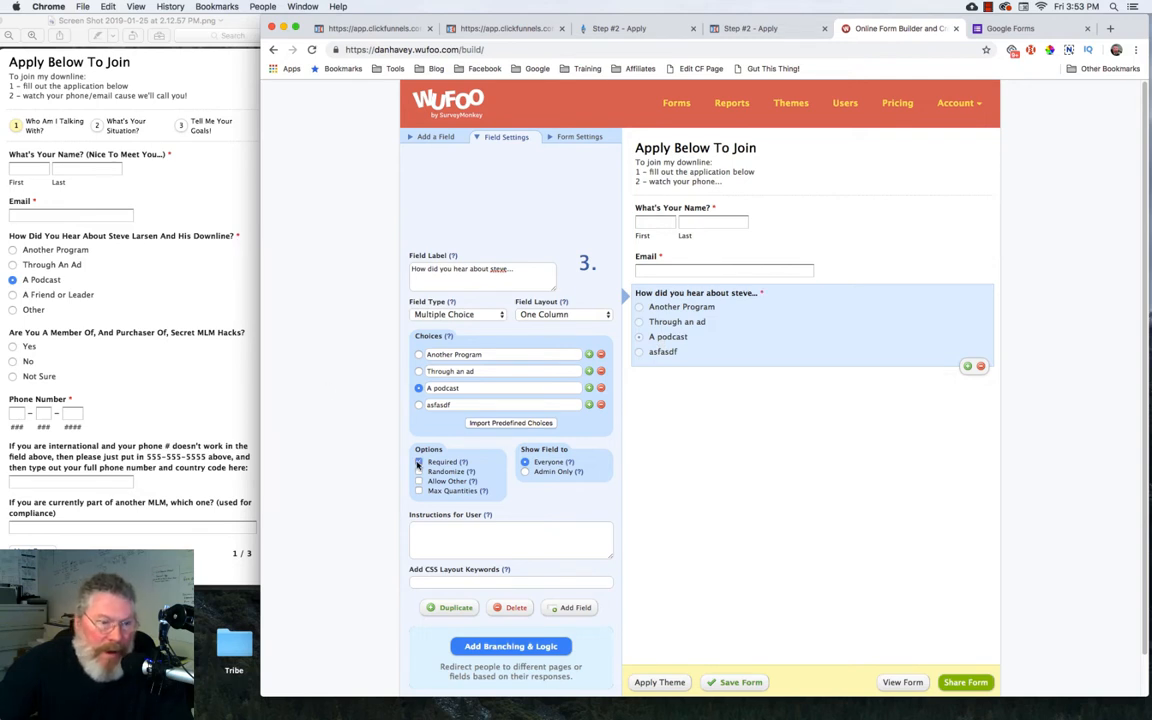
pyautogui.click(435, 136)
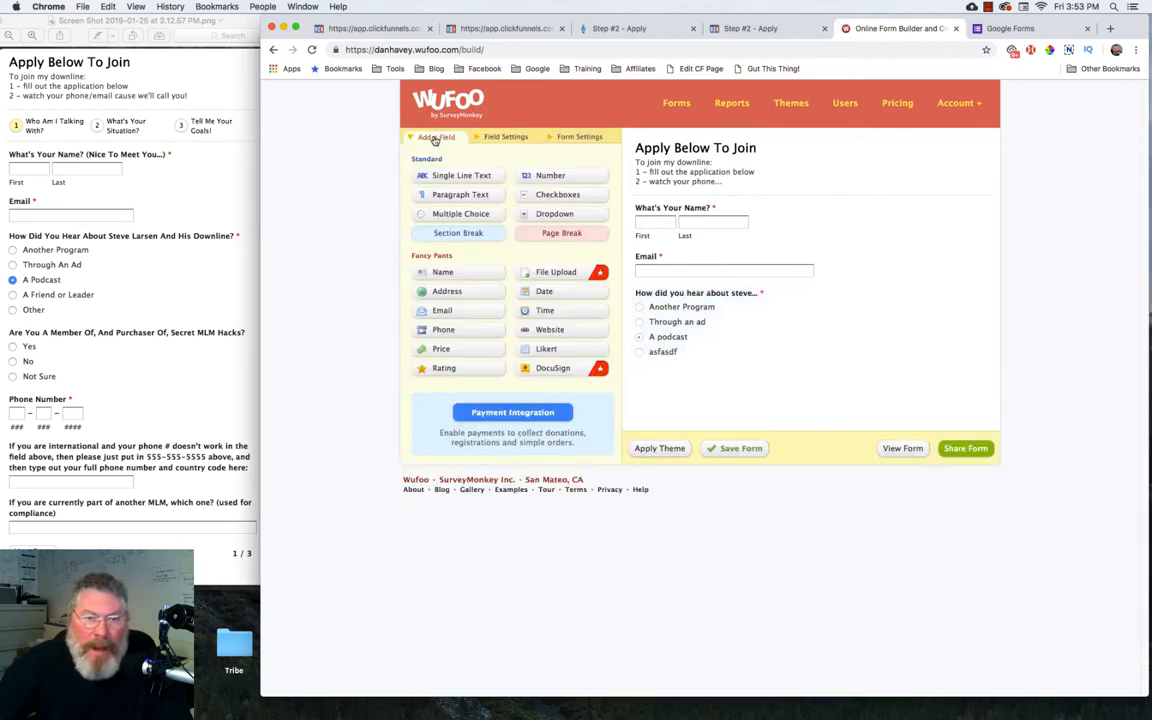
# Step: Add a required Phone Number field
pyautogui.click(443, 329)
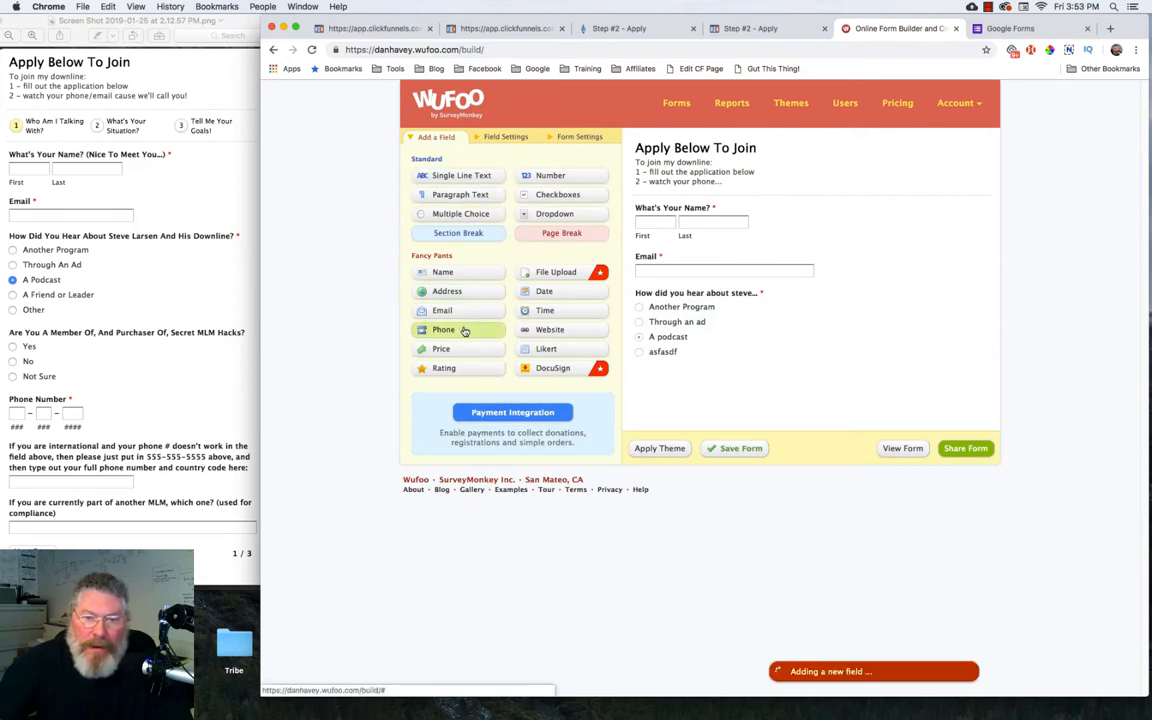
pyautogui.click(443, 329)
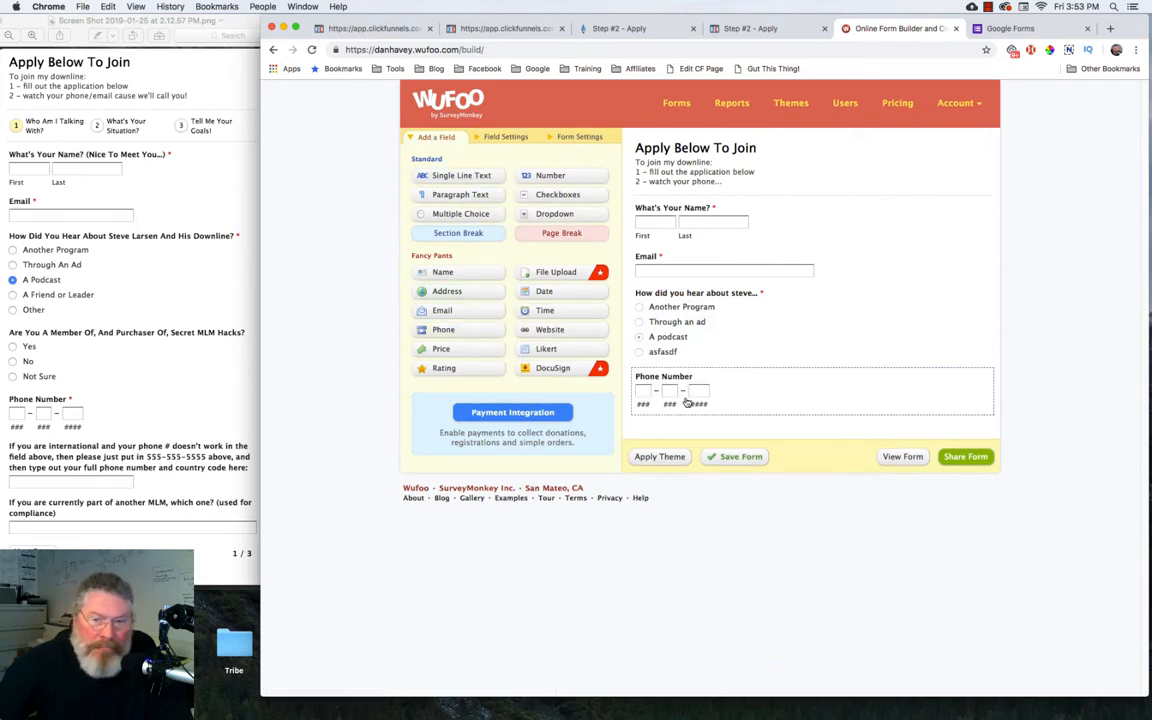
pyautogui.click(663, 390)
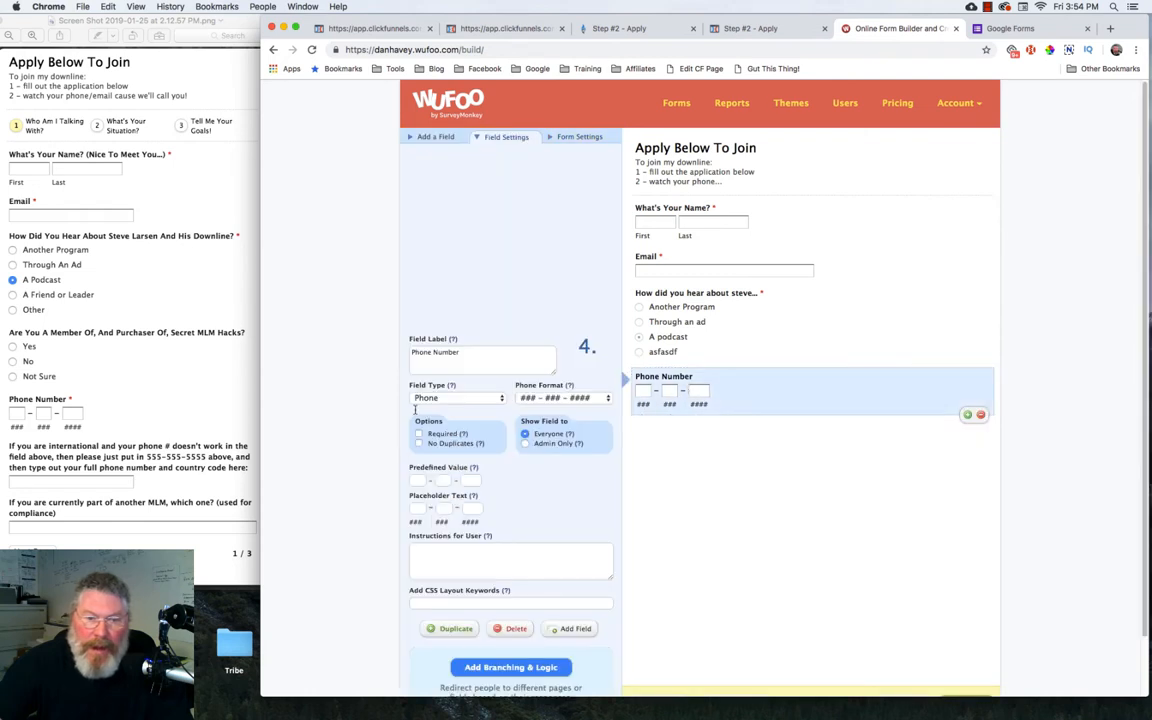
pyautogui.click(419, 433)
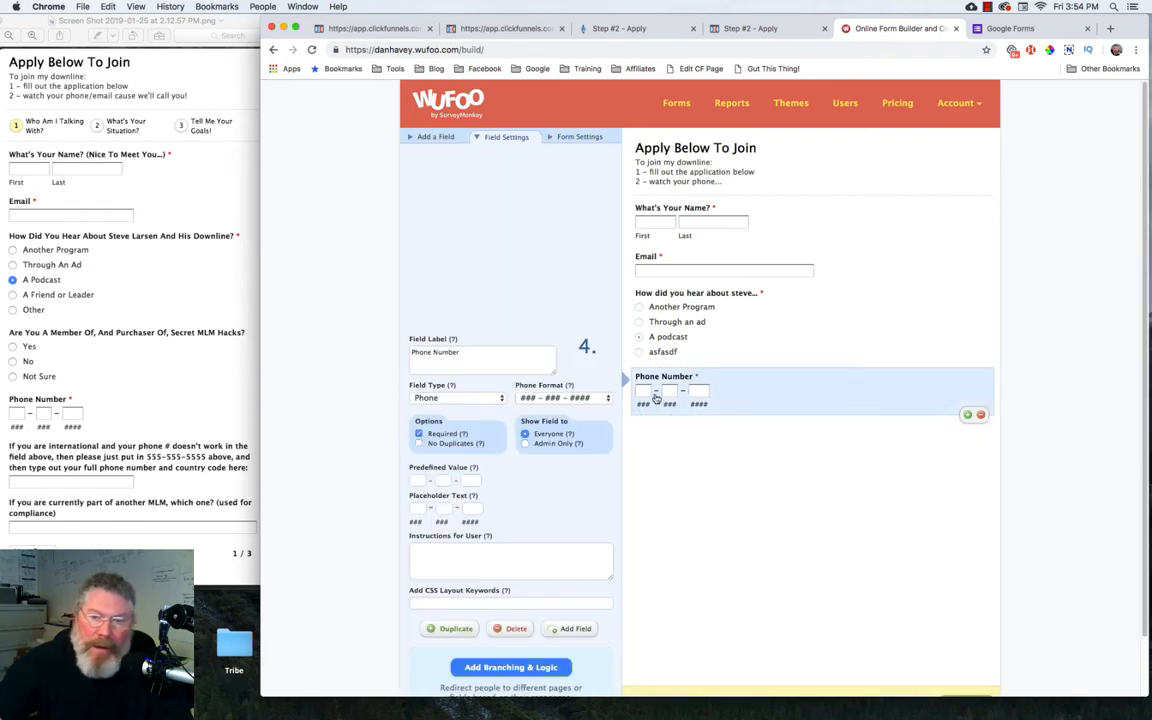
pyautogui.click(435, 136)
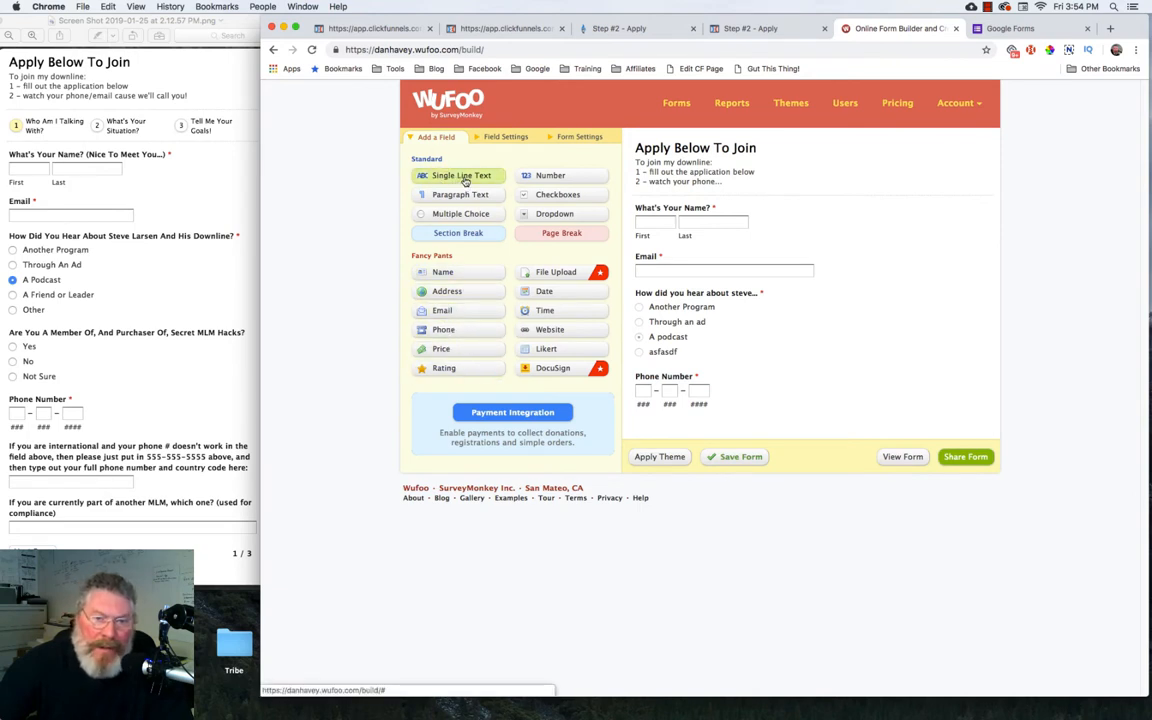
# Step: Add a Single Line Text field with a placeholder label
pyautogui.click(461, 175)
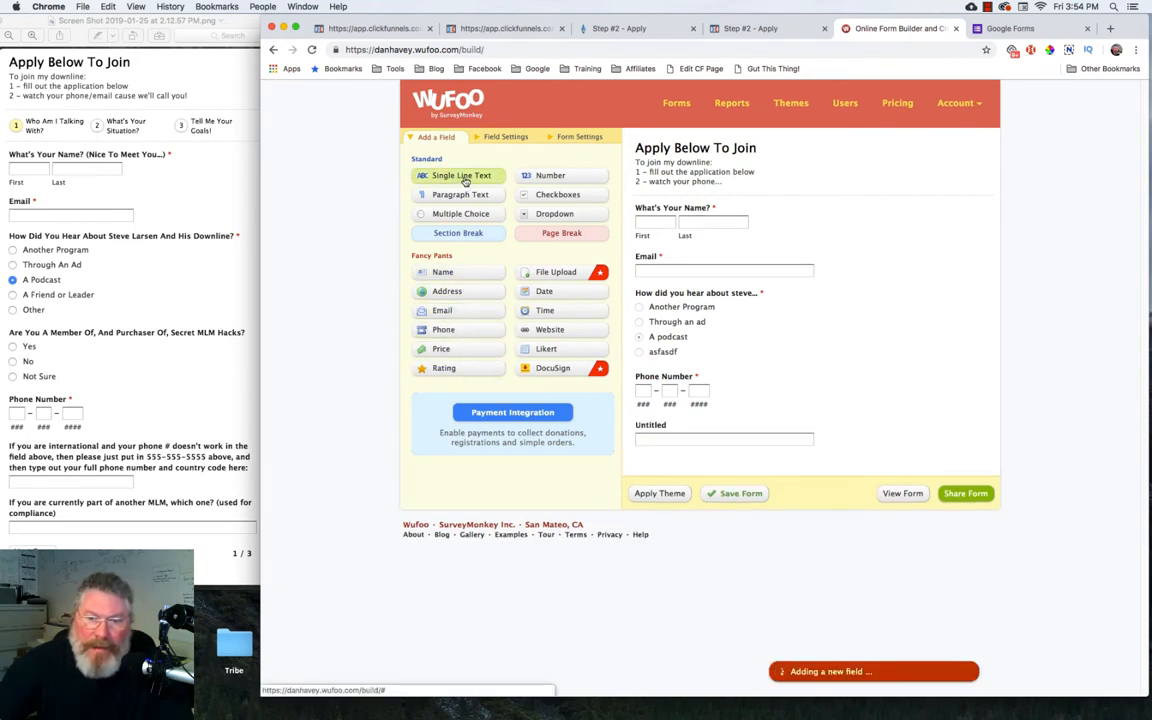
pyautogui.click(461, 175)
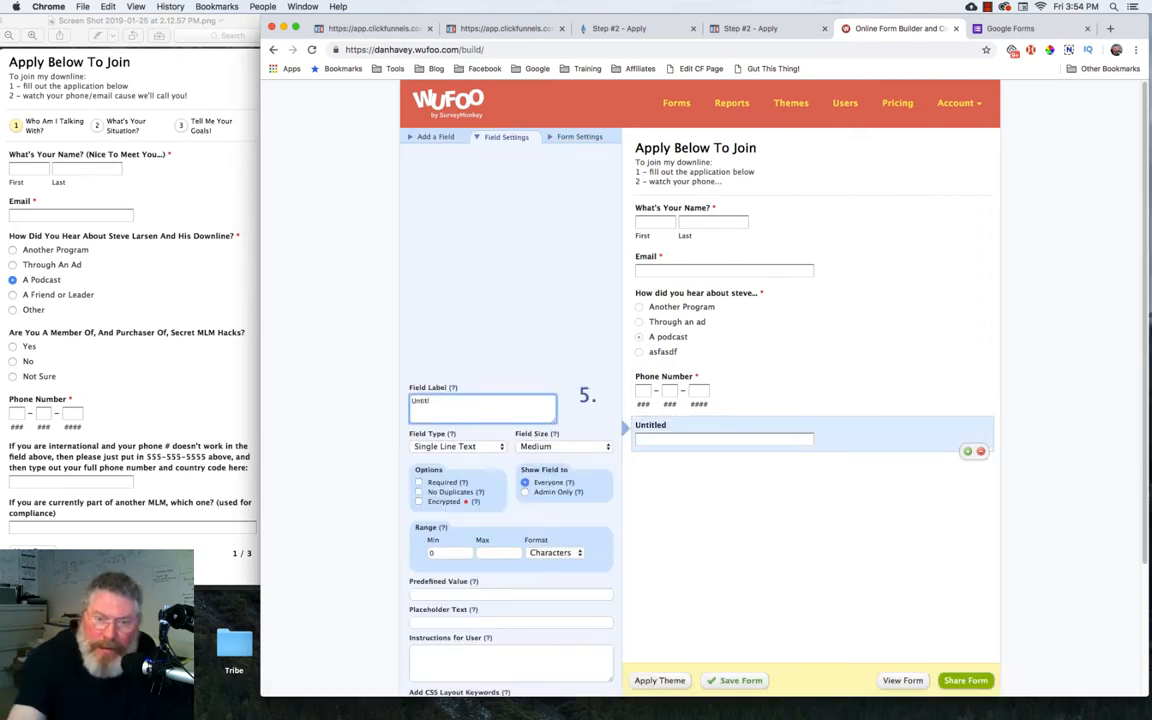
pyautogui.write('a;sklfaldisfjla')
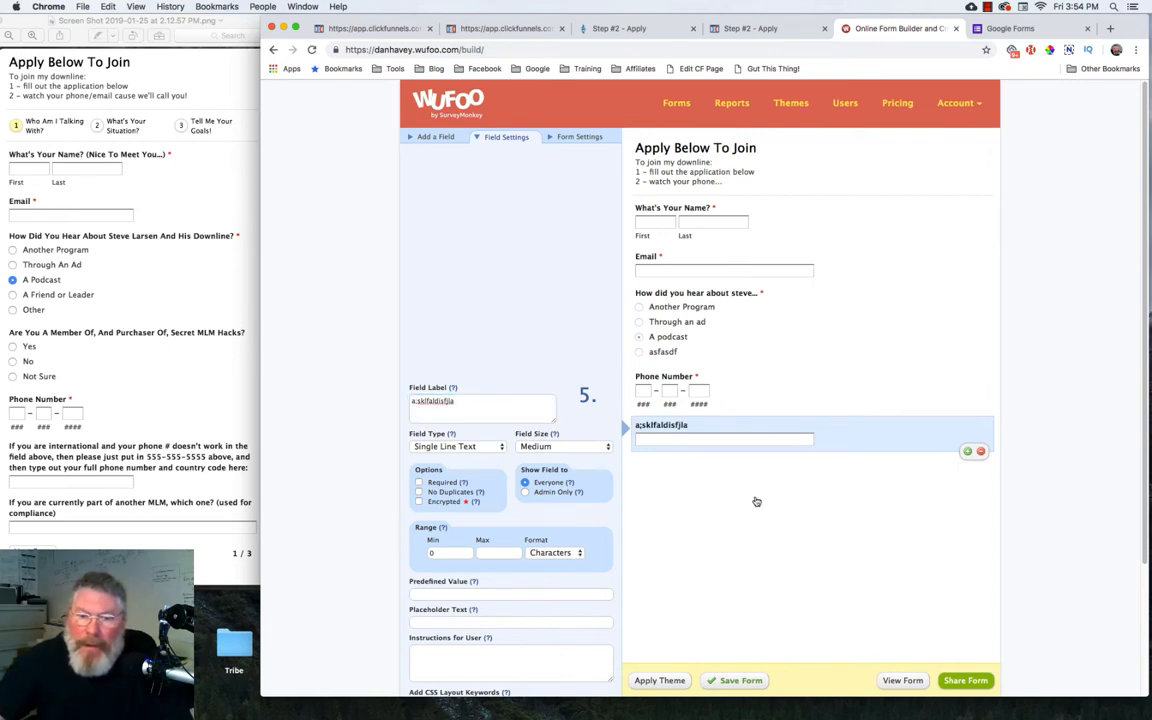
pyautogui.click(435, 136)
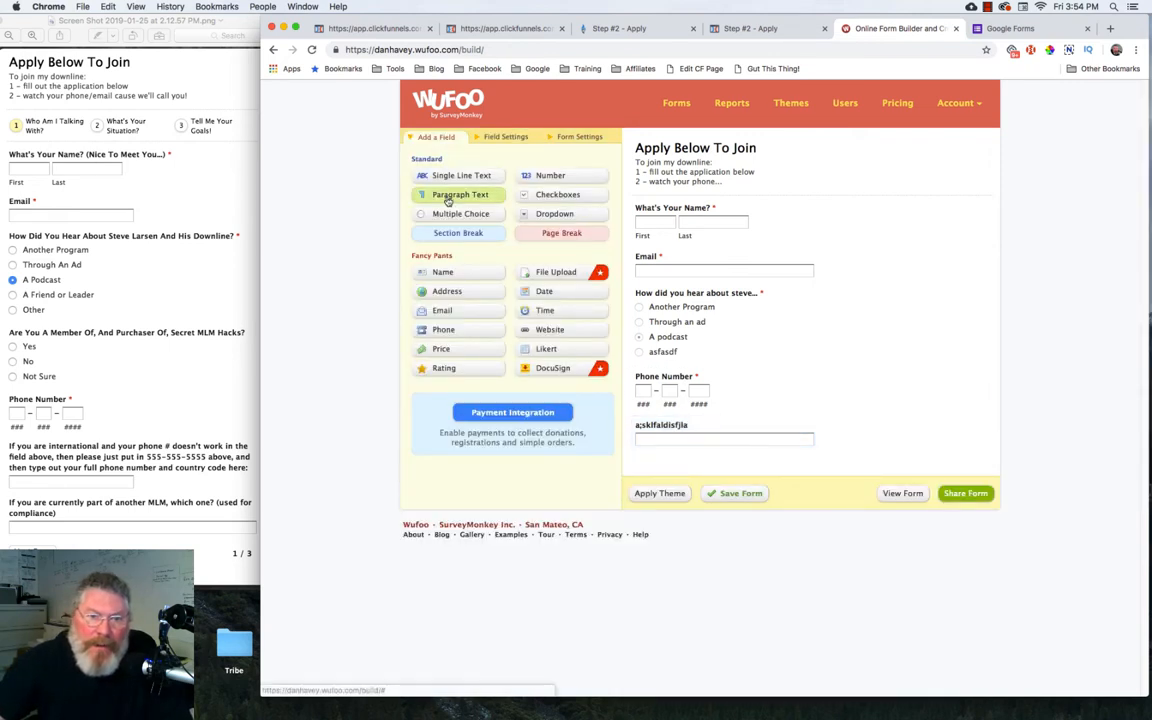
# Step: Add a Paragraph Text field with a placeholder label
pyautogui.click(460, 194)
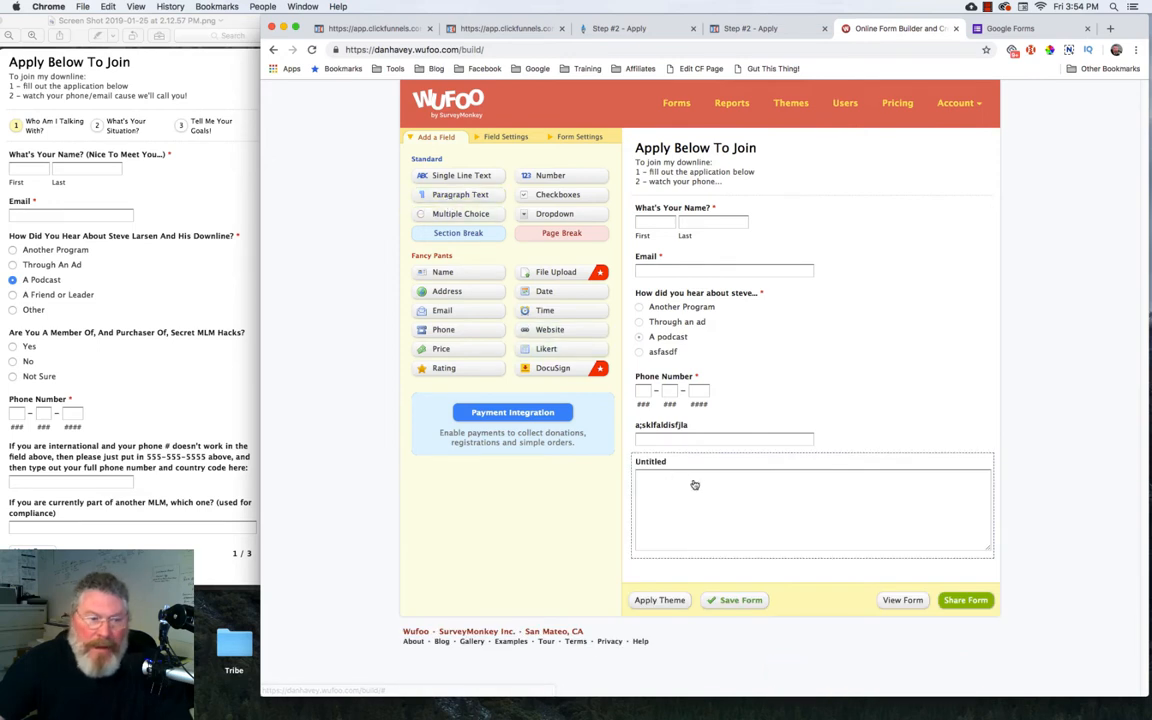
pyautogui.moveTo(699, 515)
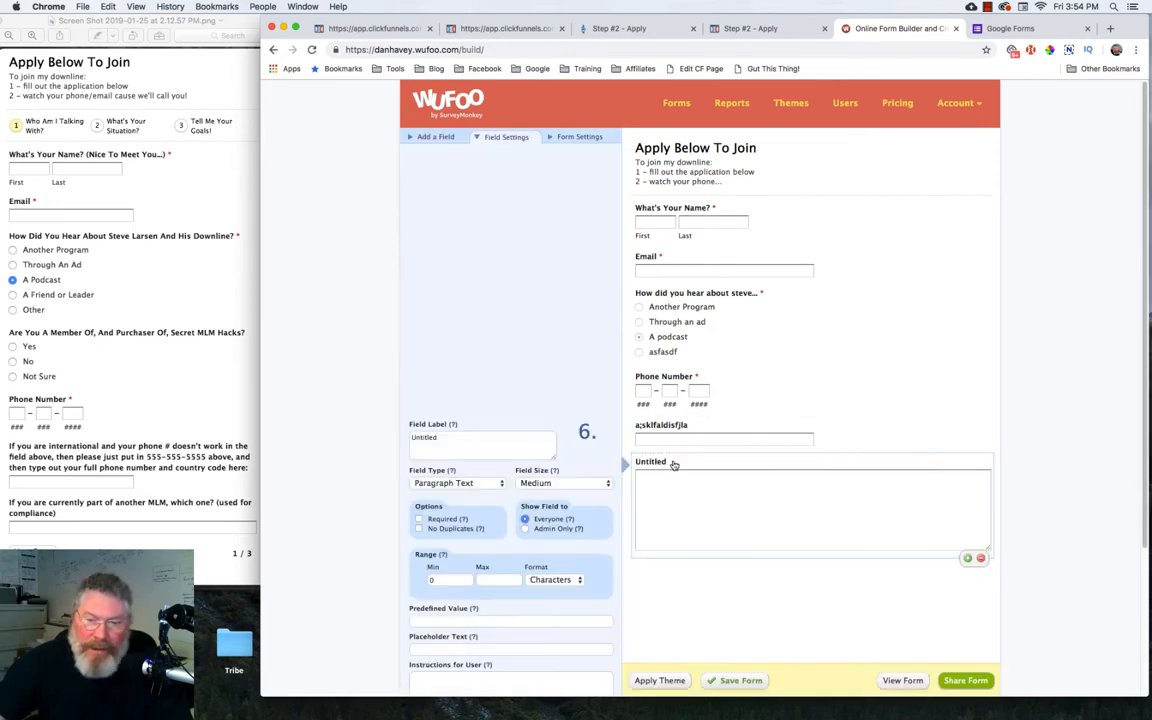
pyautogui.click(482, 444)
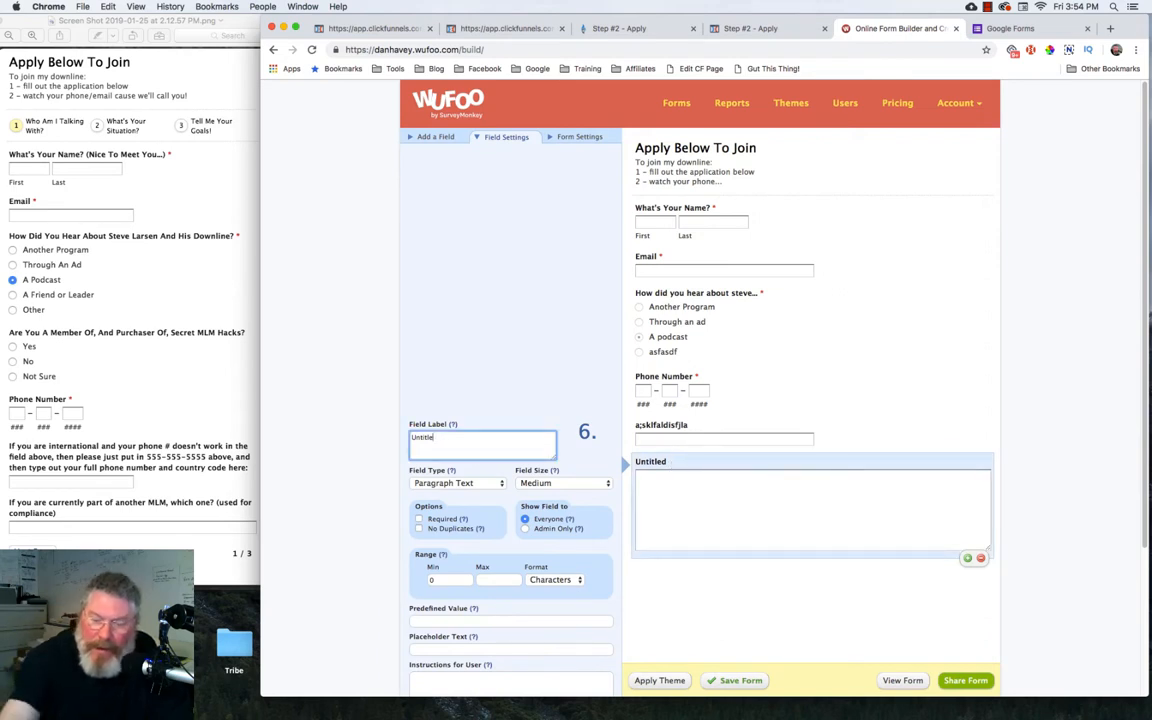
pyautogui.write("as;lkfas;dflas fjas'f asfl alsf lkas f;lkas f;lksadfl;kaslkf")
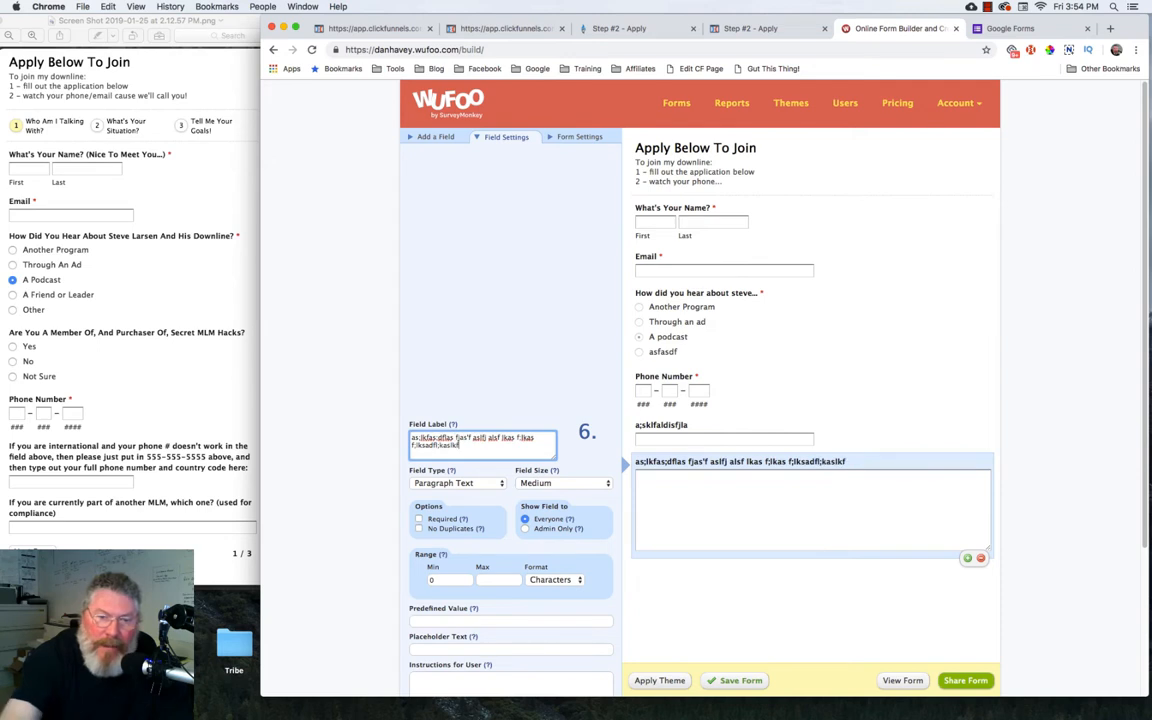
pyautogui.click(434, 136)
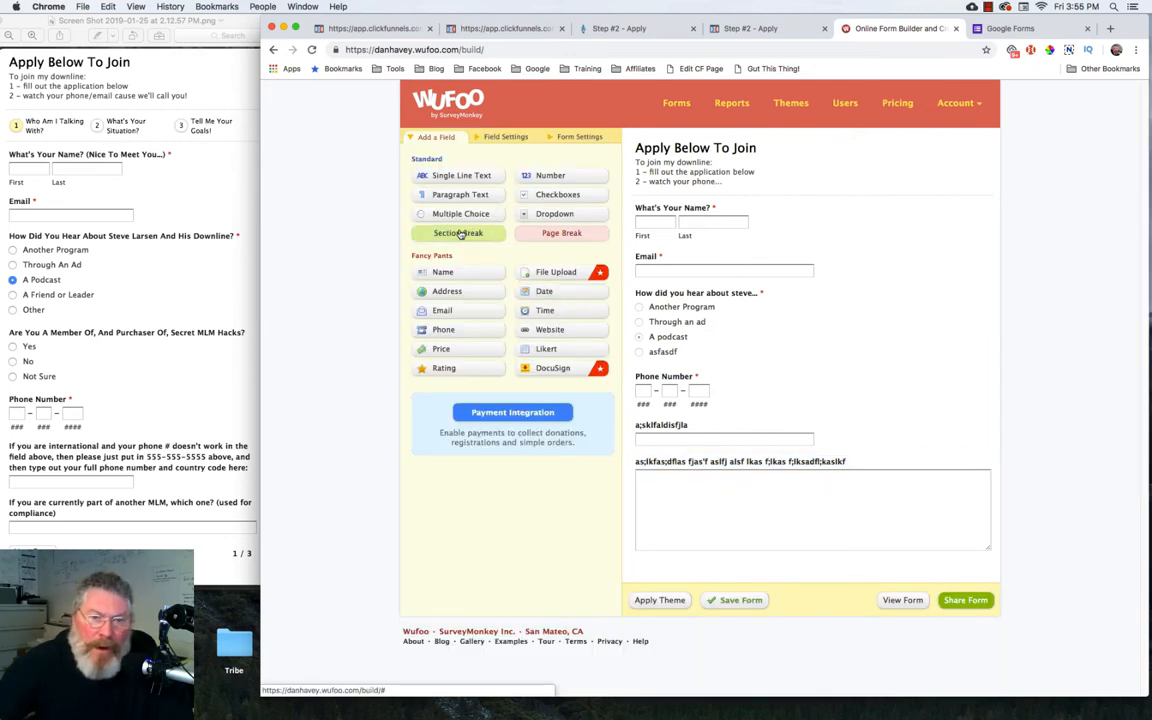
# Step: Add a Section Break and delete the paragraph text field
pyautogui.click(459, 233)
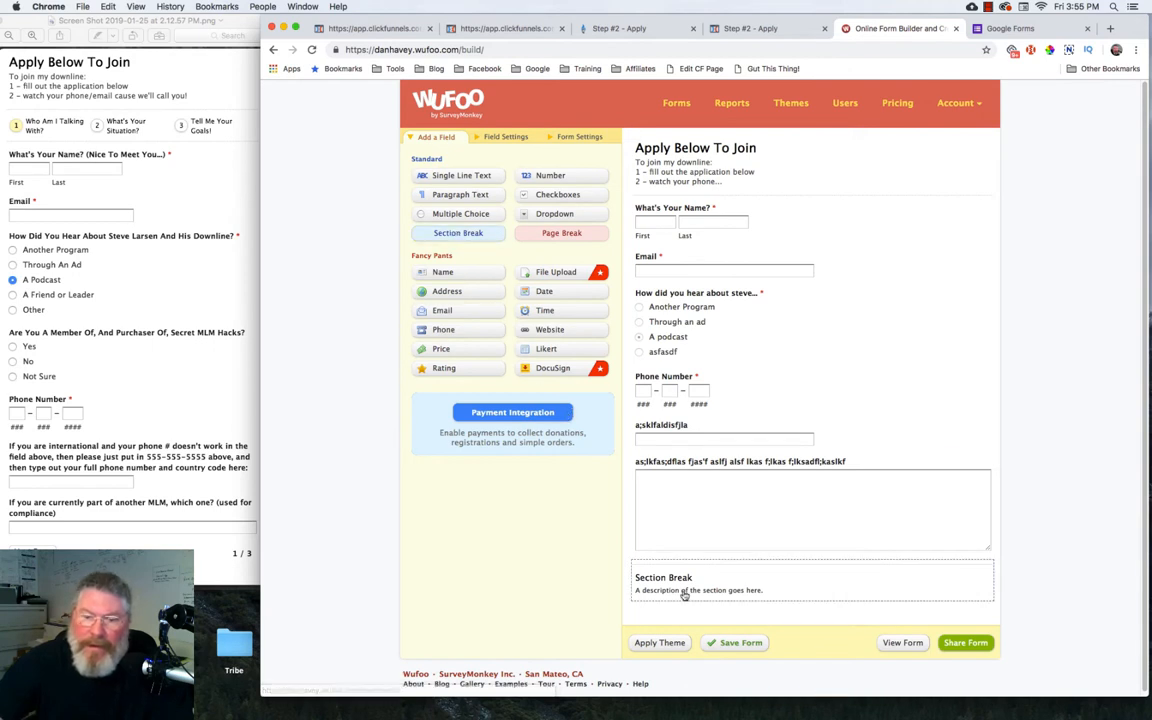
pyautogui.moveTo(922, 590)
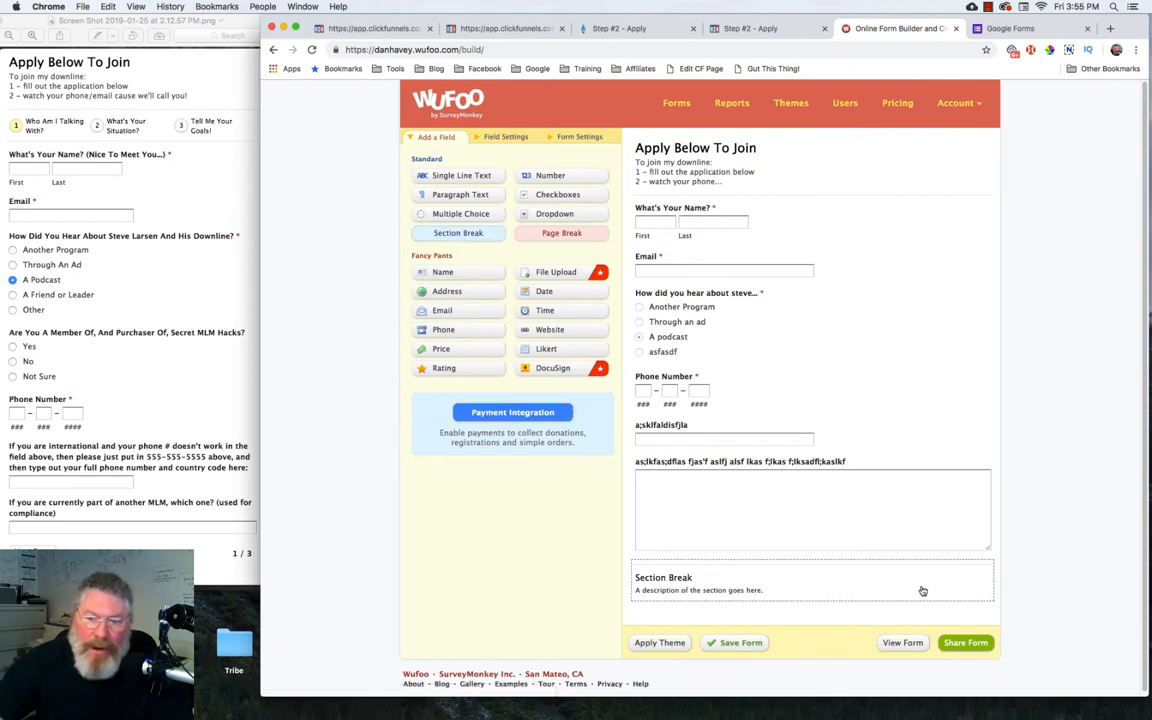
pyautogui.click(810, 508)
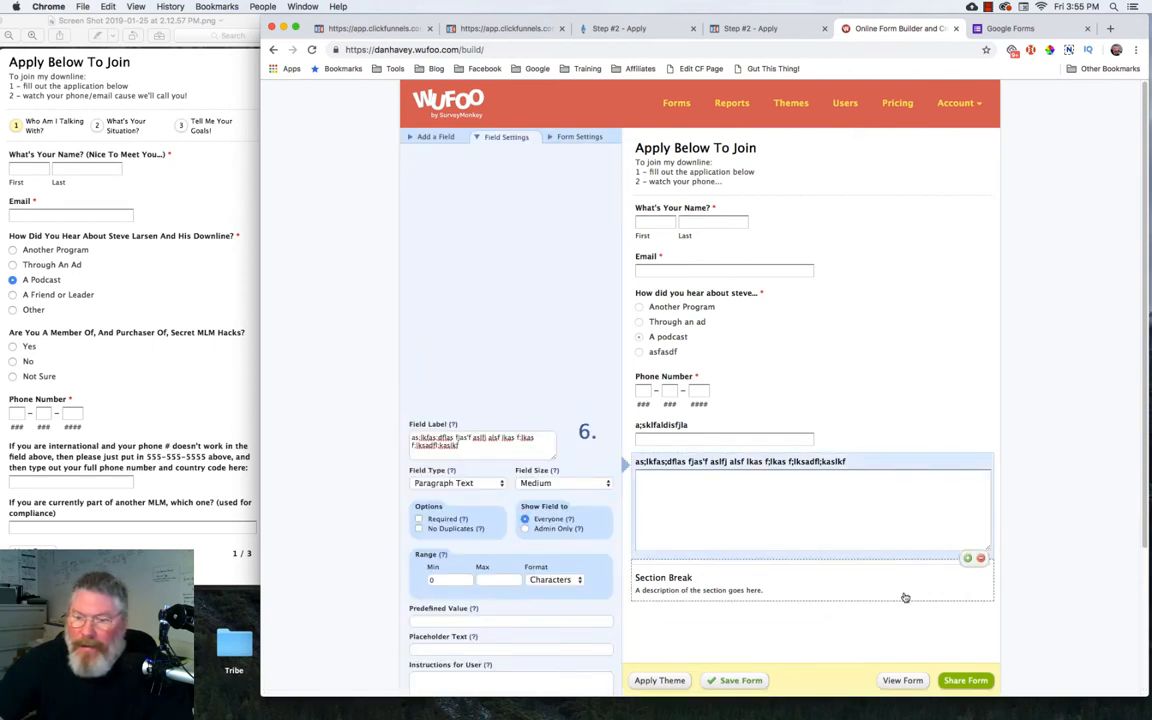
pyautogui.moveTo(881, 581)
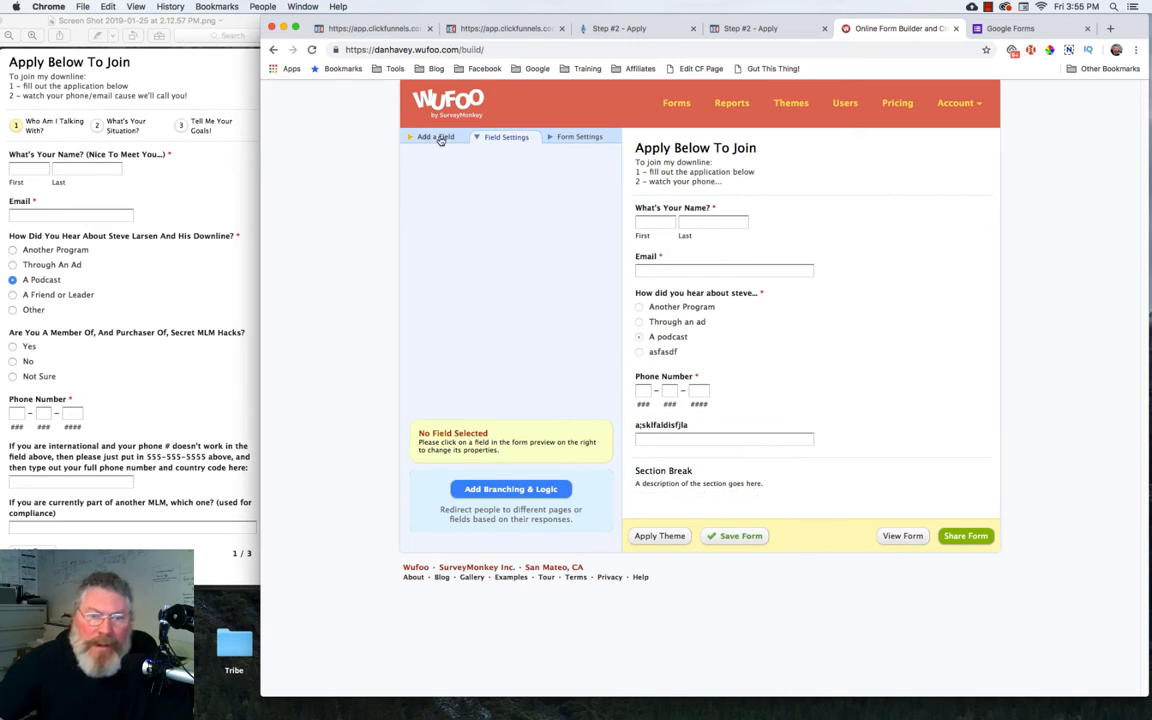
pyautogui.click(434, 137)
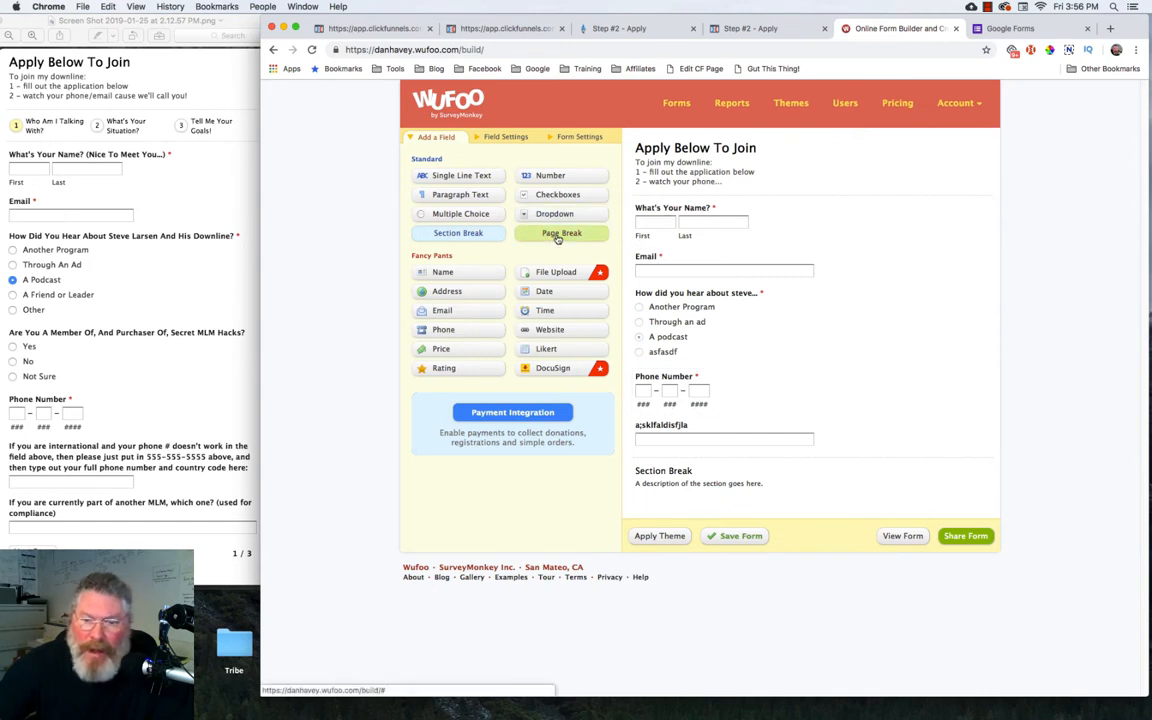
# Step: Insert a Page Break after the section break to split the form into two pages
pyautogui.click(561, 232)
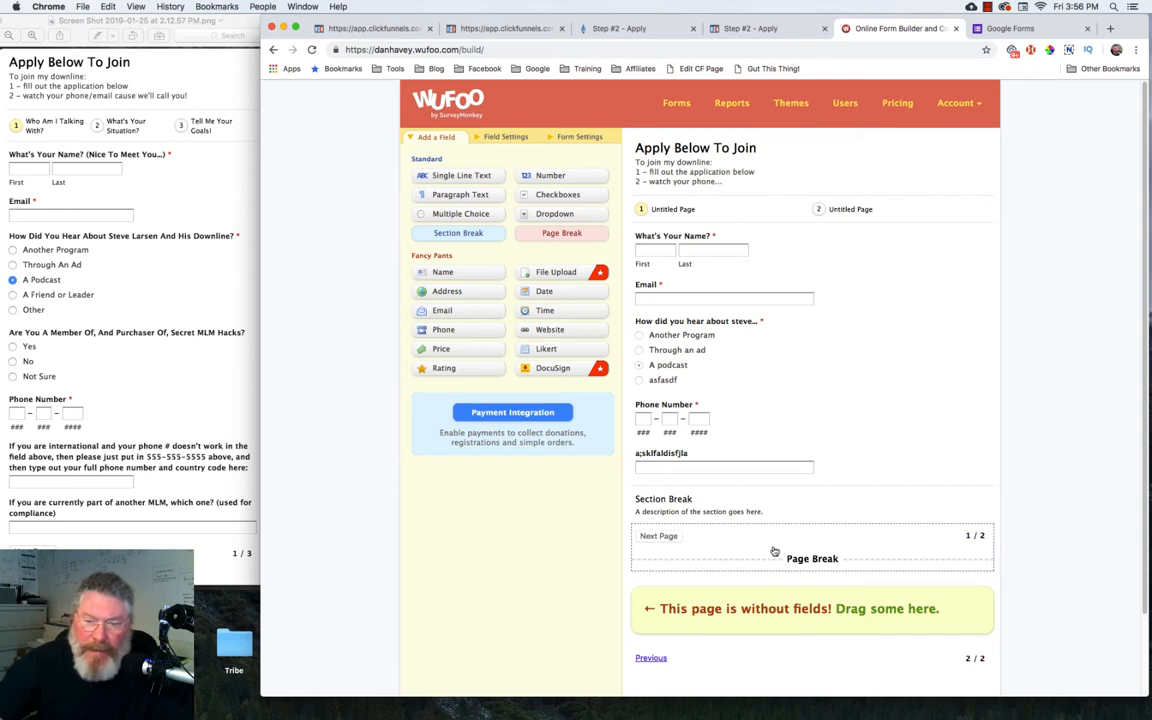
pyautogui.scroll(-3)
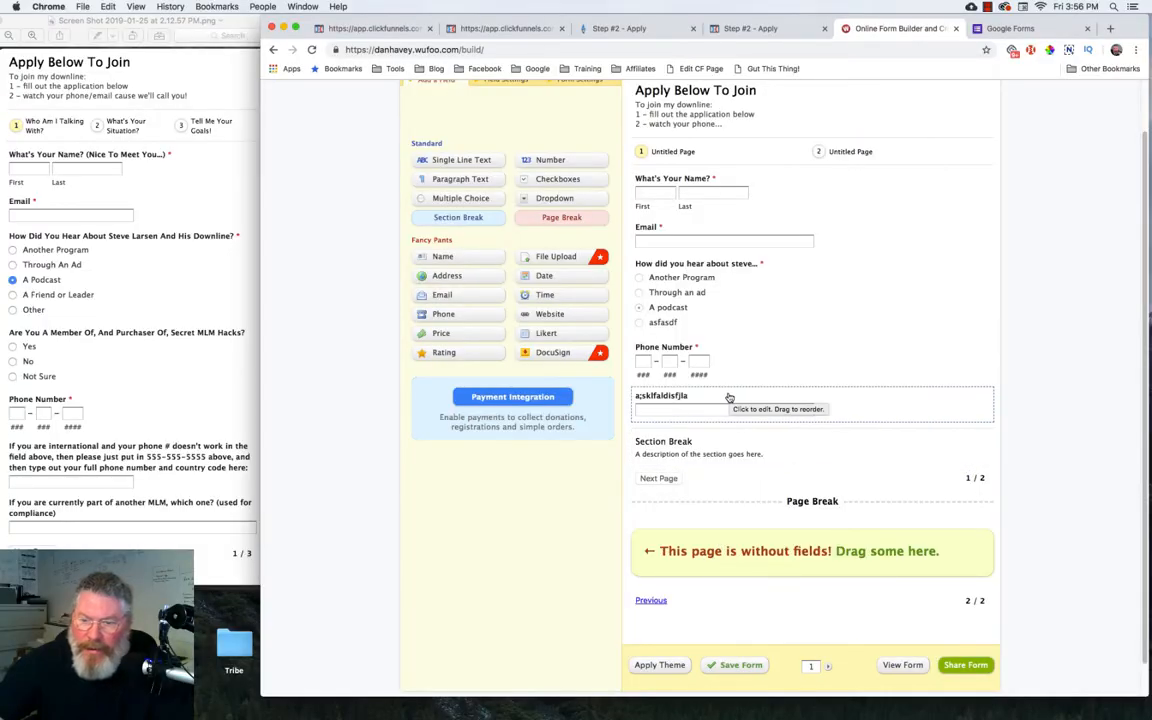
pyautogui.moveTo(707, 399)
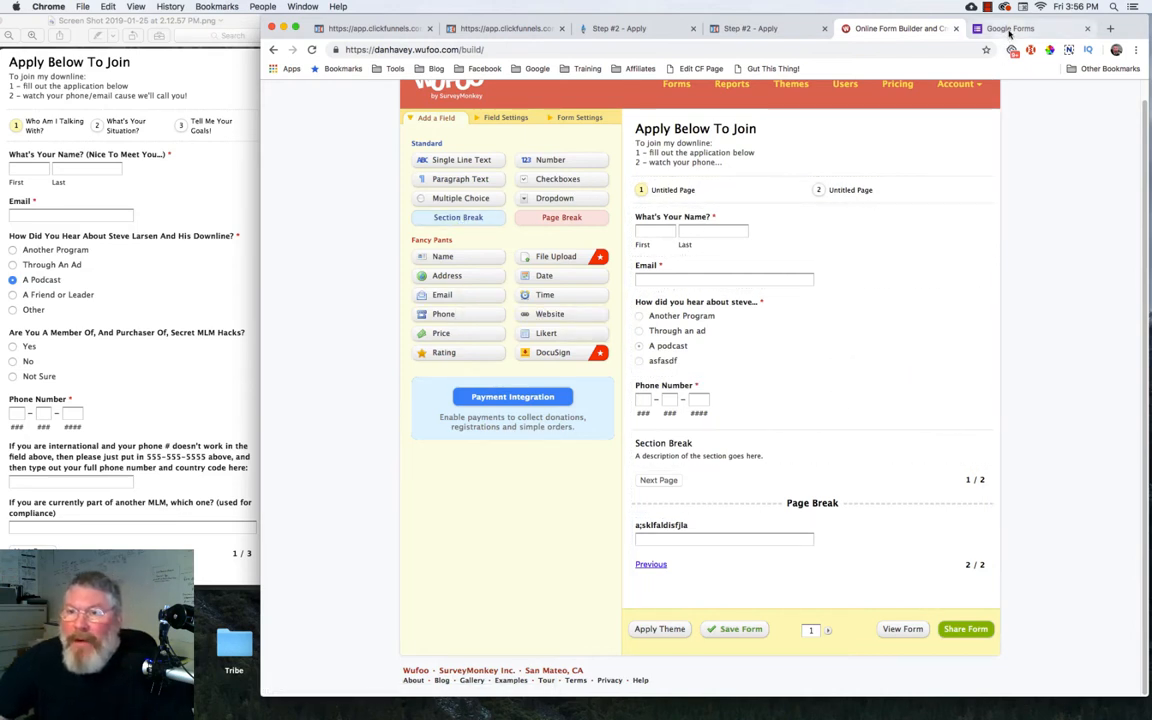
# Step: Create a new blank Google Form with its default Untitled Question
pyautogui.click(1010, 28)
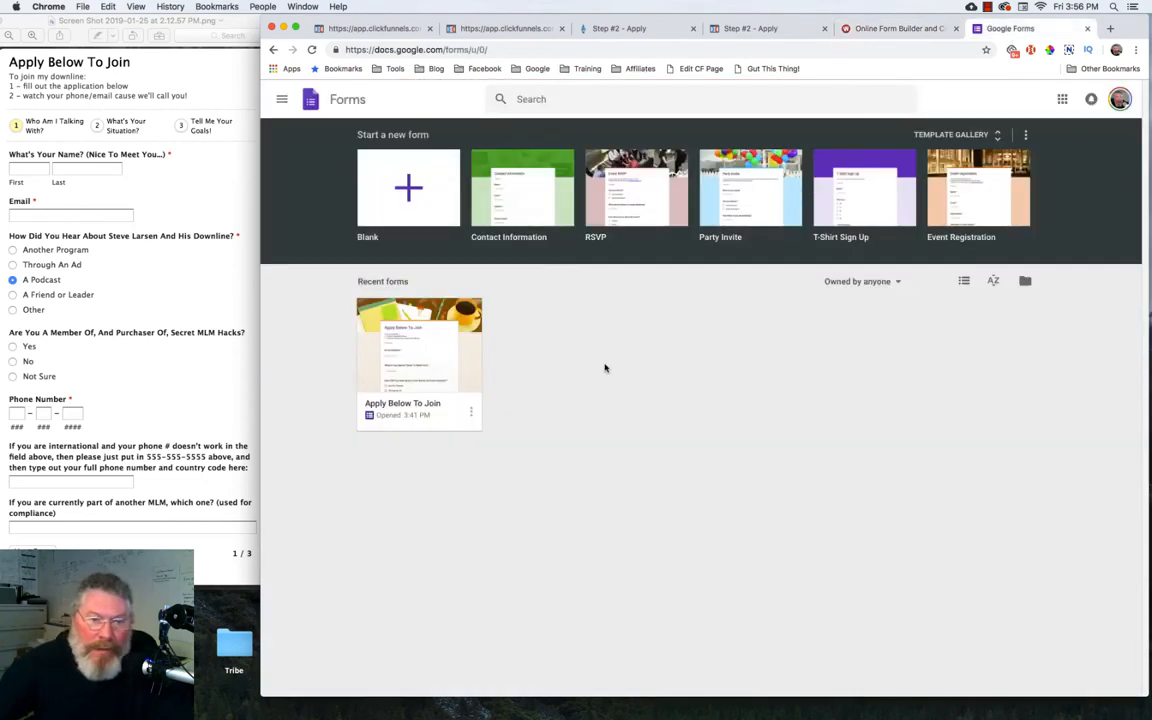
pyautogui.click(408, 188)
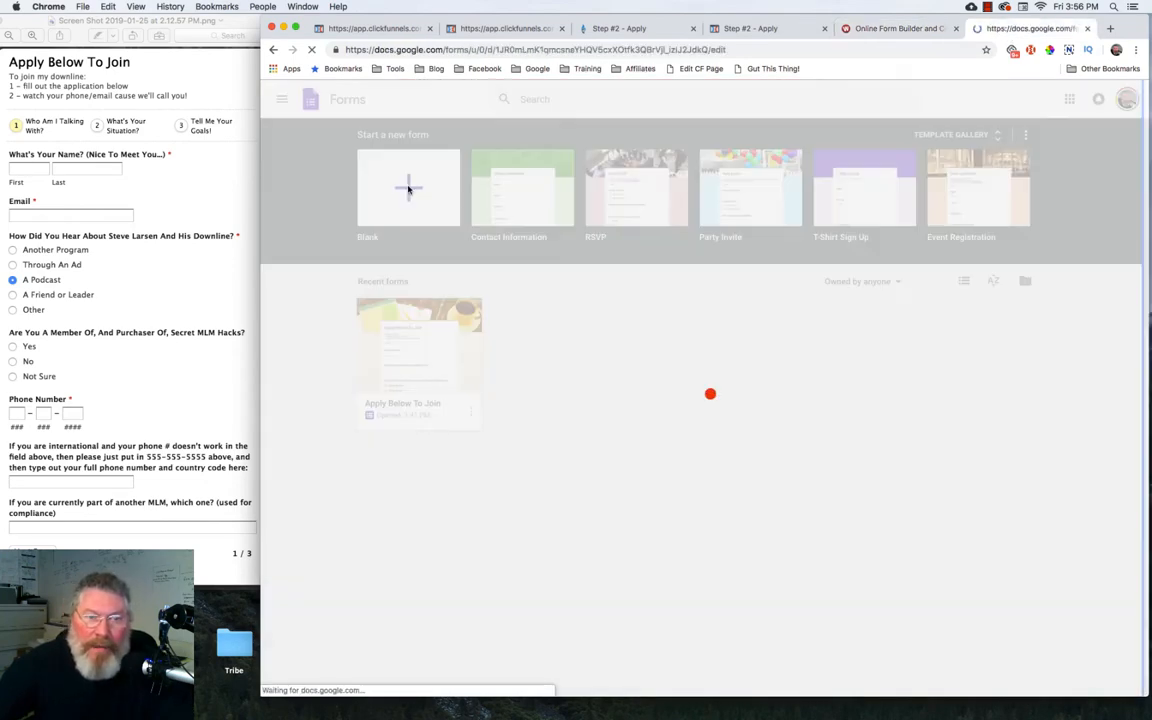
pyautogui.click(408, 188)
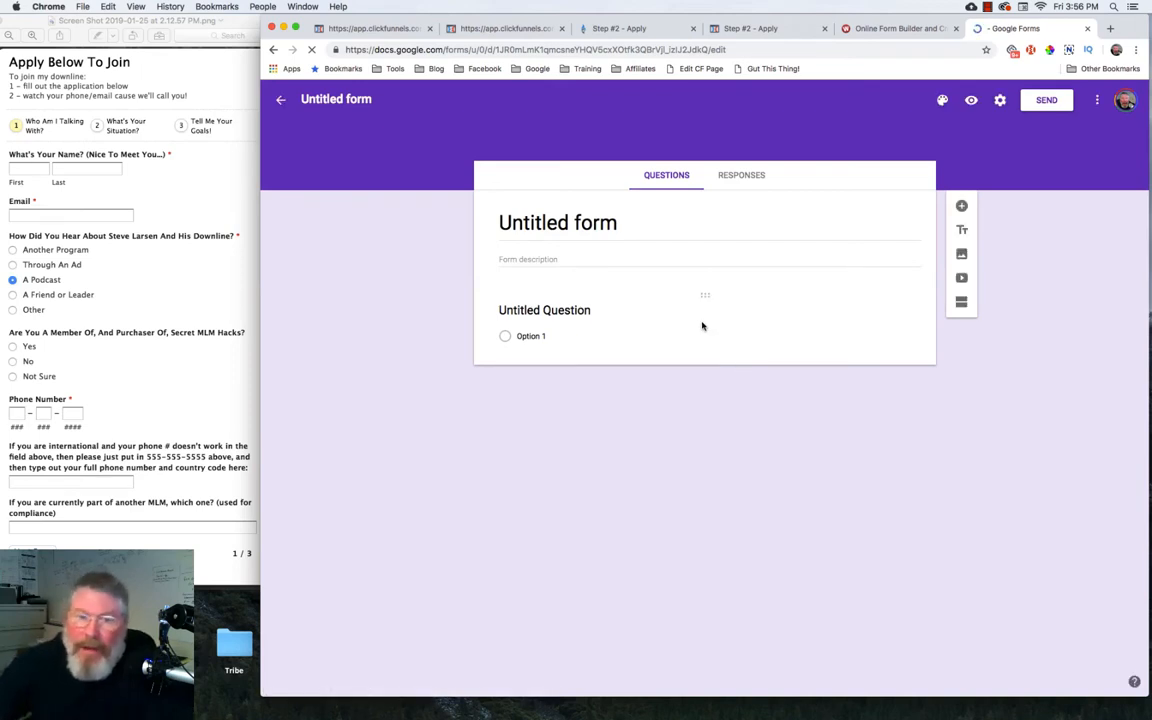
pyautogui.moveTo(779, 263)
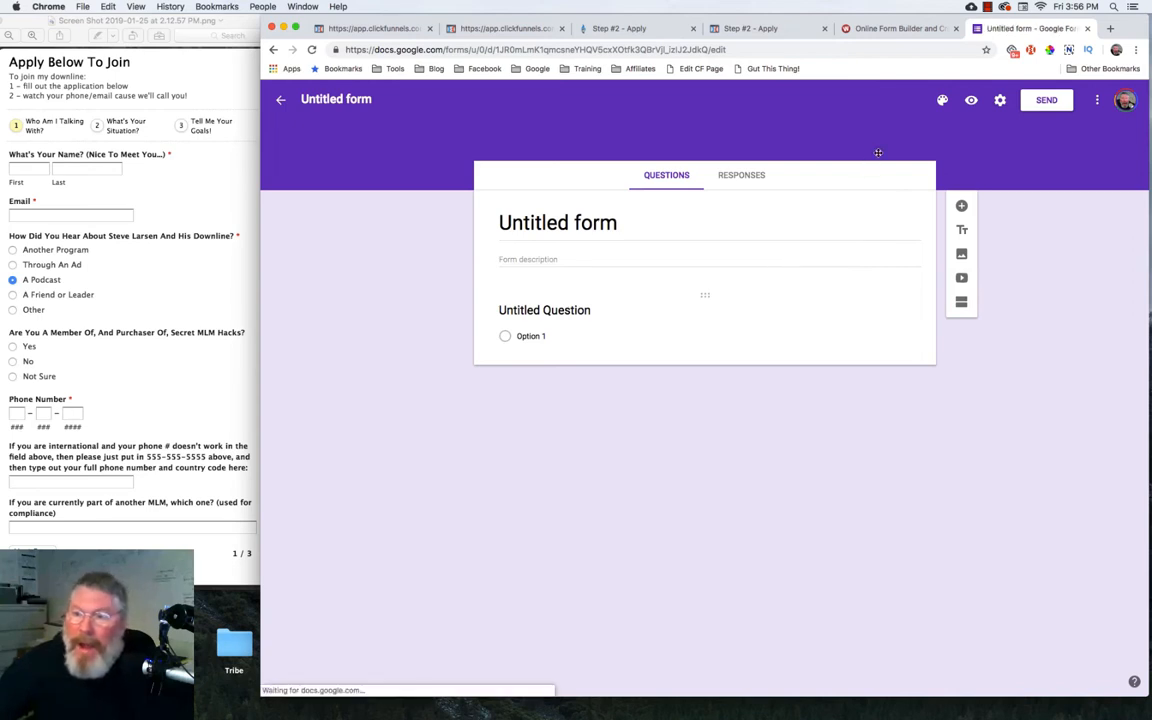
pyautogui.click(545, 309)
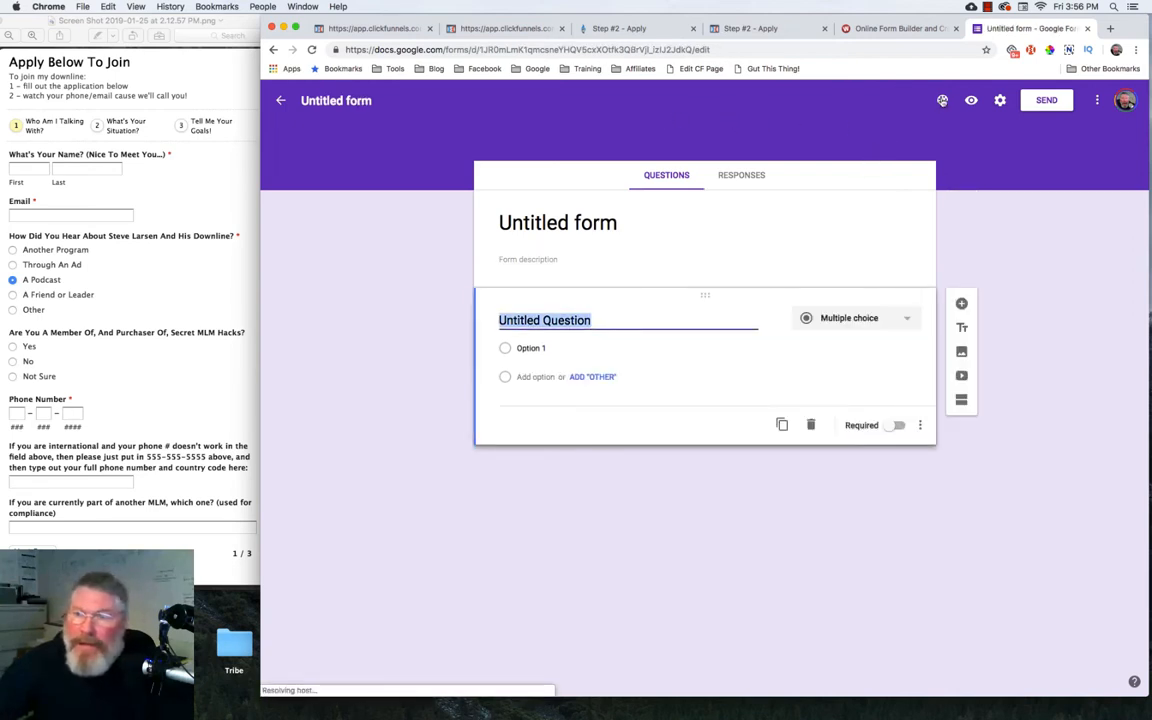
# Step: Open the form's Theme Options and bring up header image choices
pyautogui.click(941, 100)
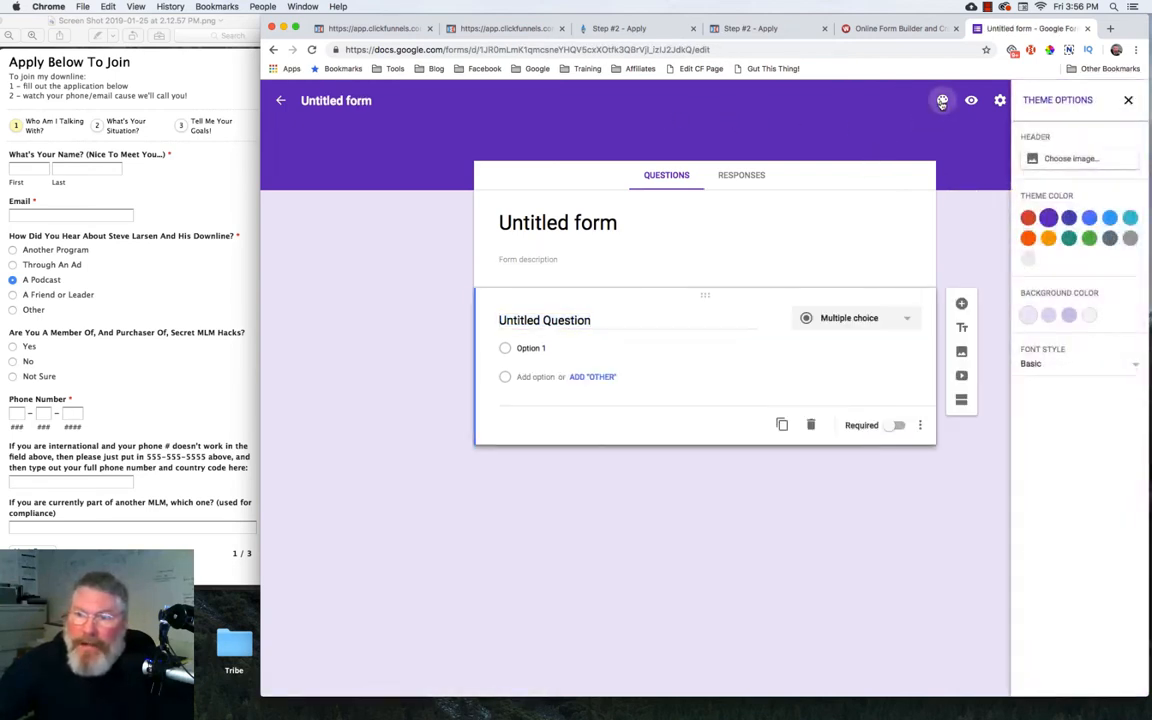
pyautogui.click(1047, 217)
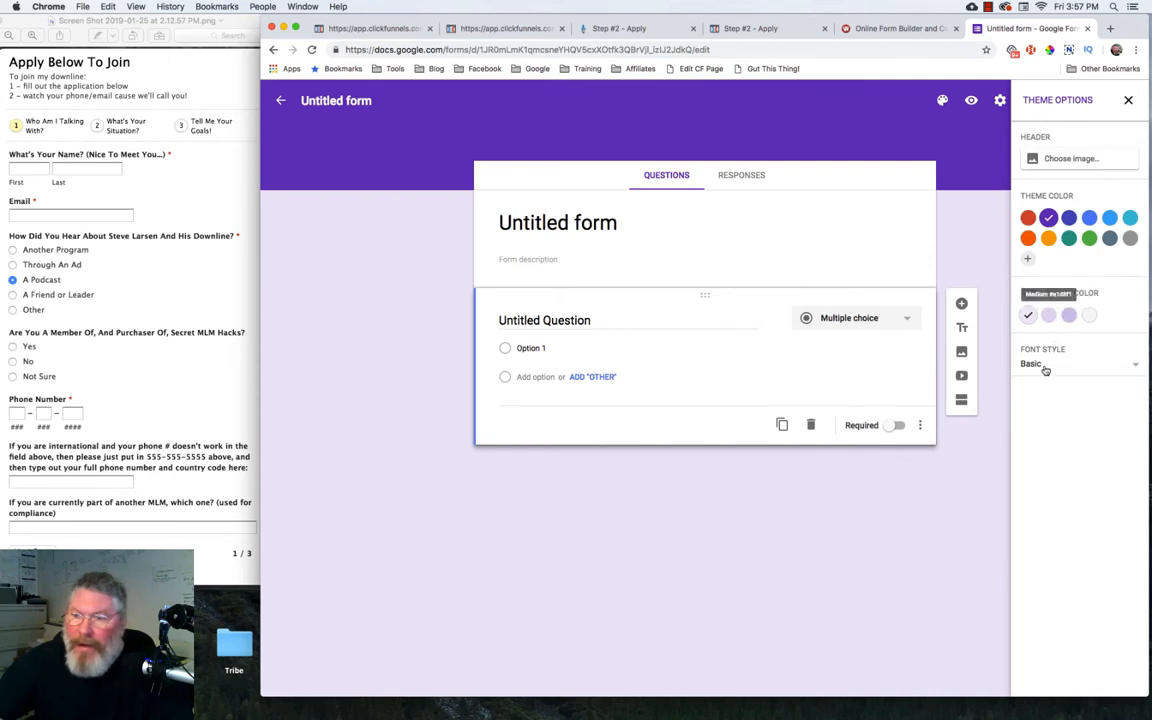
pyautogui.click(1080, 363)
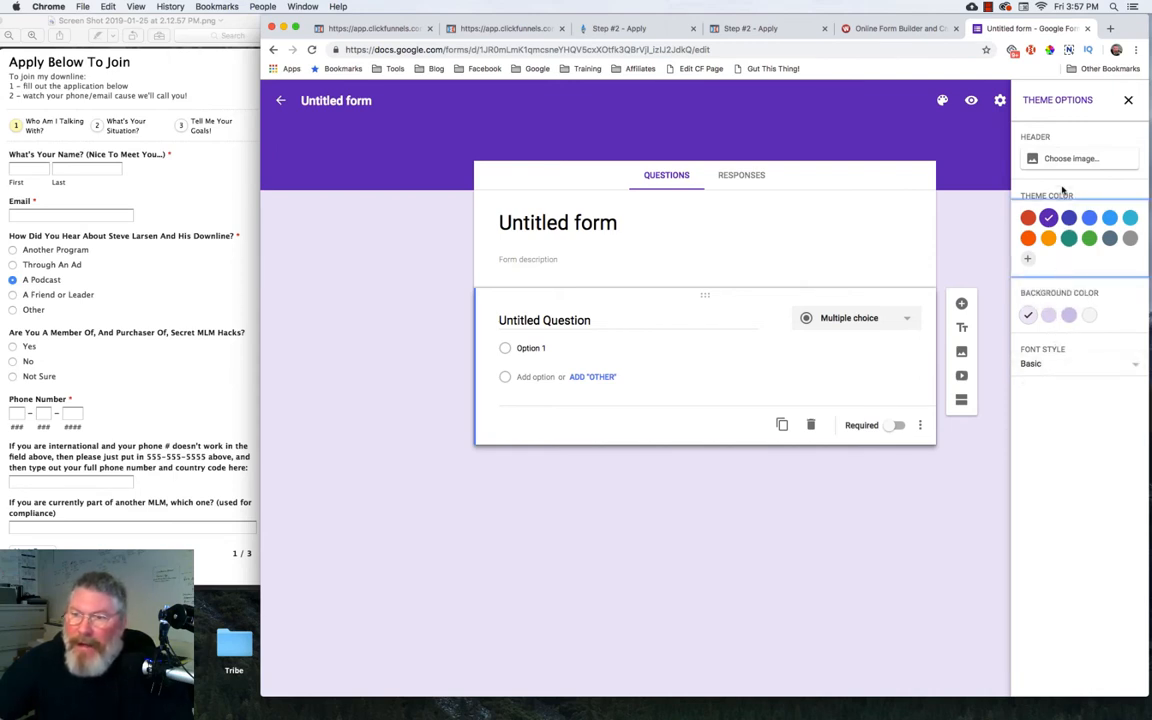
pyautogui.click(1071, 158)
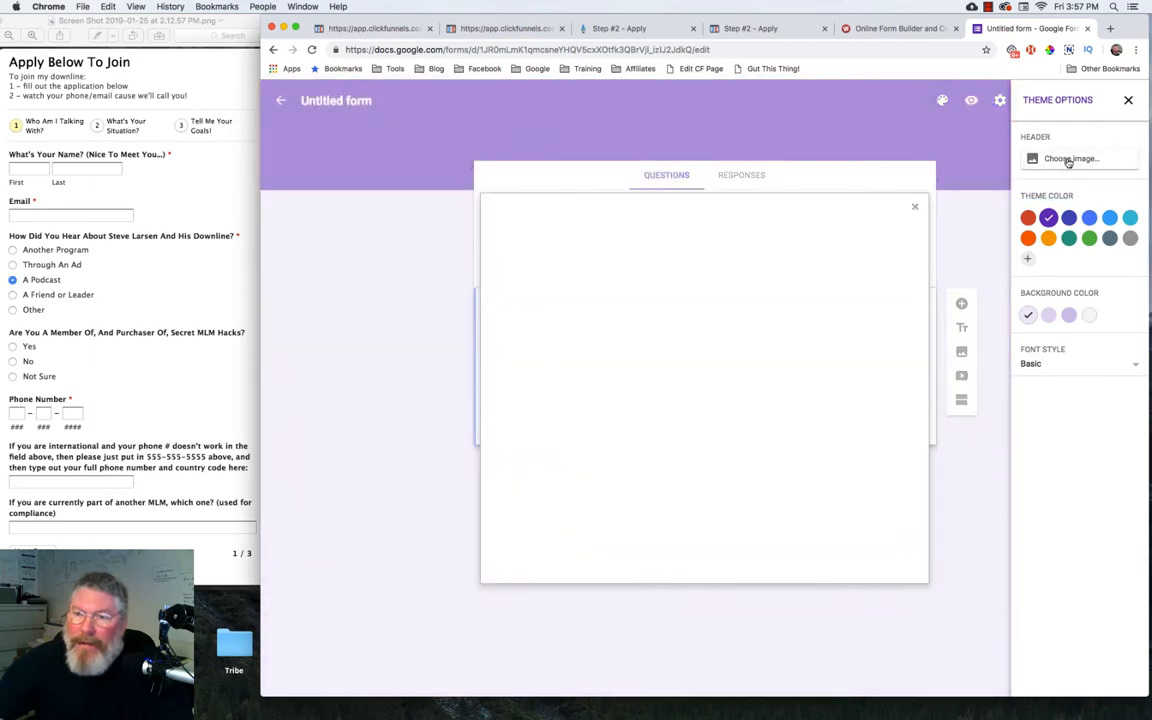
# Step: Set the header to the Work and School stationery-and-coffee image with a brown theme, then close Theme options
pyautogui.click(1071, 158)
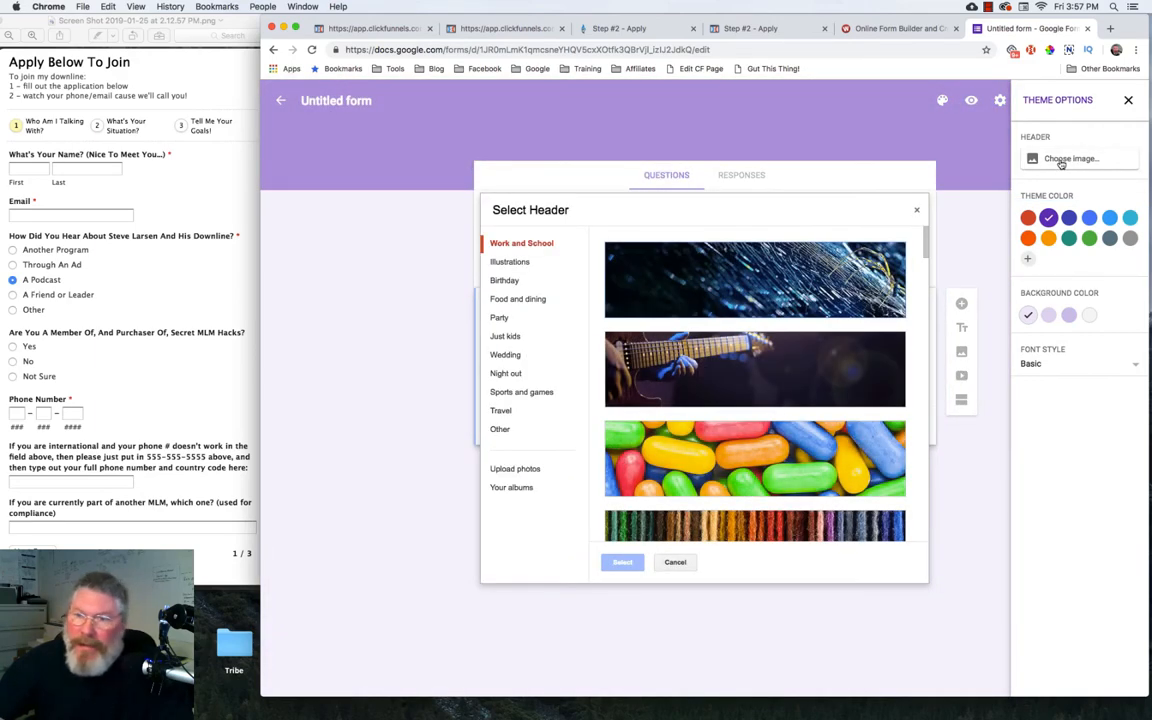
pyautogui.moveTo(820, 312)
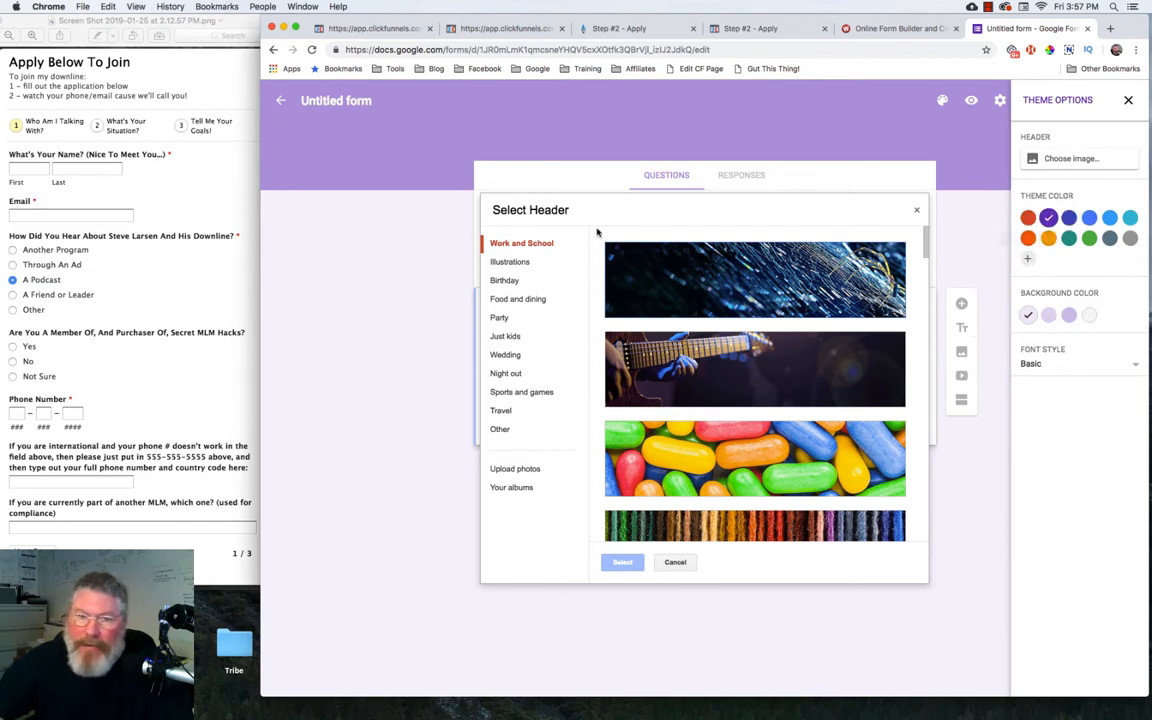
pyautogui.scroll(-3)
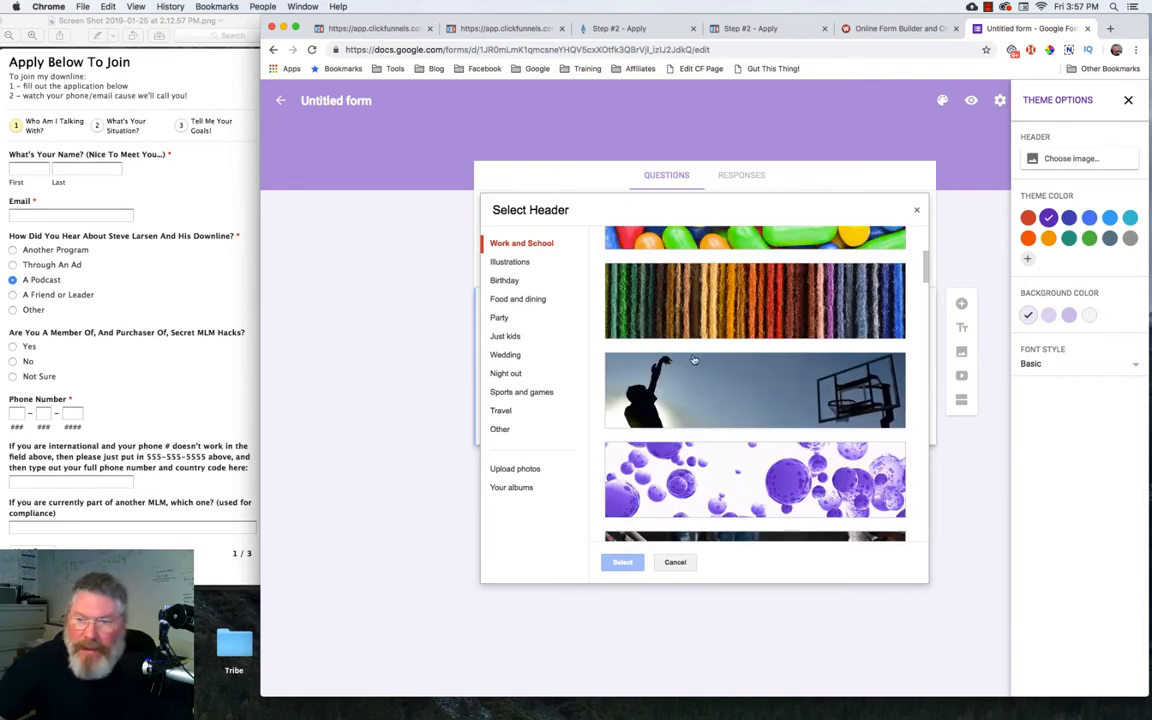
pyautogui.click(499, 317)
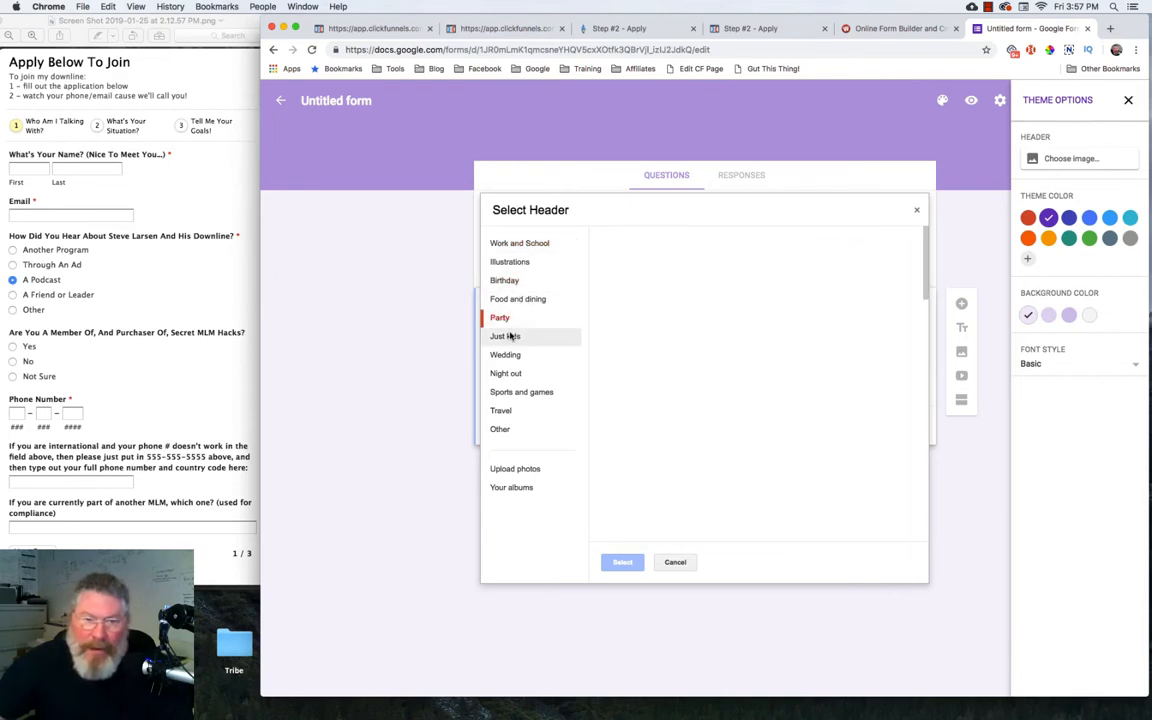
pyautogui.click(506, 373)
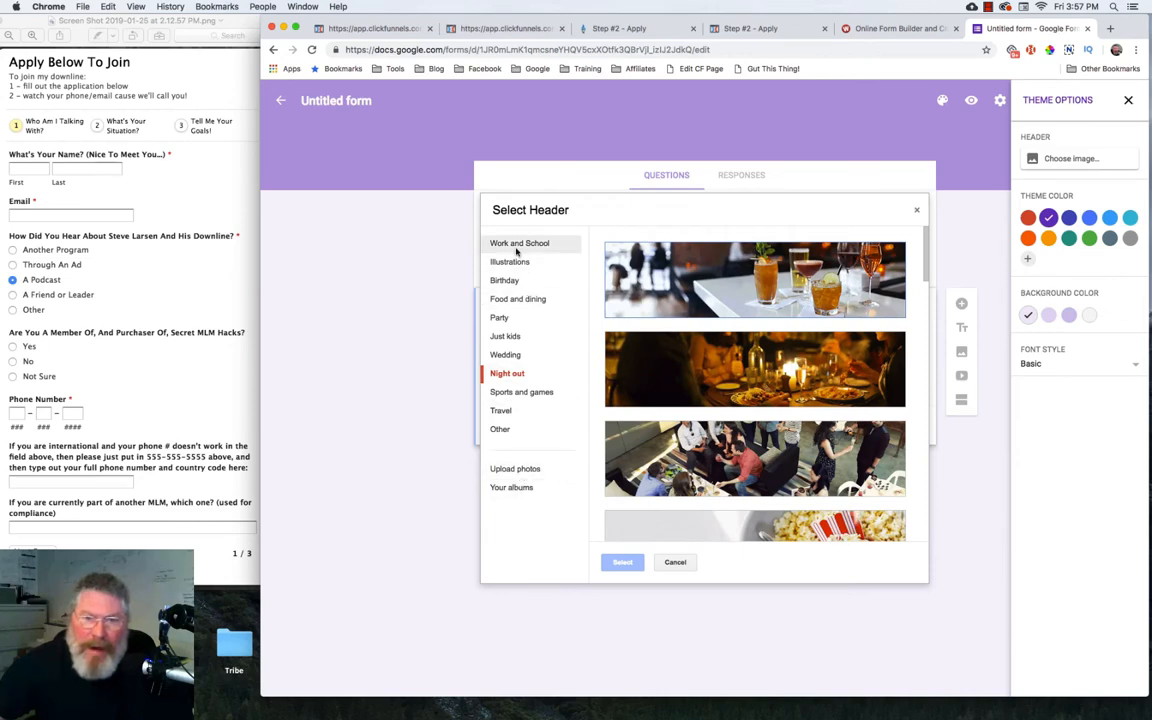
pyautogui.click(521, 243)
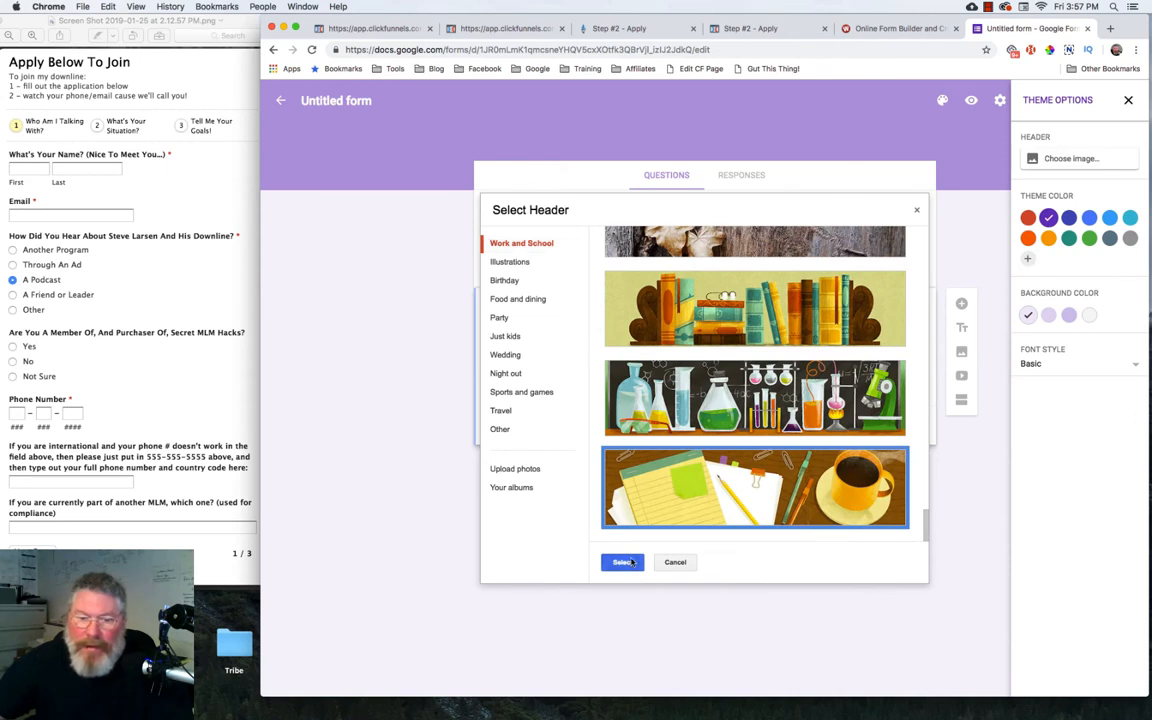
pyautogui.click(620, 561)
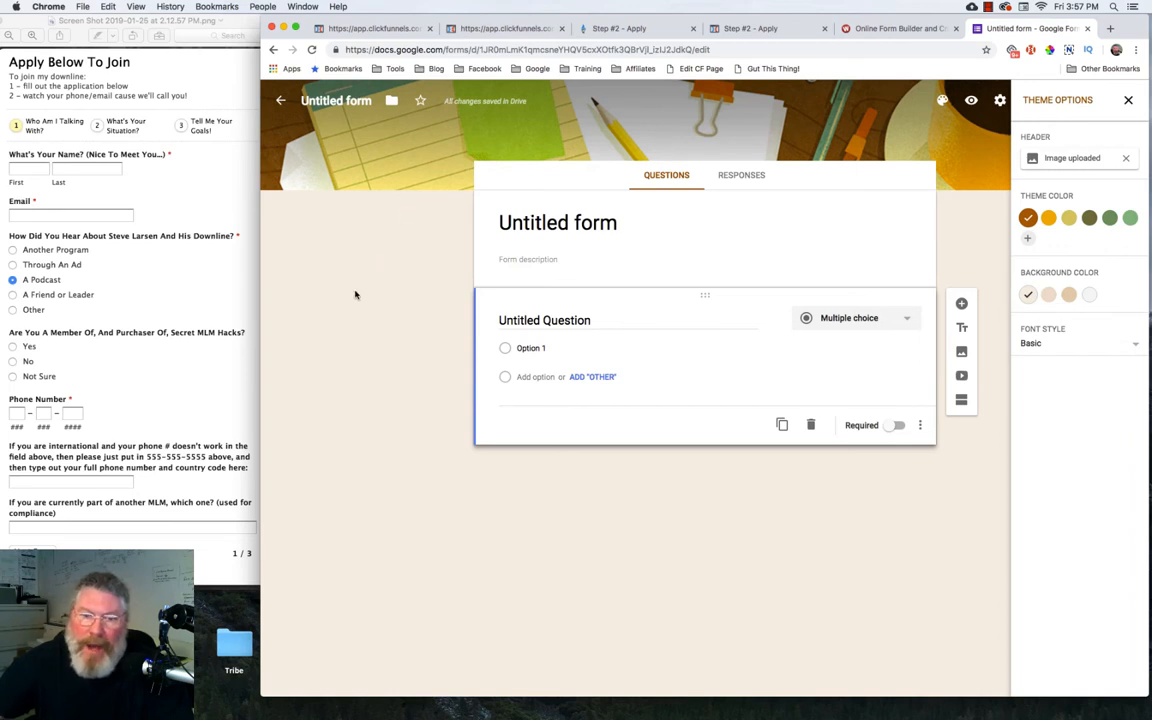
pyautogui.moveTo(956, 146)
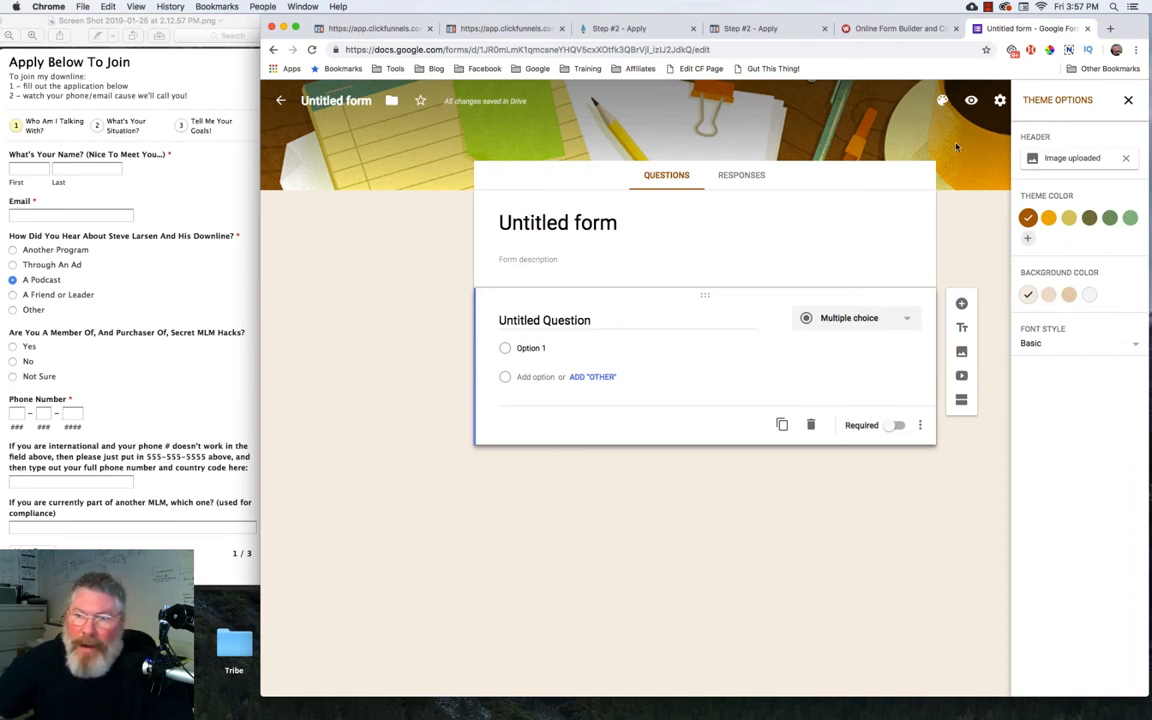
pyautogui.moveTo(392, 281)
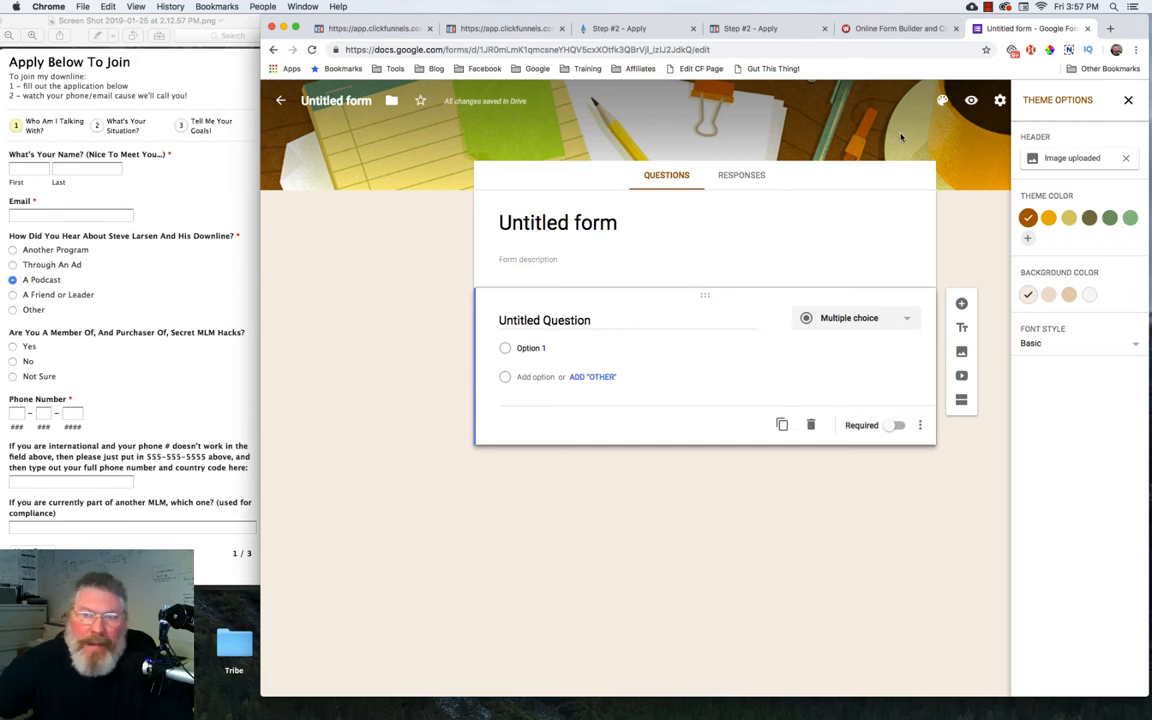
pyautogui.moveTo(410, 298)
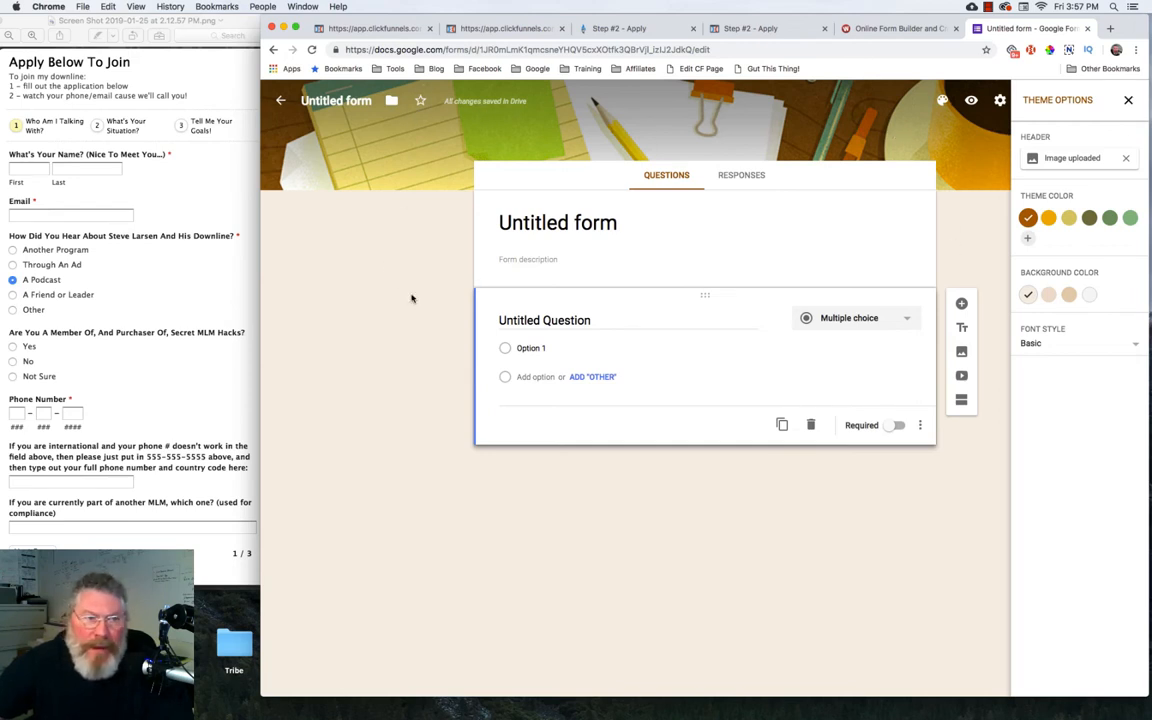
pyautogui.moveTo(405, 299)
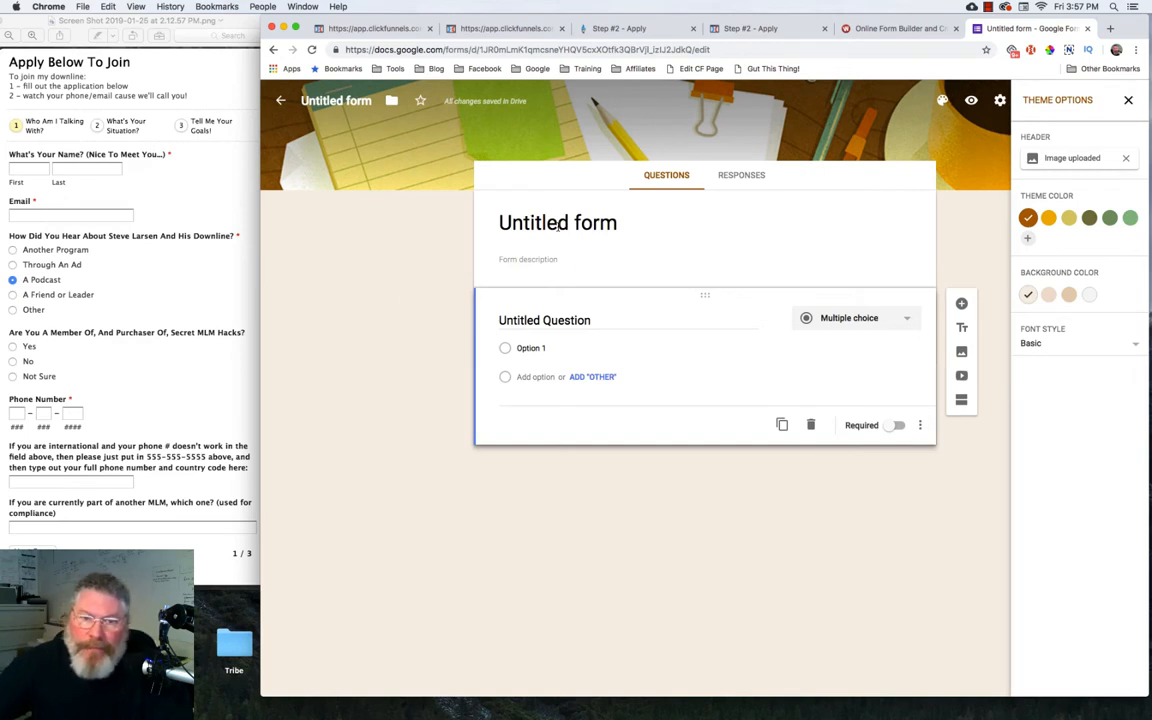
pyautogui.click(557, 222)
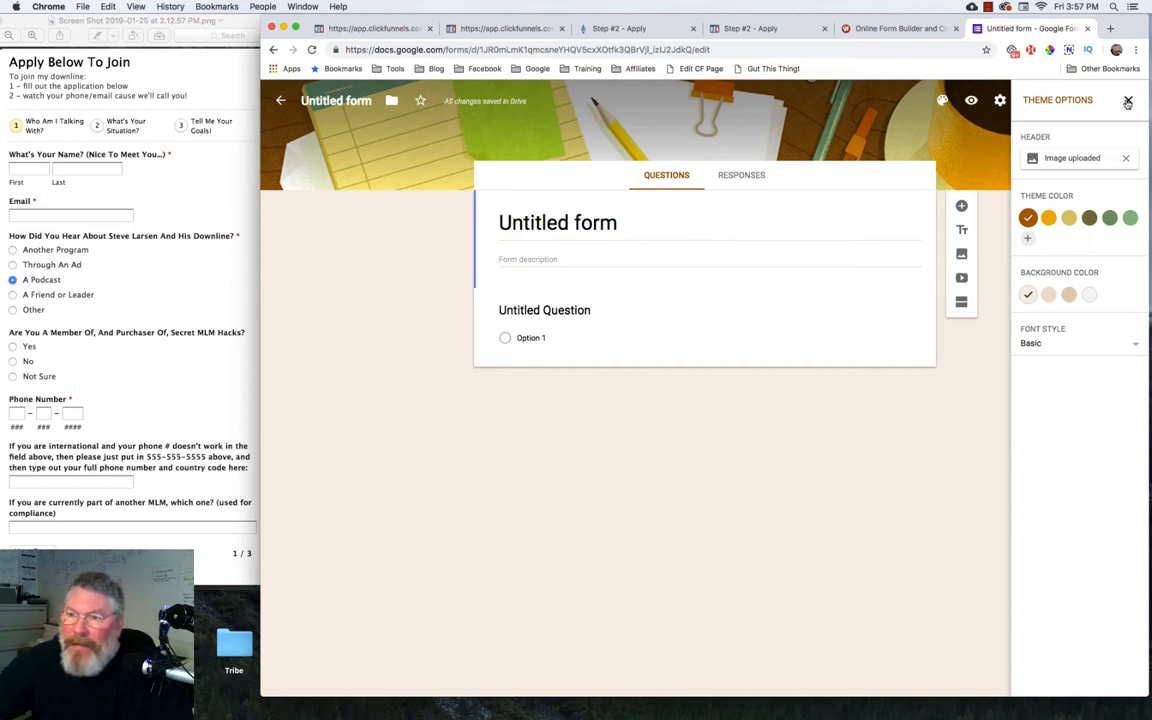
pyautogui.click(1128, 100)
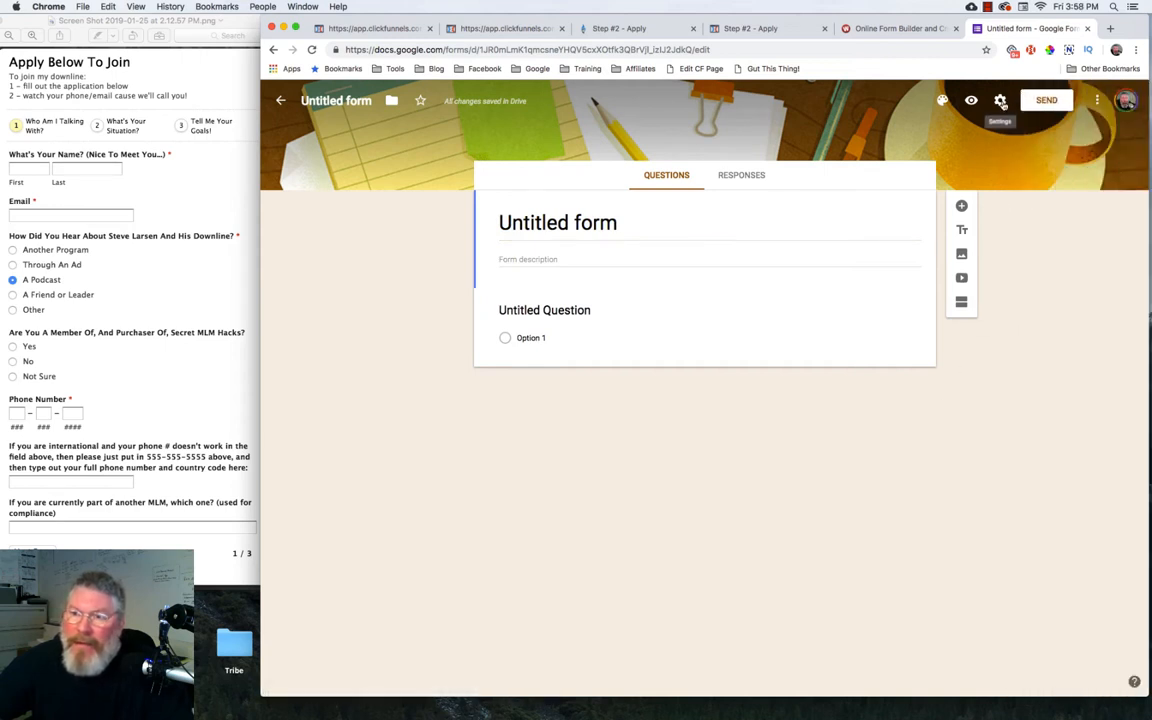
# Step: Turn on email collection and the progress bar, hide the submit-another-response link, and save settings
pyautogui.click(1000, 100)
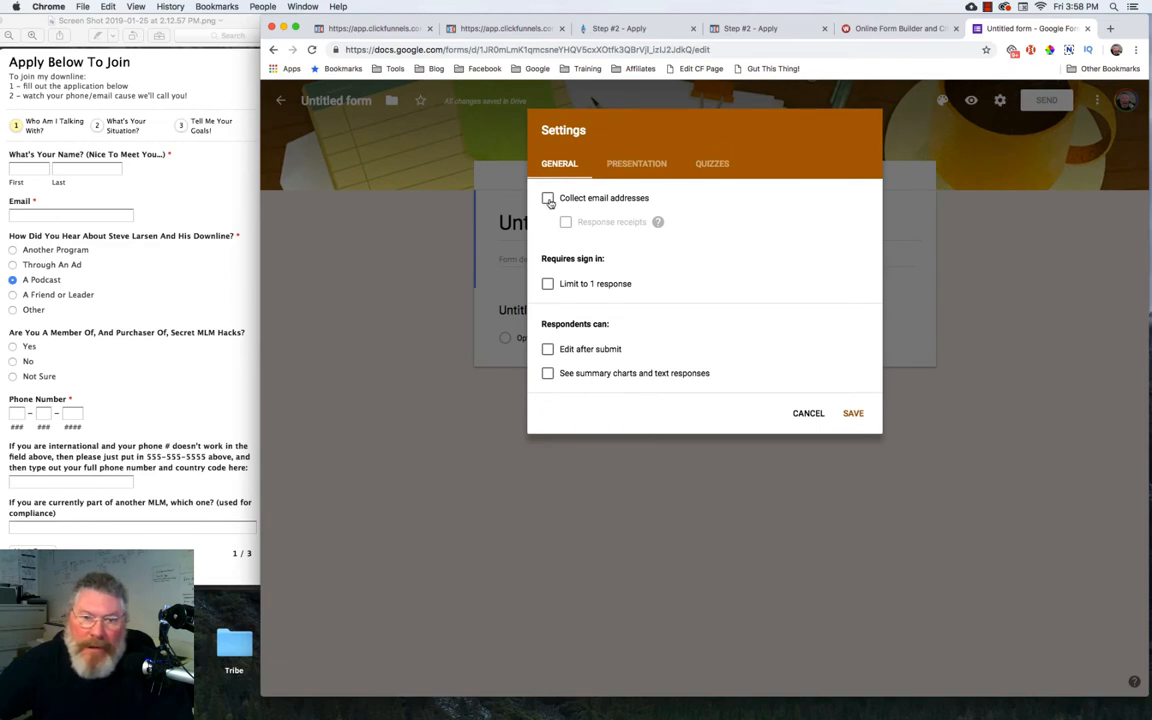
pyautogui.click(547, 197)
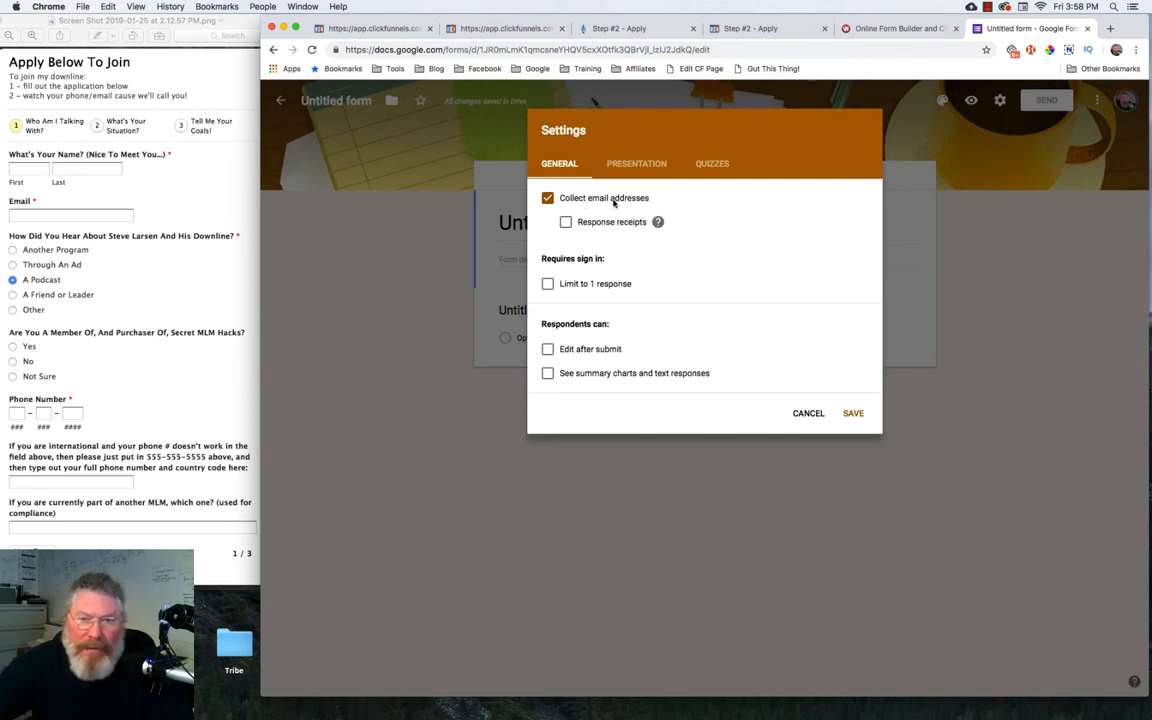
pyautogui.moveTo(657, 221)
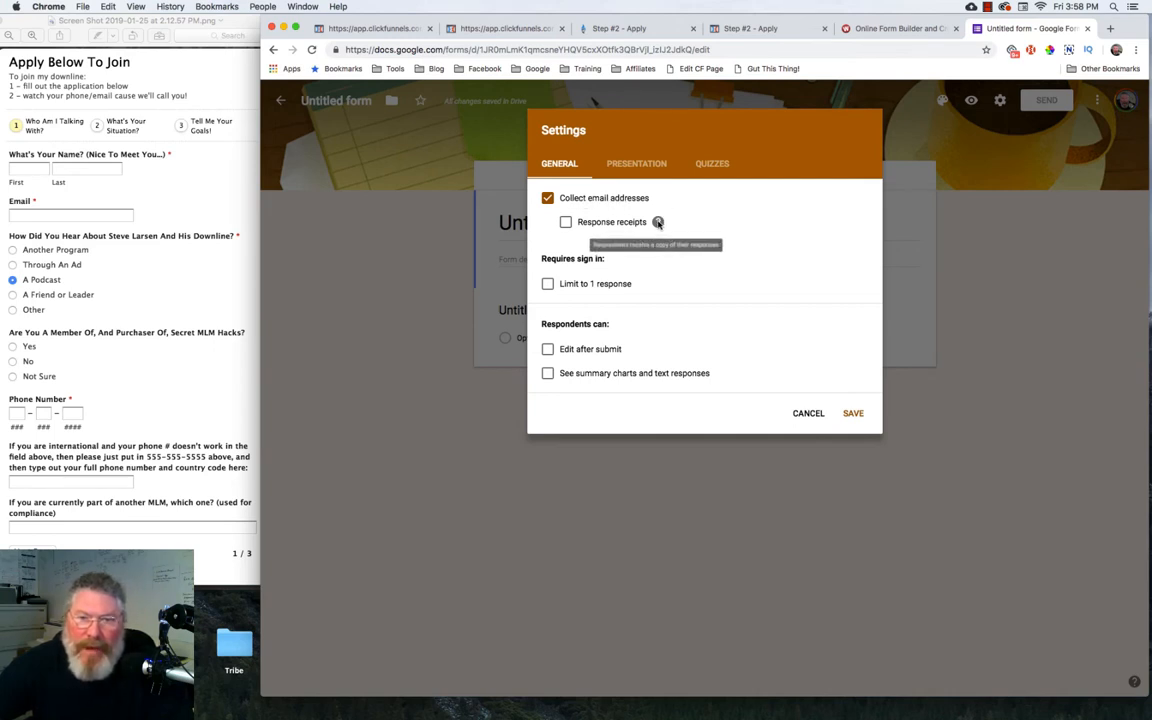
pyautogui.moveTo(667, 228)
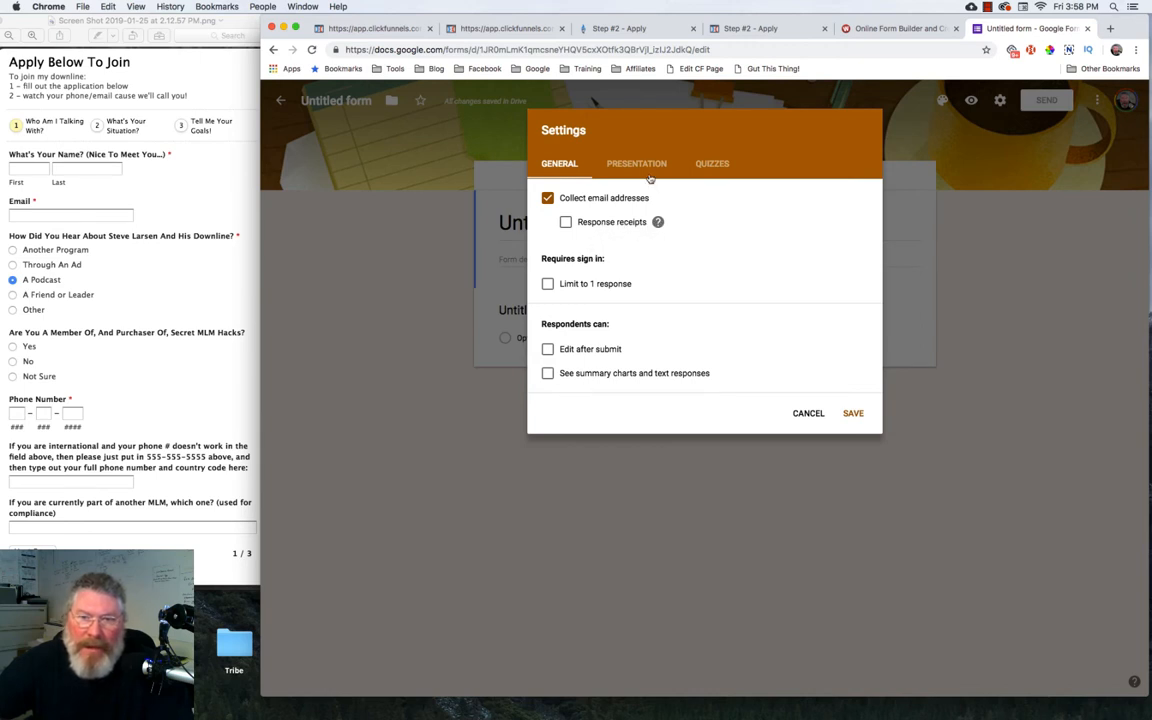
pyautogui.click(636, 163)
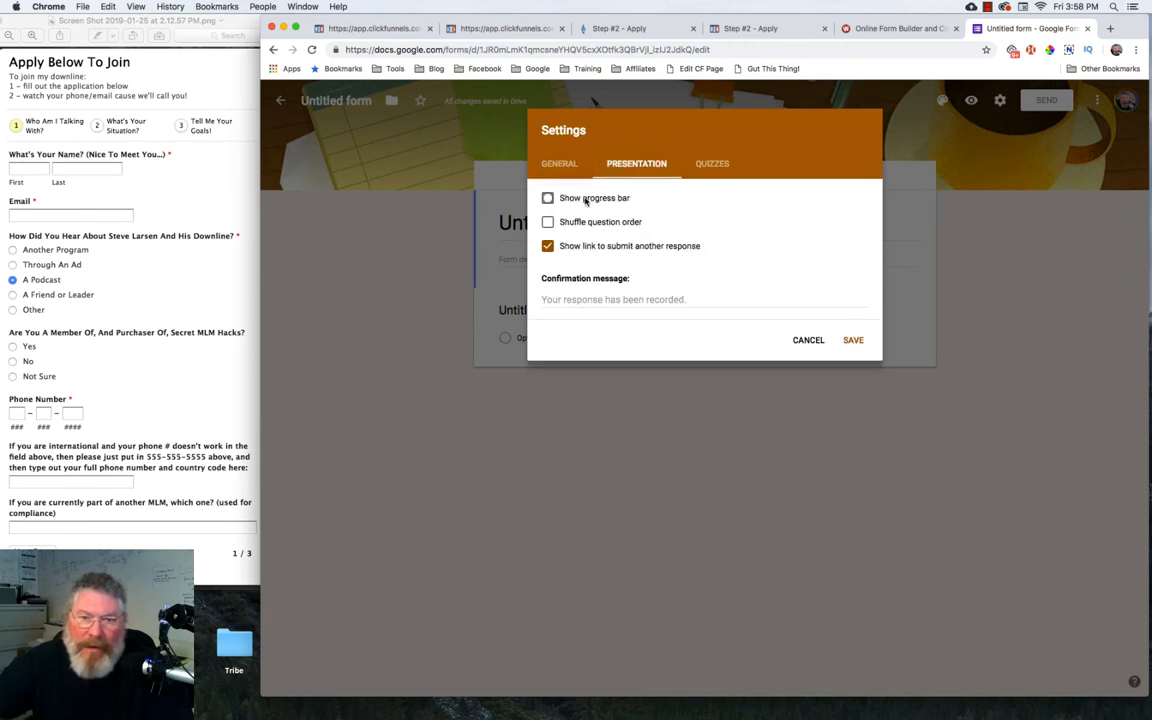
pyautogui.click(547, 197)
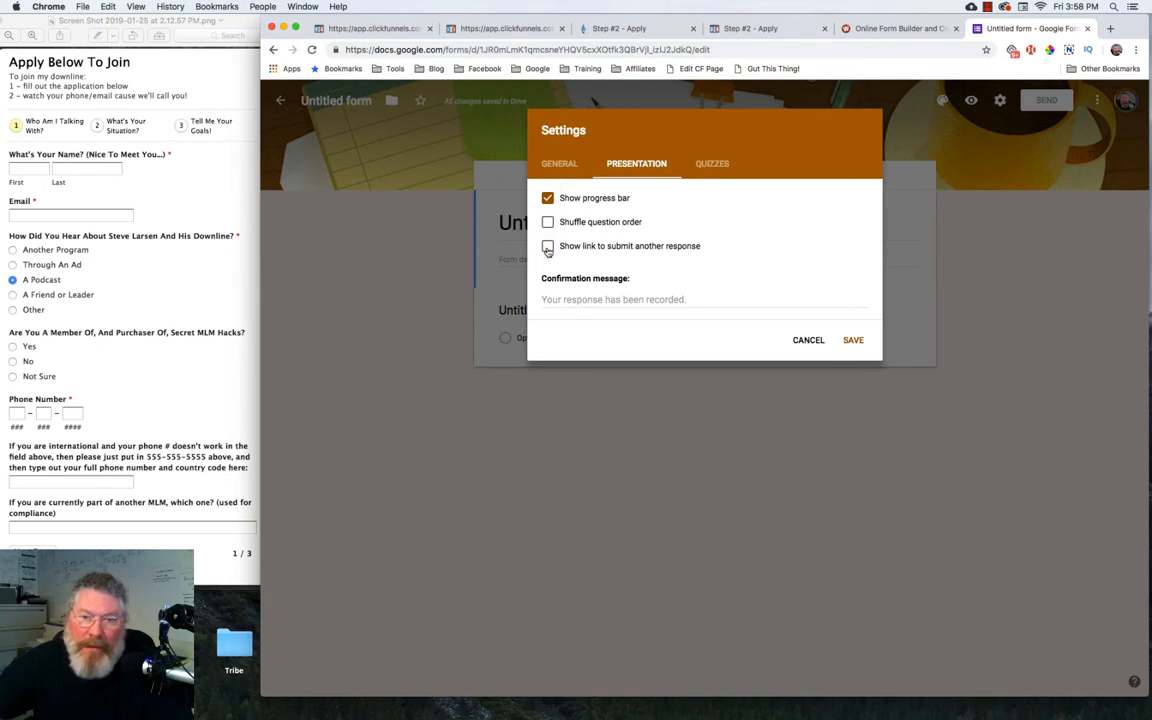
pyautogui.click(712, 163)
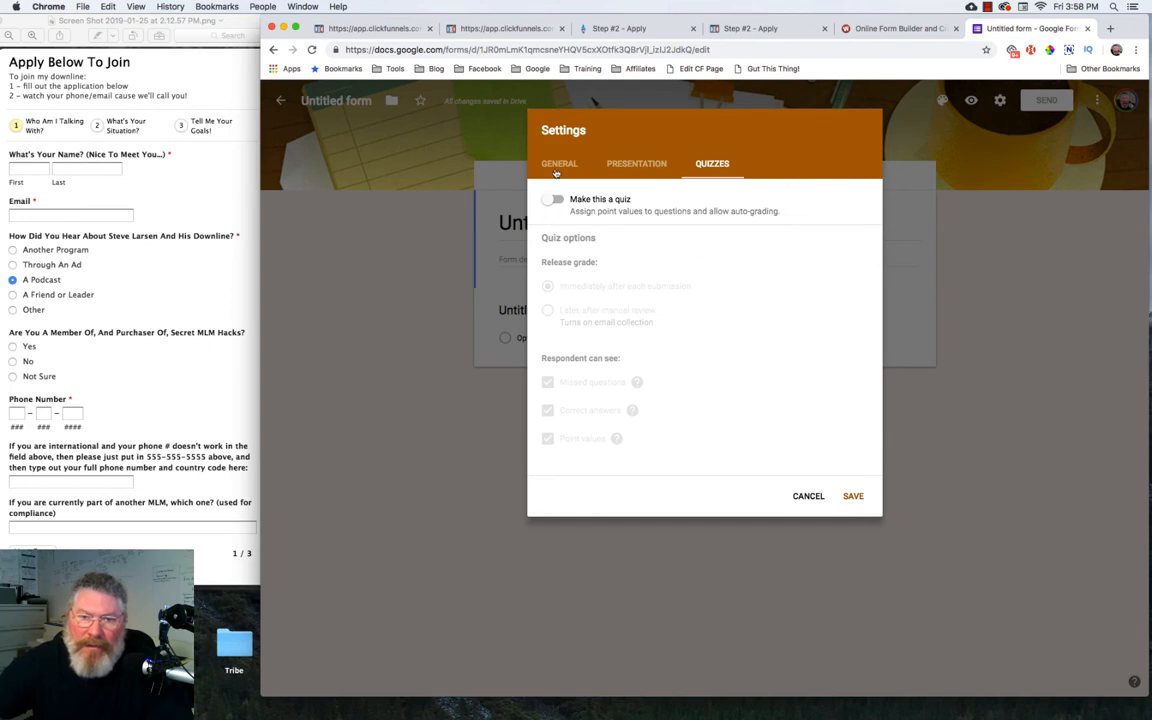
pyautogui.click(559, 163)
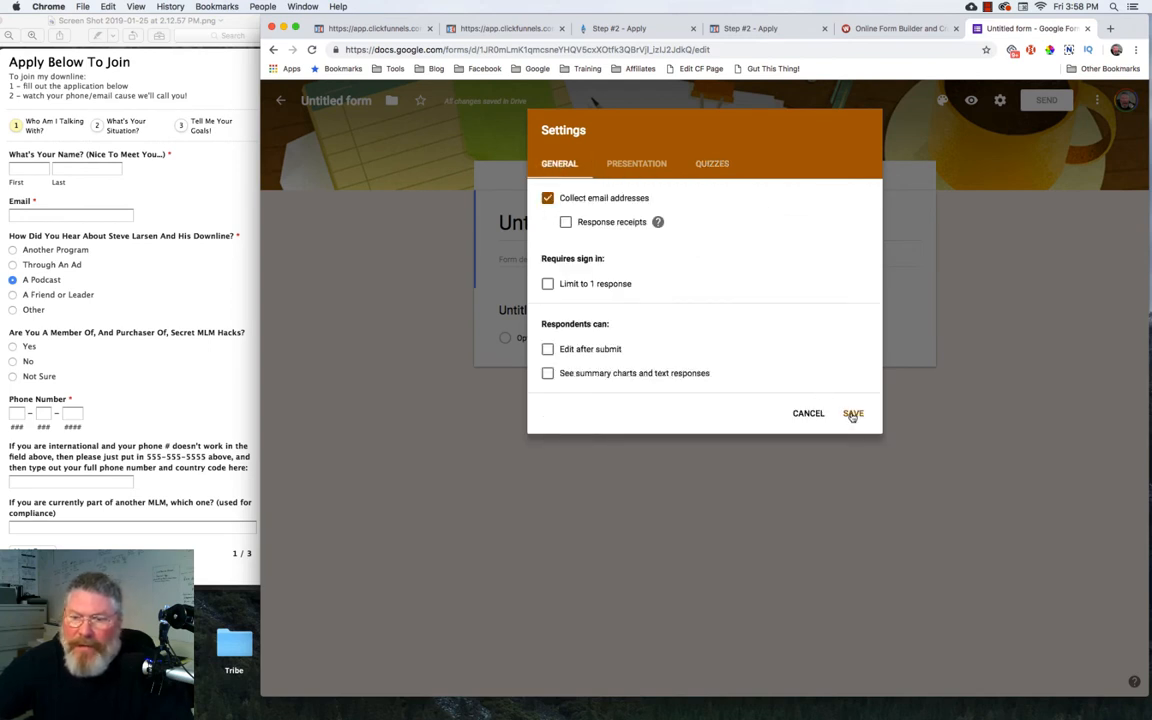
pyautogui.click(852, 413)
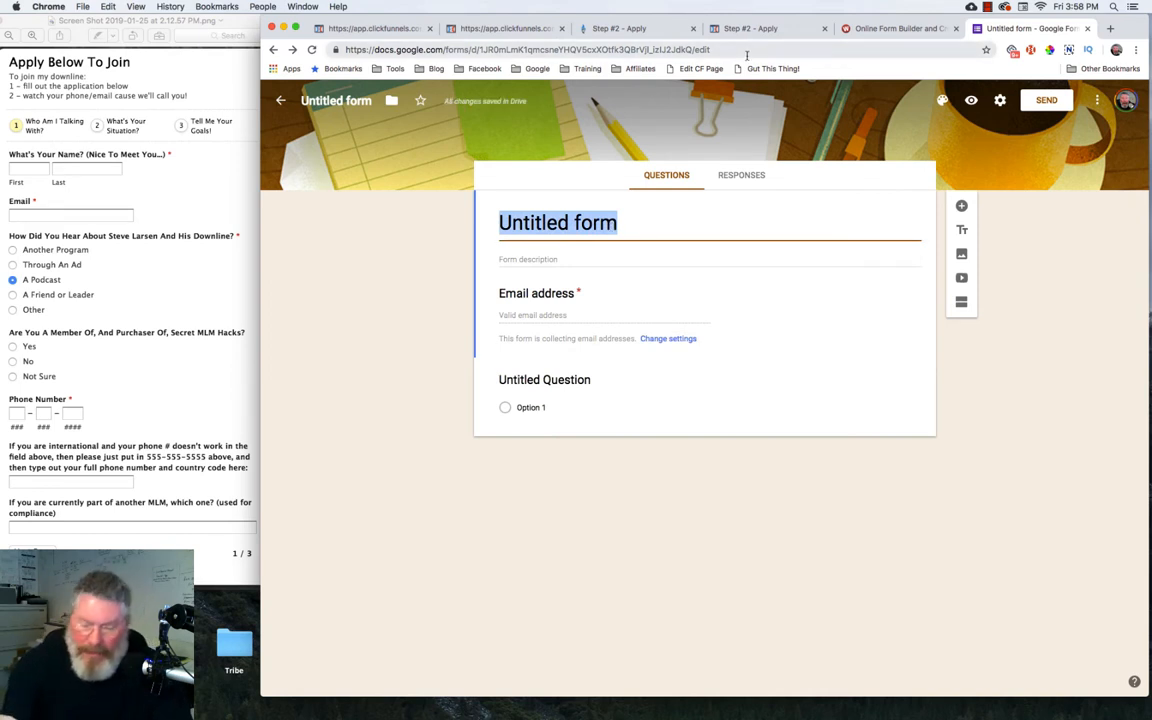
# Step: Title the form 'Apply Below To Join'
pyautogui.write('Apply')
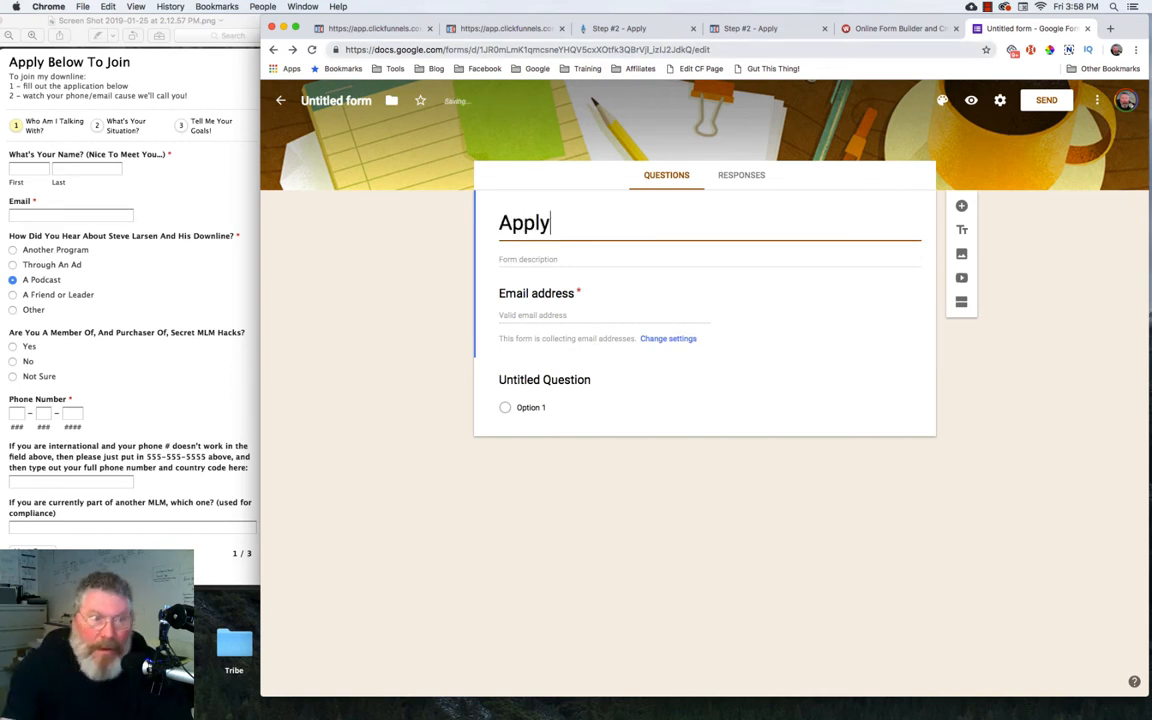
pyautogui.write('Below')
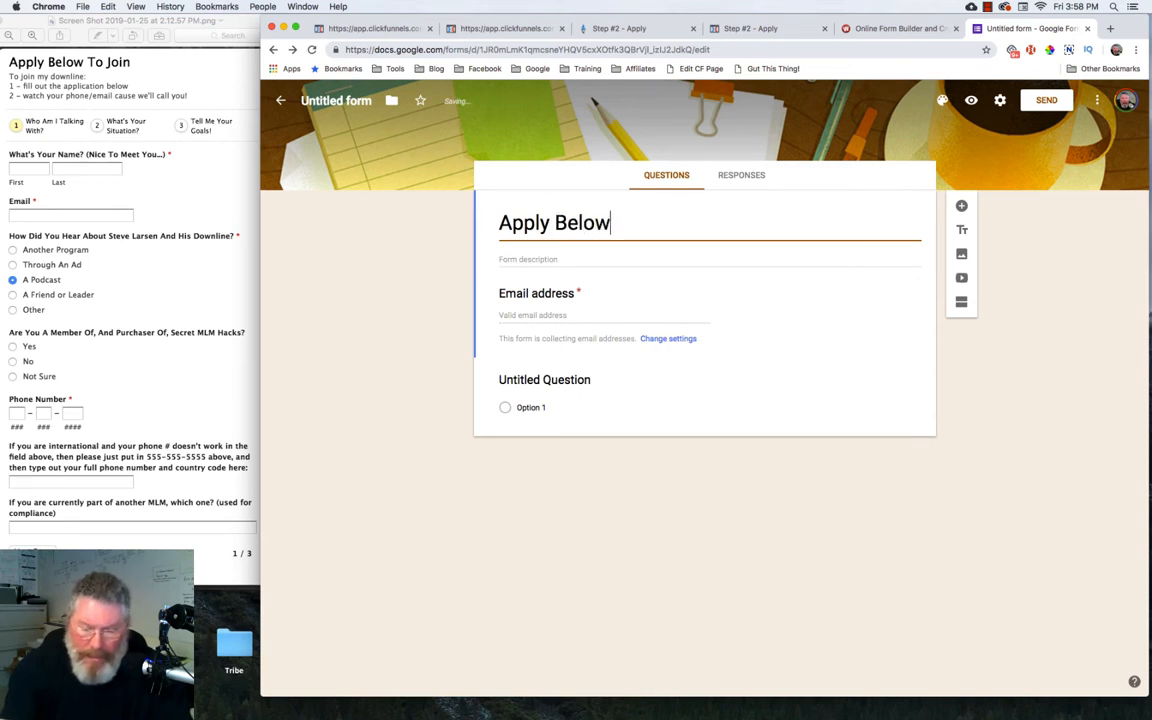
pyautogui.write('To Join')
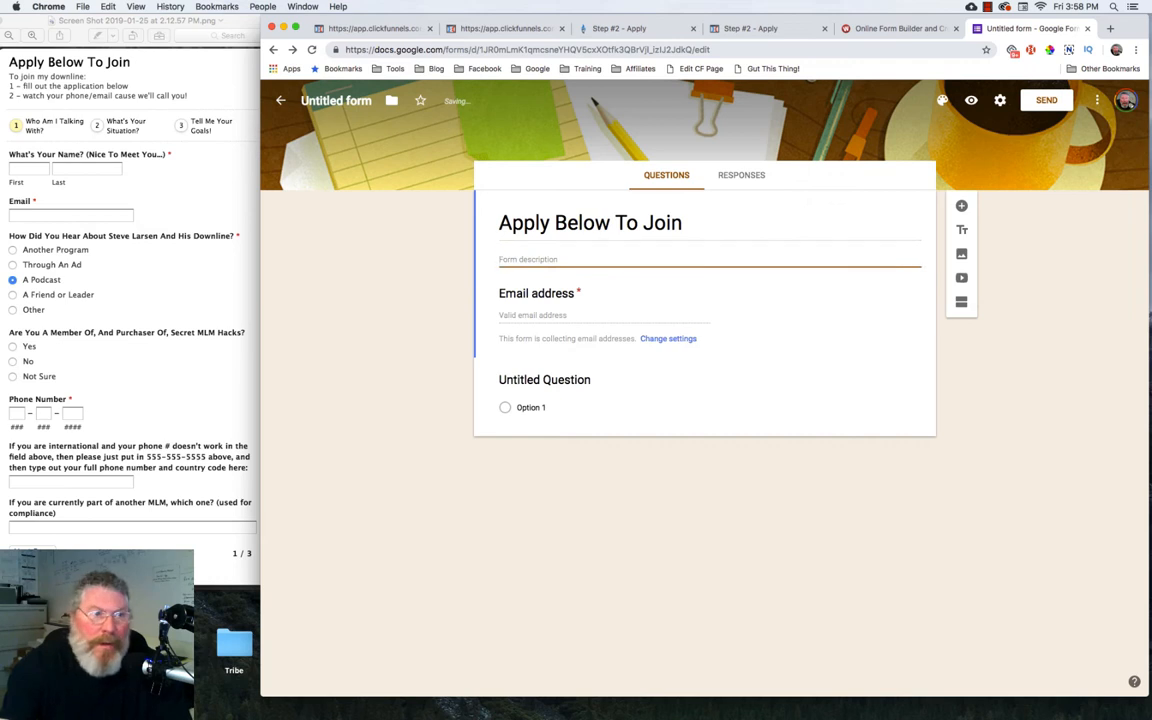
pyautogui.write('To join my')
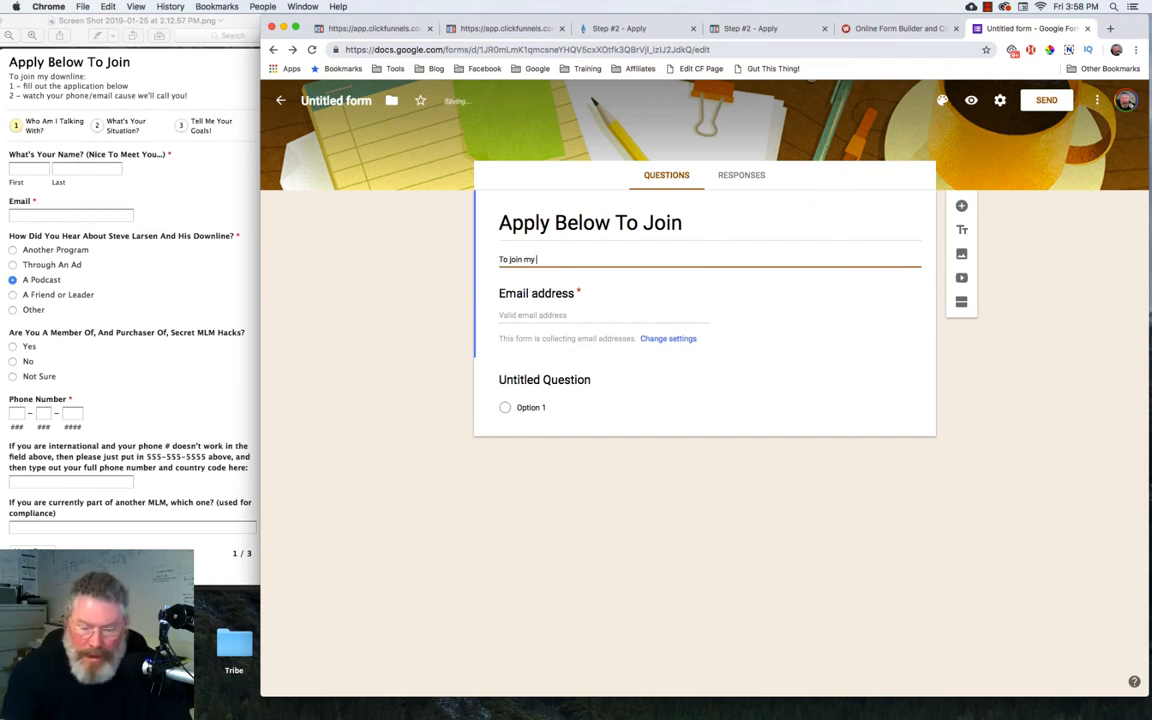
# Step: Write the description with the downline joining steps: fill out the application, watch your phone
pyautogui.write('downline:')
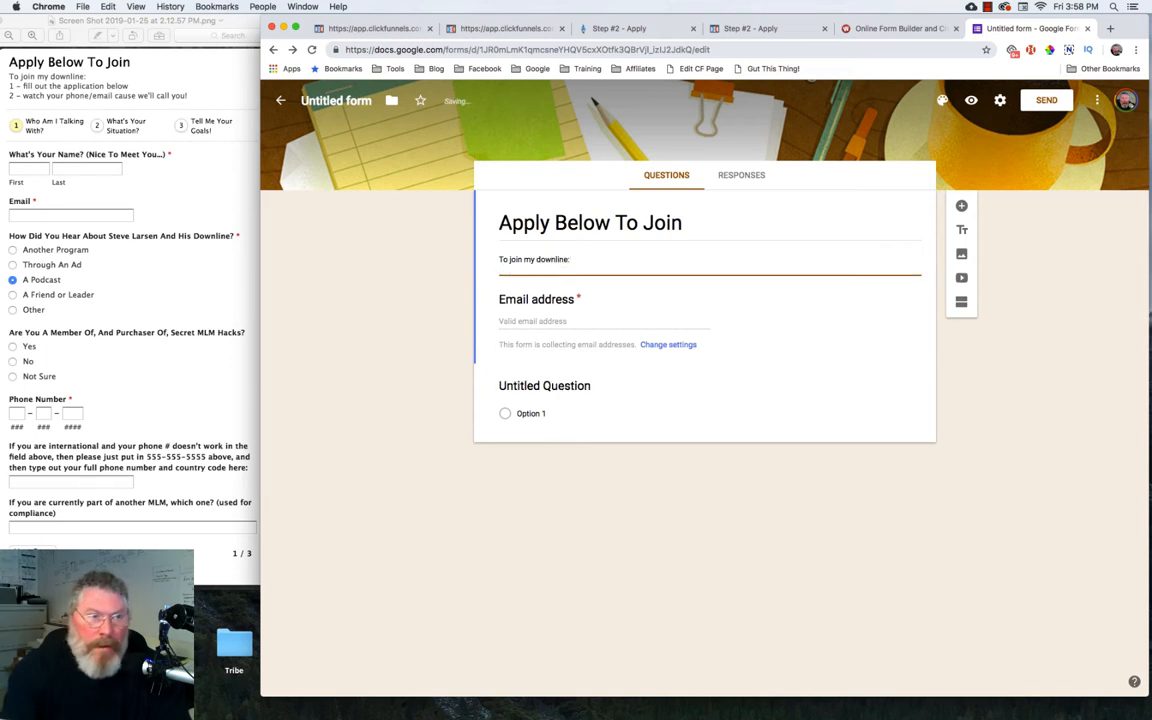
pyautogui.write('1 -')
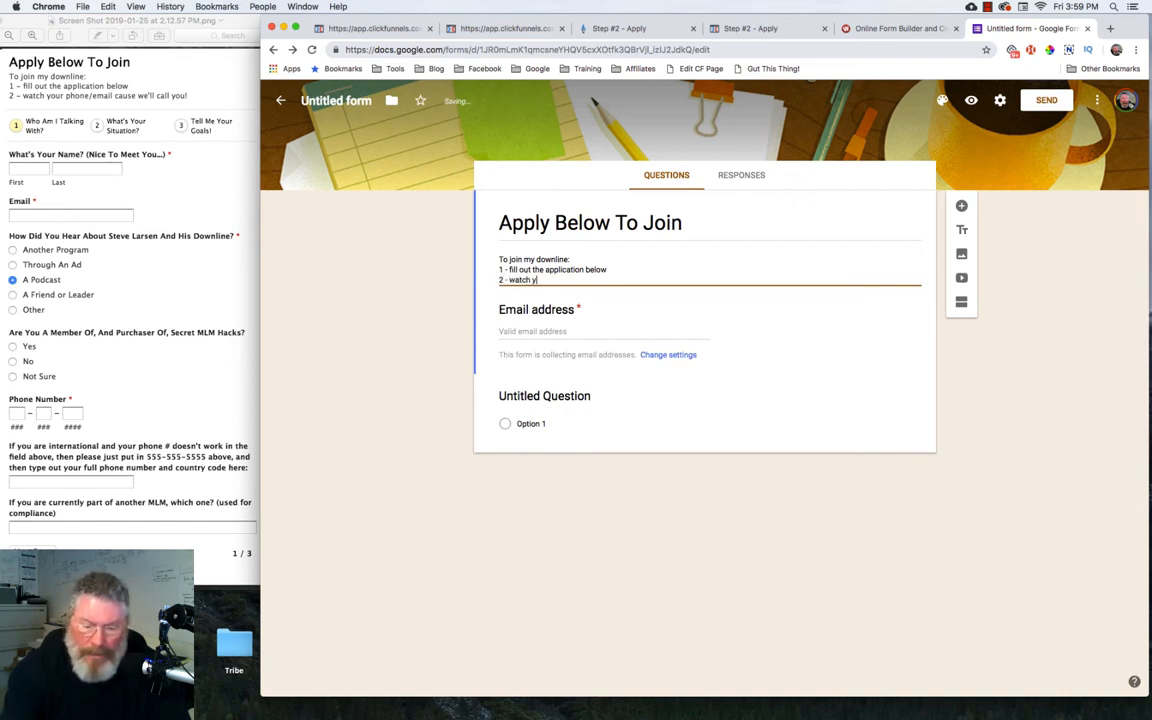
pyautogui.write('our phone...')
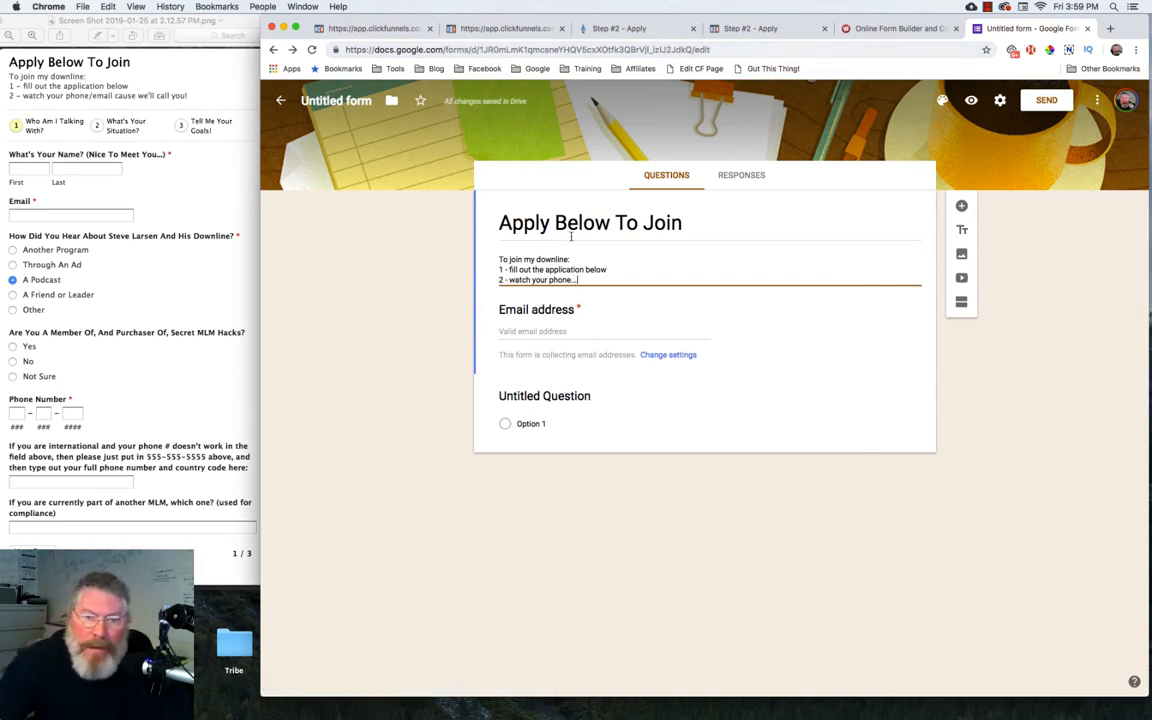
pyautogui.moveTo(540, 323)
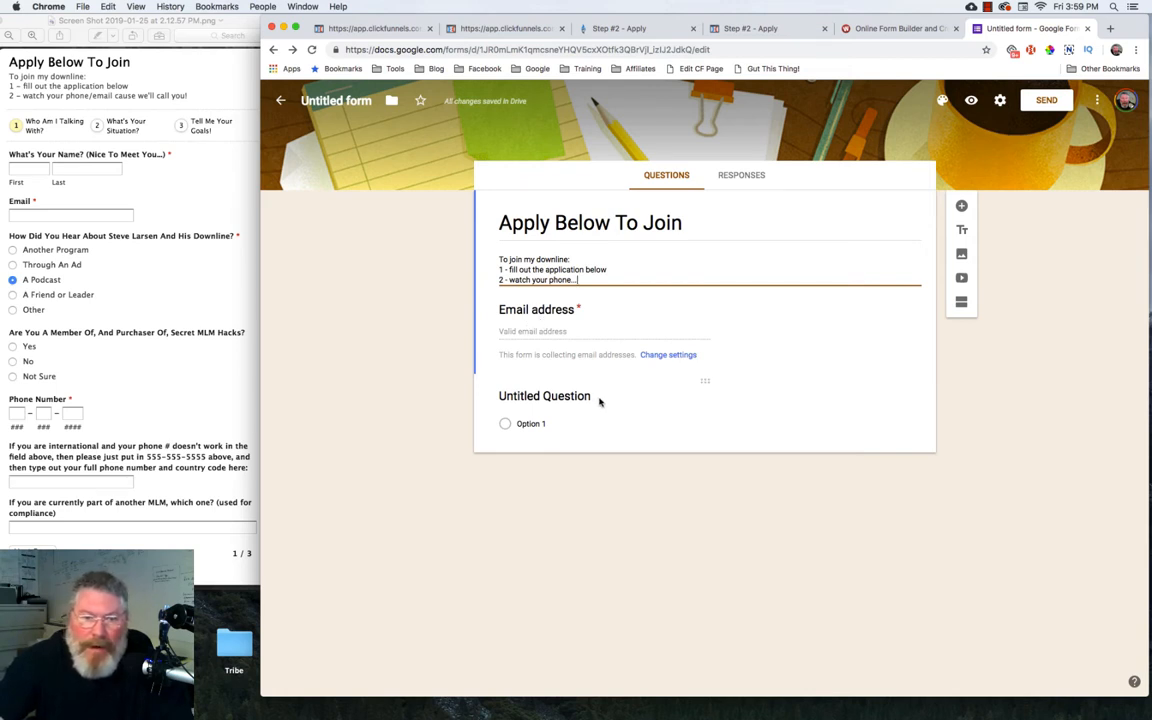
# Step: Label the question 'What's your name', keep it Short answer, and mark it required
pyautogui.click(544, 395)
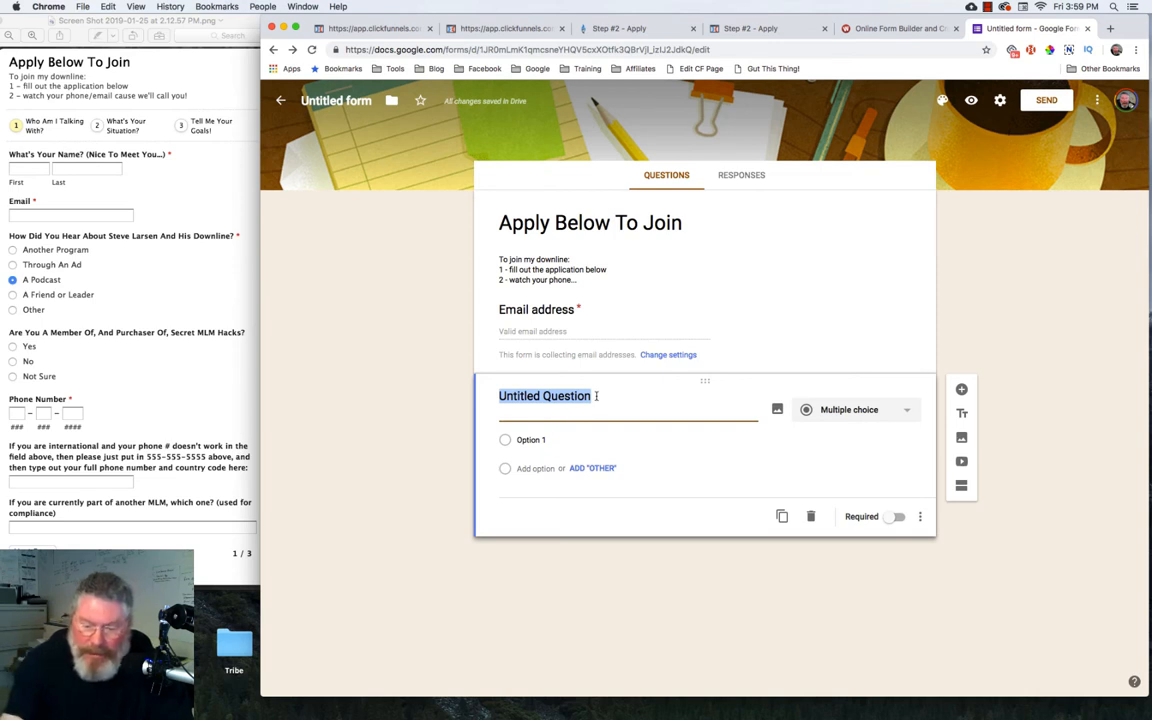
pyautogui.write("What's your name")
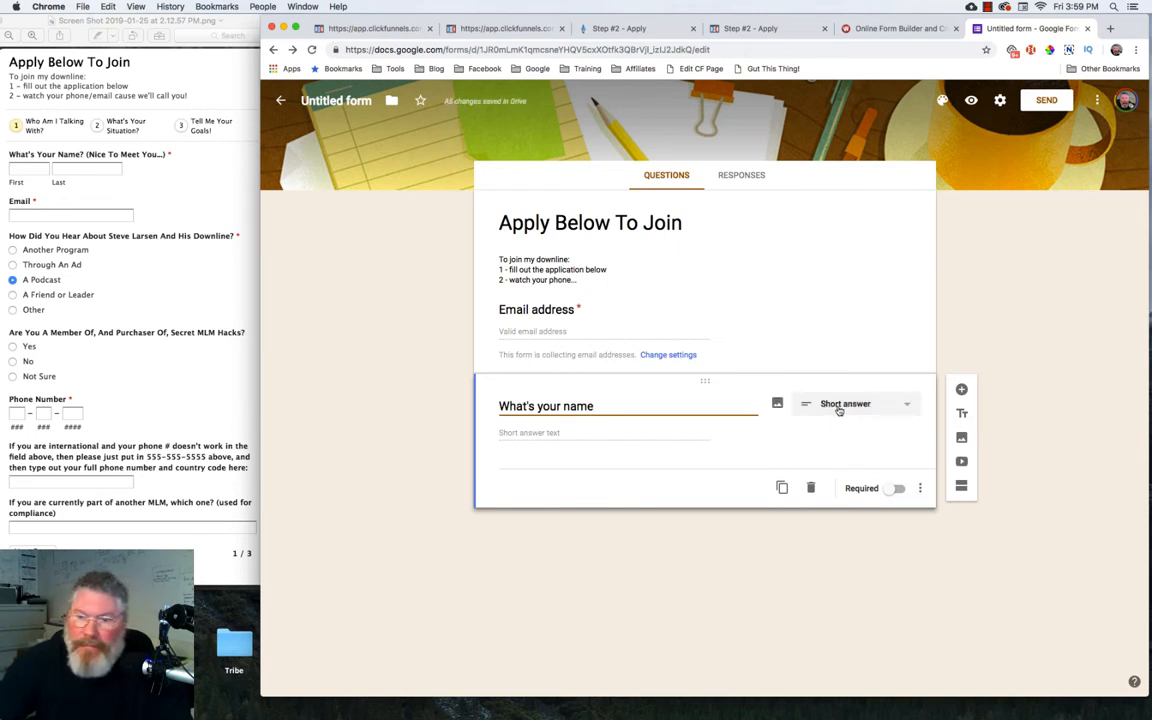
pyautogui.click(855, 403)
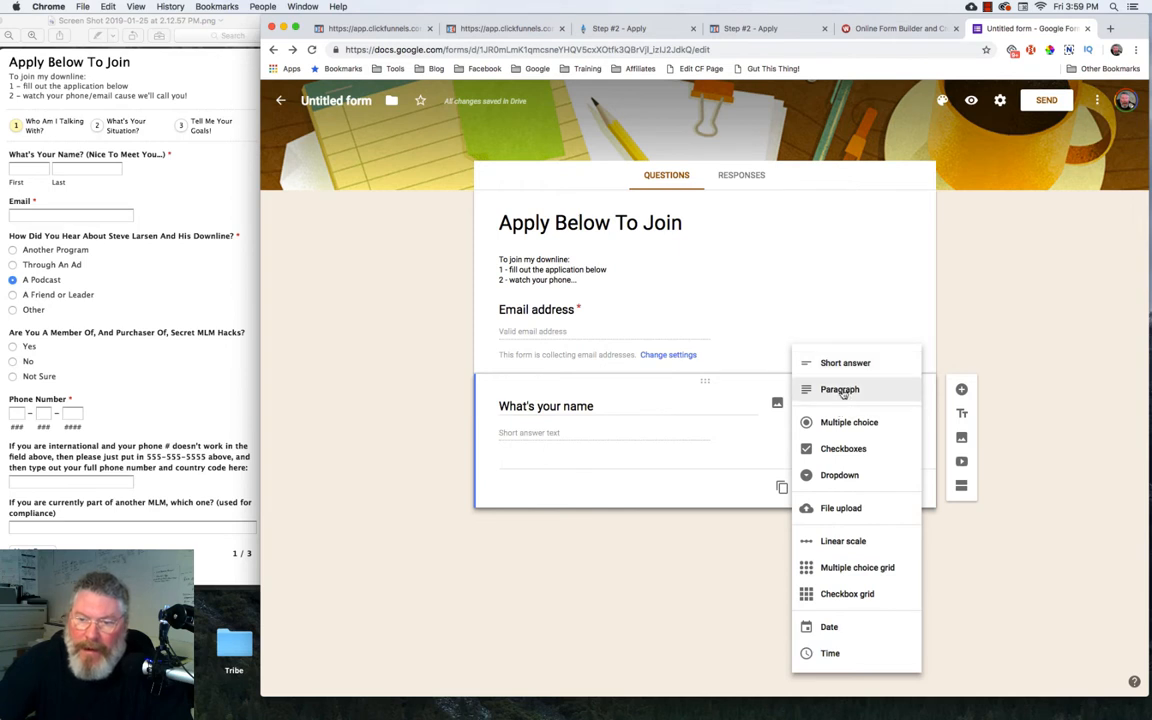
pyautogui.moveTo(862, 402)
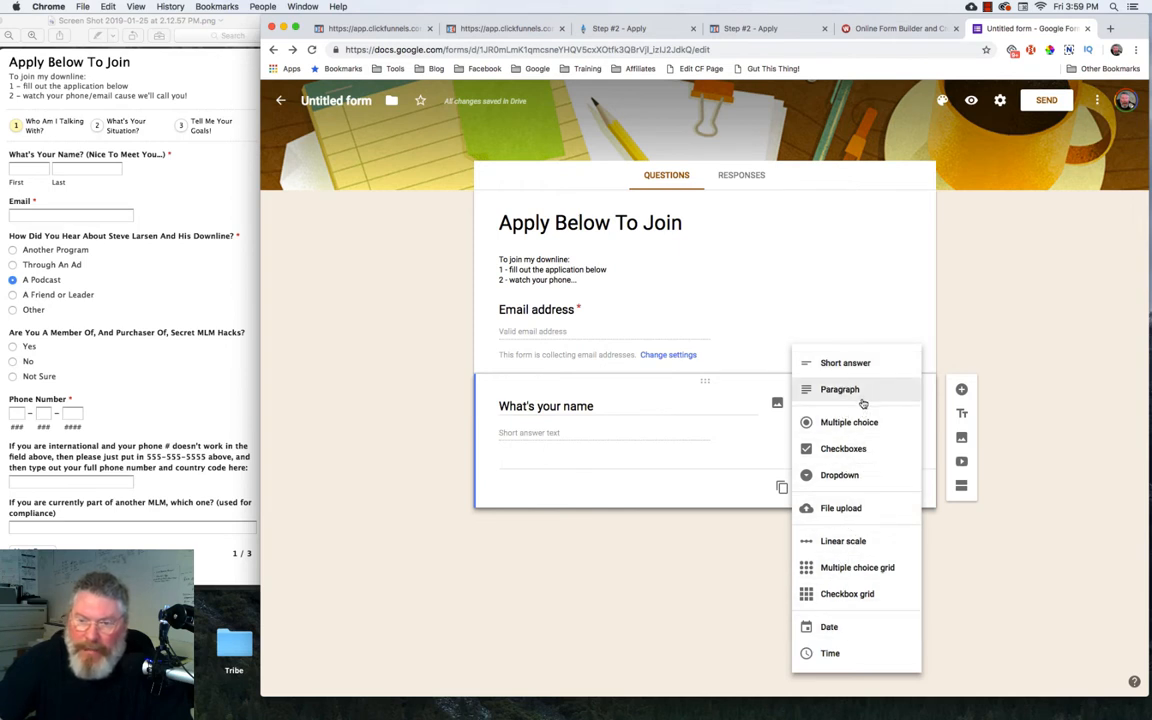
pyautogui.click(839, 389)
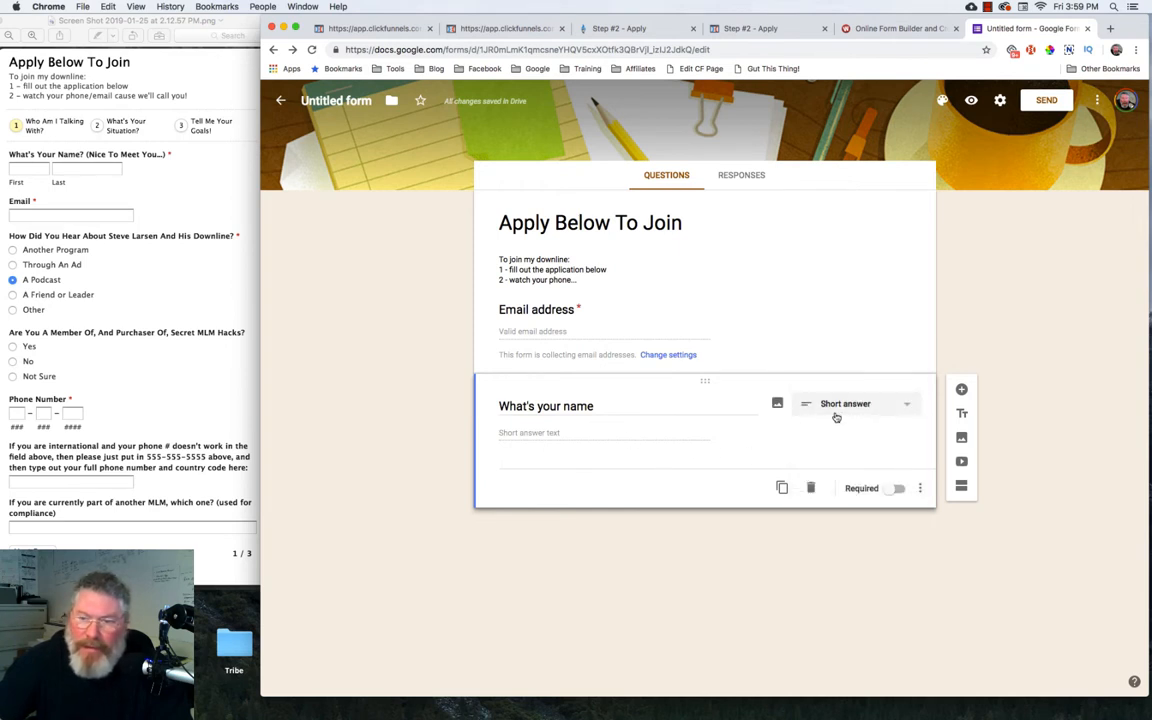
pyautogui.click(897, 488)
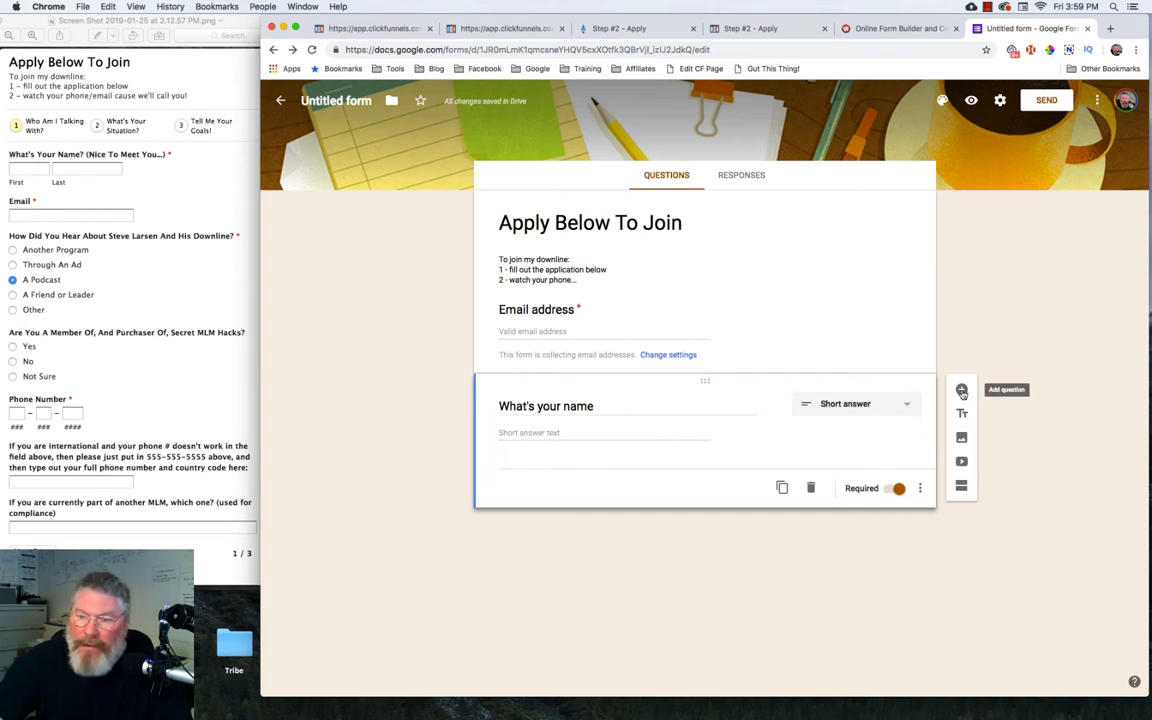
# Step: Add a new question titled 'How did you hear about Steve' after the name question
pyautogui.click(961, 390)
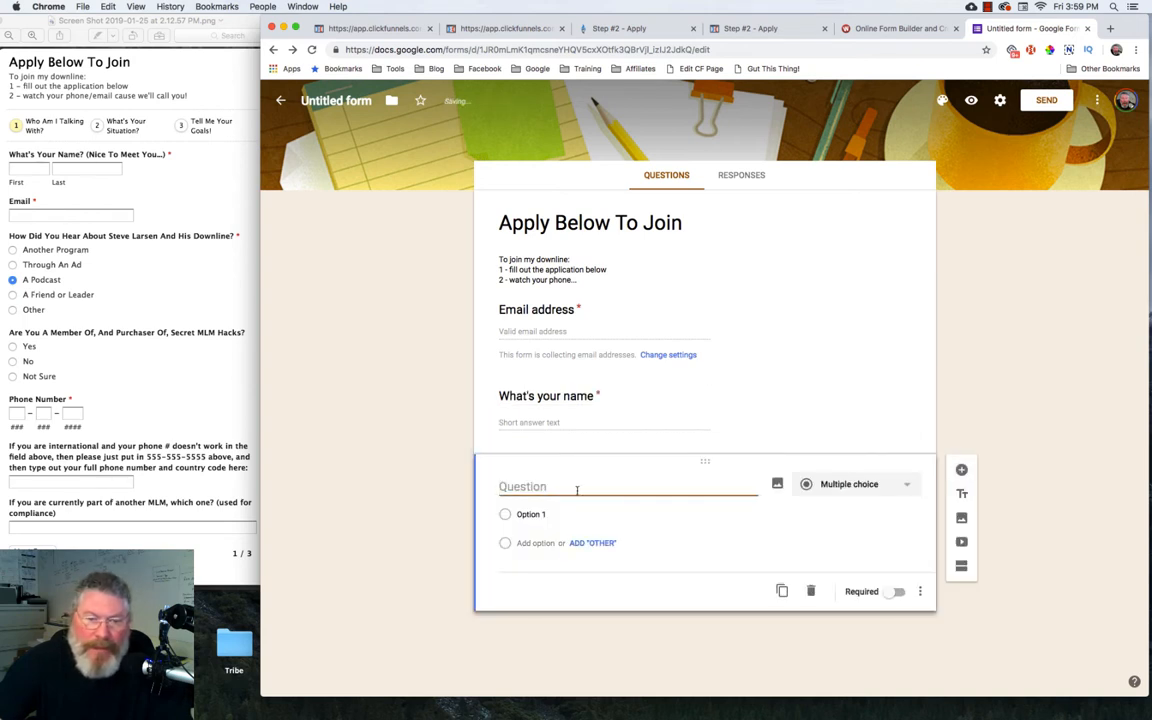
pyautogui.write('H')
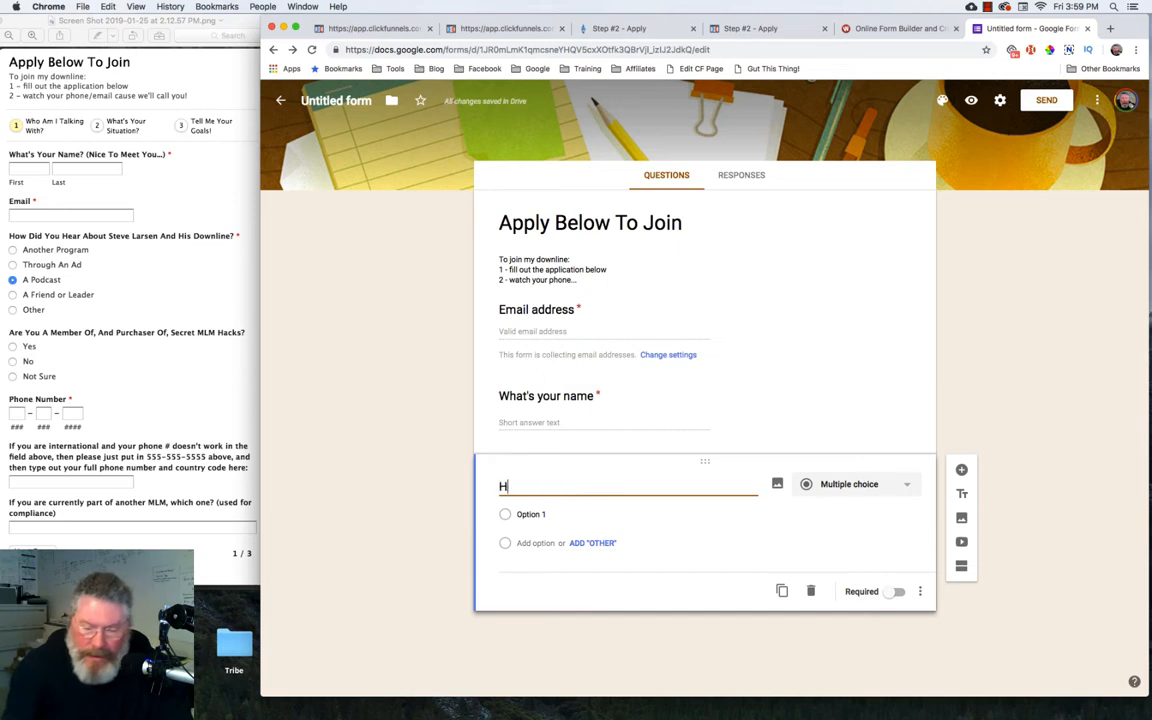
pyautogui.write('ow did you')
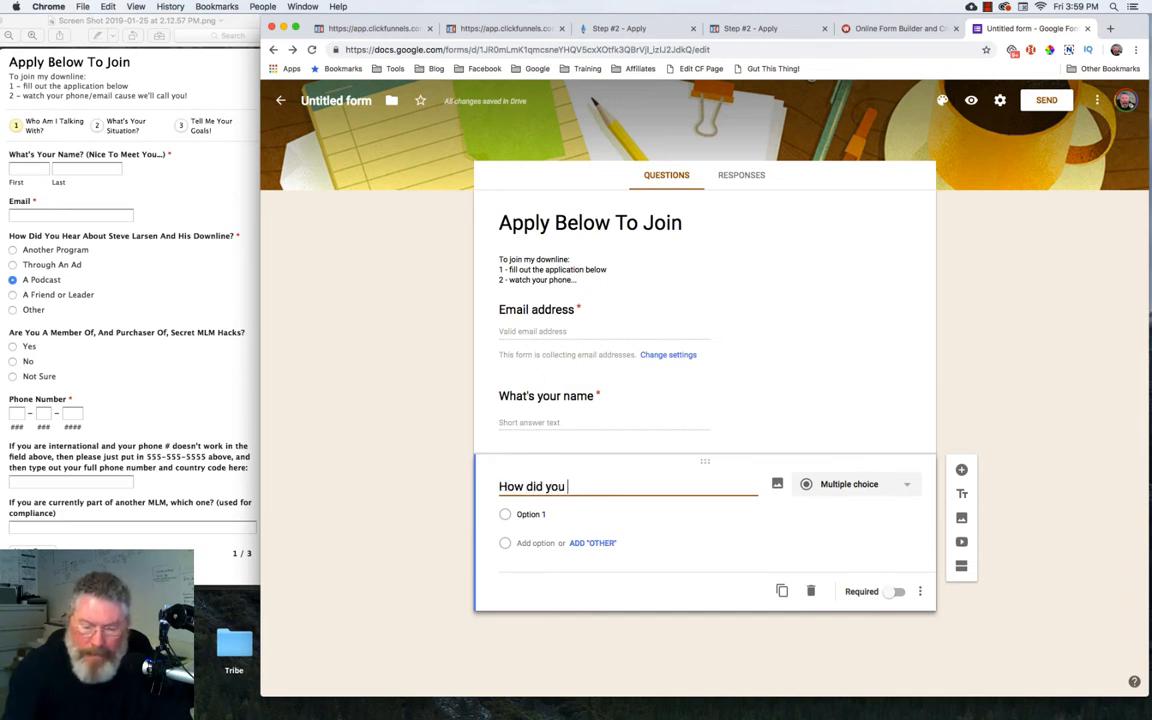
pyautogui.write('hear about')
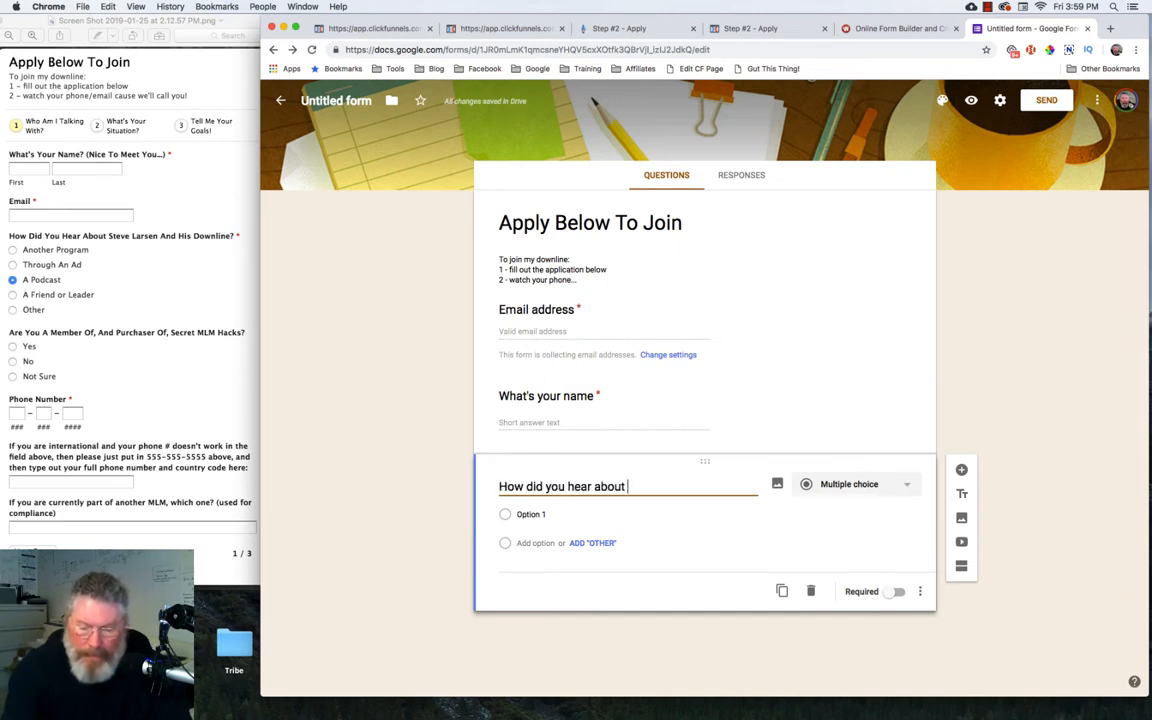
pyautogui.write('Steve')
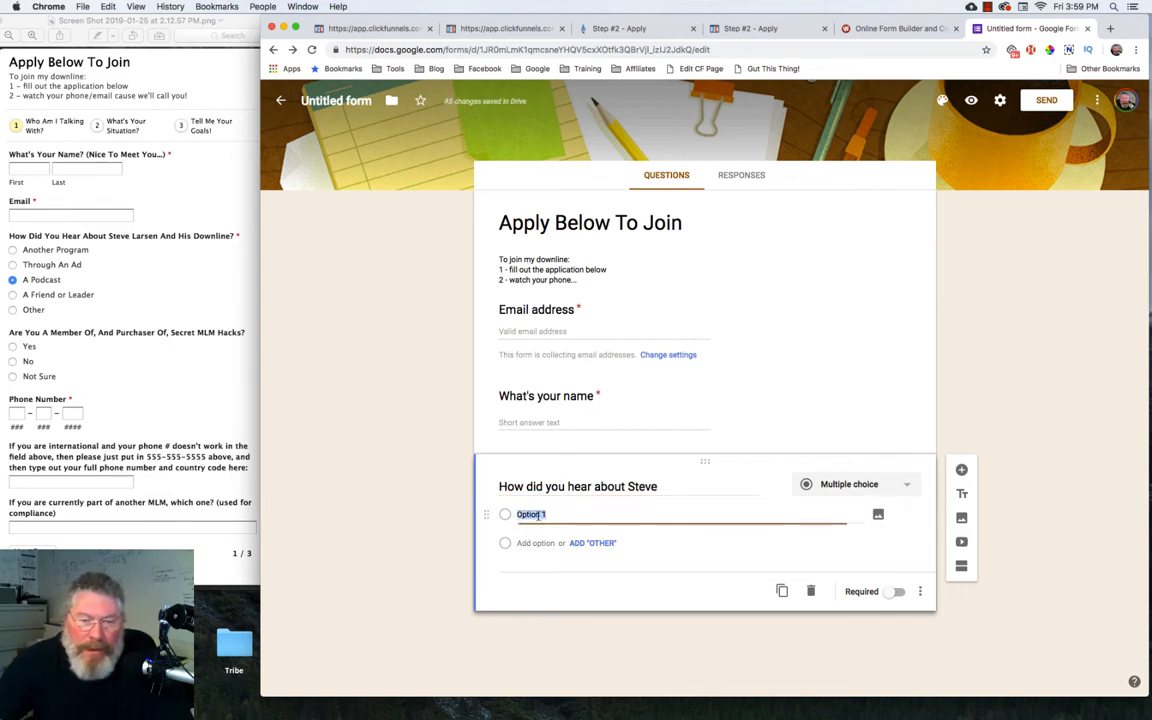
# Step: Enter the answer choices 'Anothe Program', 'Through and ad' and 'A Podcast'
pyautogui.write('A')
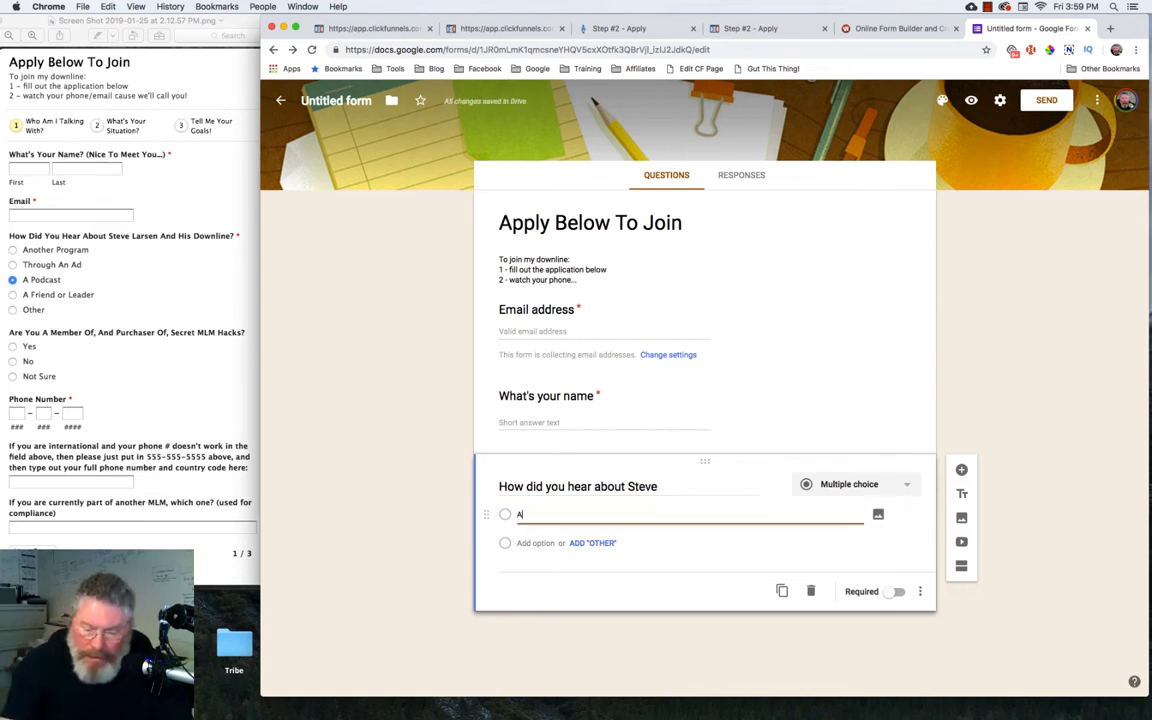
pyautogui.write('nothe Pro')
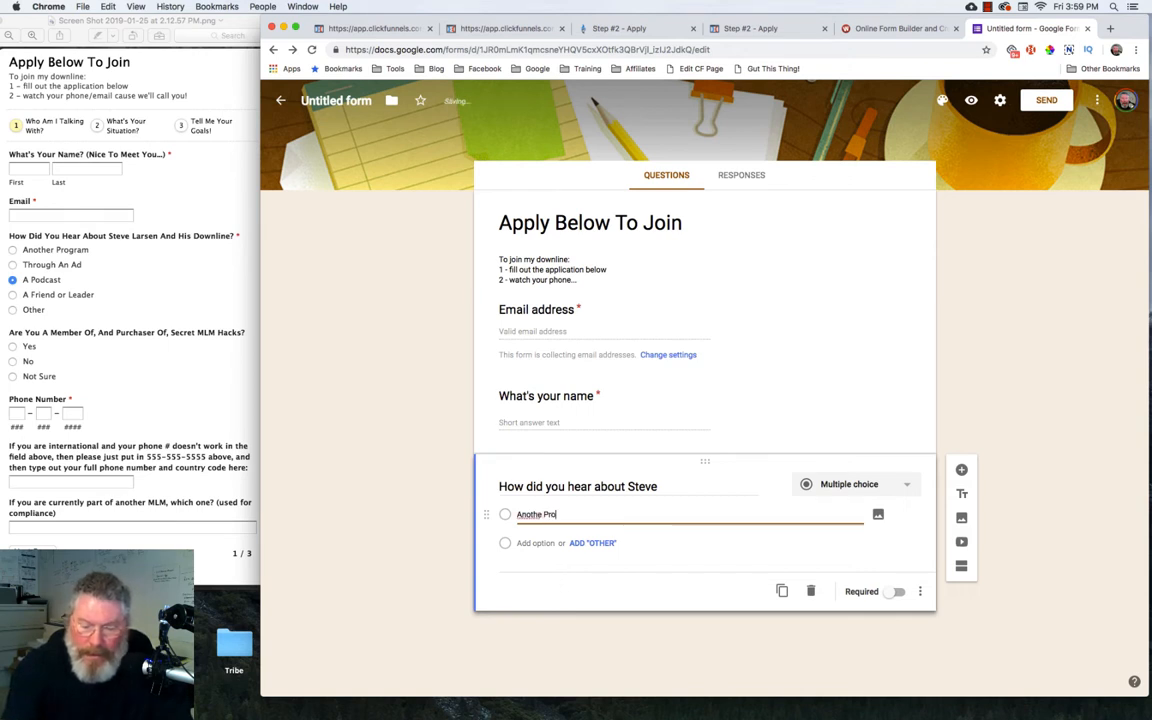
pyautogui.write('gram')
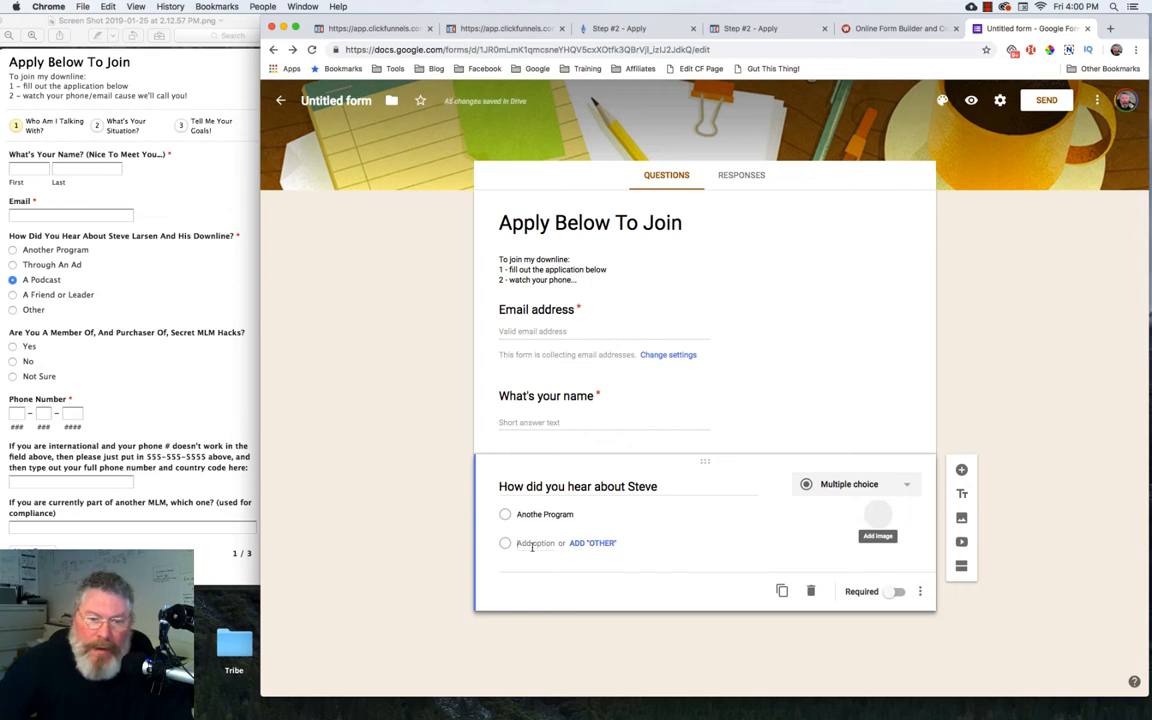
pyautogui.click(535, 542)
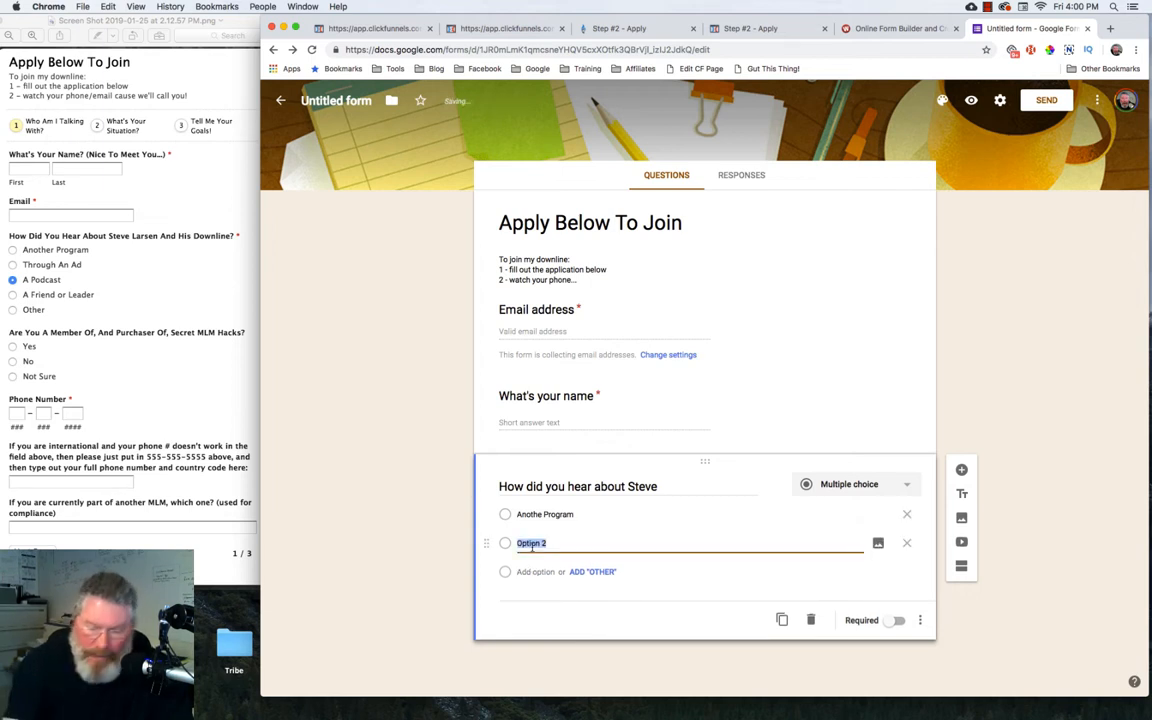
pyautogui.write('Through and ad')
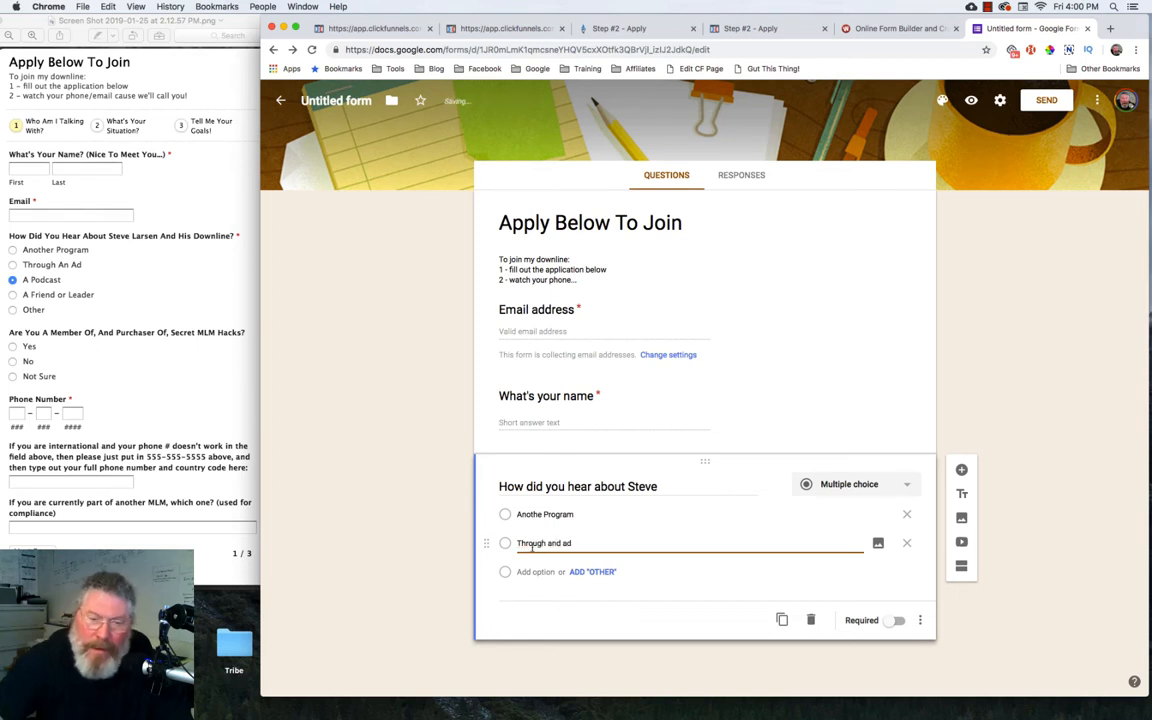
pyautogui.click(531, 571)
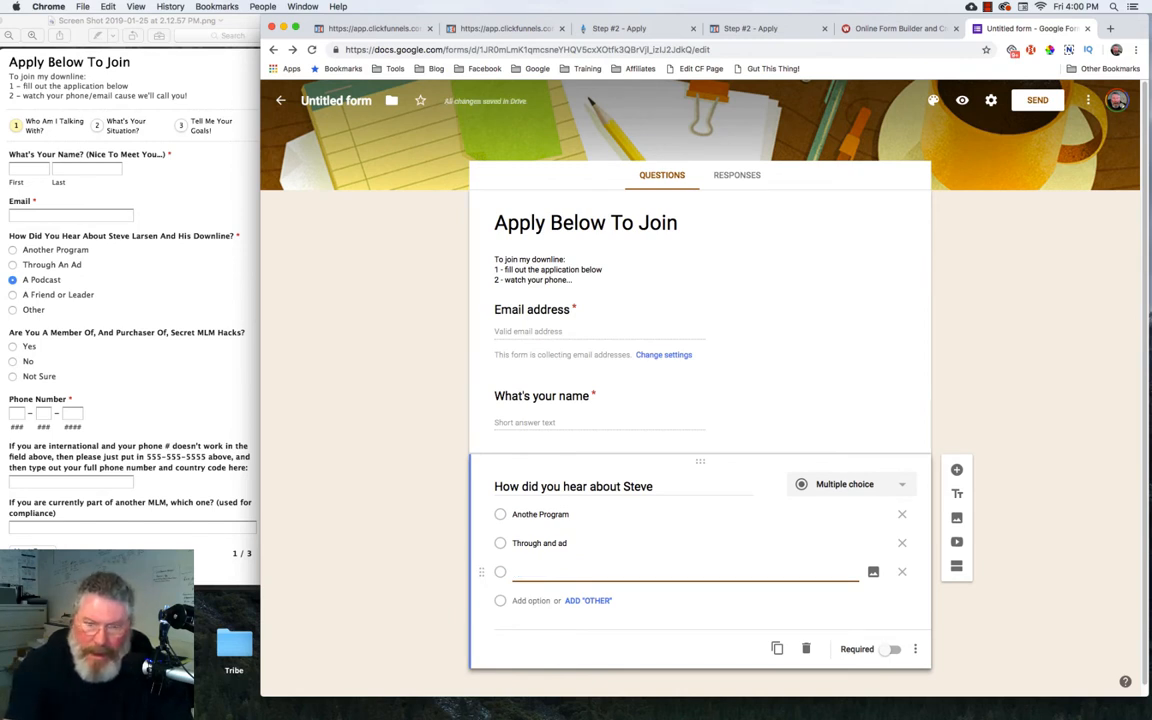
pyautogui.write('A Pod')
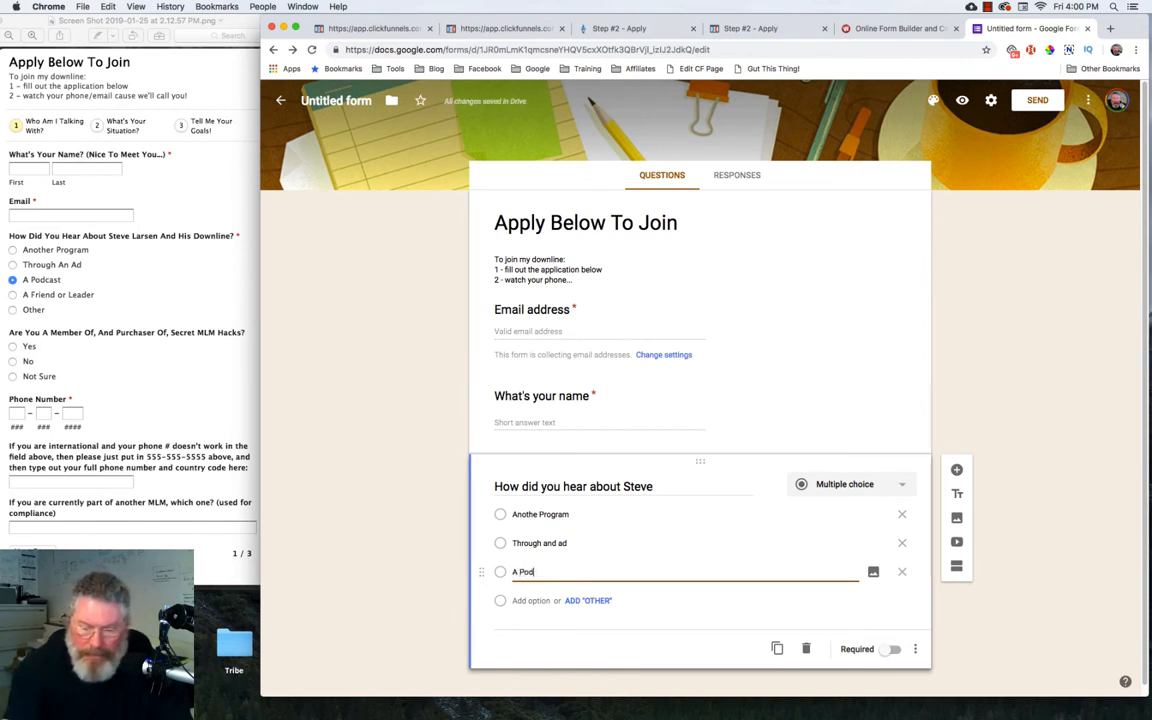
pyautogui.write('cast')
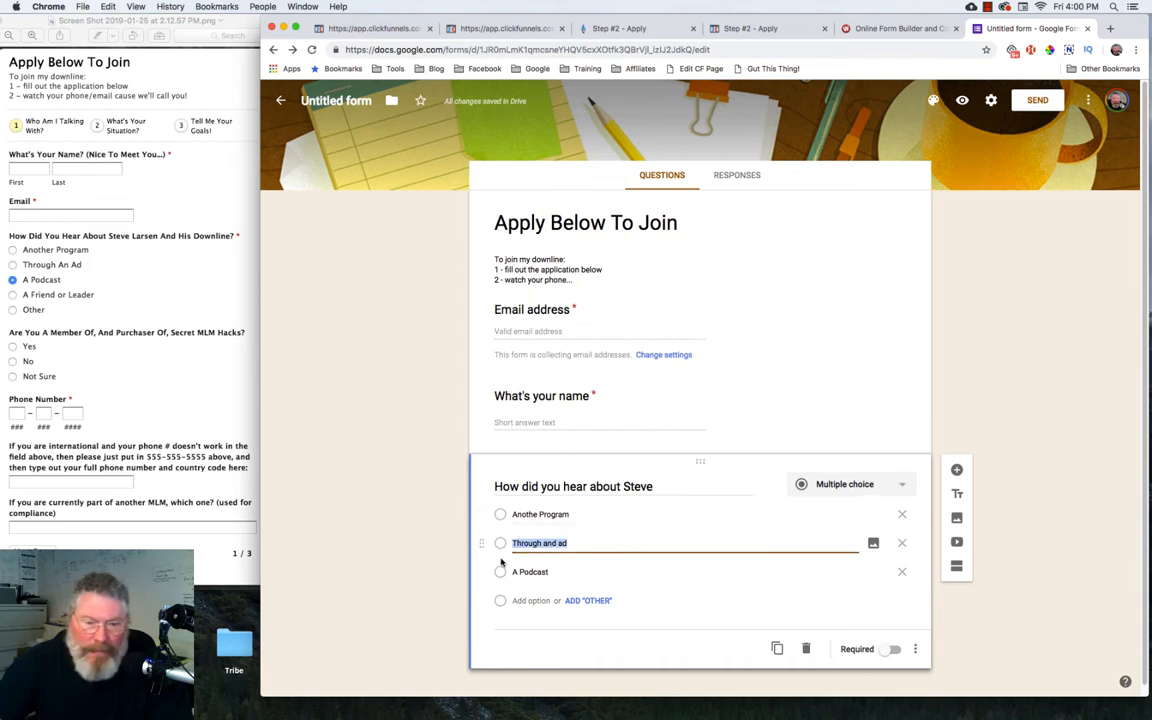
pyautogui.moveTo(799, 640)
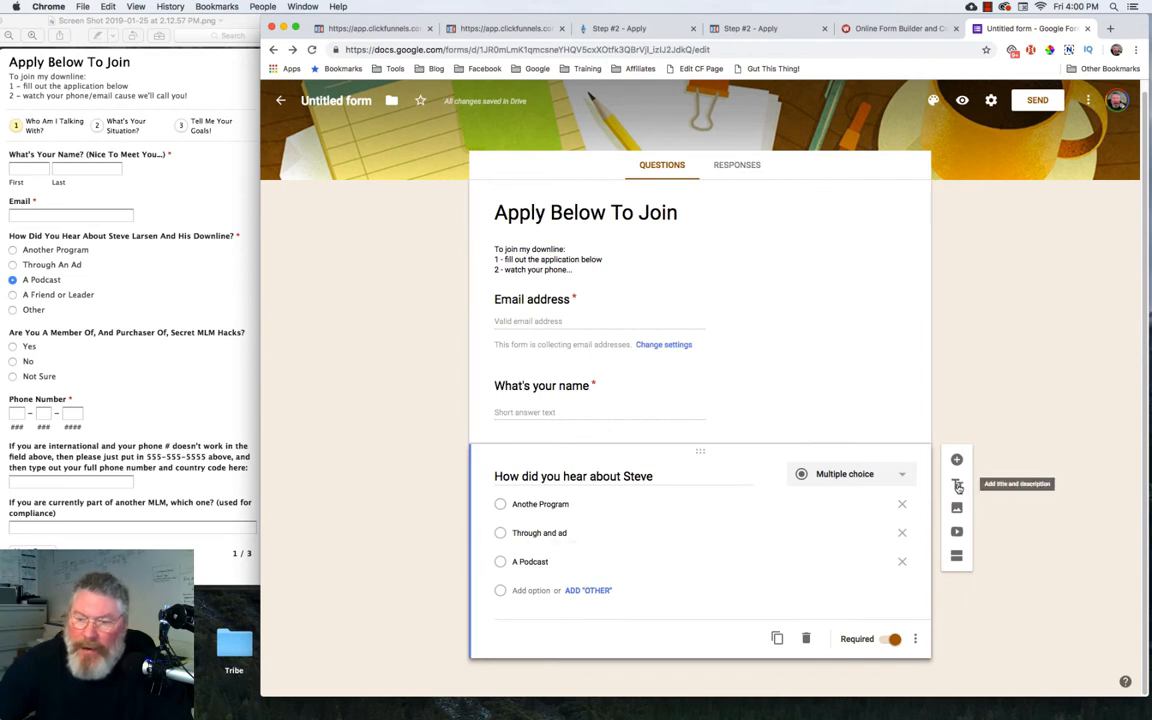
pyautogui.moveTo(957, 507)
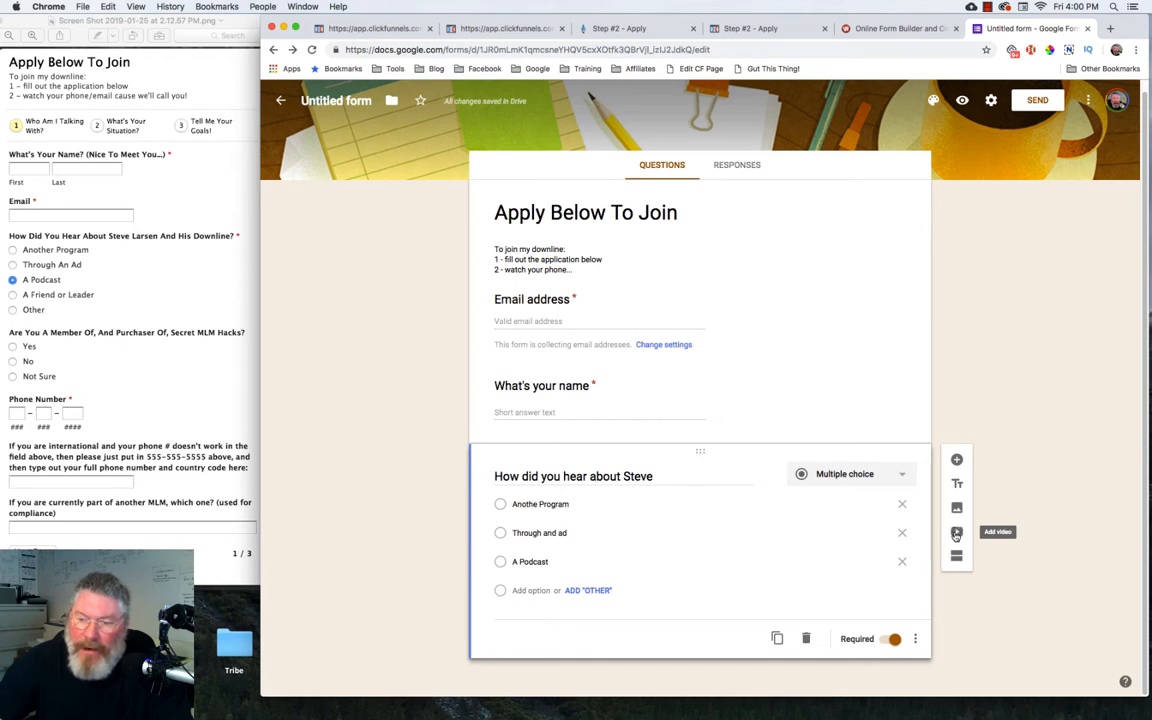
pyautogui.moveTo(956, 555)
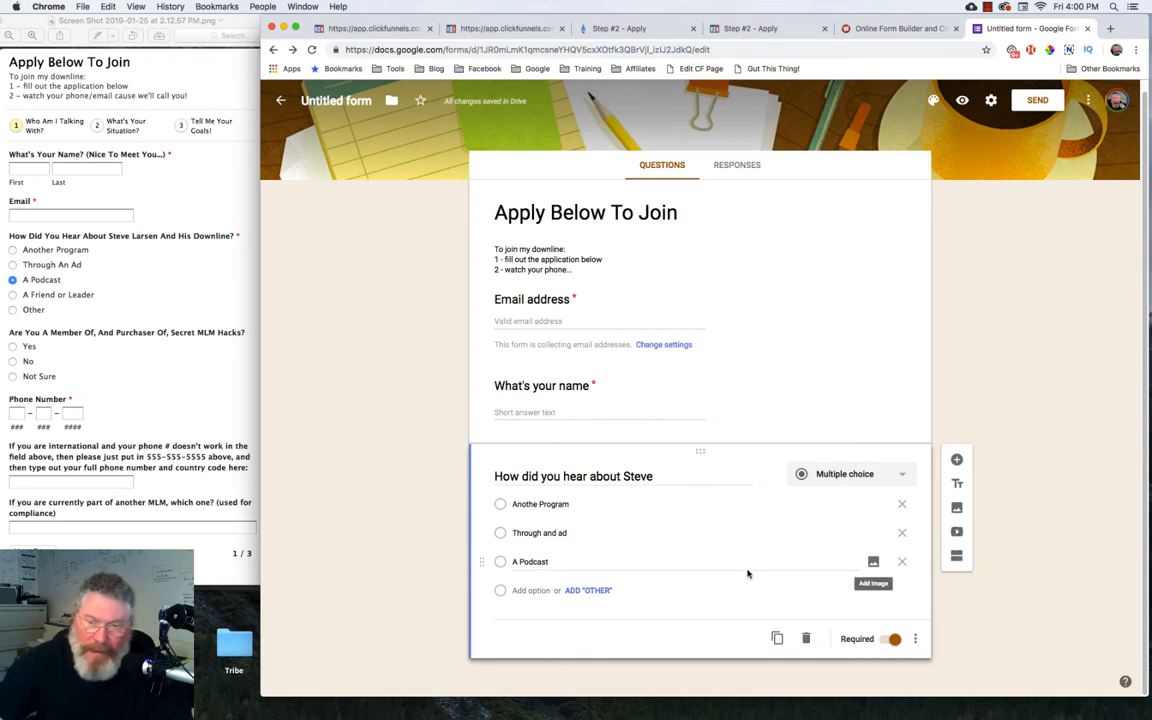
pyautogui.moveTo(673, 523)
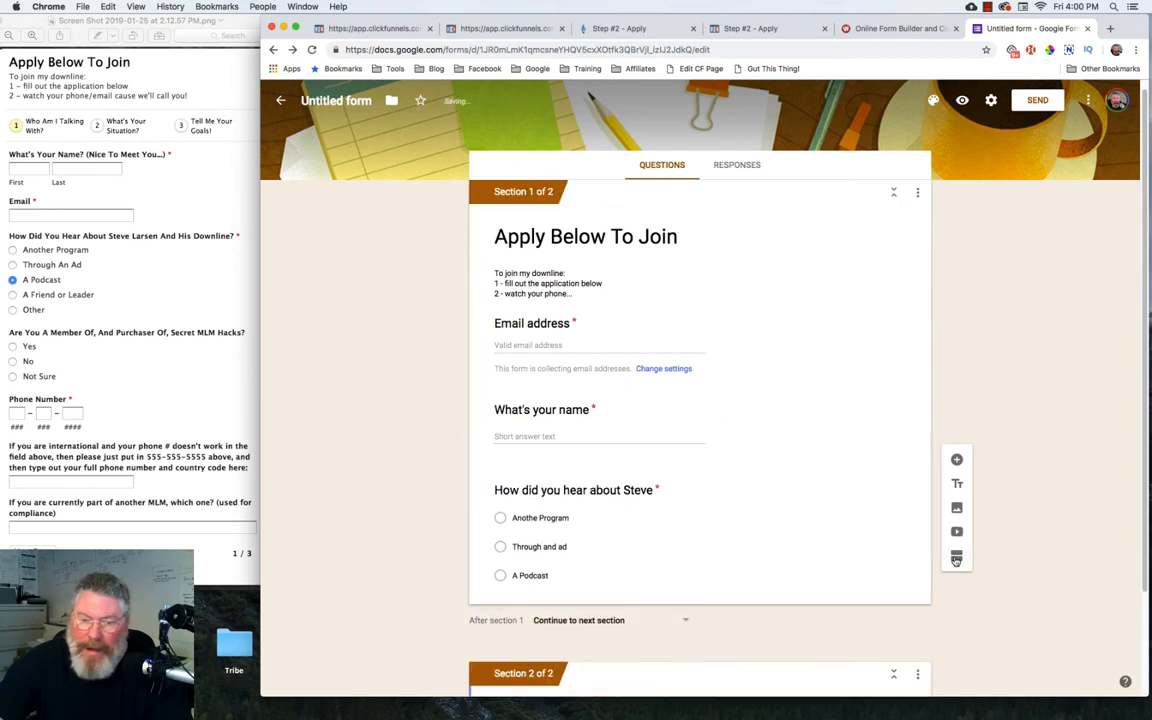
# Step: Insert an untitled title-and-description block after the name question
pyautogui.scroll(-3)
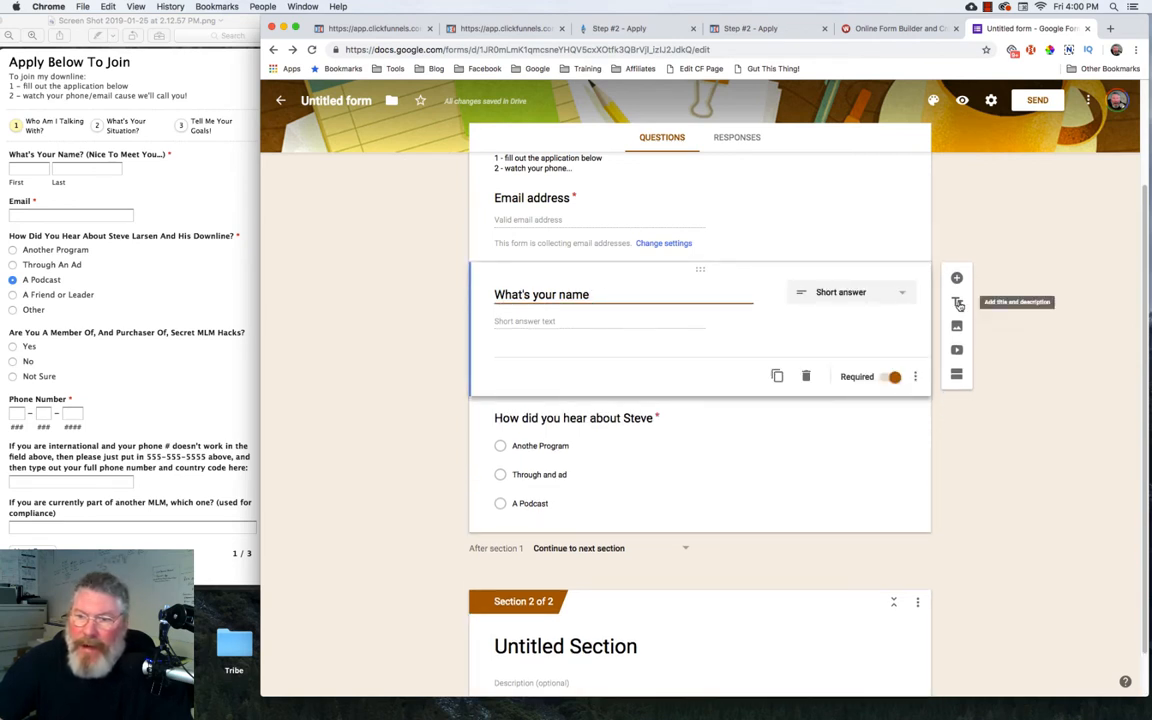
pyautogui.click(956, 382)
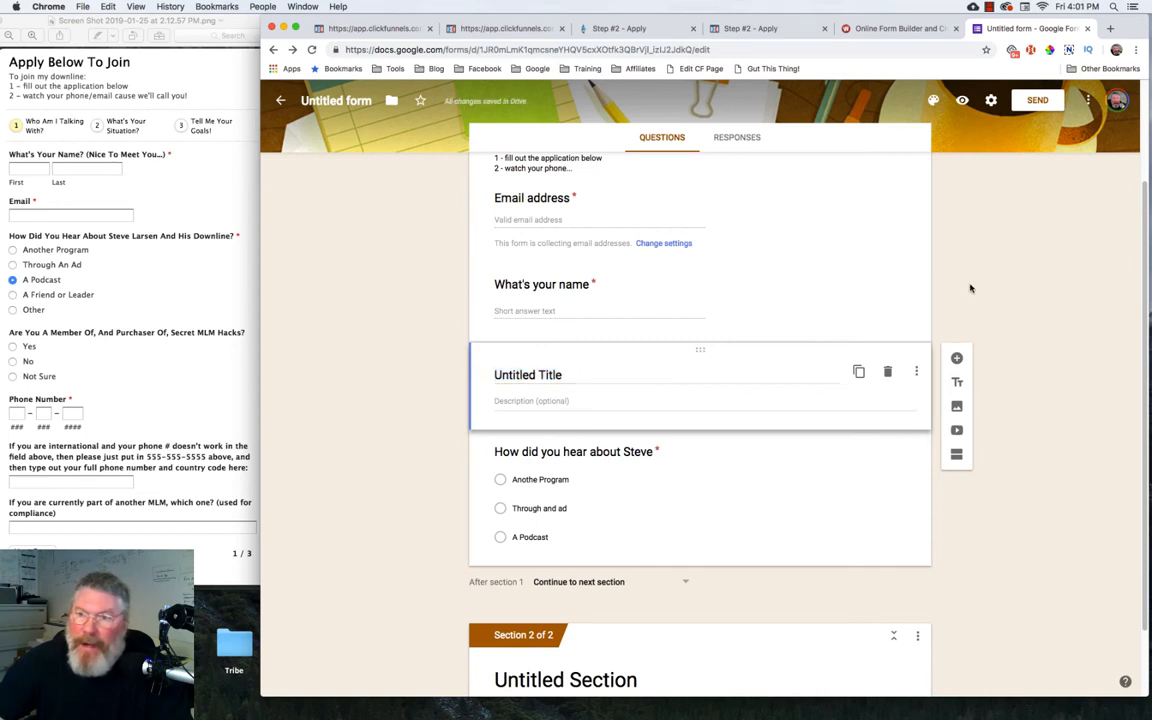
pyautogui.moveTo(962, 100)
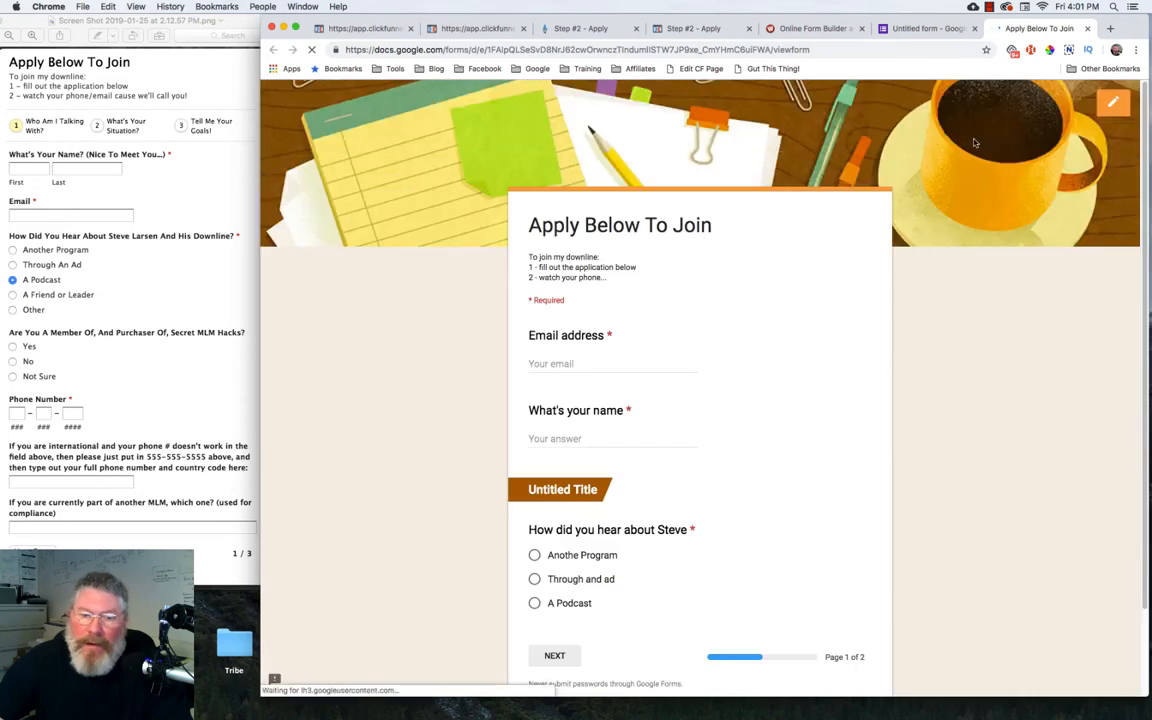
# Step: Scroll through the live form preview, then switch back to the Untitled form editor
pyautogui.scroll(-3)
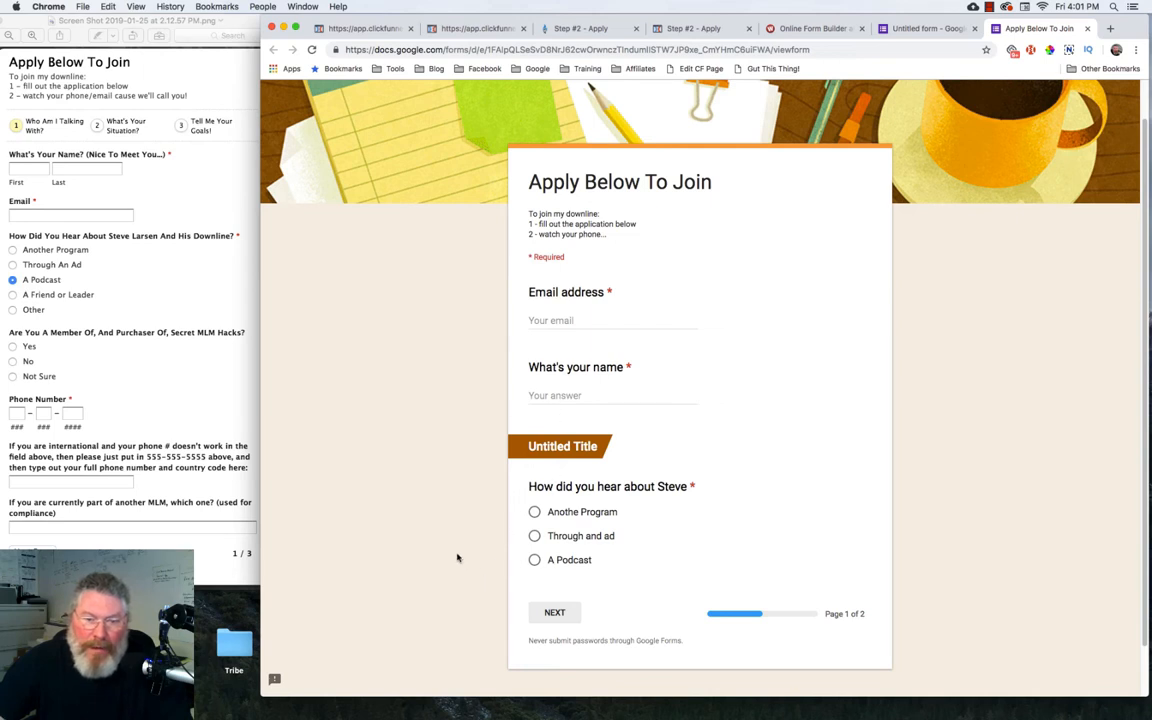
pyautogui.scroll(-3)
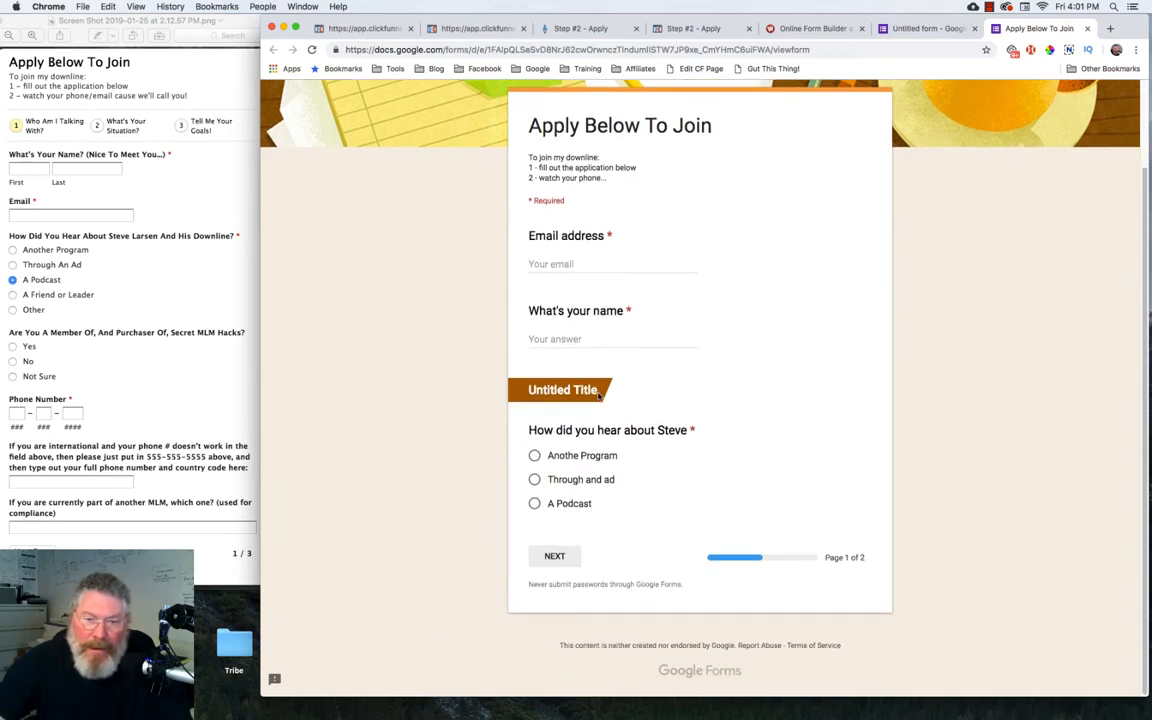
pyautogui.moveTo(630, 401)
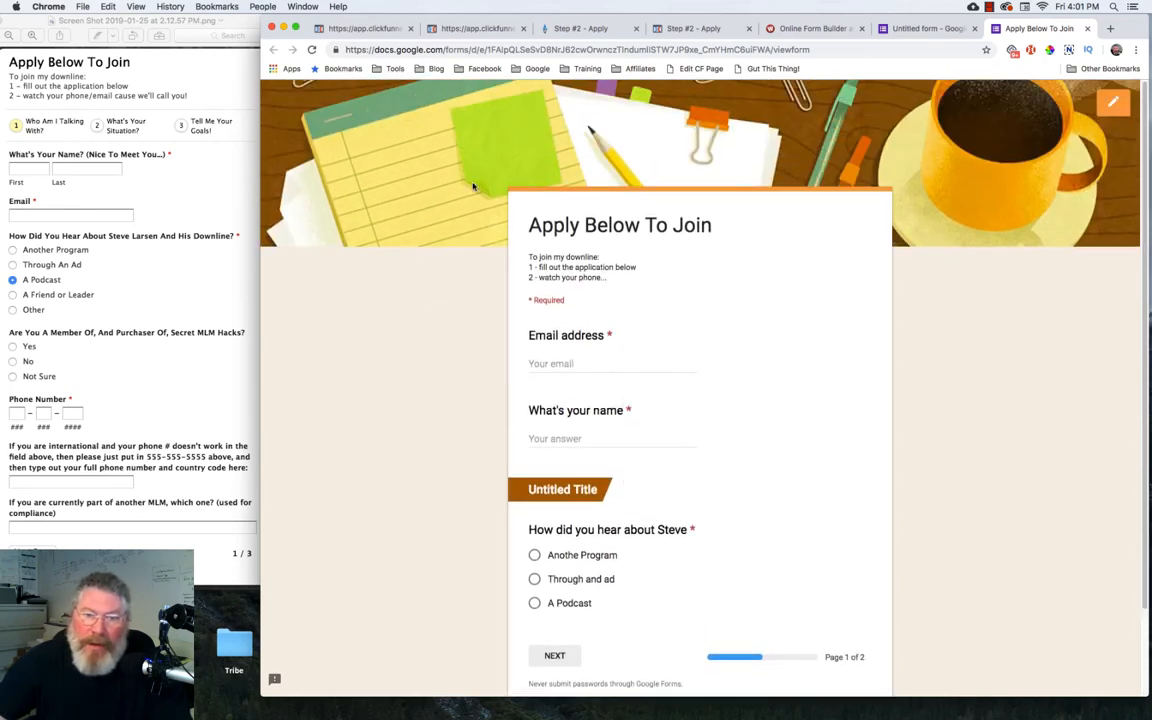
pyautogui.moveTo(586, 194)
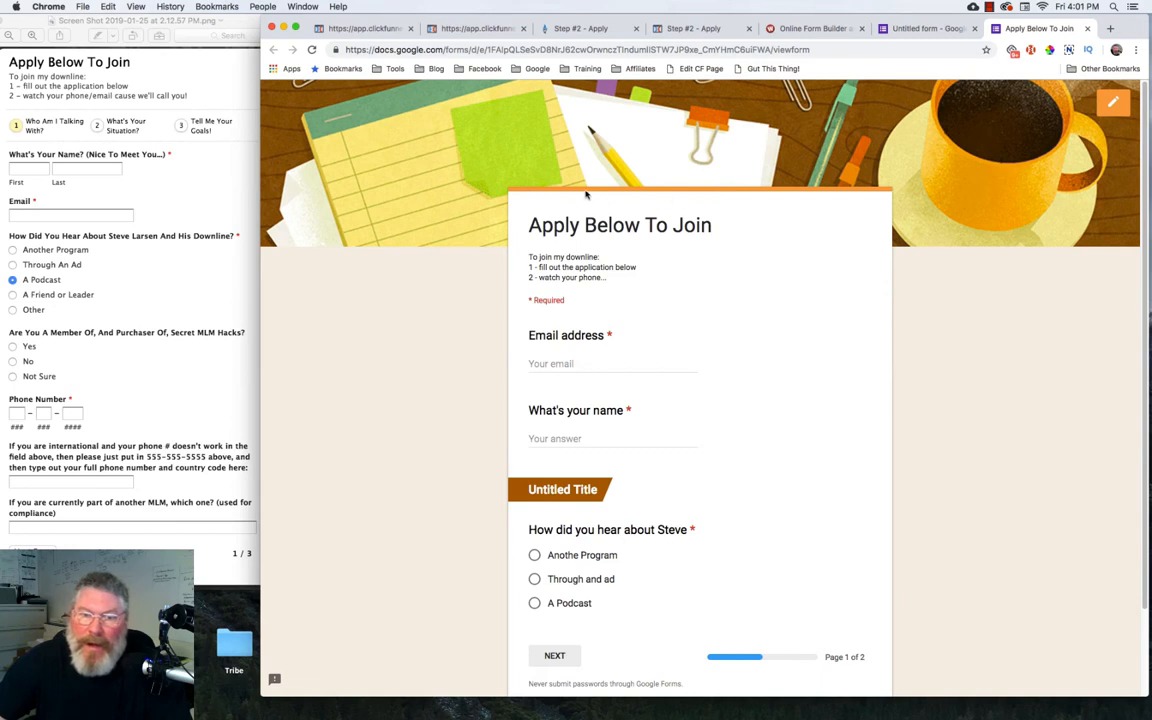
pyautogui.moveTo(973, 300)
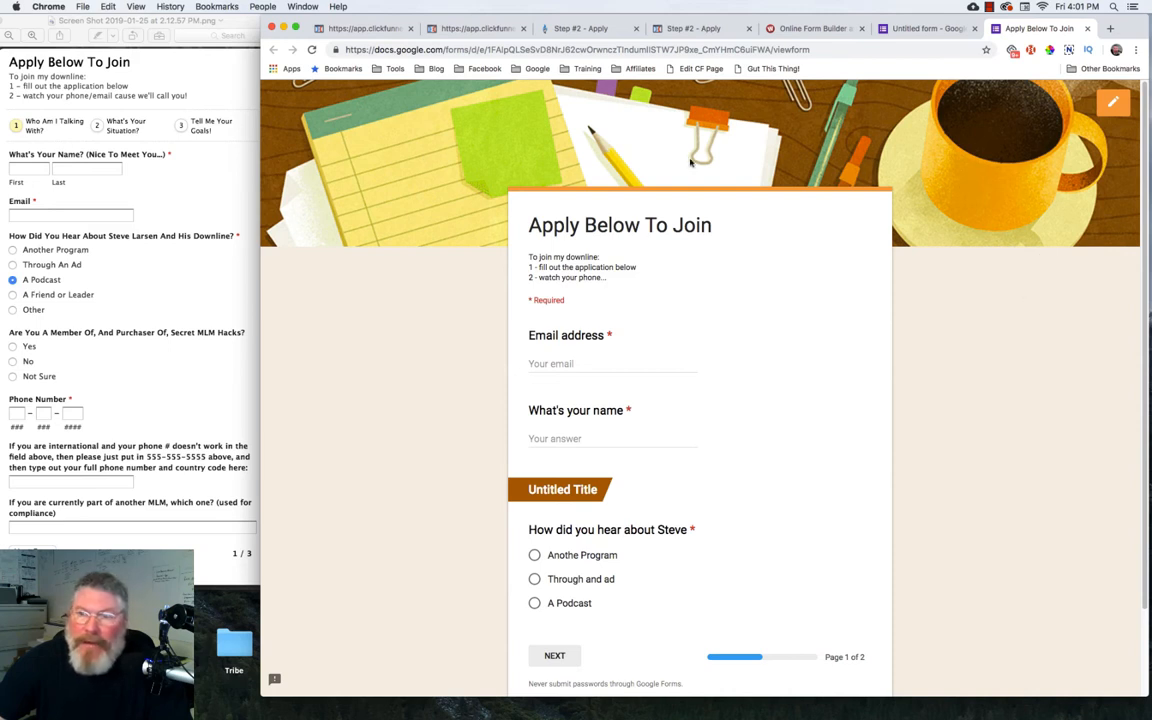
pyautogui.moveTo(991, 406)
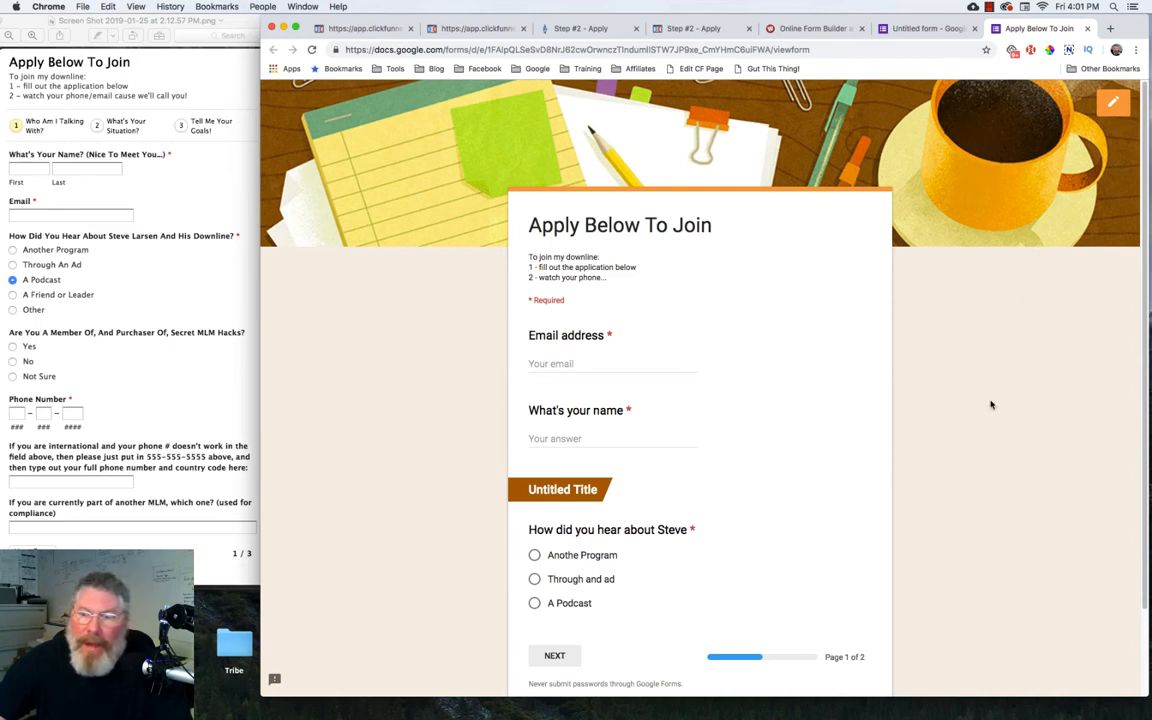
pyautogui.moveTo(556, 474)
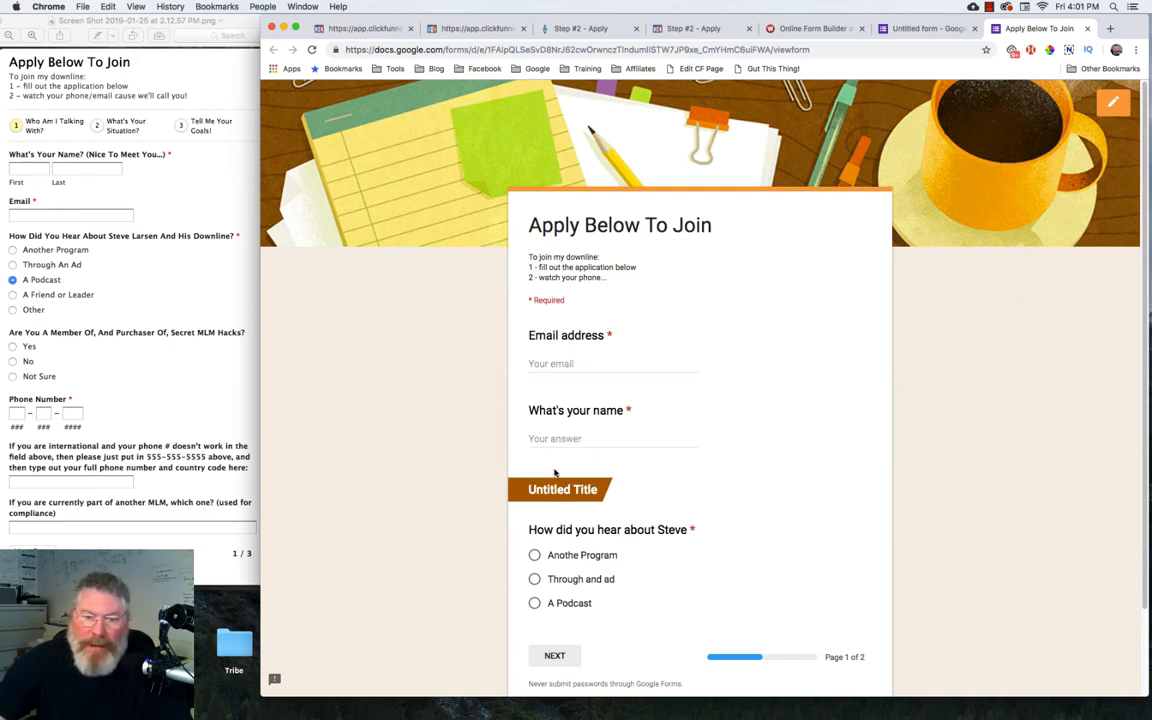
pyautogui.click(925, 28)
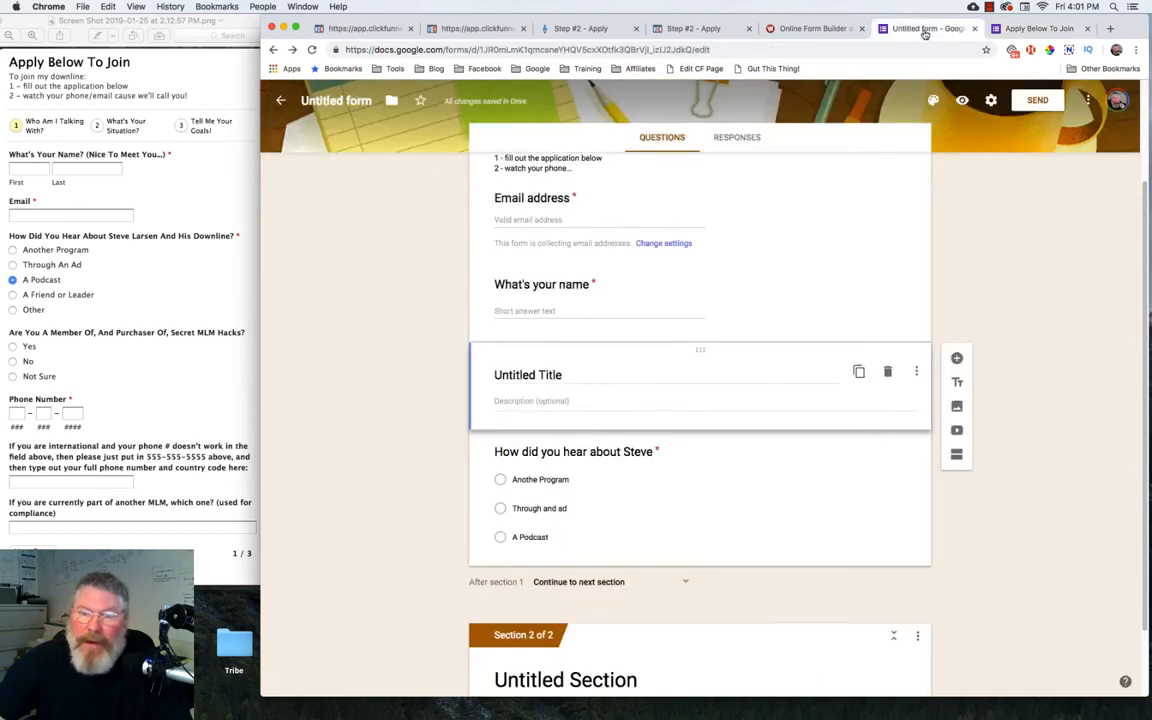
# Step: Add a Short answer question titled 'phone neumber' to Section 2
pyautogui.scroll(-3)
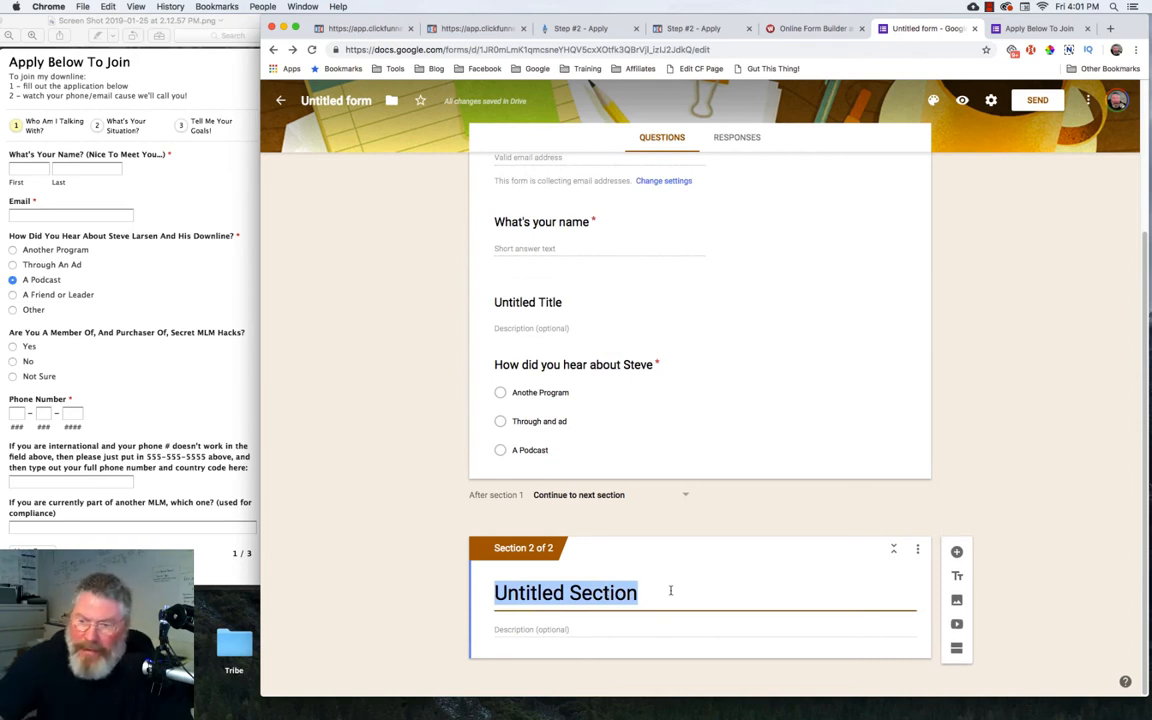
pyautogui.click(956, 551)
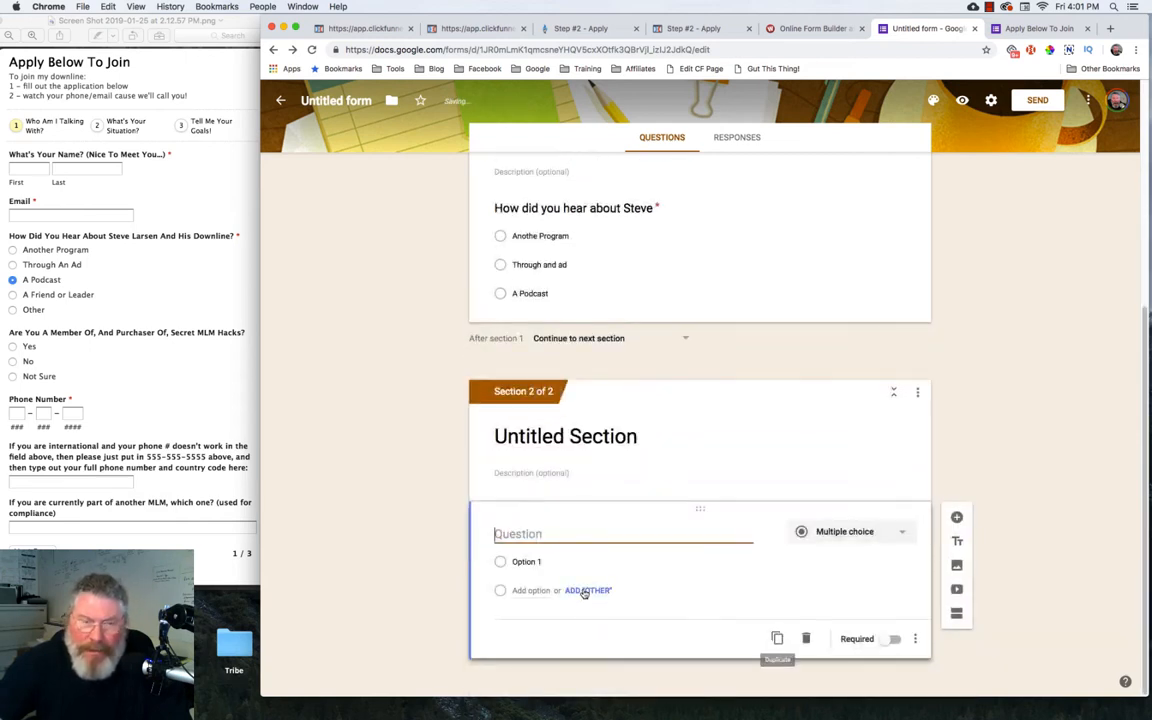
pyautogui.click(849, 531)
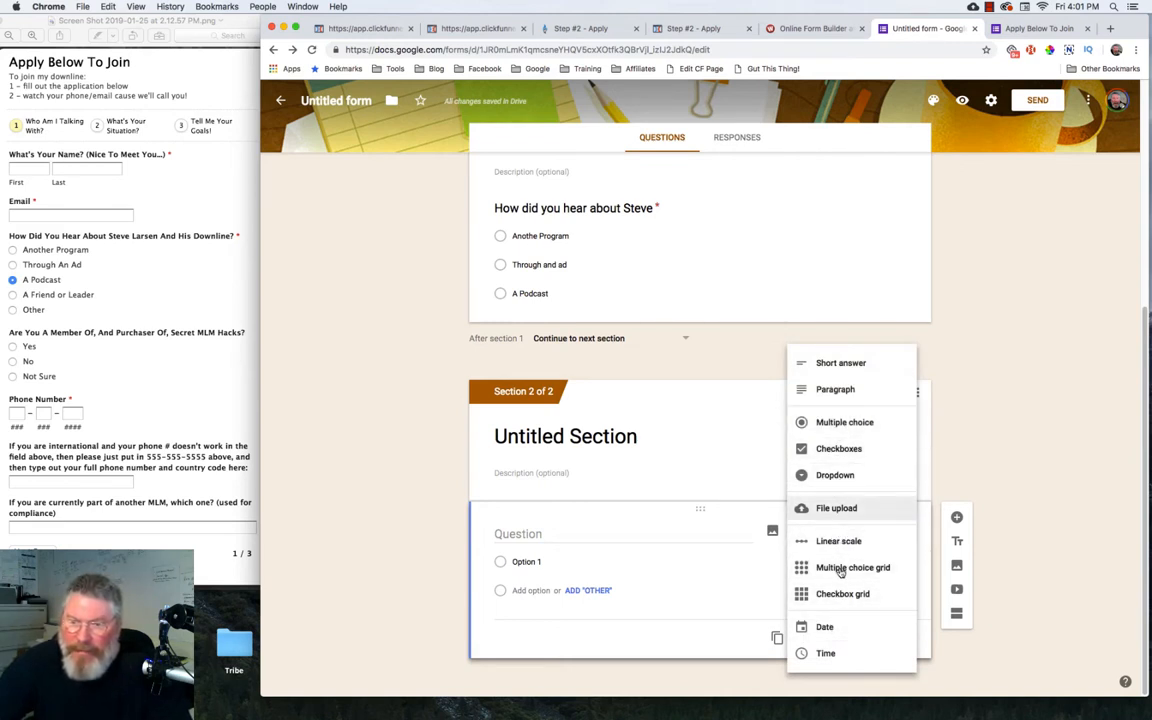
pyautogui.moveTo(841, 363)
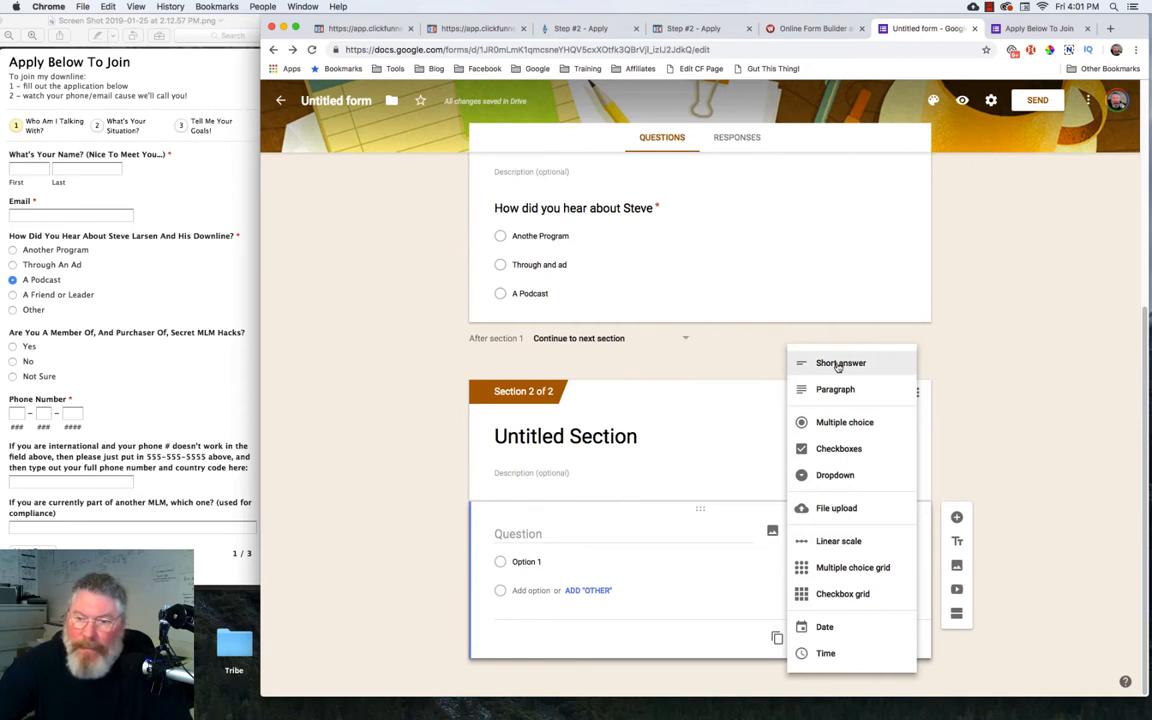
pyautogui.click(841, 362)
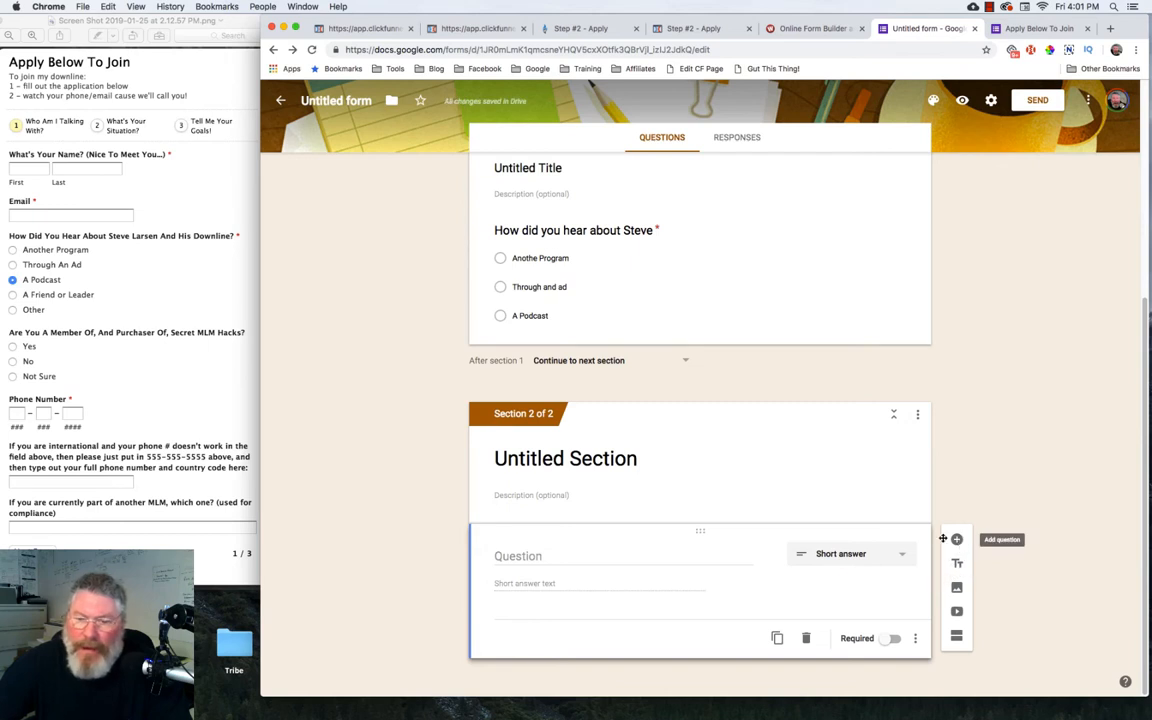
pyautogui.click(849, 553)
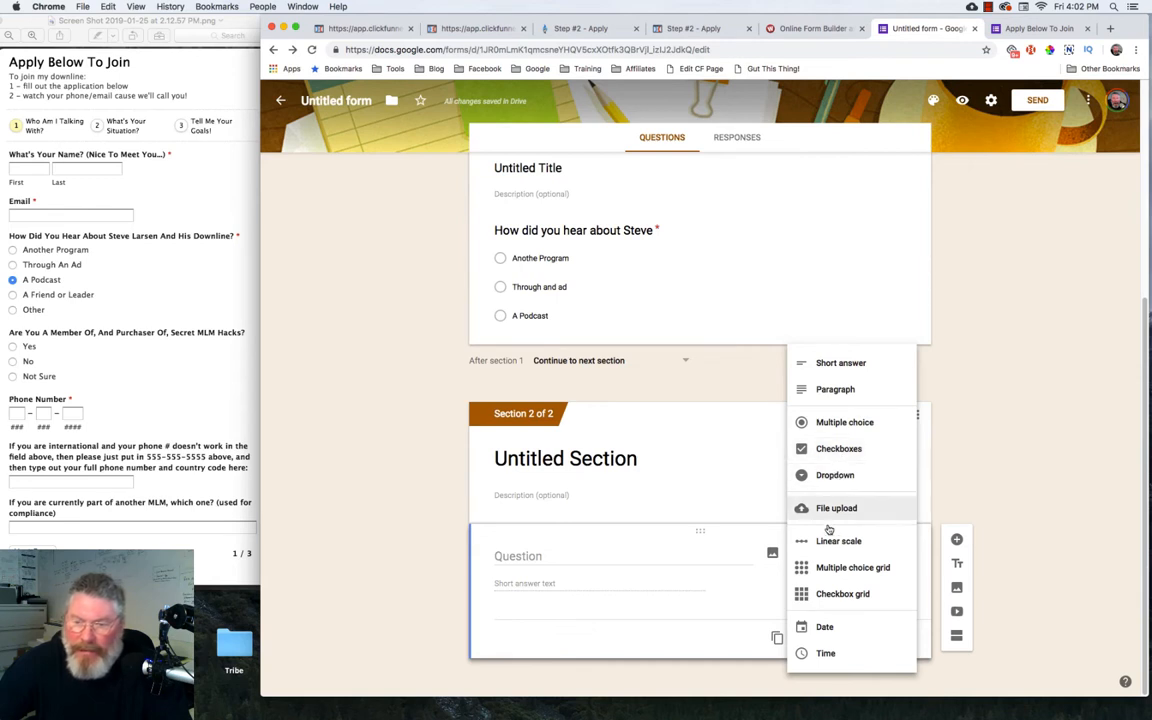
pyautogui.moveTo(838, 541)
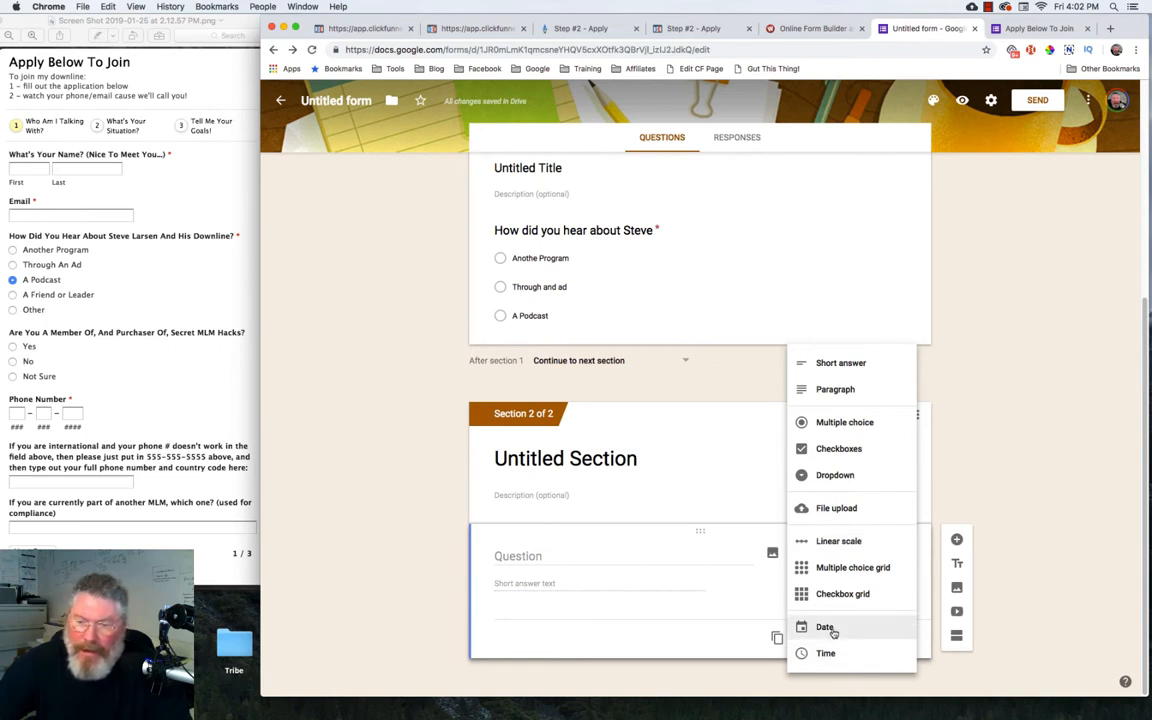
pyautogui.click(841, 362)
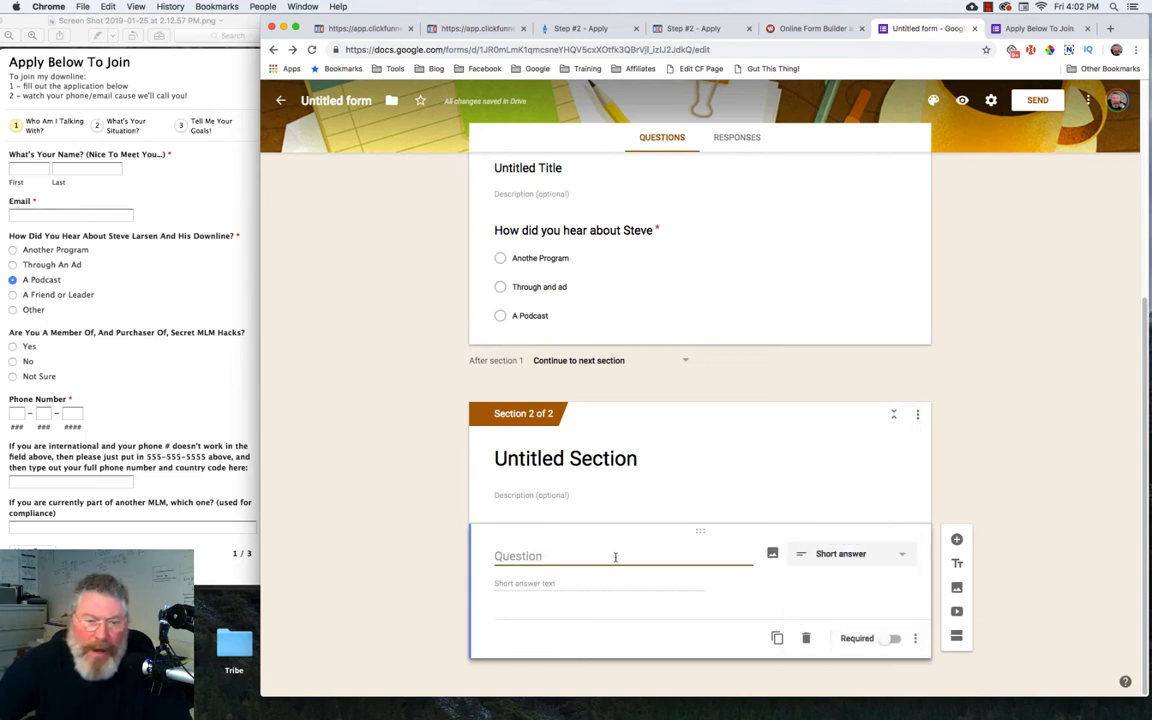
pyautogui.write('p')
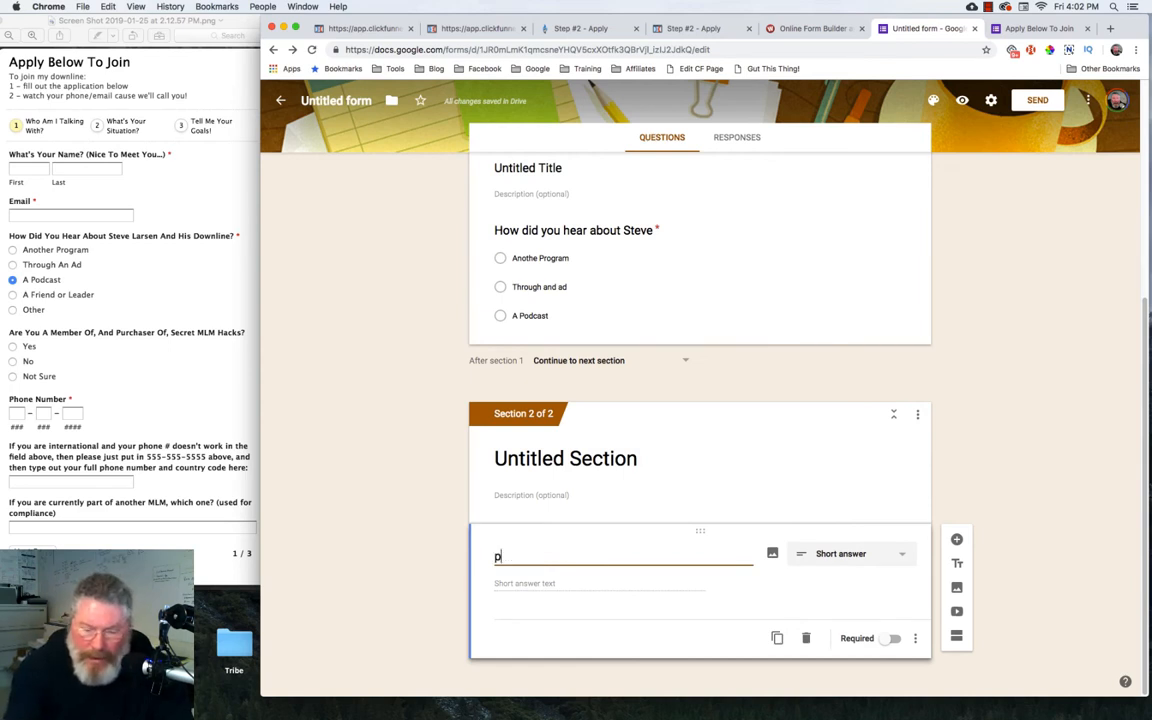
pyautogui.write('hone neum')
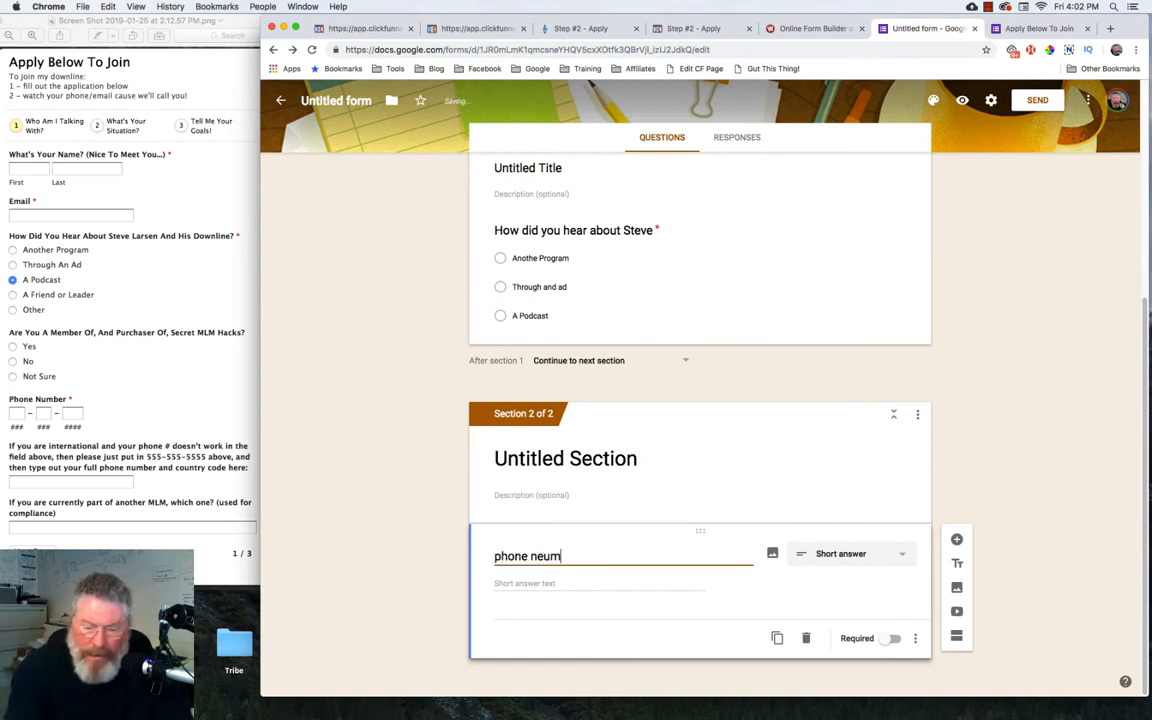
pyautogui.write('ber')
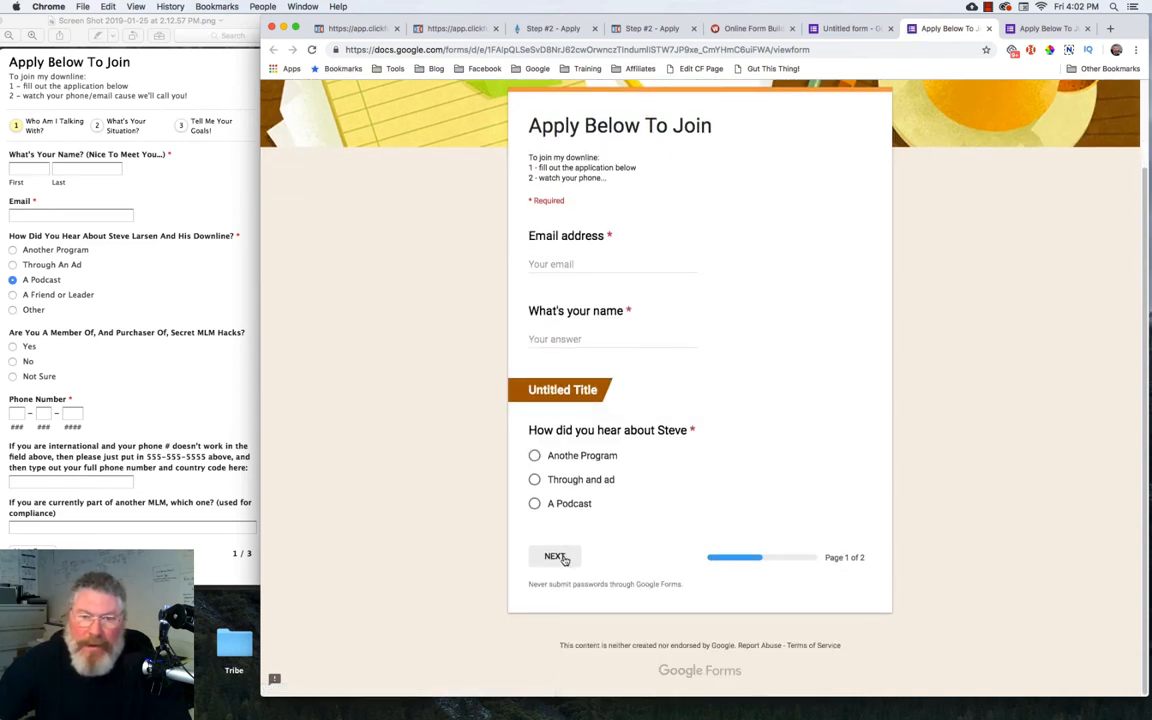
pyautogui.click(555, 557)
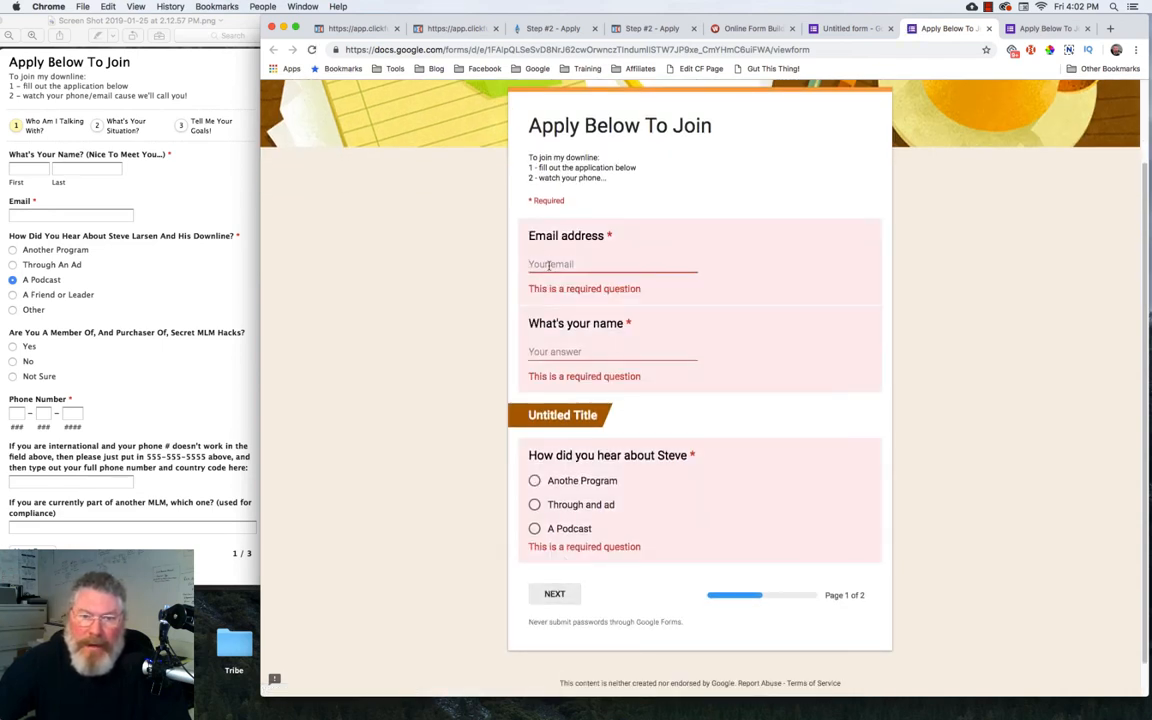
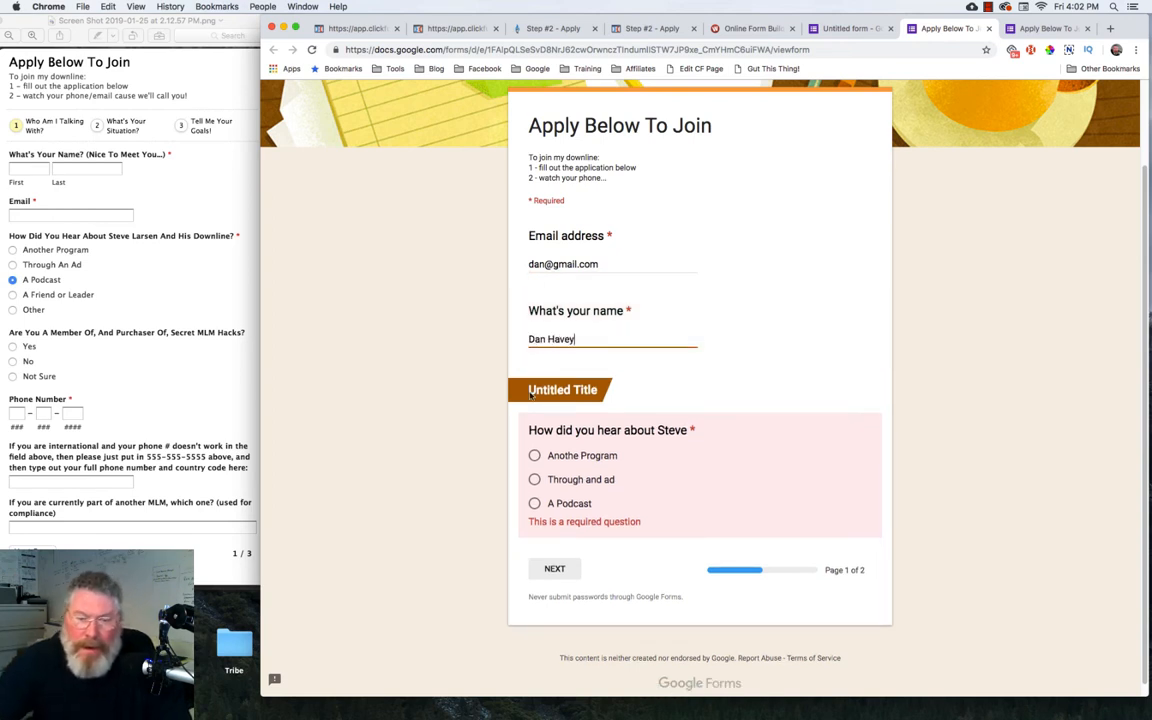
pyautogui.click(534, 479)
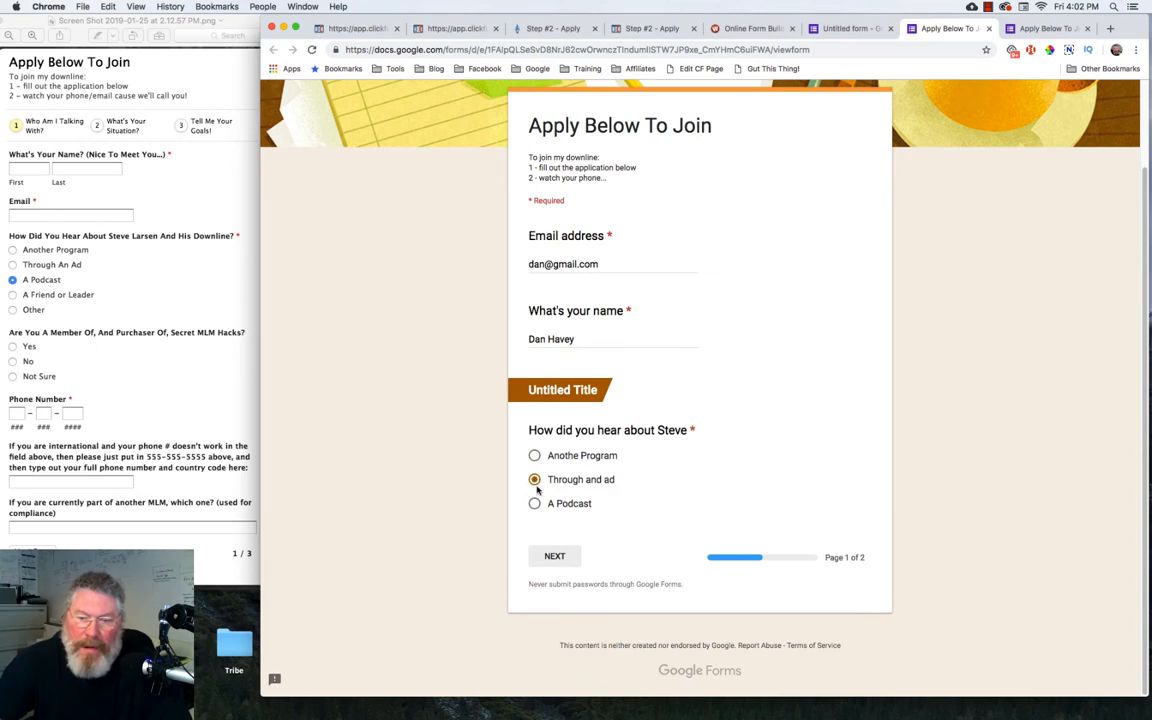
# Step: Continue to page 2, submit the test response, and return to the Wufoo builder
pyautogui.click(554, 556)
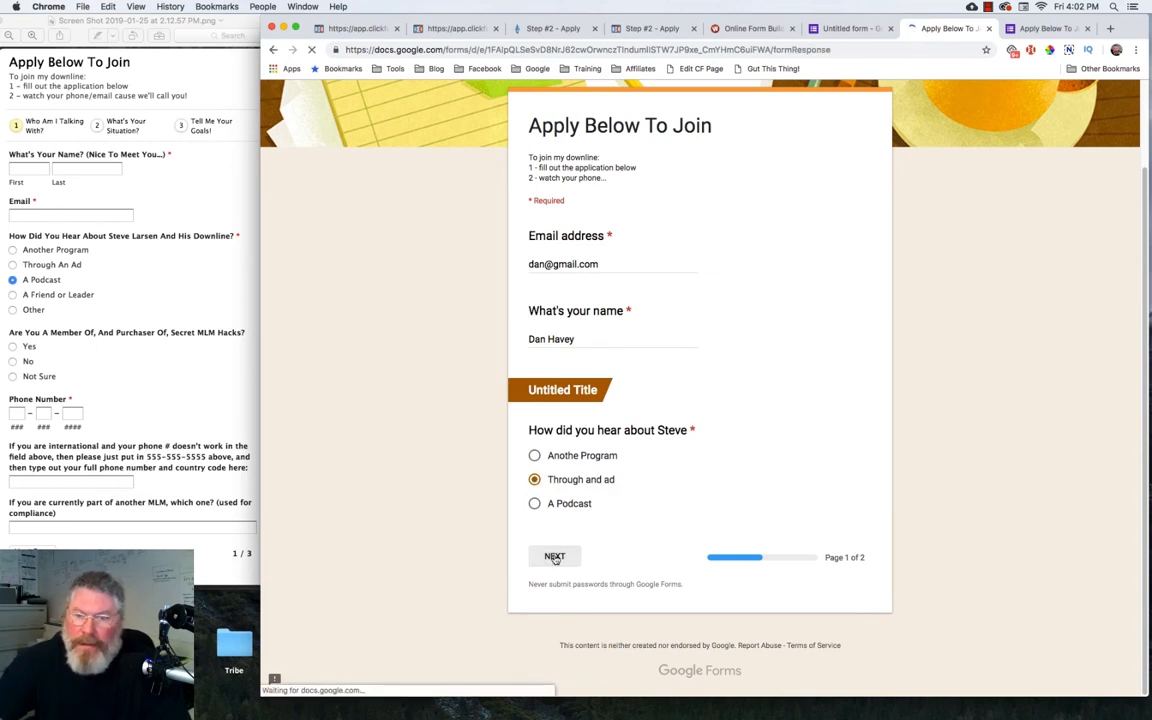
pyautogui.click(554, 557)
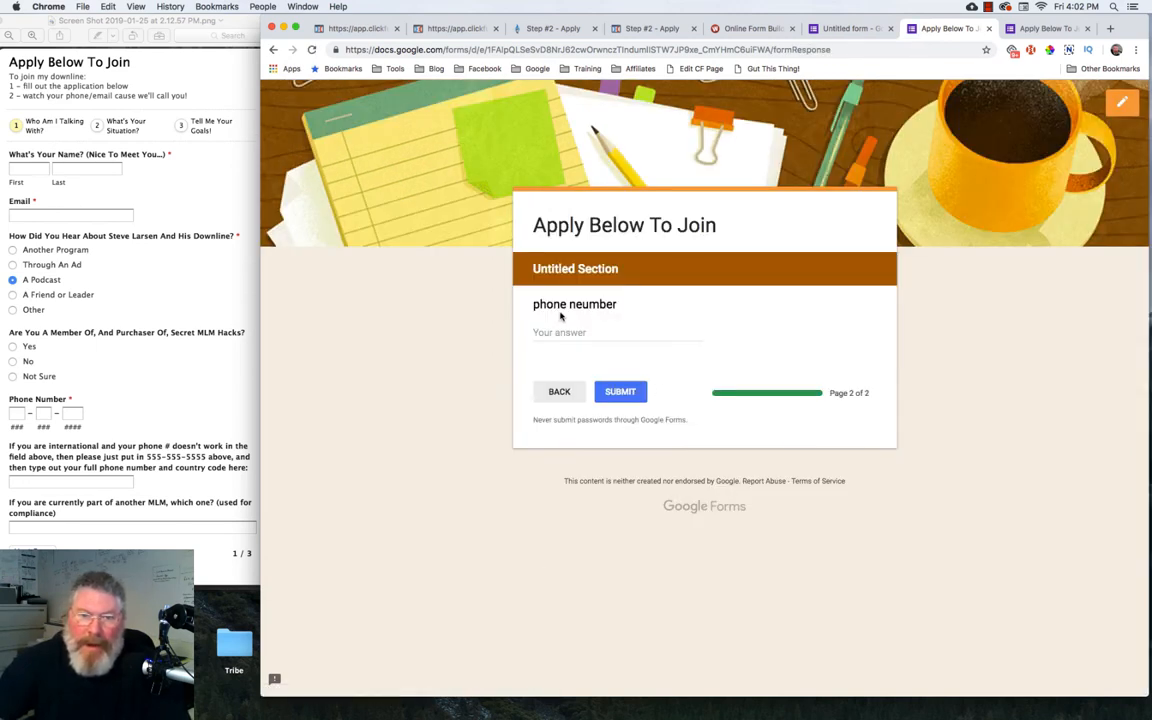
pyautogui.click(620, 391)
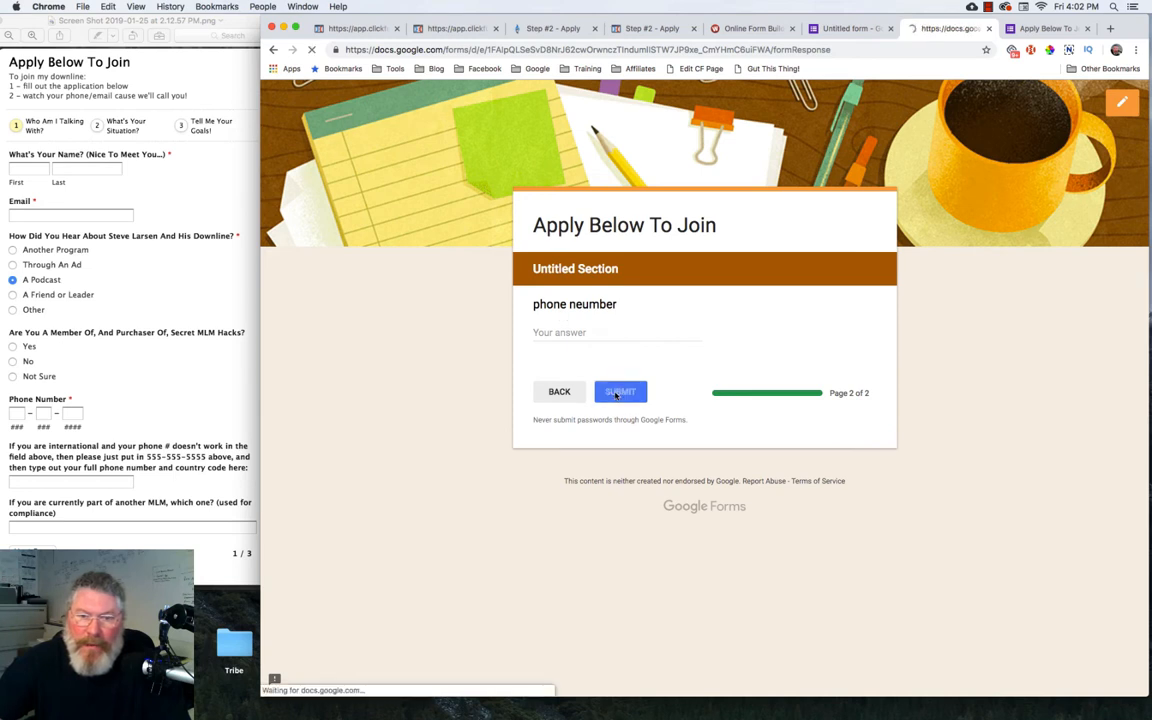
pyautogui.click(620, 391)
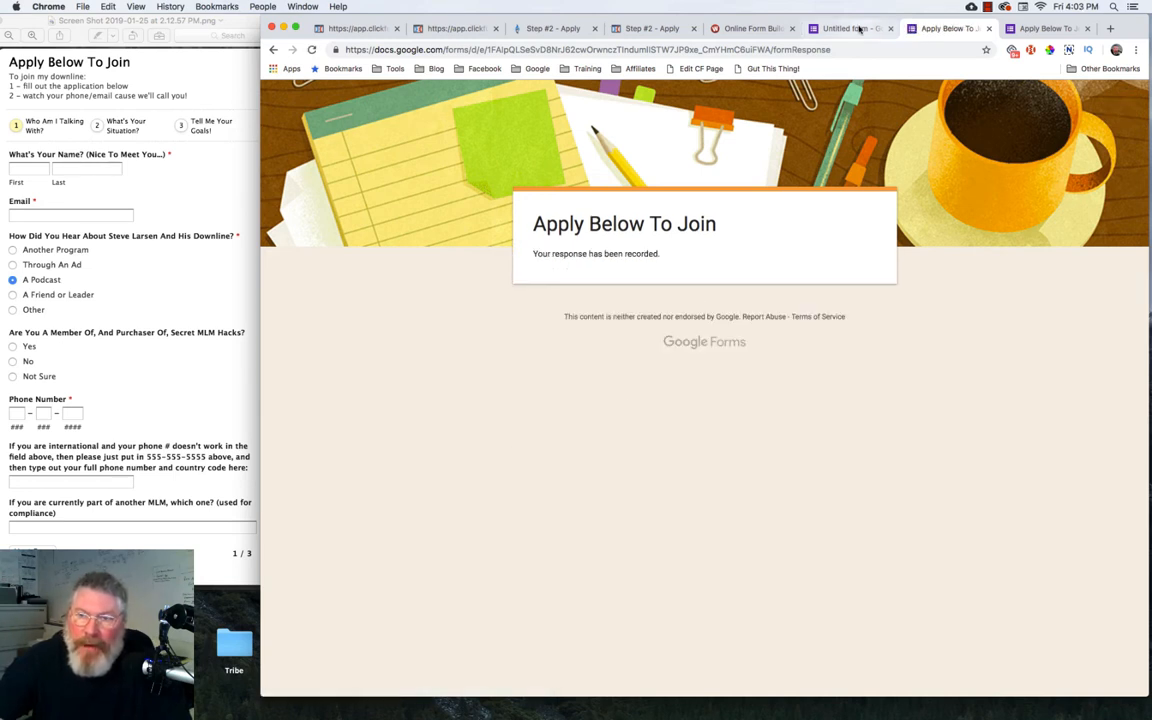
pyautogui.click(748, 28)
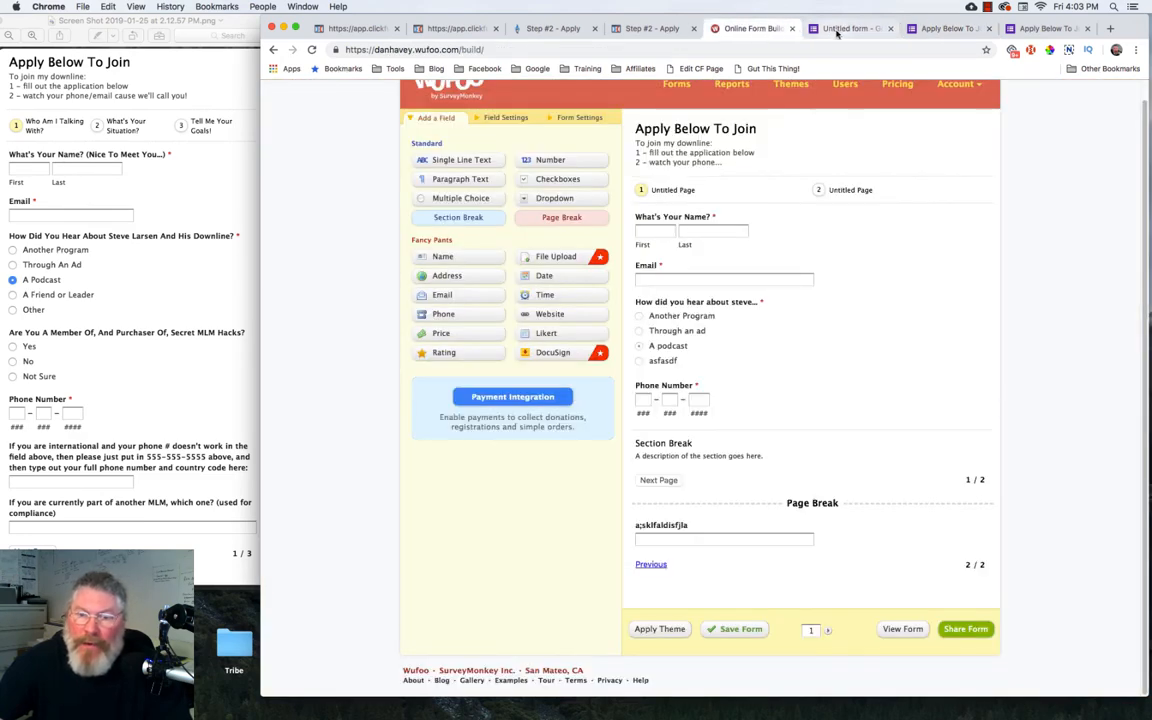
# Step: Leave the Wufoo builder discarding unsaved changes, then return to the Form Manager listing
pyautogui.click(676, 83)
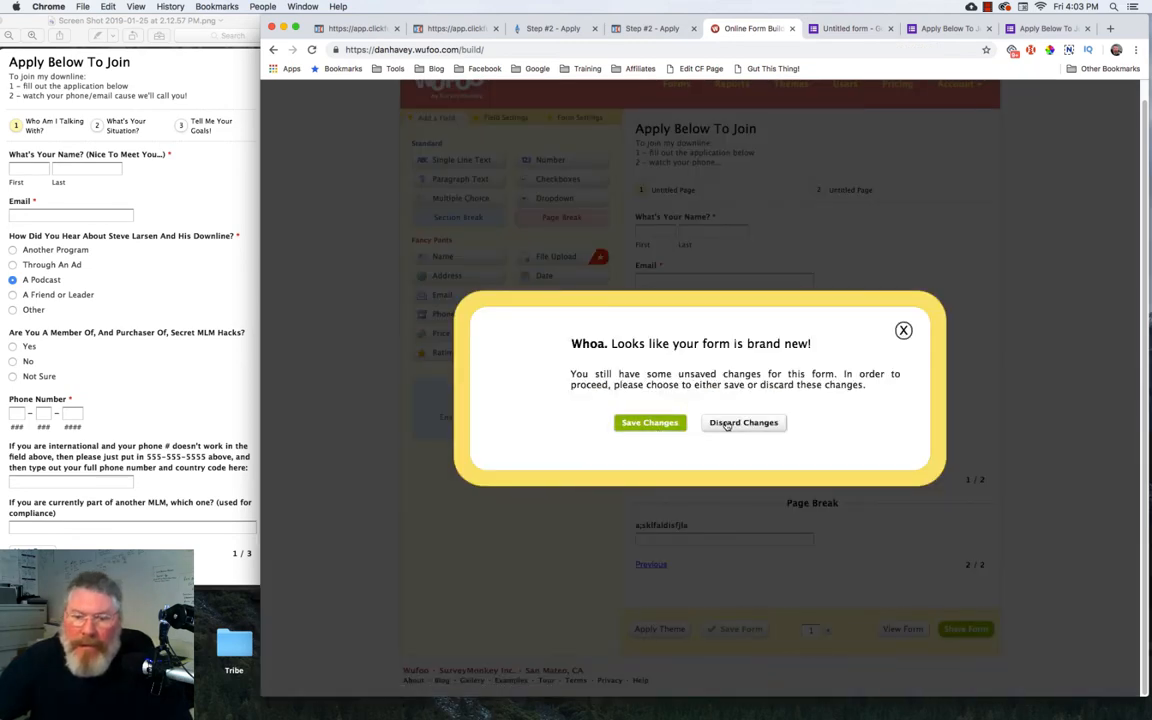
pyautogui.click(743, 422)
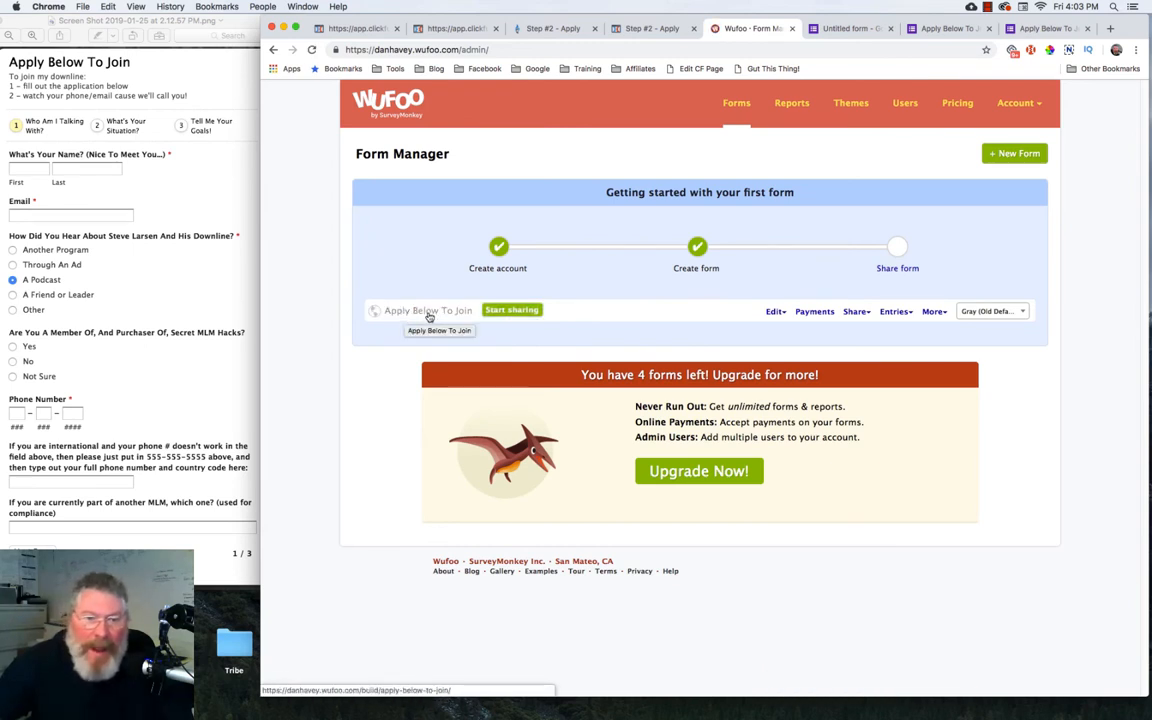
pyautogui.click(850, 28)
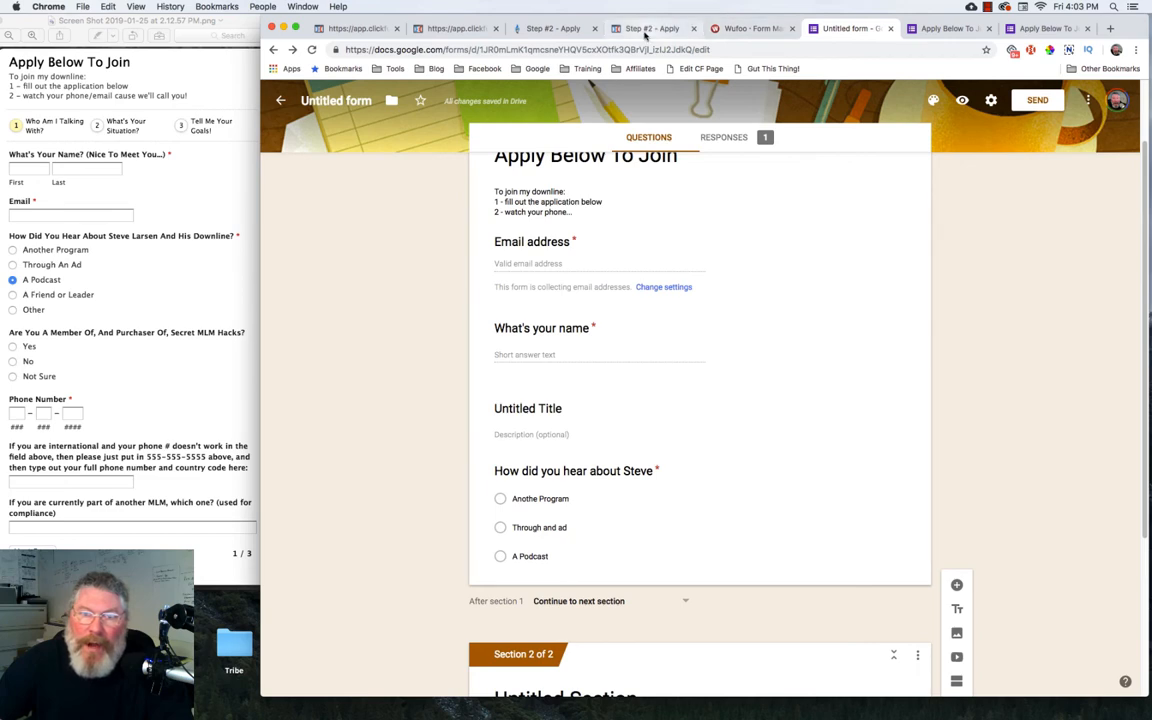
pyautogui.click(651, 28)
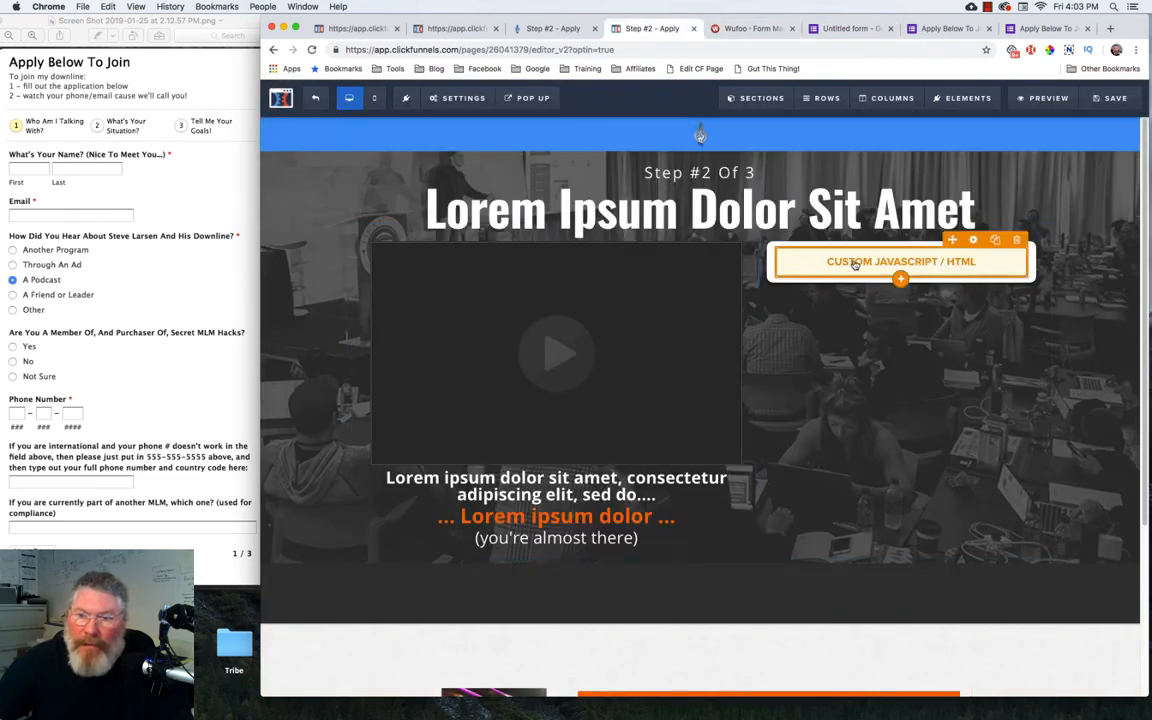
pyautogui.click(900, 261)
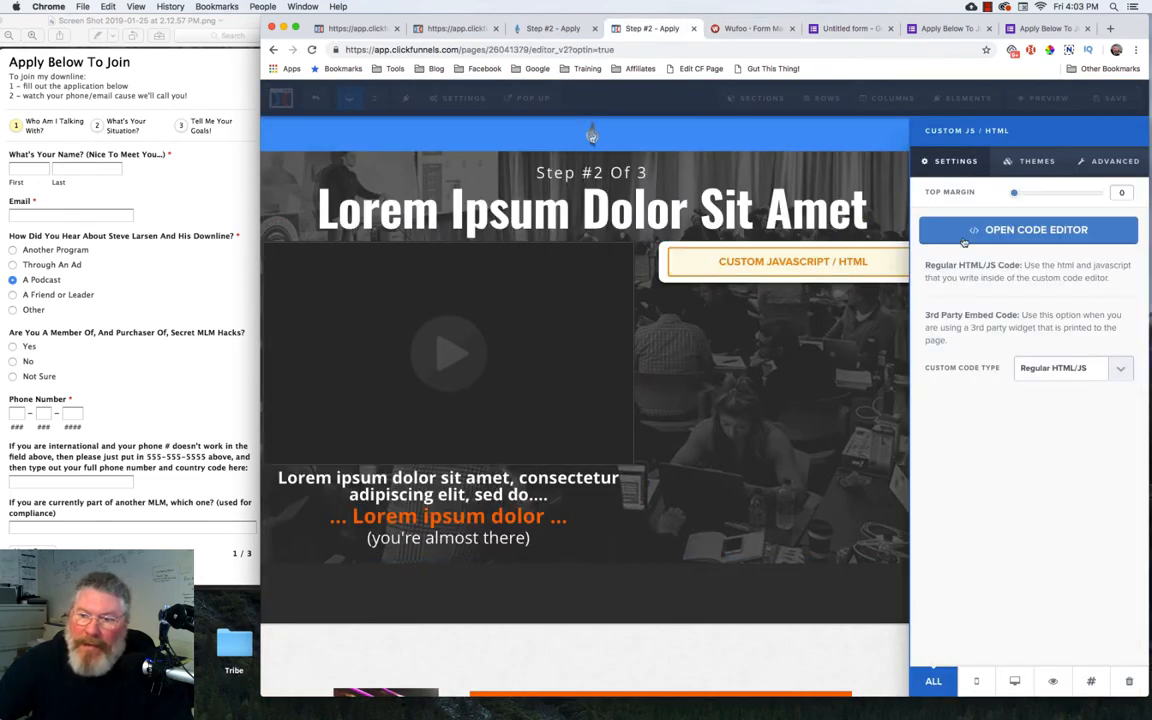
pyautogui.click(1035, 229)
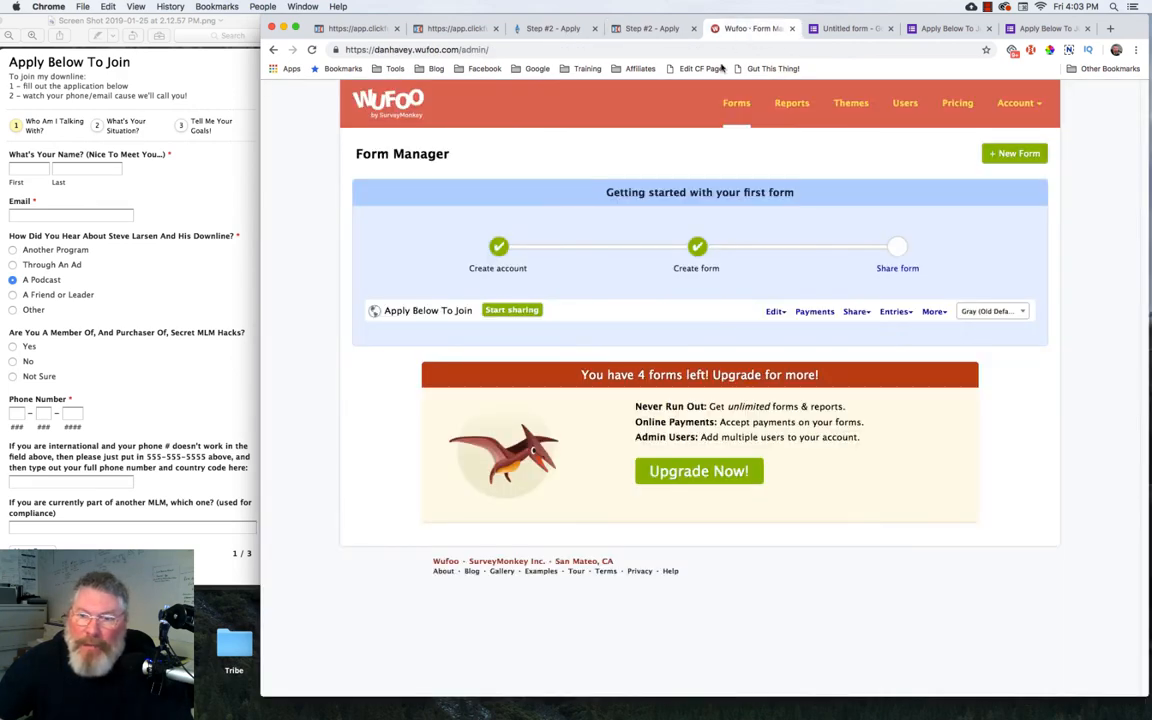
# Step: Open the Embed form page for Apply Below To Join and copy its JavaScript embed code
pyautogui.click(855, 311)
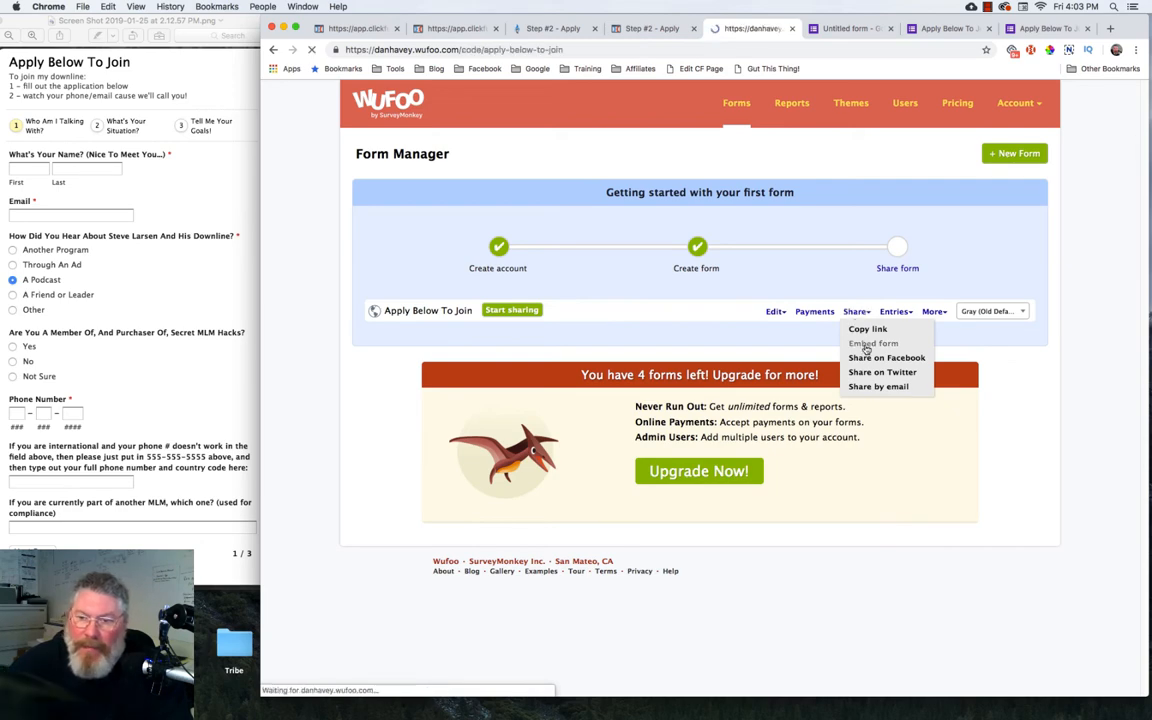
pyautogui.click(867, 329)
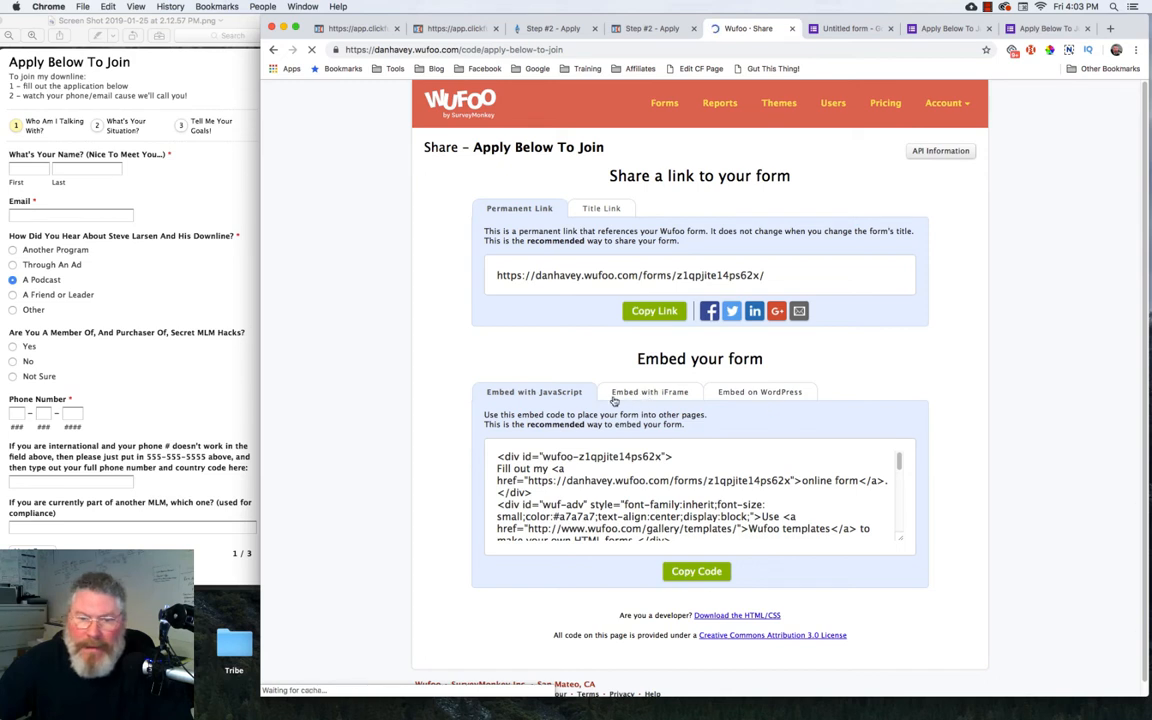
pyautogui.click(690, 495)
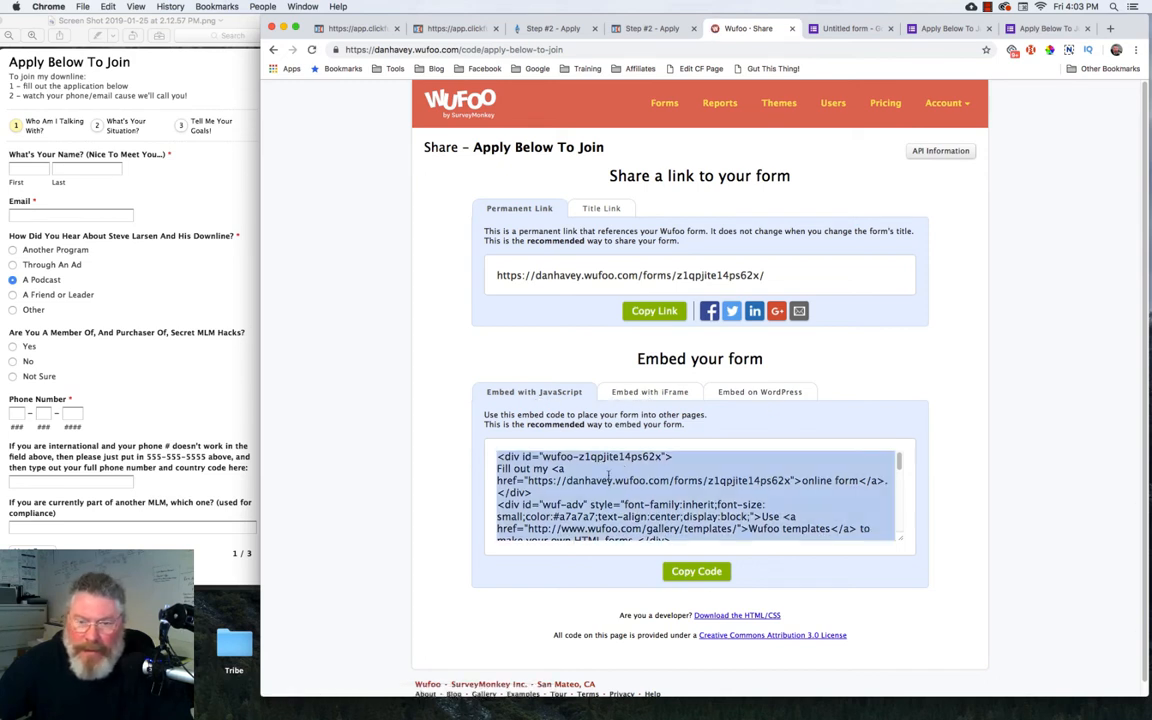
pyautogui.click(696, 571)
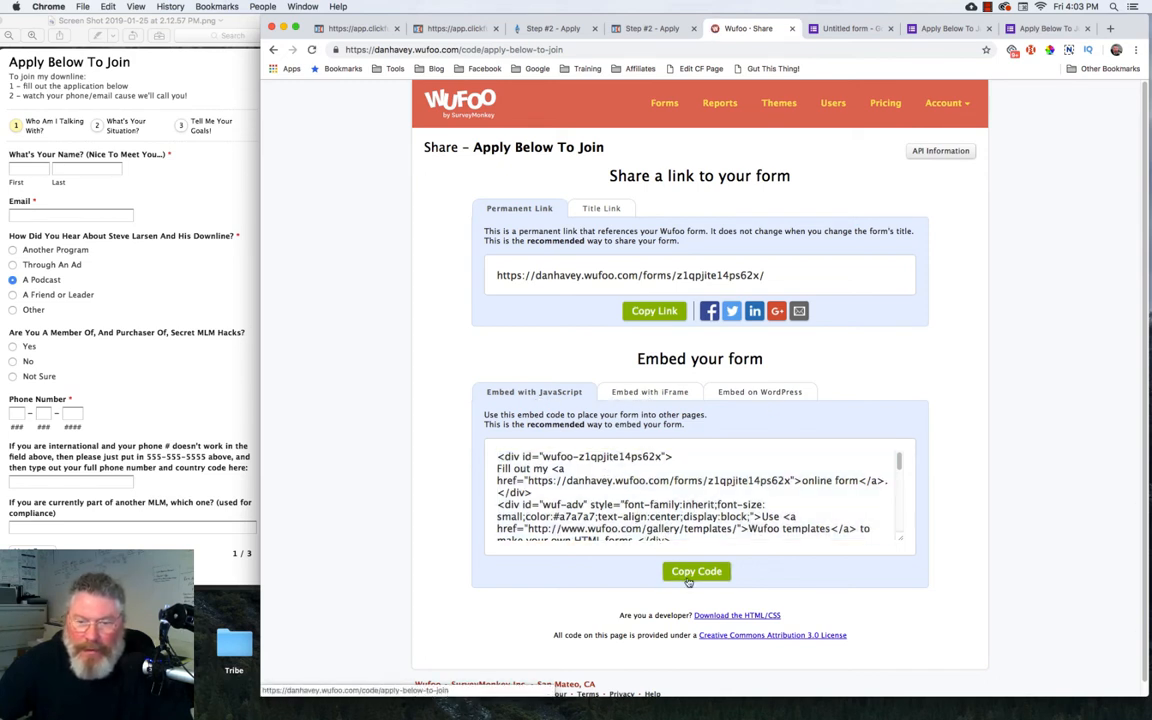
pyautogui.click(650, 28)
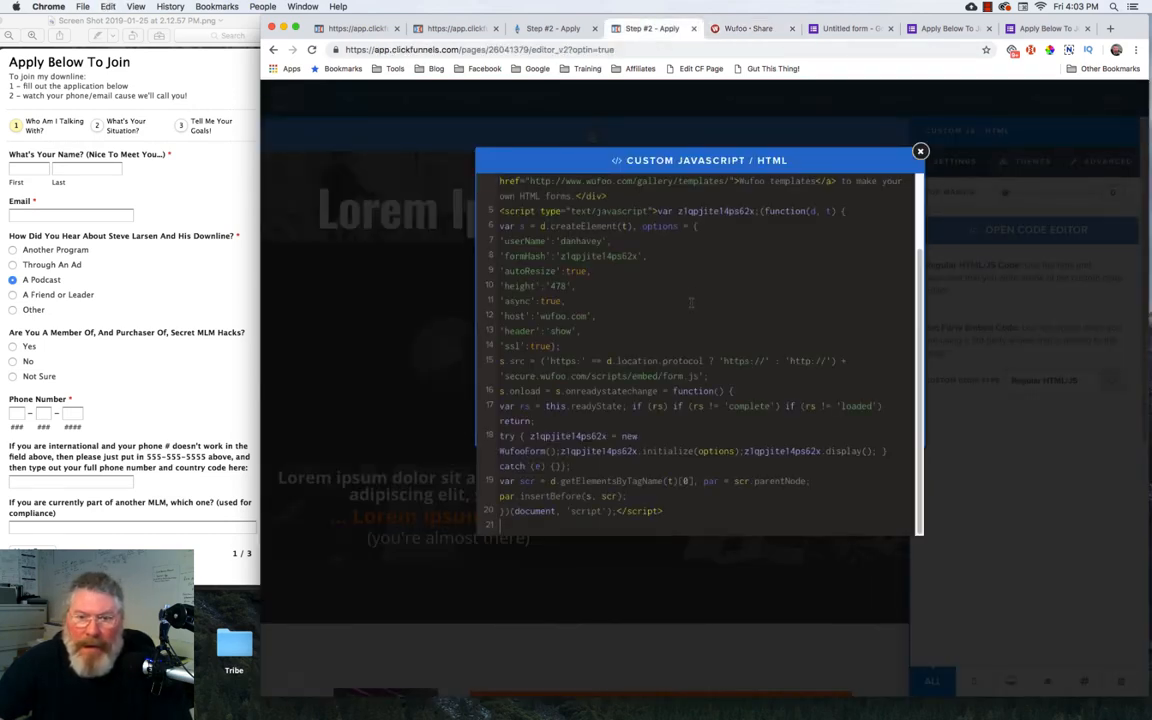
# Step: Close the code editor, save the page, and preview the Wufoo form beside the video
pyautogui.click(919, 151)
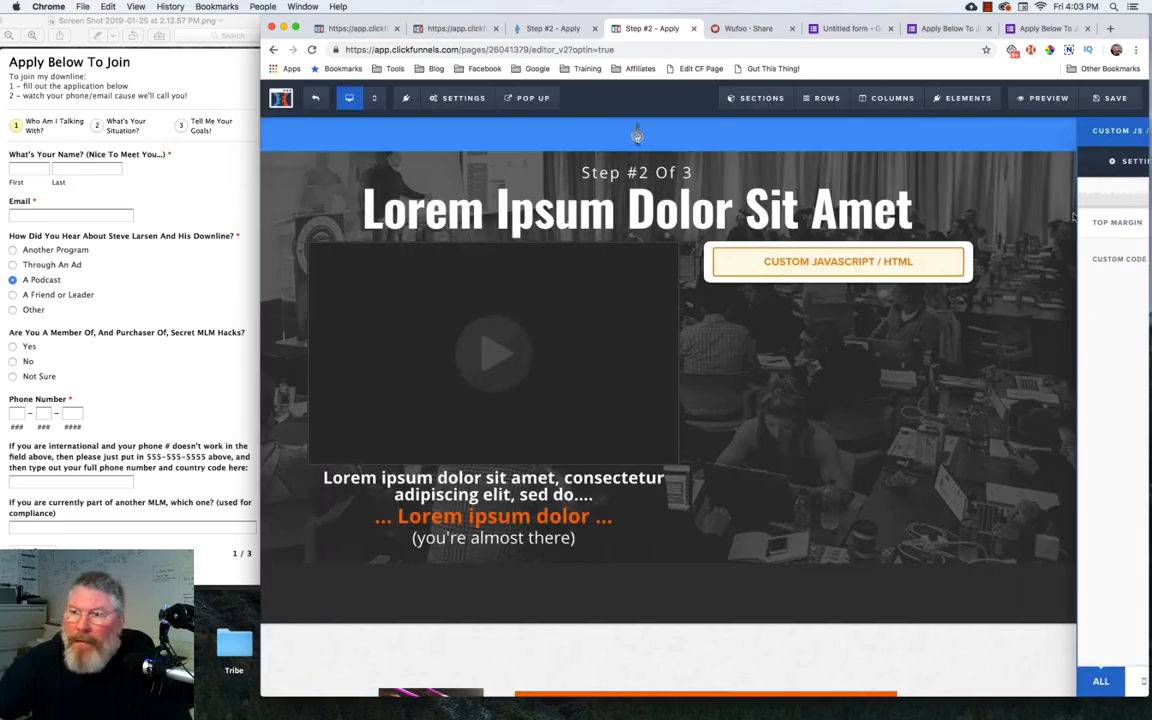
pyautogui.click(1114, 97)
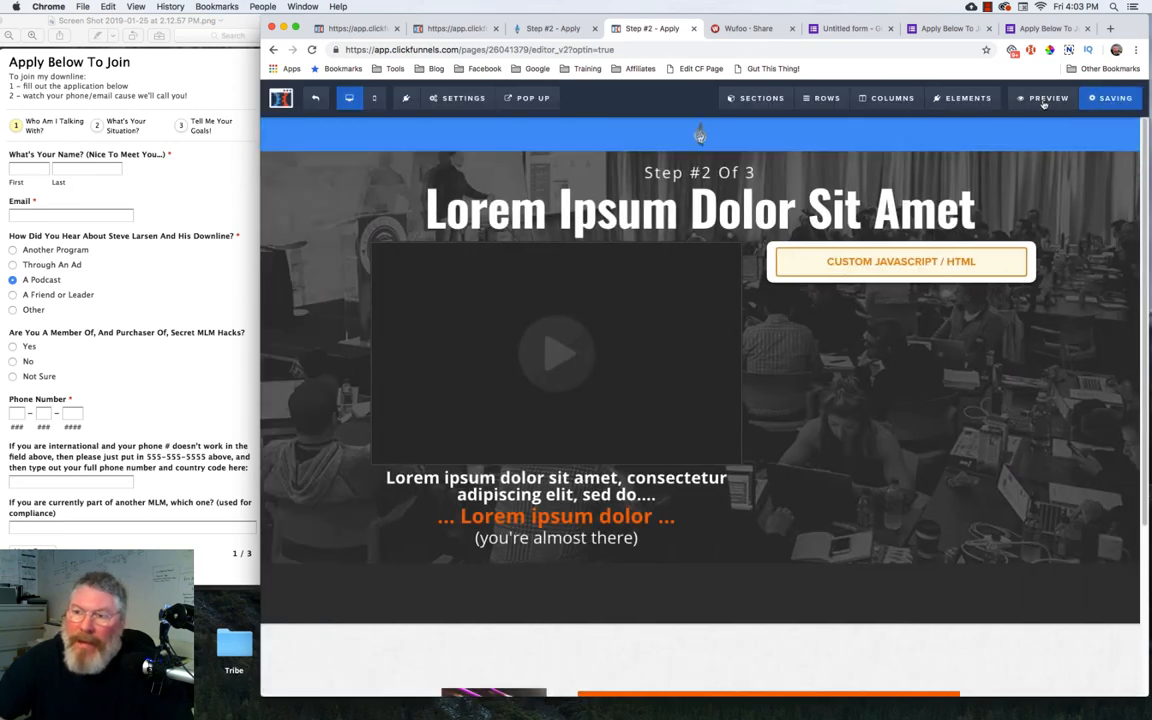
pyautogui.click(1047, 97)
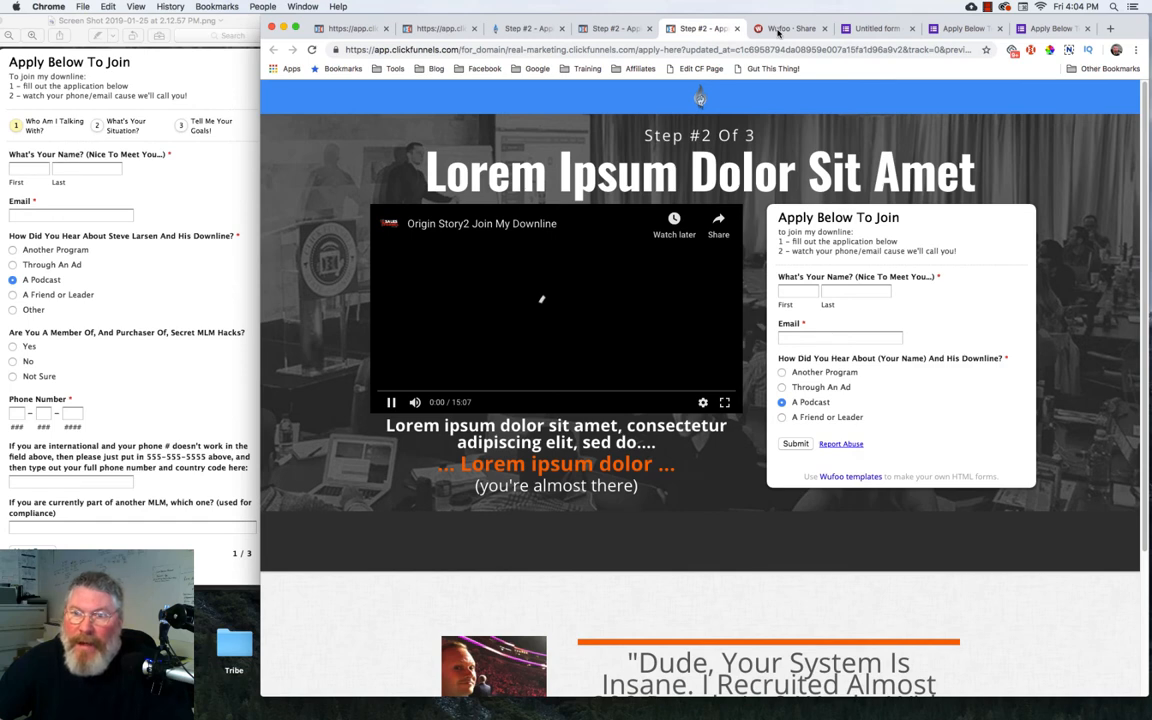
pyautogui.click(790, 28)
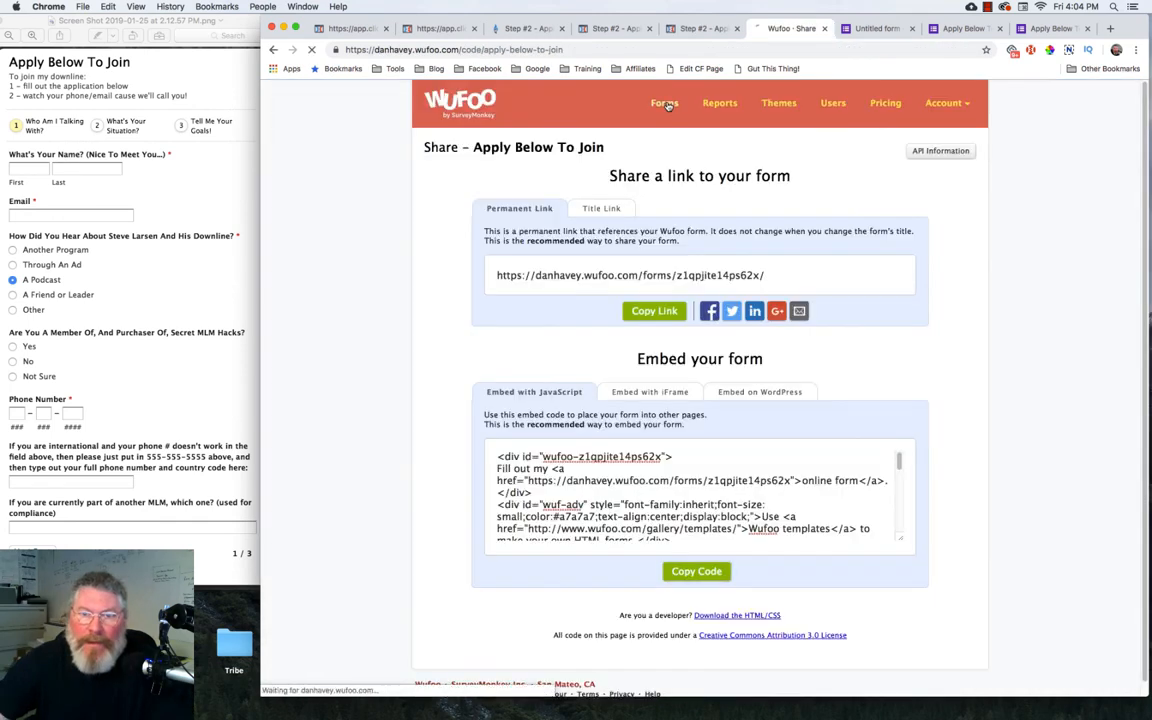
# Step: Open Apply Below To Join from Wufoo's Forms list for editing, then return to the preview
pyautogui.click(664, 103)
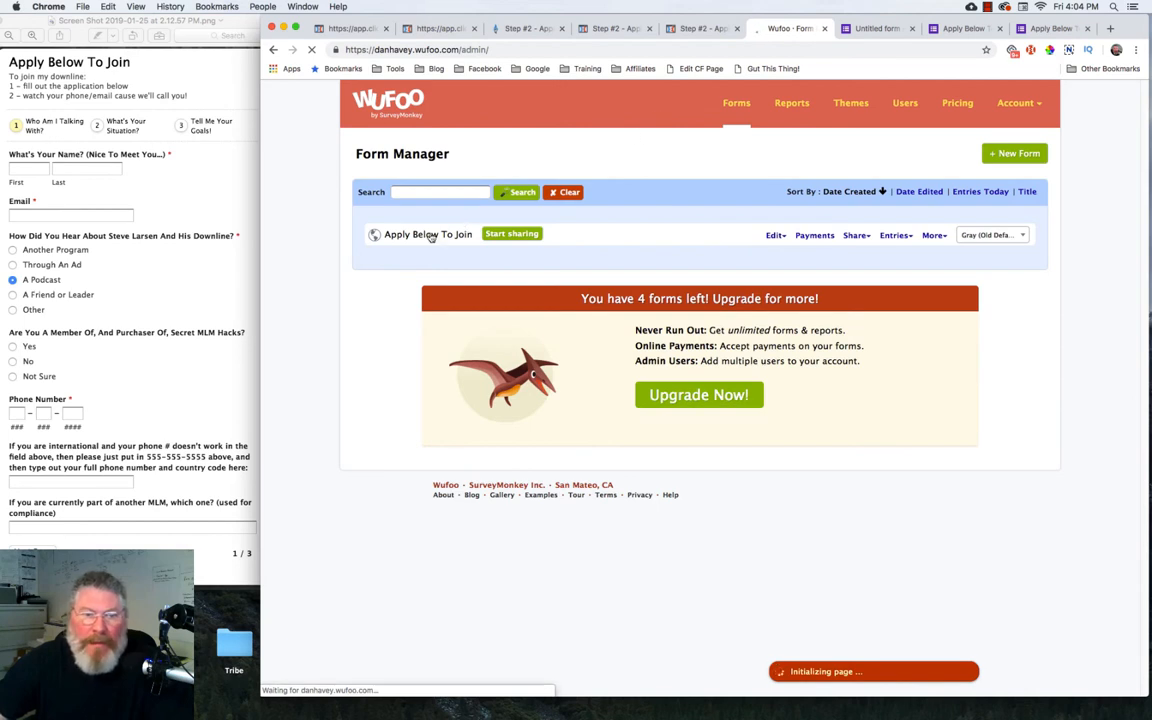
pyautogui.click(428, 234)
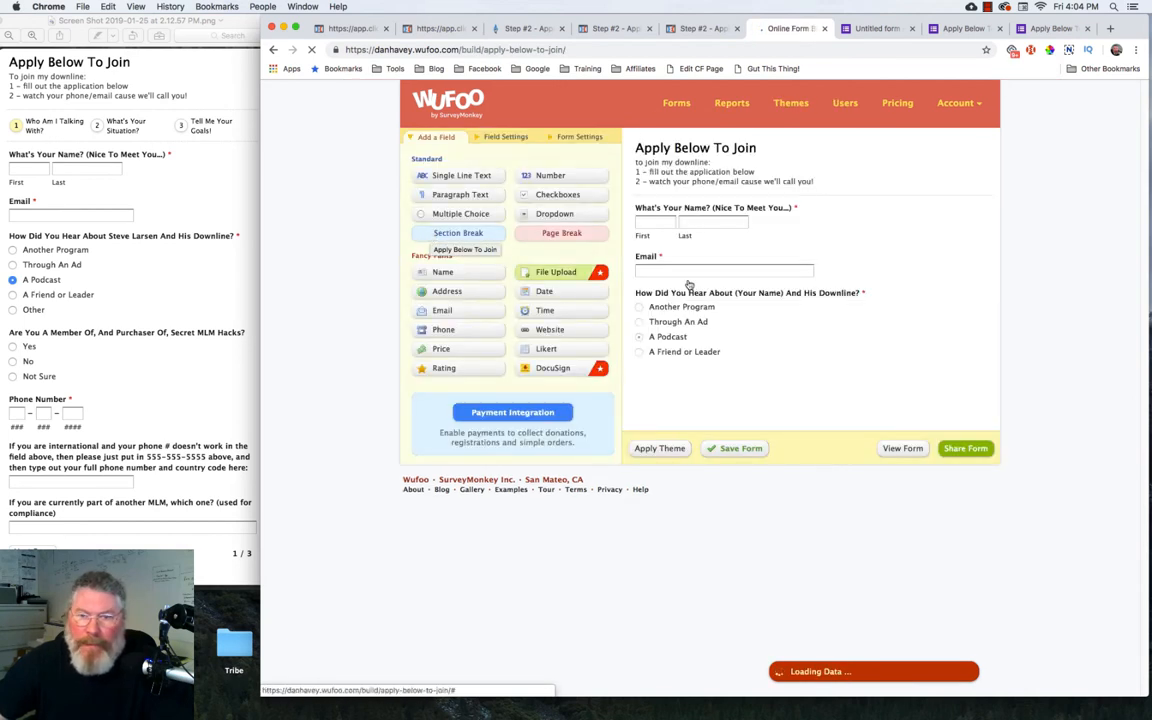
pyautogui.click(700, 28)
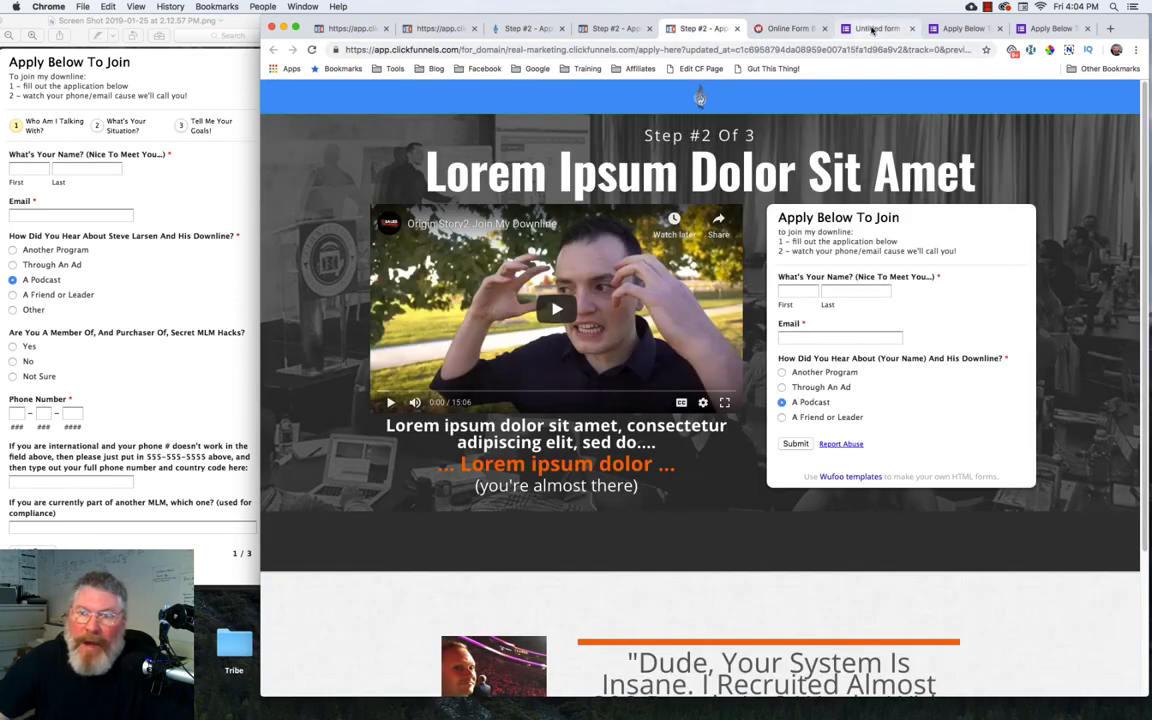
pyautogui.click(877, 28)
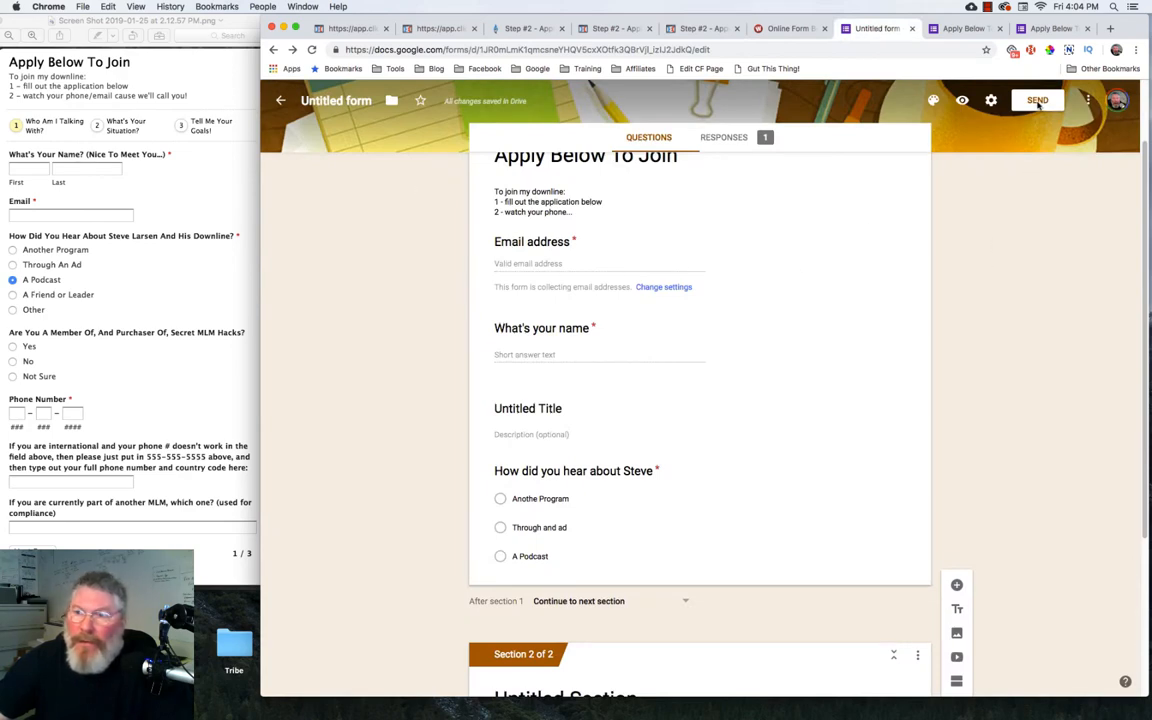
# Step: Copy the Google Form's 640×857 iframe embed code from the Send dialog's embed tab
pyautogui.click(1037, 100)
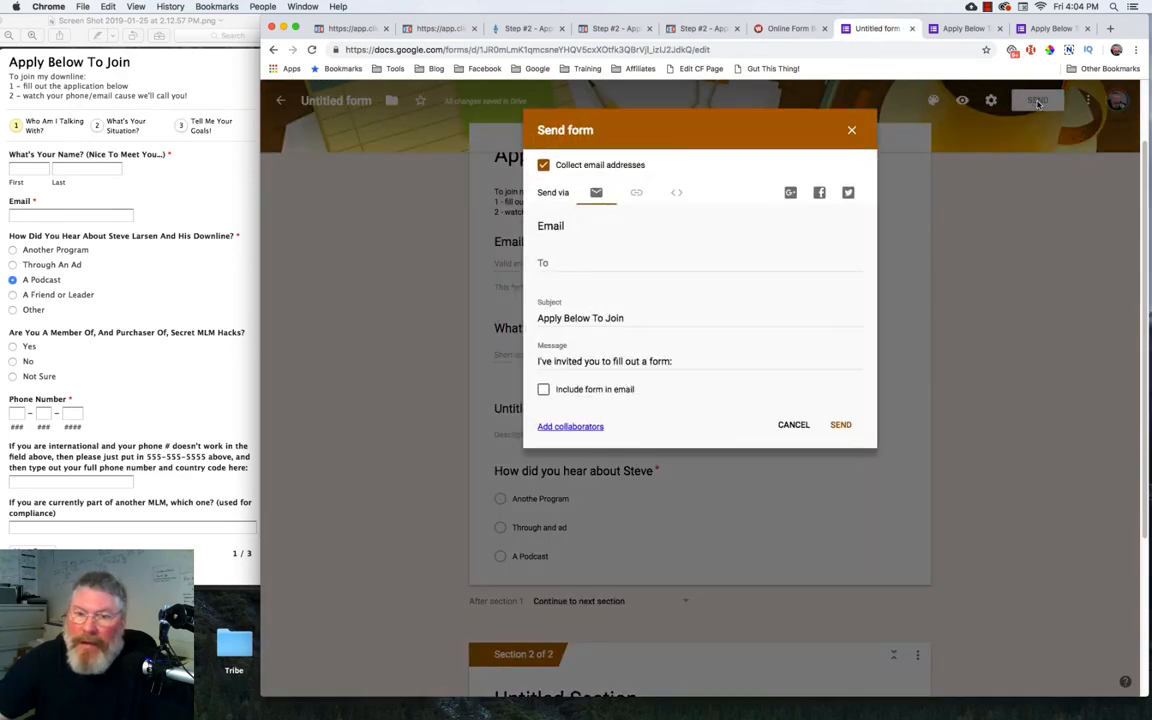
pyautogui.click(676, 192)
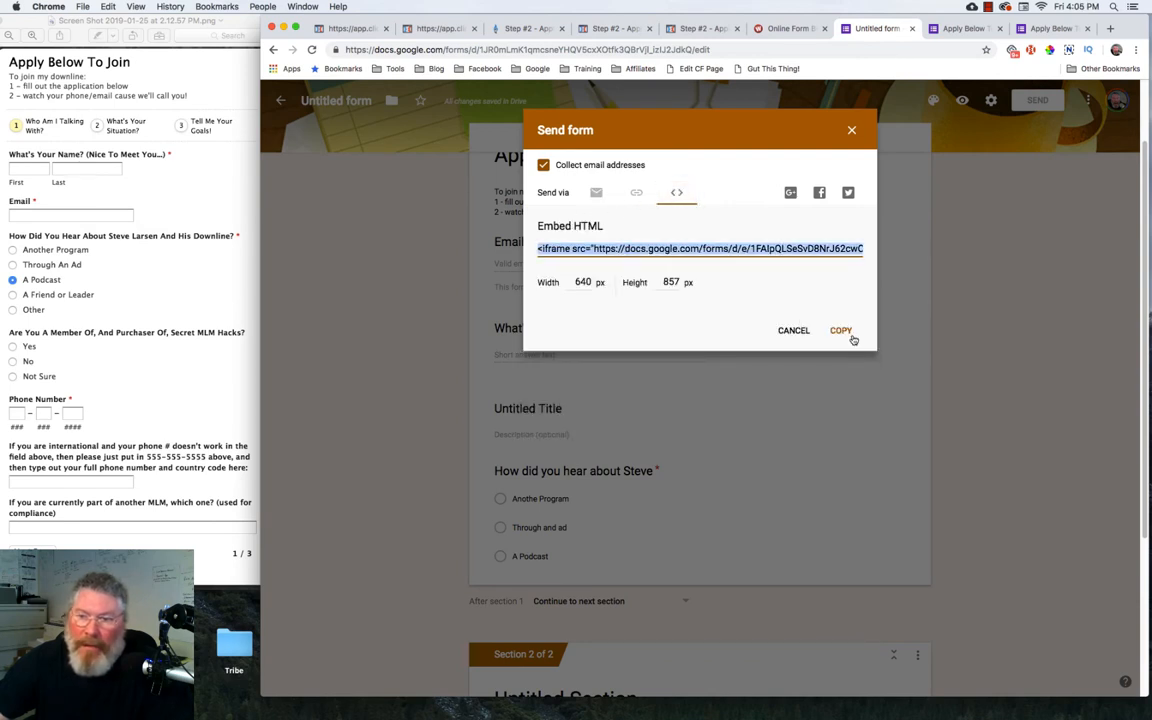
pyautogui.click(840, 330)
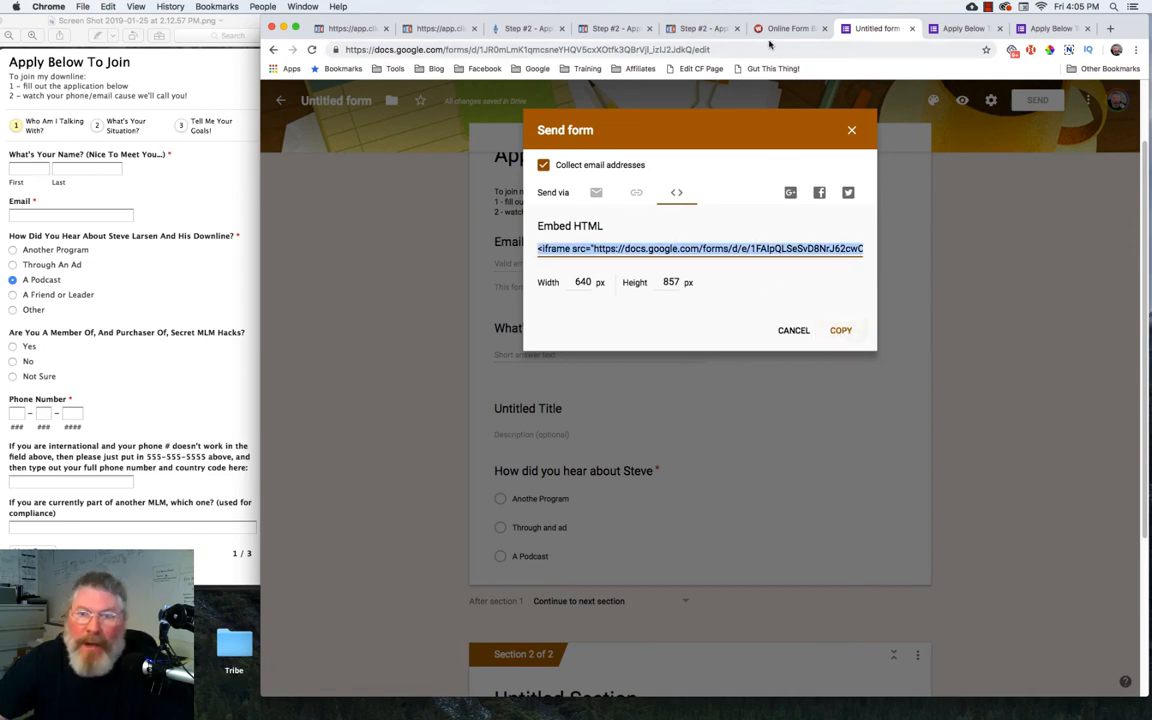
pyautogui.click(700, 28)
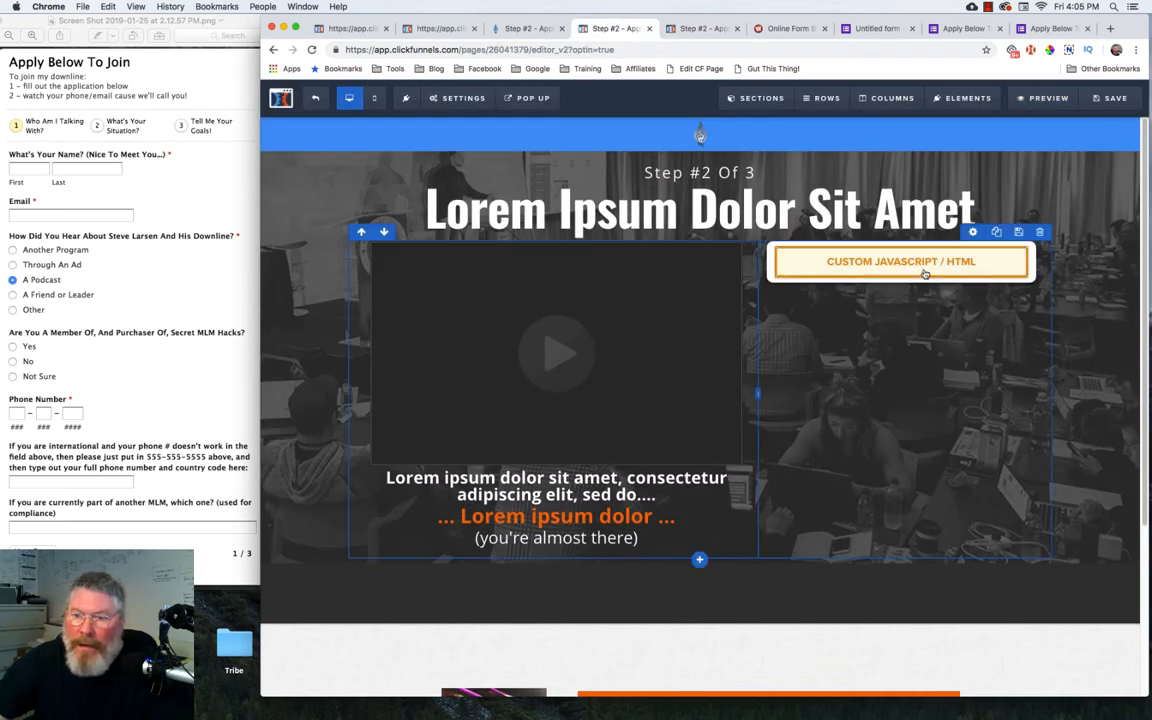
# Step: Paste the Google Forms iframe over the element's Wufoo code and set its width to 300
pyautogui.click(899, 261)
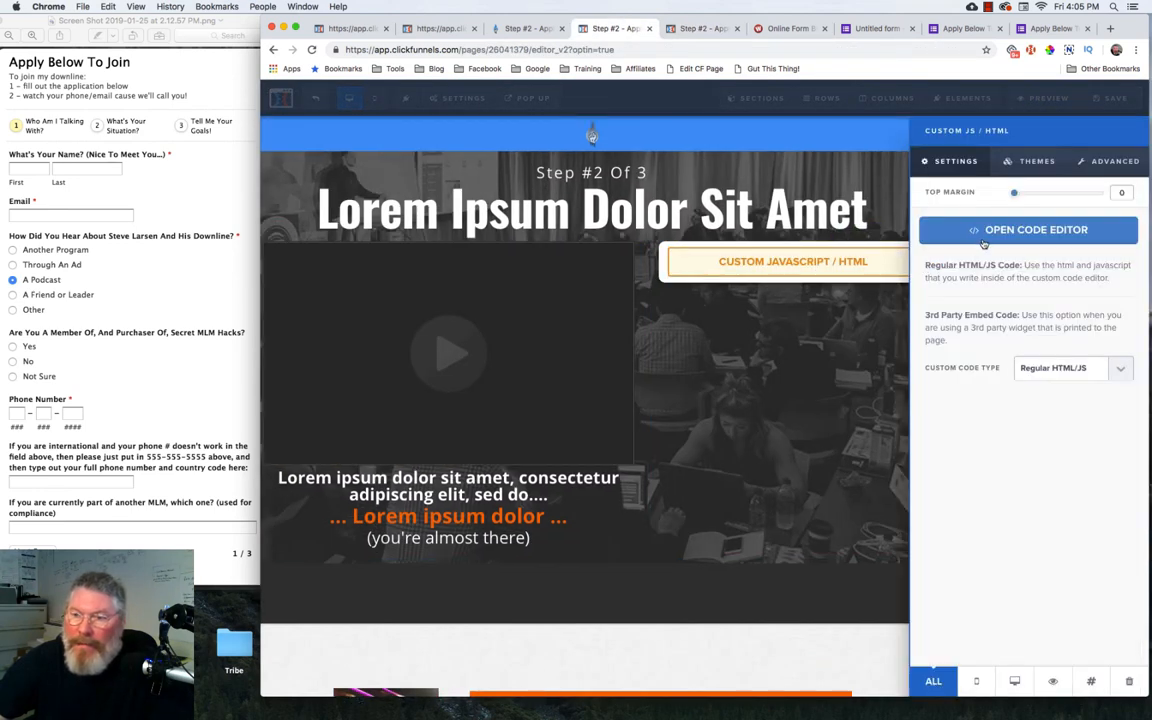
pyautogui.click(1027, 229)
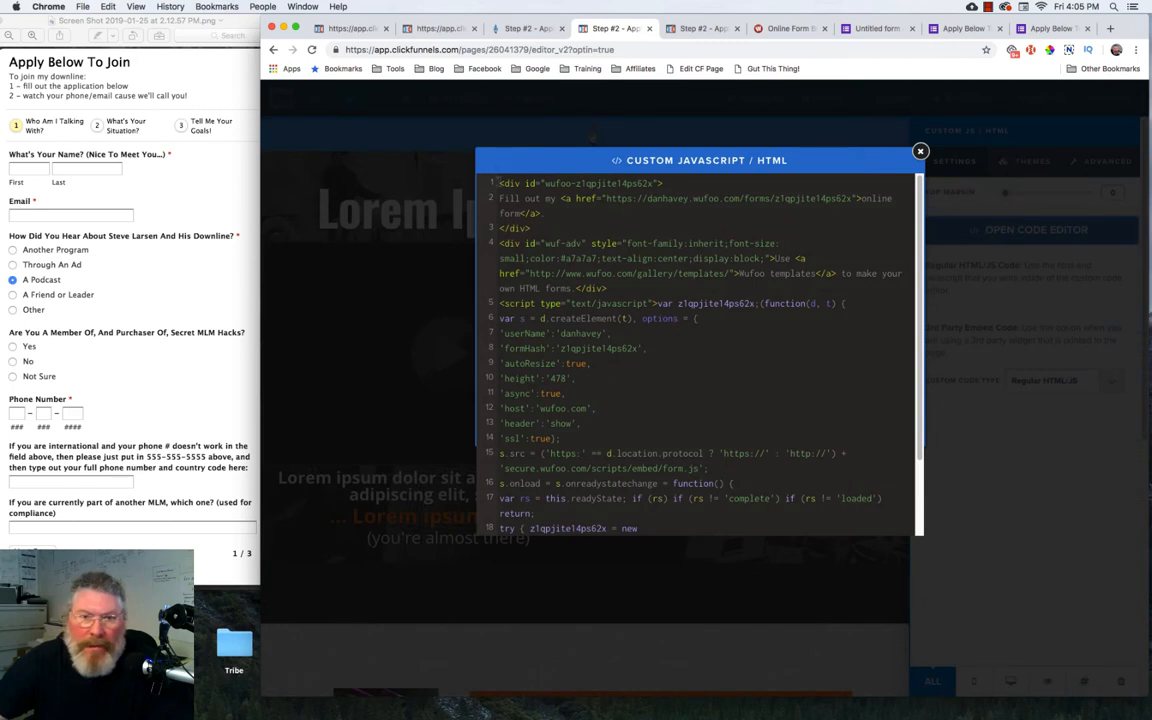
pyautogui.scroll(-3)
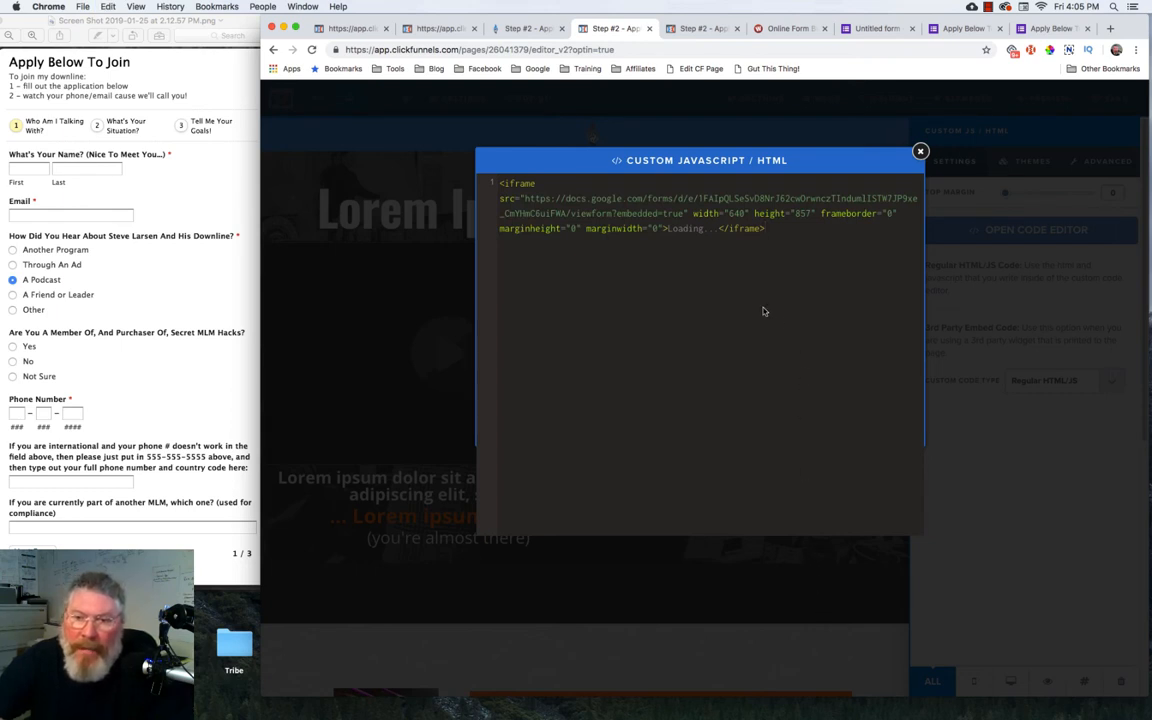
pyautogui.moveTo(658, 311)
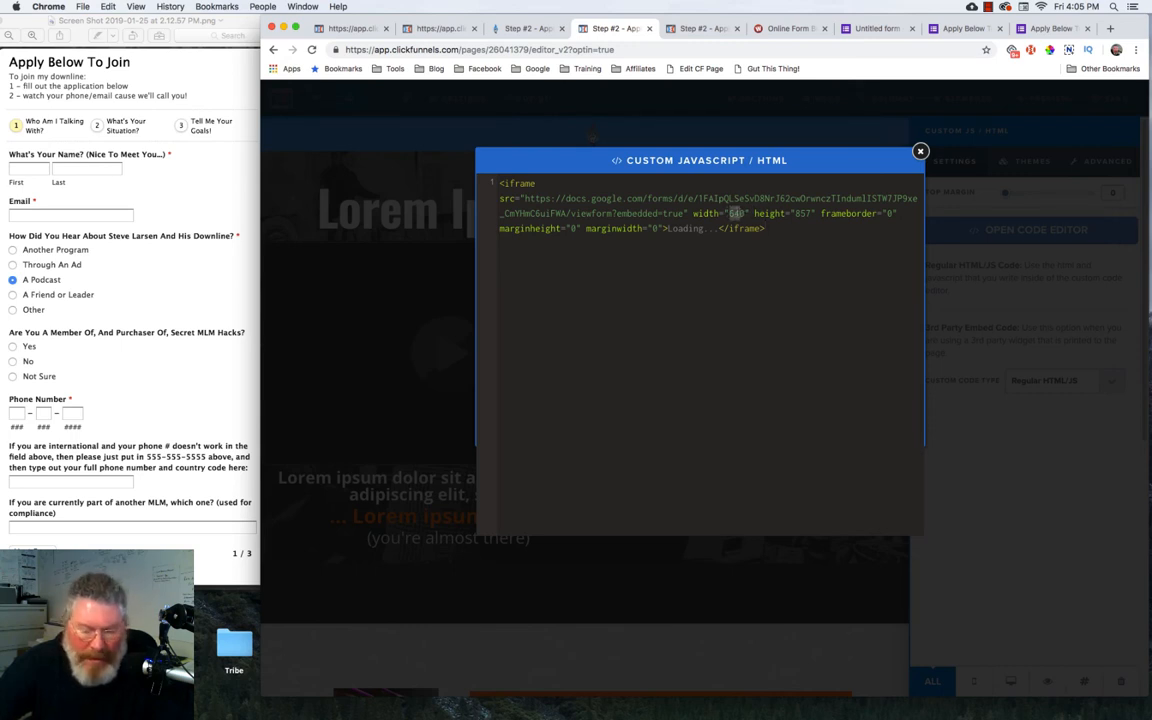
pyautogui.write('300')
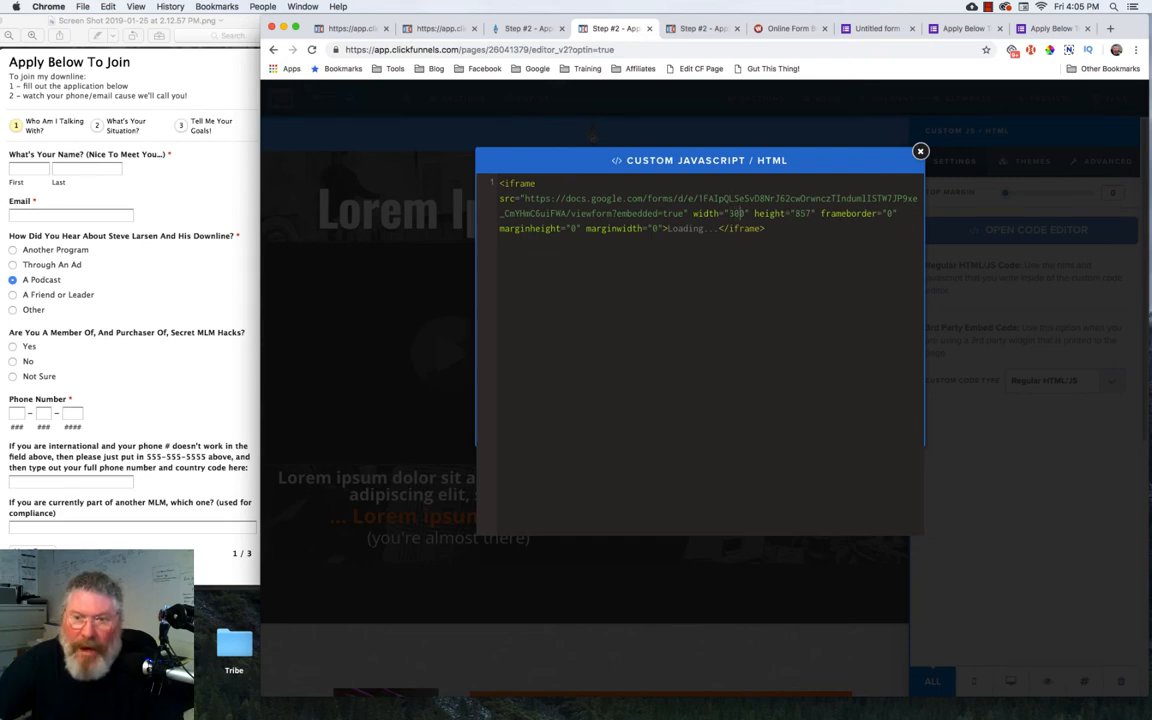
pyautogui.click(919, 151)
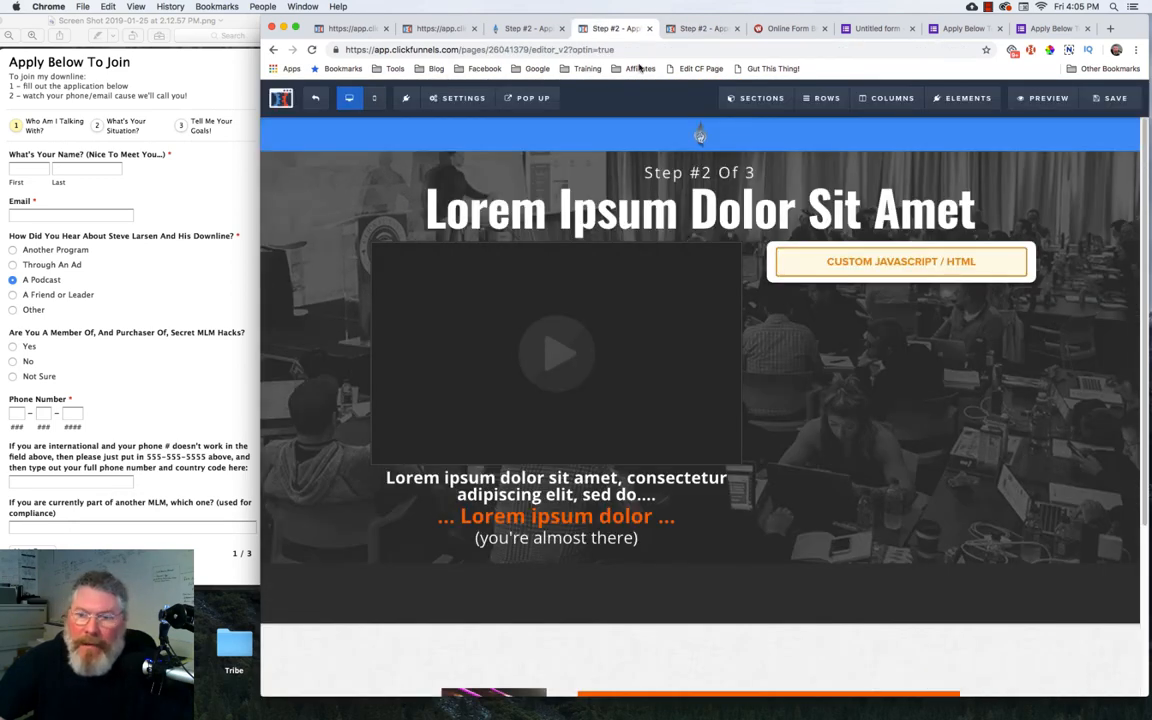
# Step: Preview the page with the Google Form in the right column and inspect its markup
pyautogui.click(900, 261)
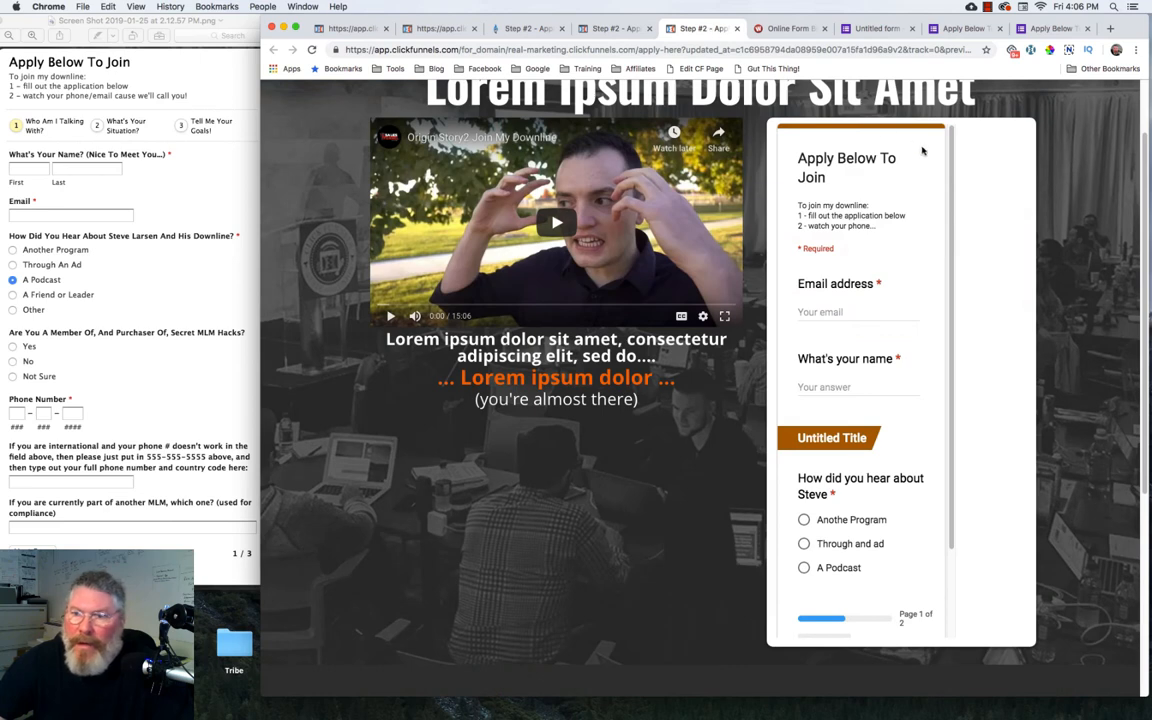
pyautogui.rightClick(922, 151)
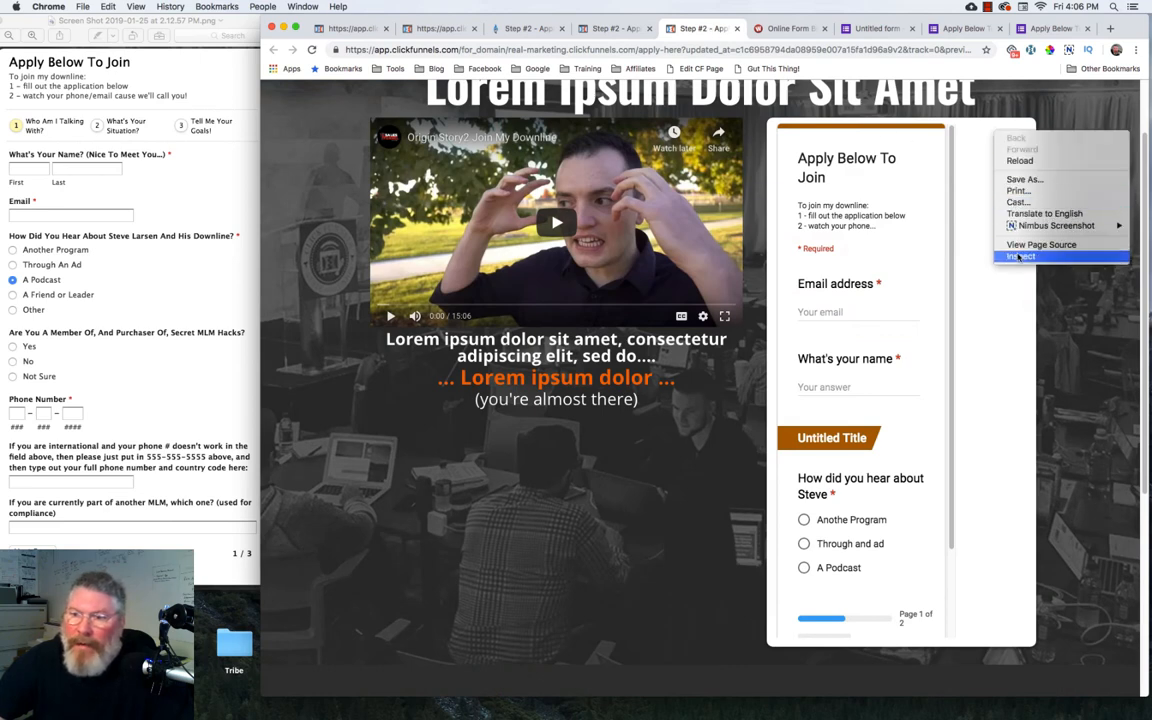
pyautogui.click(1019, 264)
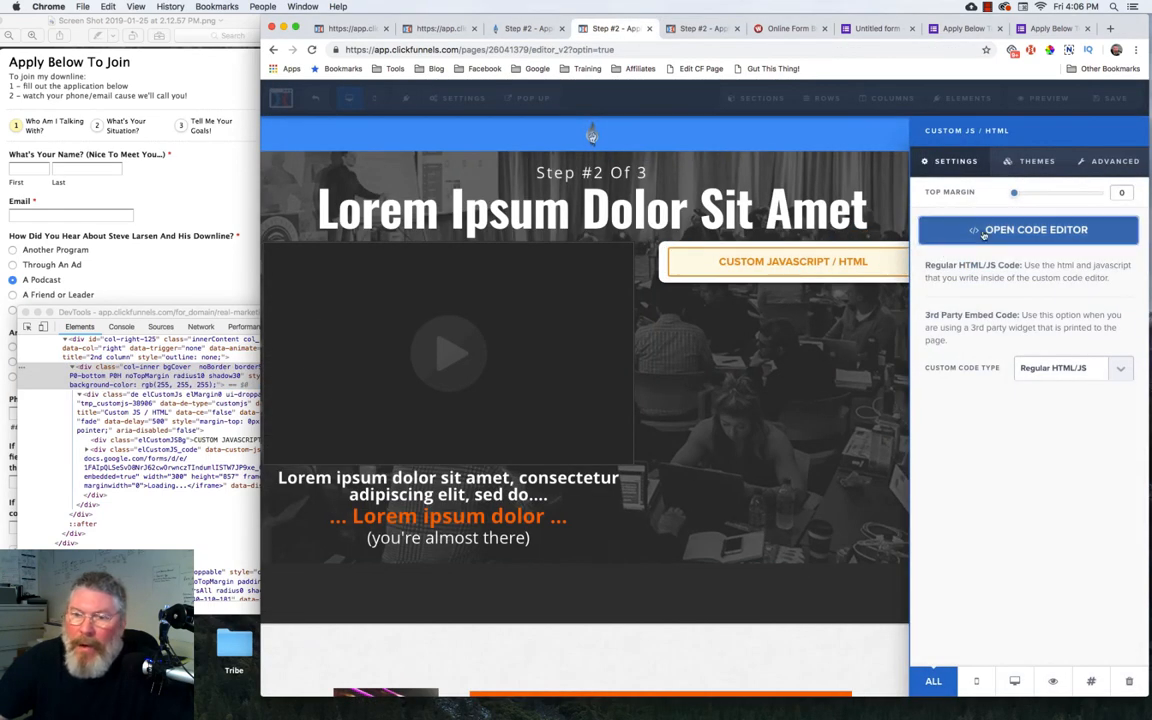
# Step: Reload the page preview, then reopen the custom HTML element's settings in the editor
pyautogui.click(1028, 229)
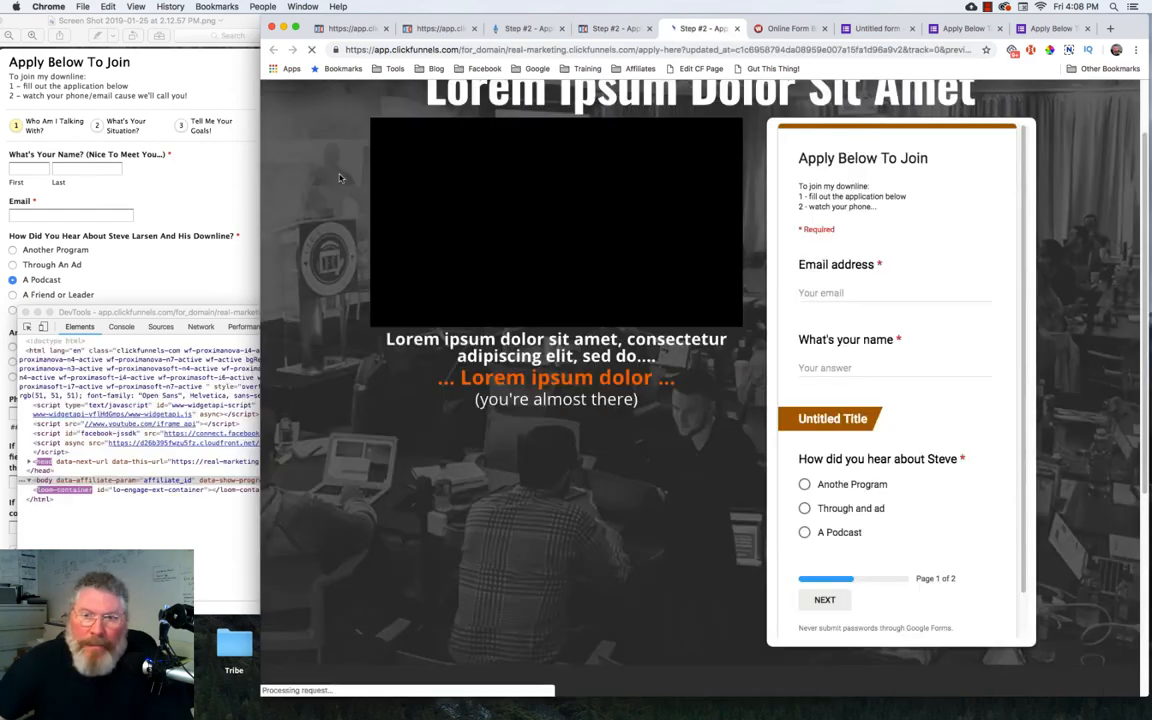
pyautogui.click(556, 222)
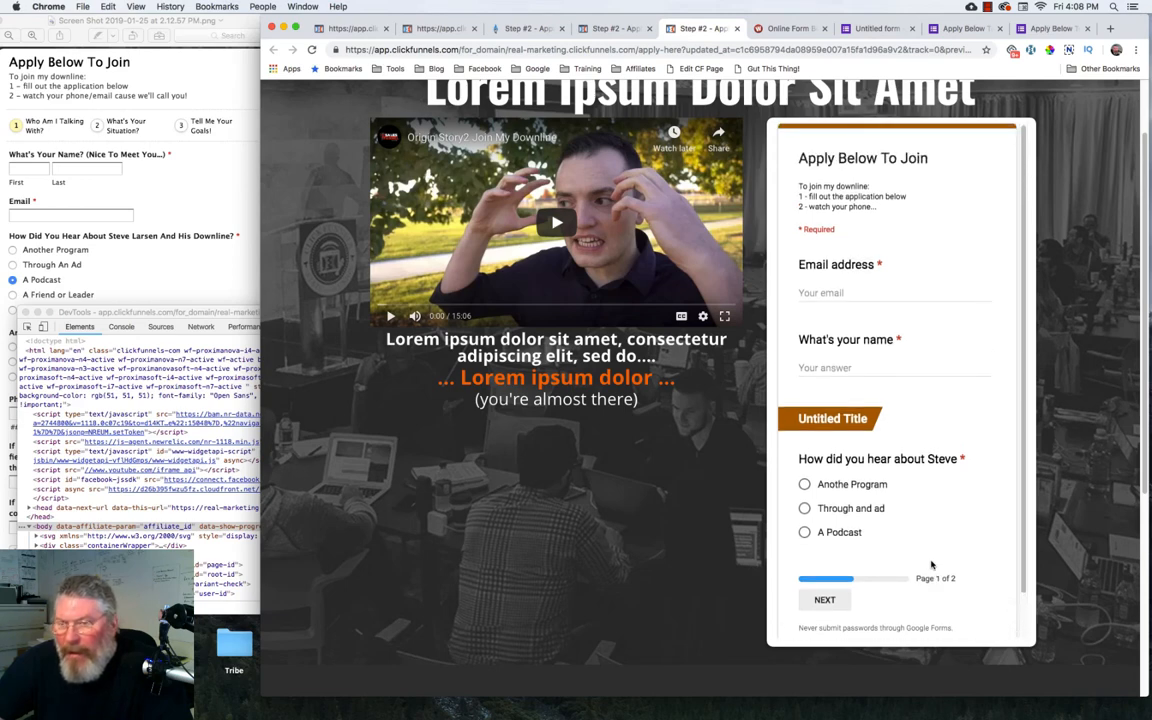
pyautogui.click(610, 28)
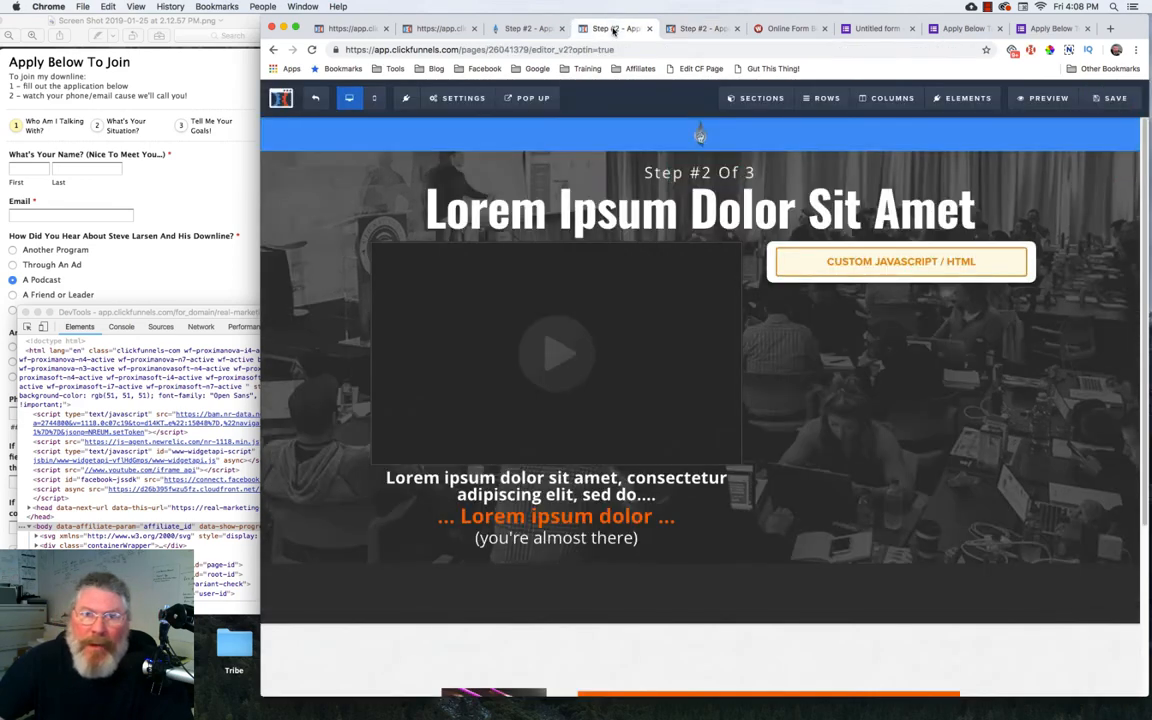
pyautogui.click(900, 261)
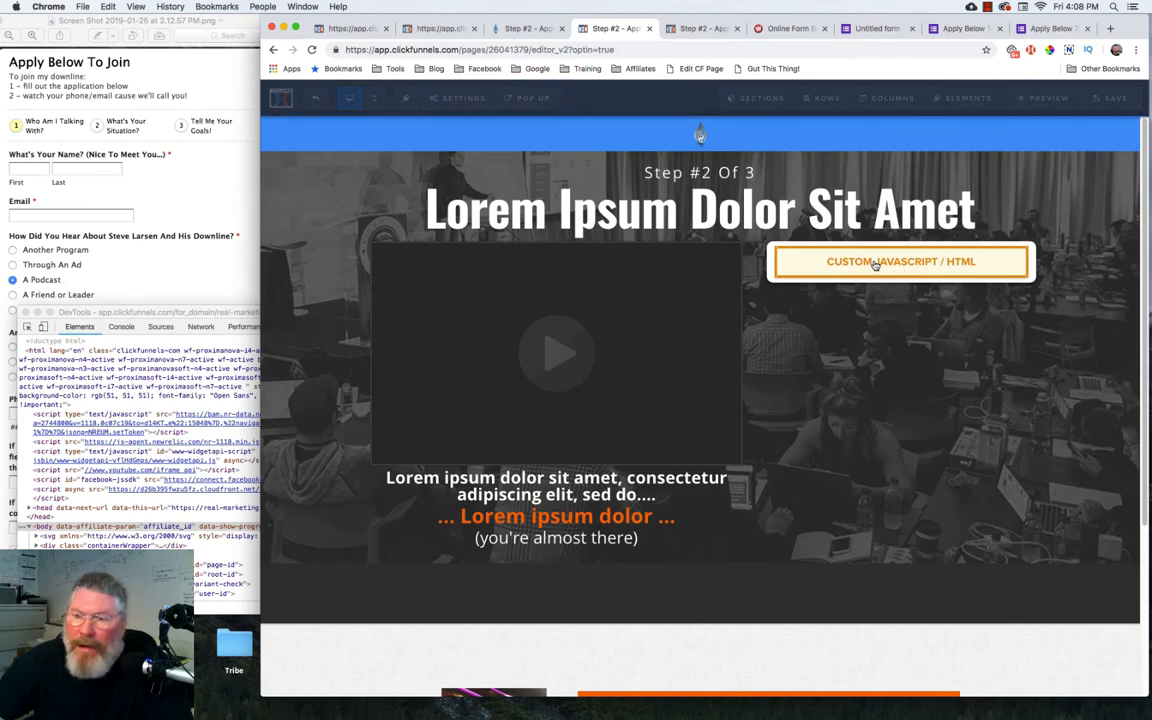
pyautogui.click(900, 261)
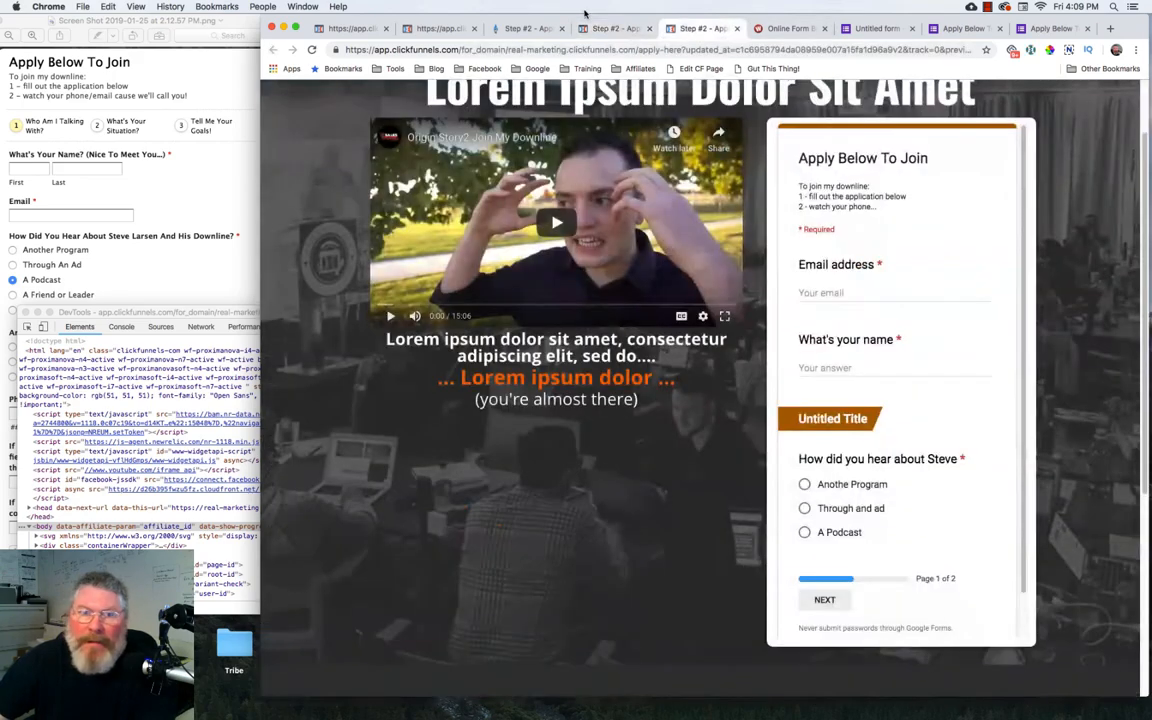
pyautogui.click(556, 222)
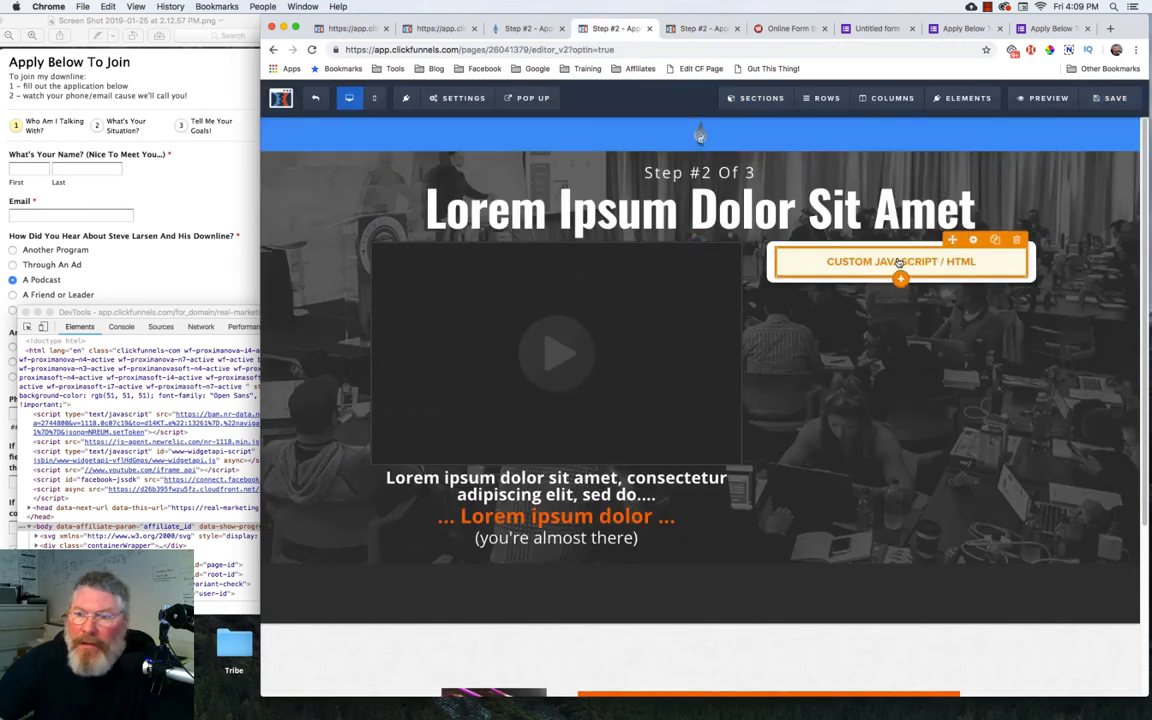
# Step: Change the embedded iframe's height from 857 to 100 and view the page
pyautogui.click(900, 261)
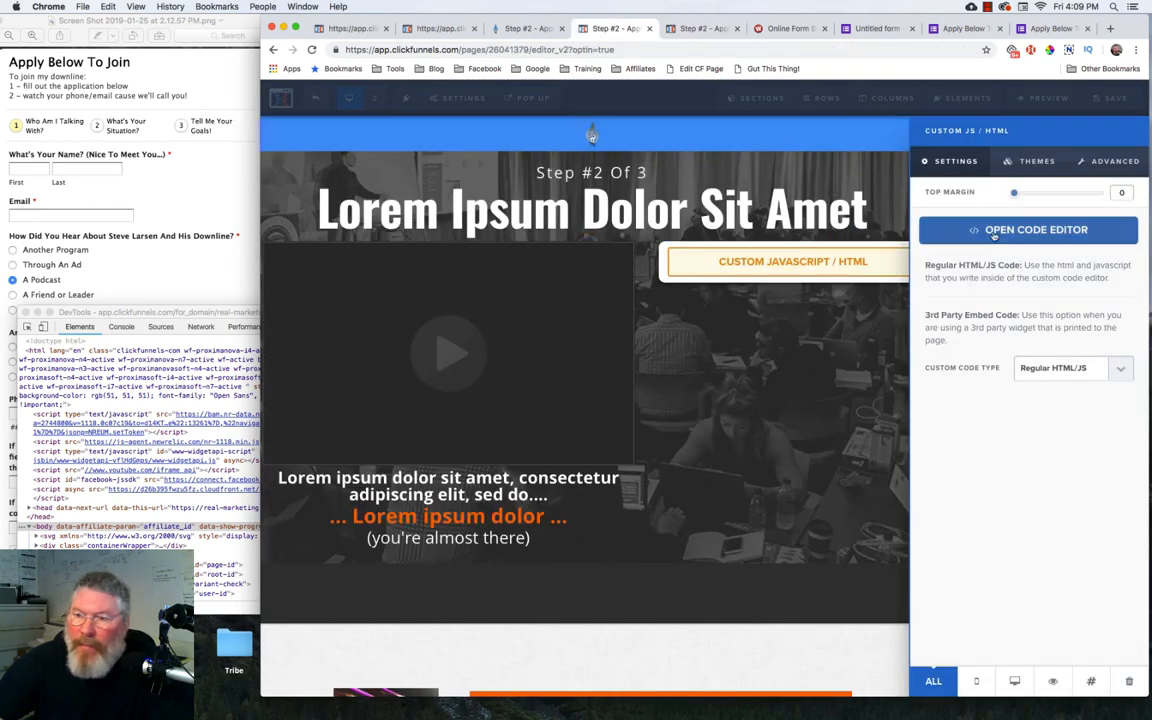
pyautogui.click(1036, 229)
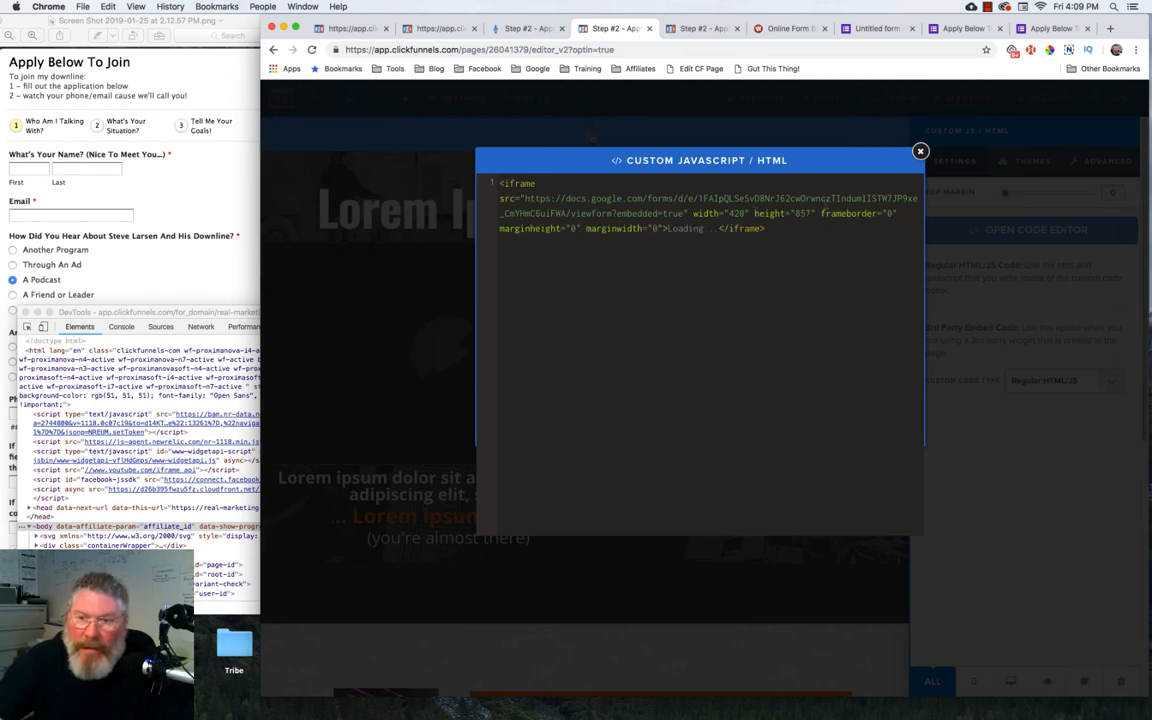
pyautogui.doubleClick(803, 213)
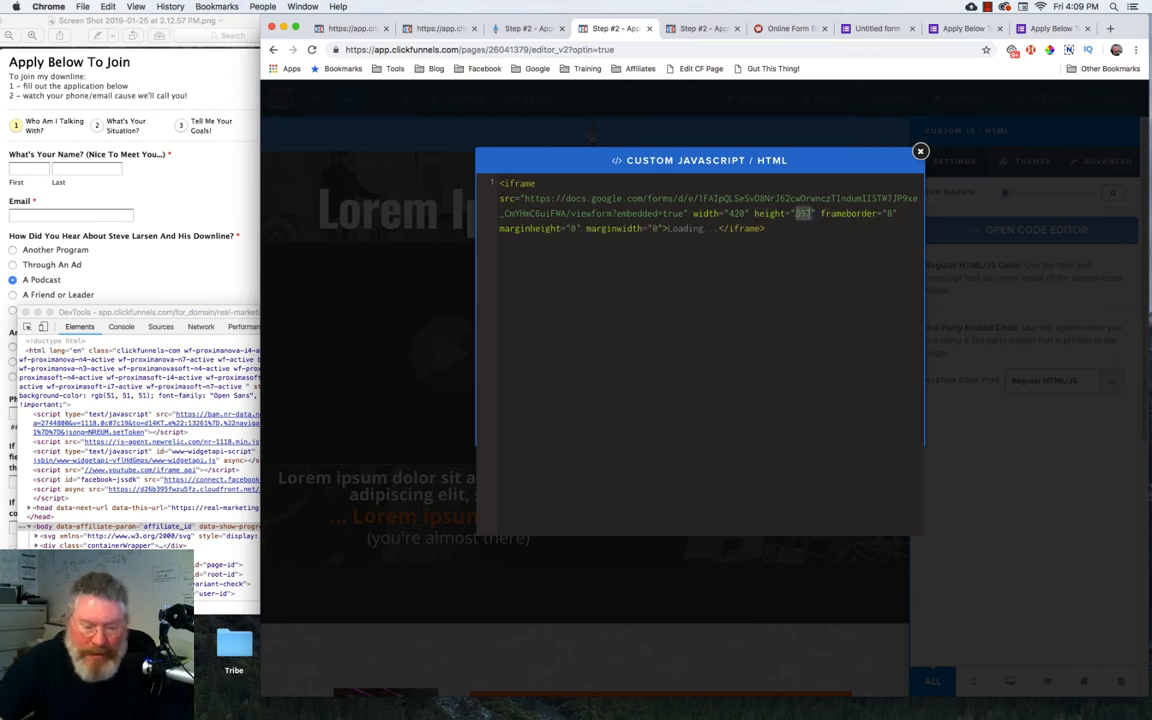
pyautogui.write('100')
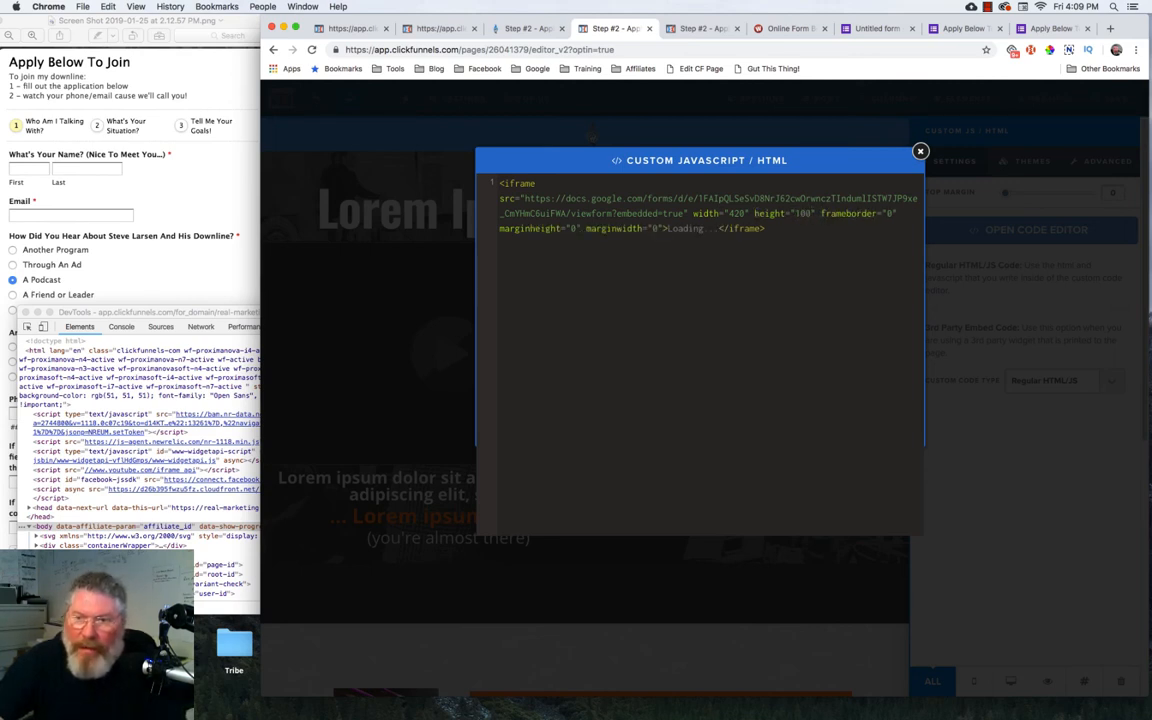
pyautogui.click(919, 150)
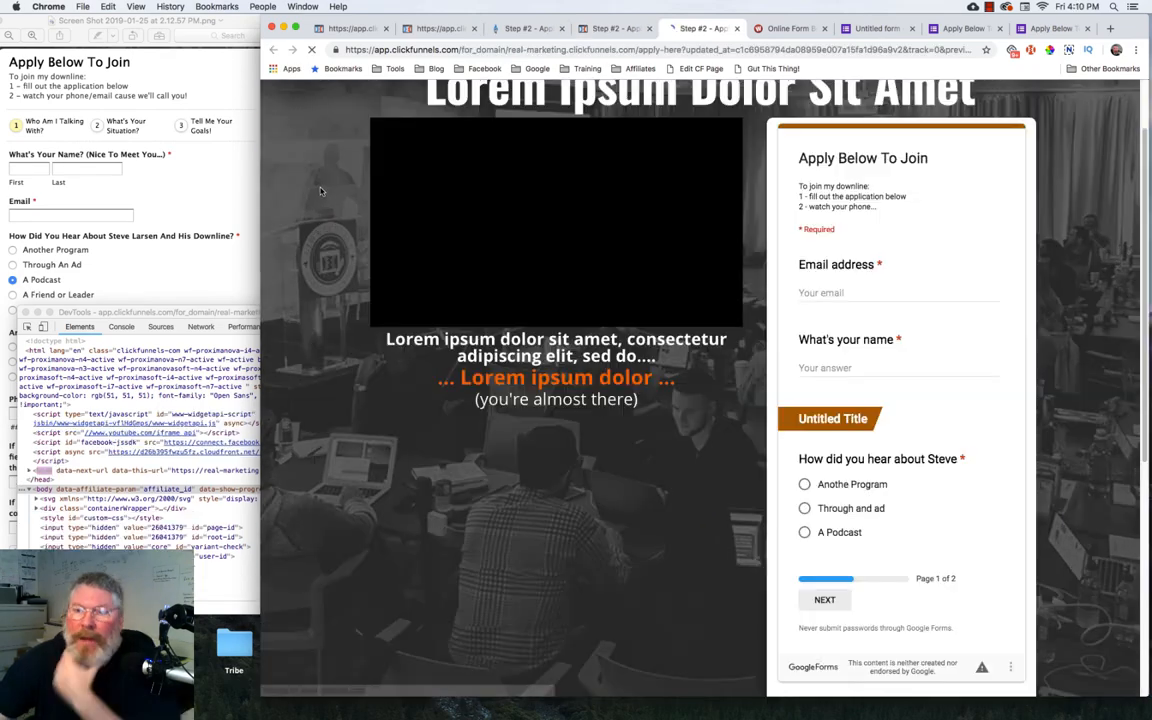
# Step: Scroll through the live preview to check the whole embedded Google Form
pyautogui.click(556, 222)
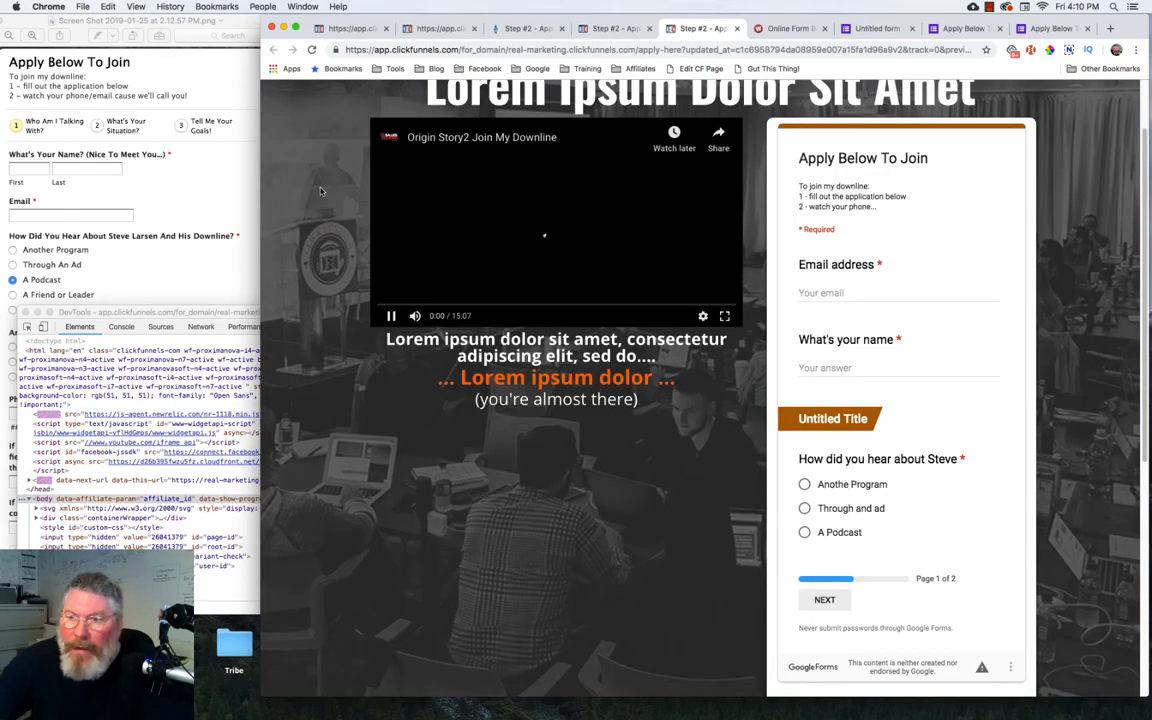
pyautogui.scroll(-3)
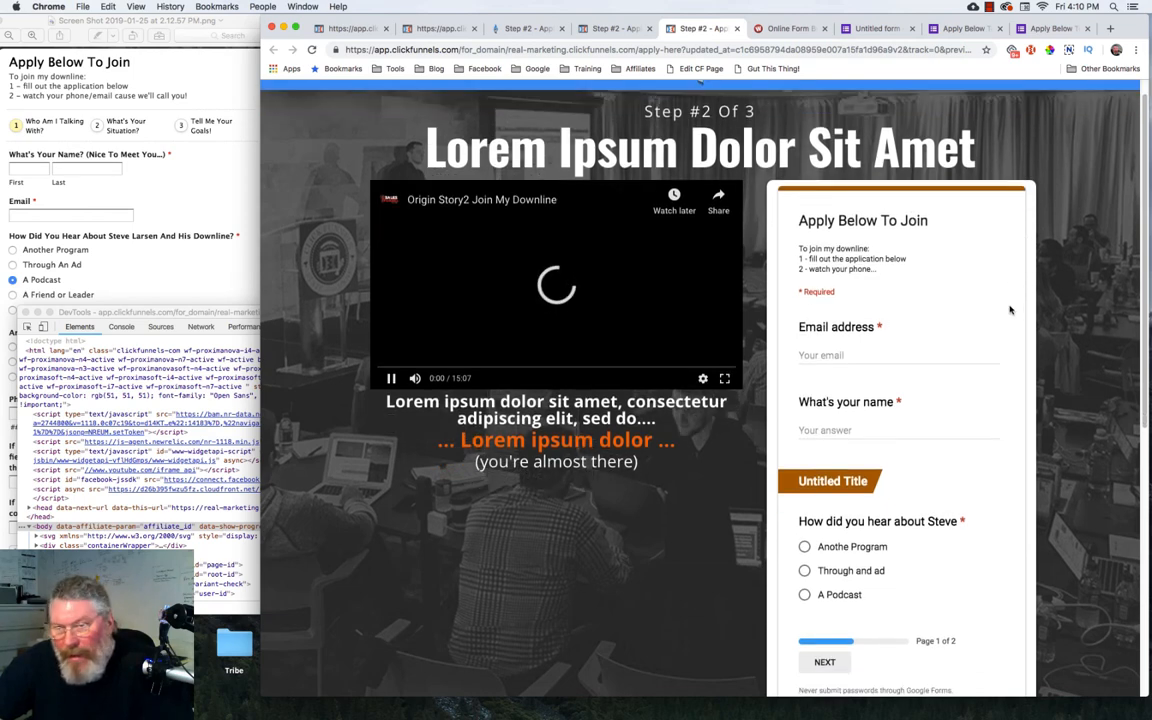
pyautogui.scroll(-3)
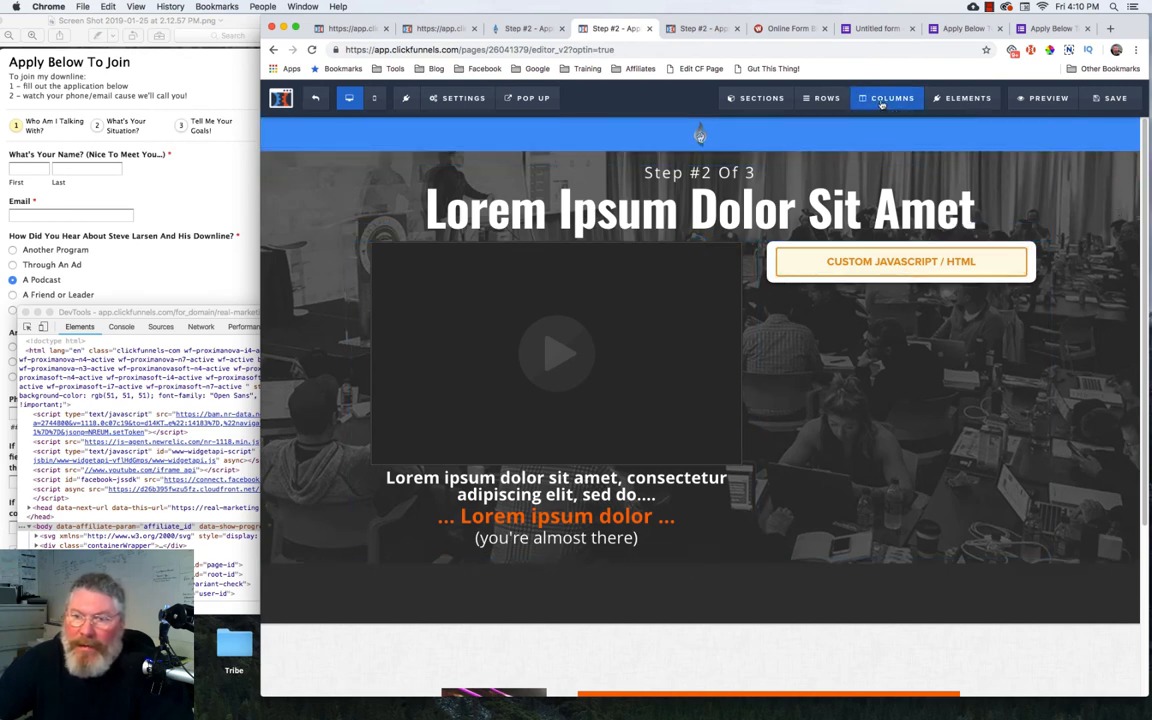
# Step: Open the 2nd Column's settings from the Columns list and pick a dark background colour
pyautogui.click(888, 97)
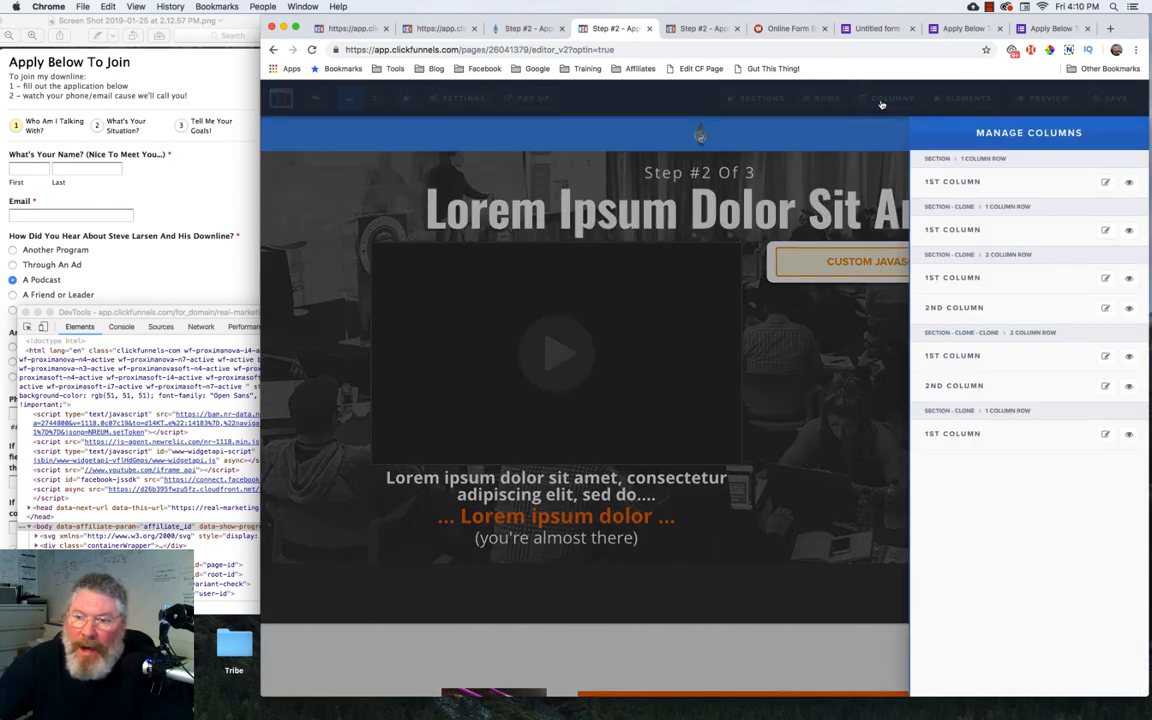
pyautogui.scroll(-3)
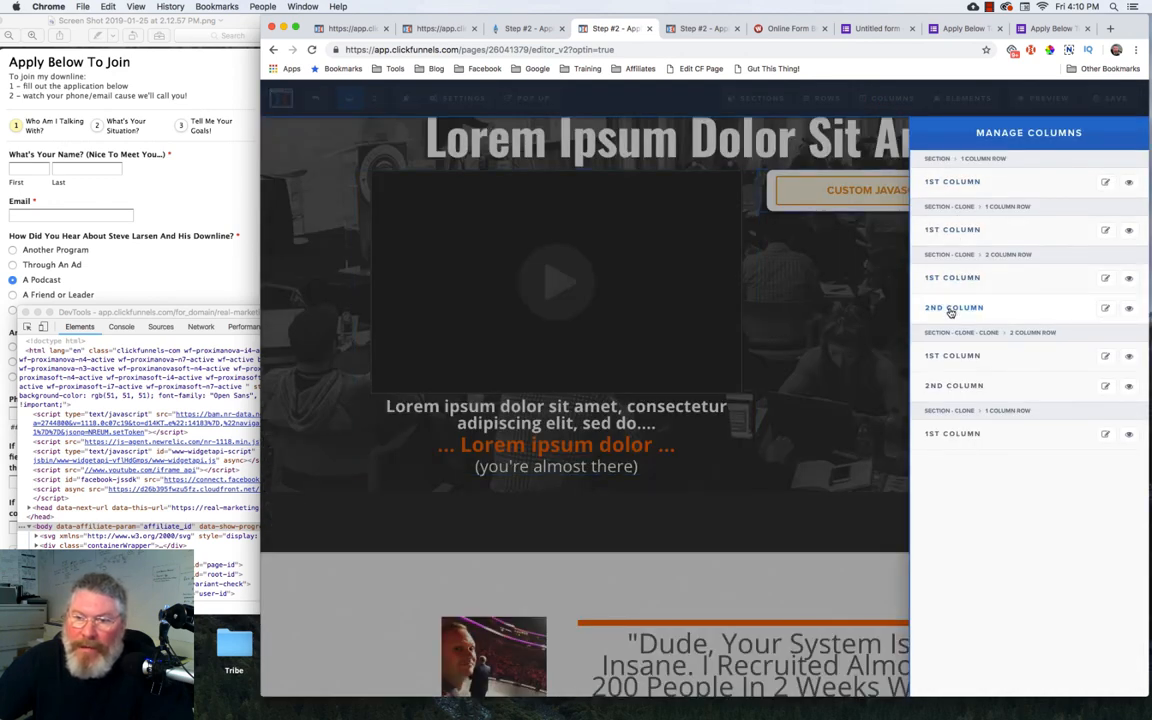
pyautogui.moveTo(750, 280)
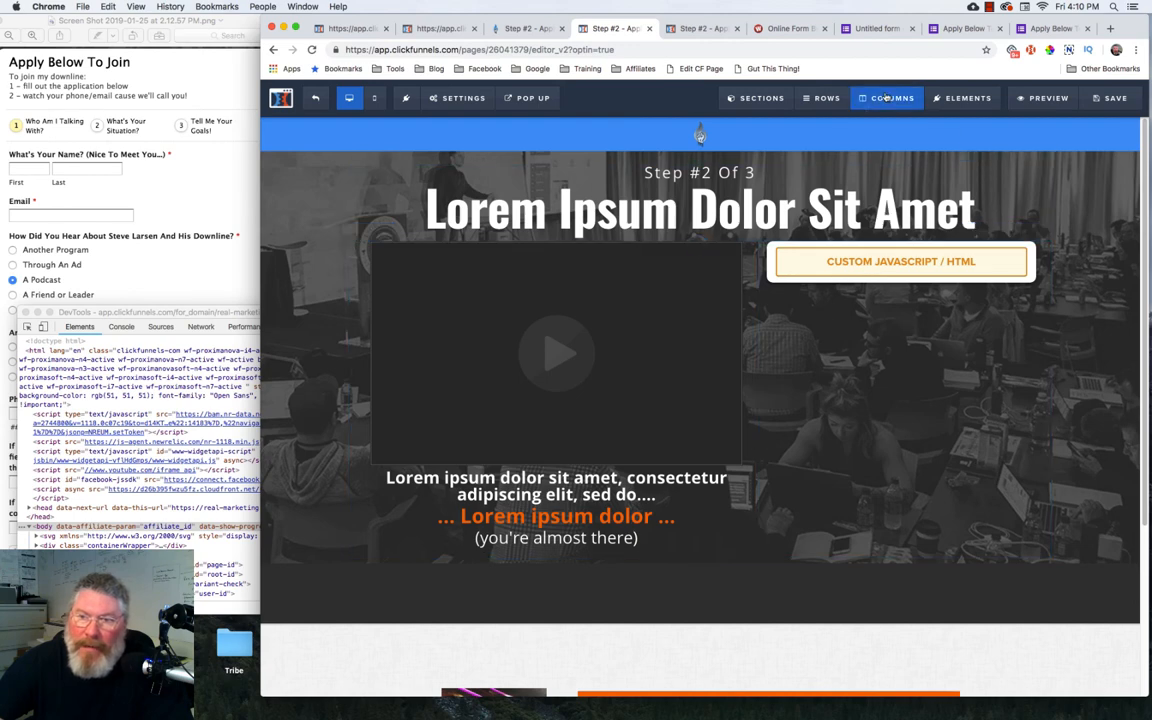
pyautogui.click(887, 98)
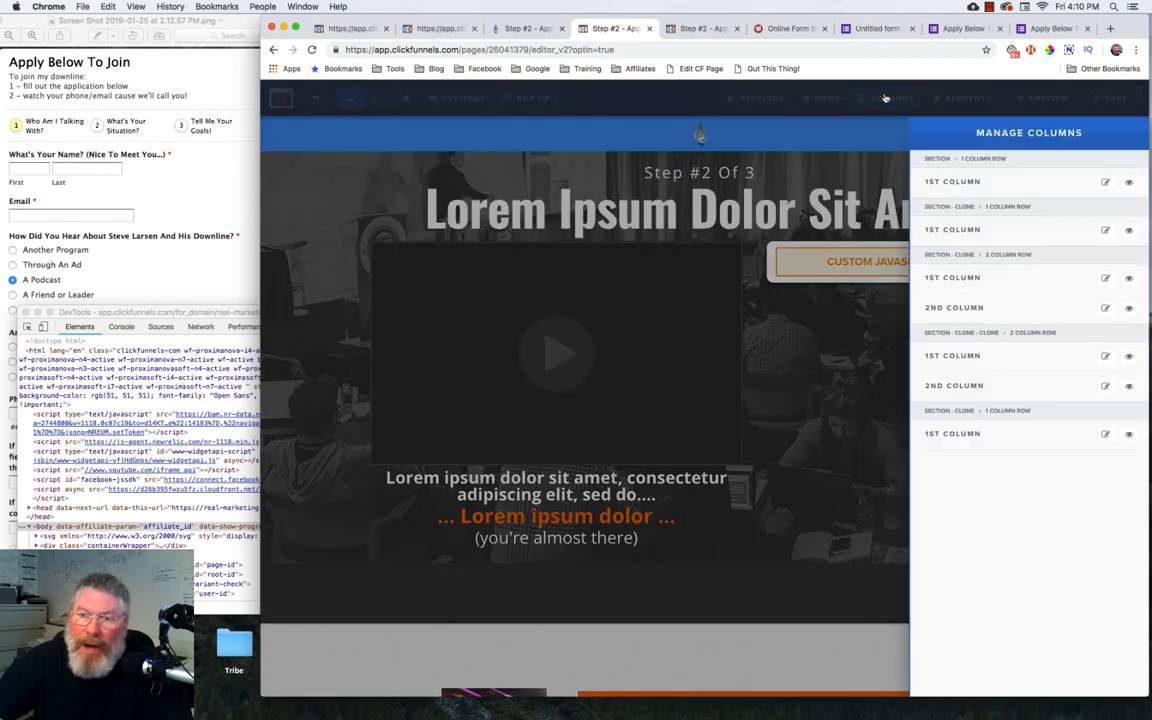
pyautogui.scroll(-3)
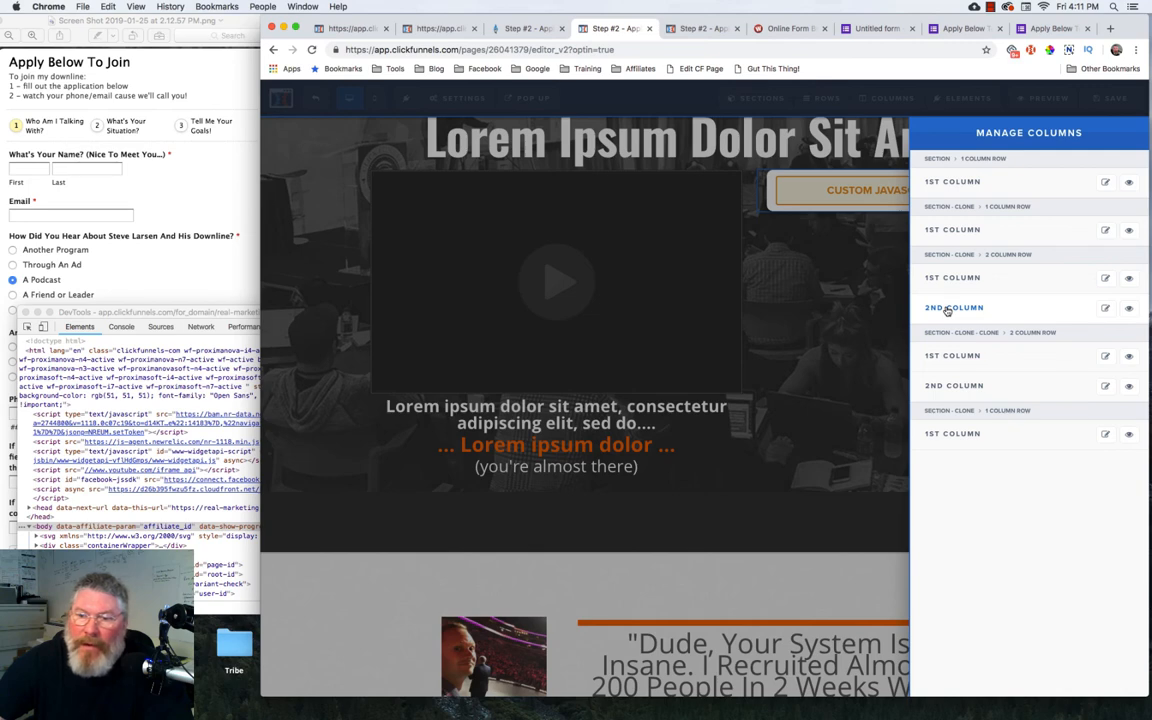
pyautogui.click(953, 307)
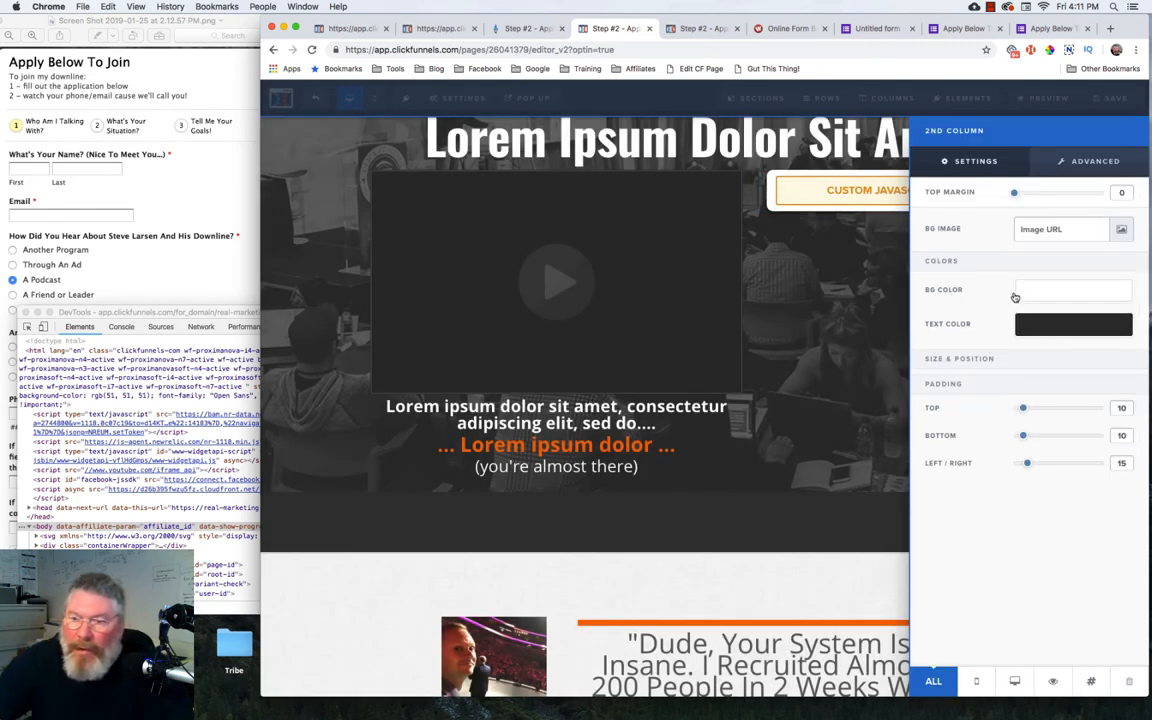
pyautogui.click(1073, 289)
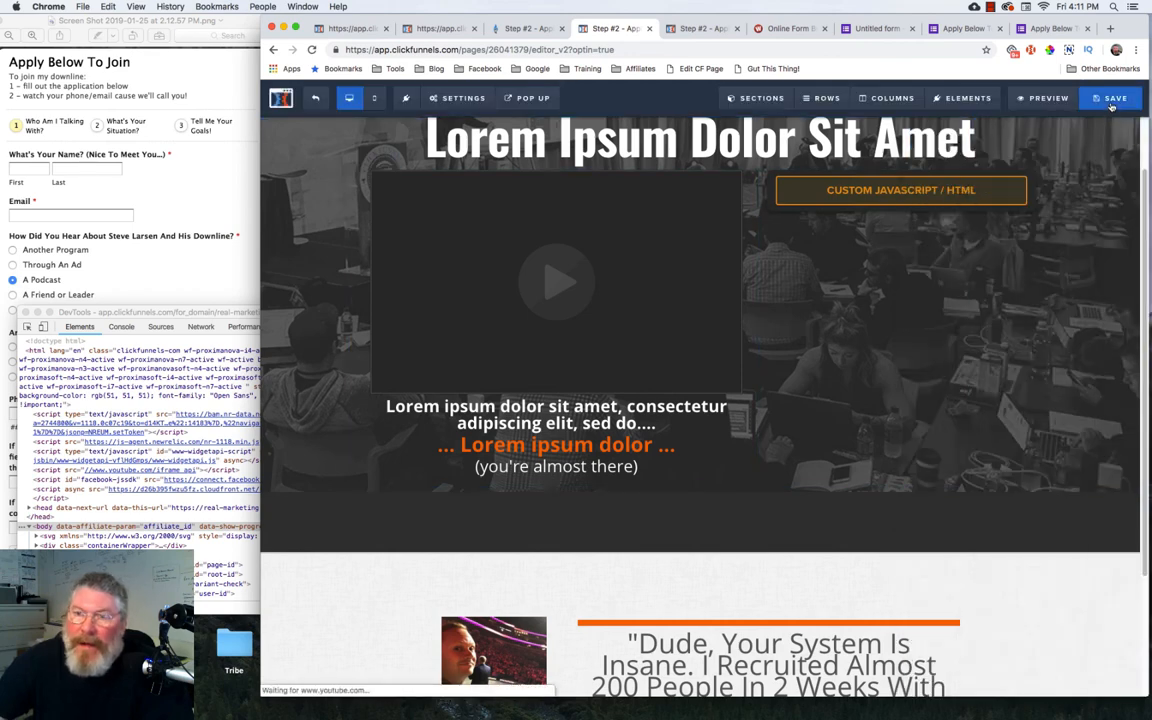
# Step: Save the page and inspect the embedded form's iframe markup for 420×1000
pyautogui.click(1113, 97)
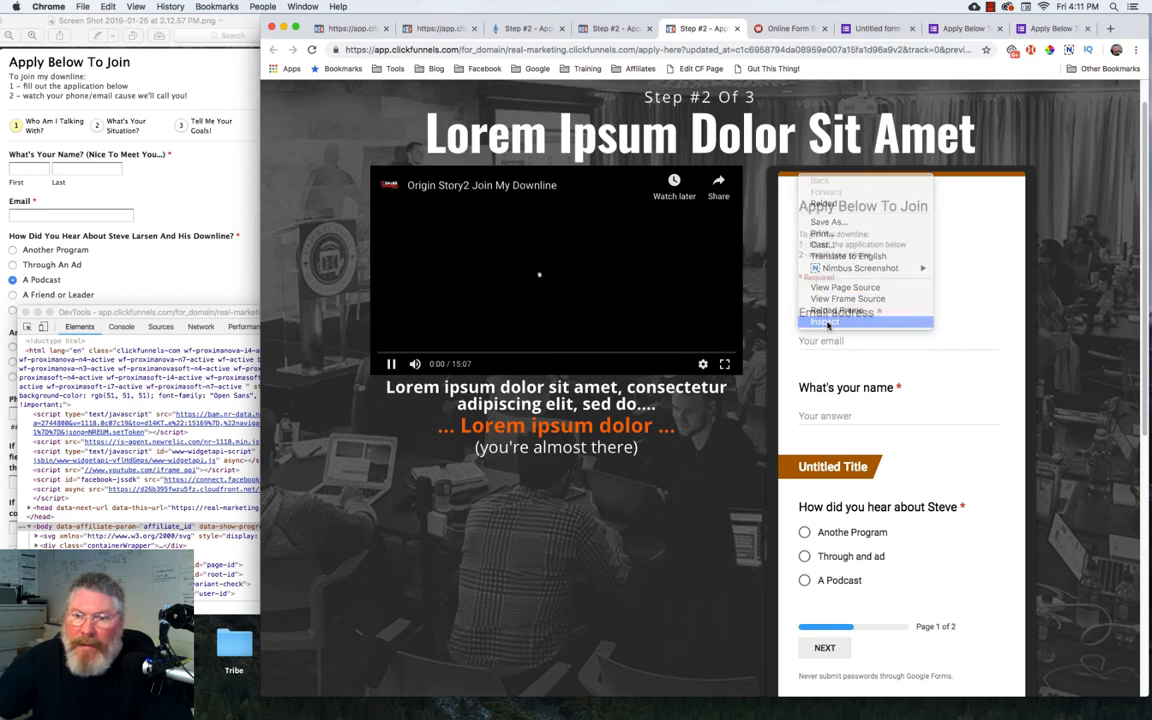
pyautogui.click(824, 322)
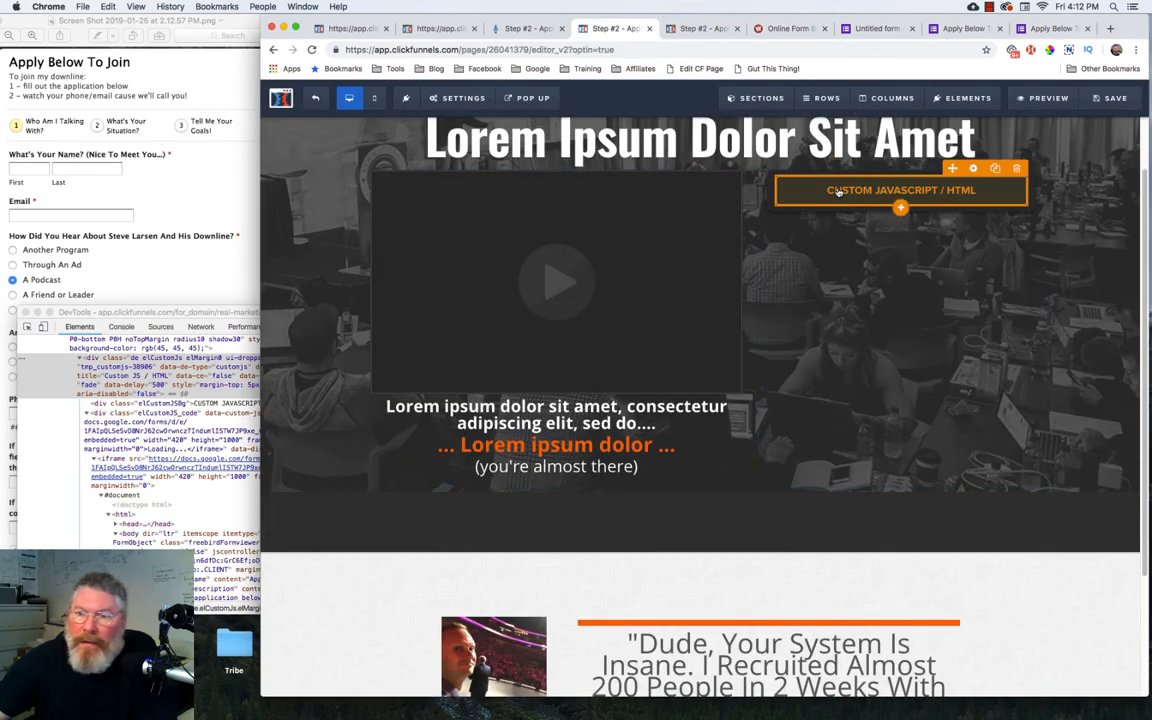
# Step: Open the 2nd Column's Advanced settings, showing its 10px corner radius and 30% drop shadow
pyautogui.click(898, 190)
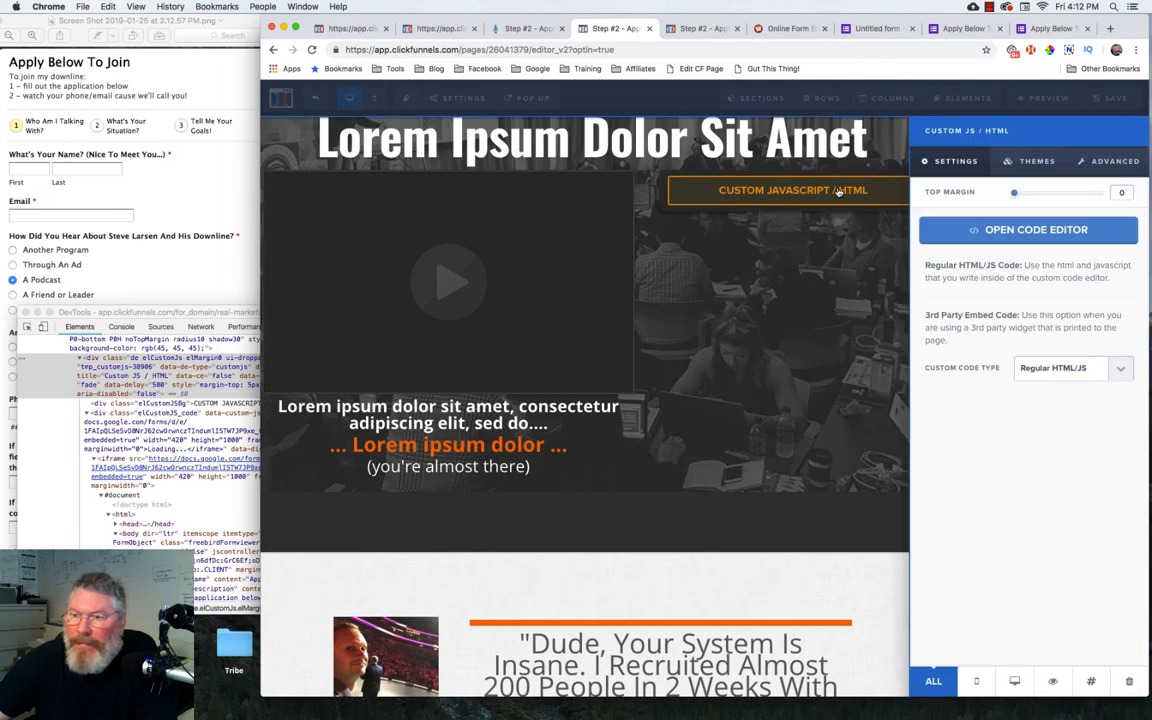
pyautogui.moveTo(1014, 193); pyautogui.dragTo(1023, 193)
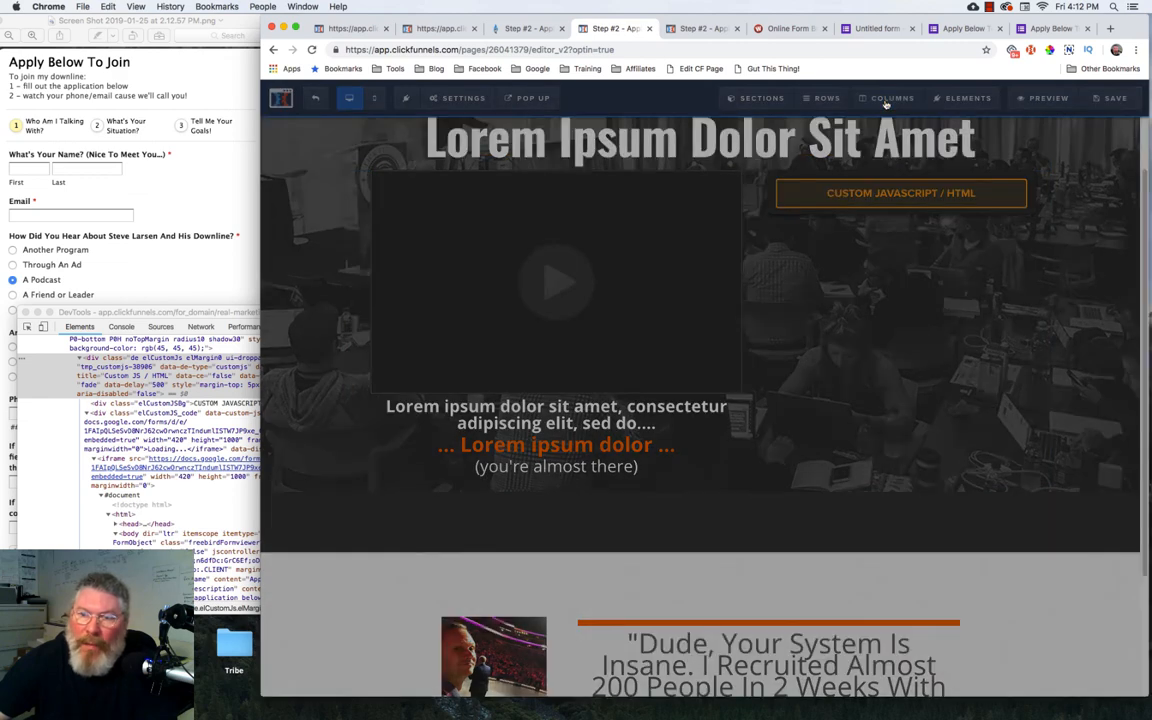
pyautogui.click(890, 98)
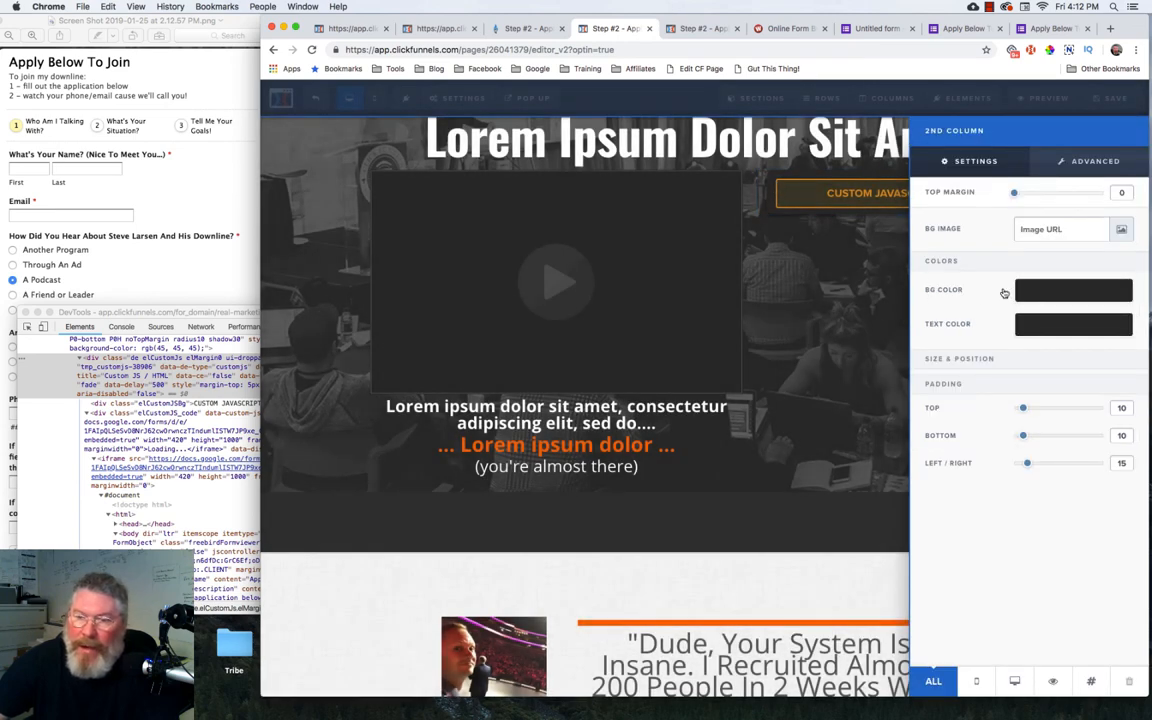
pyautogui.click(1073, 290)
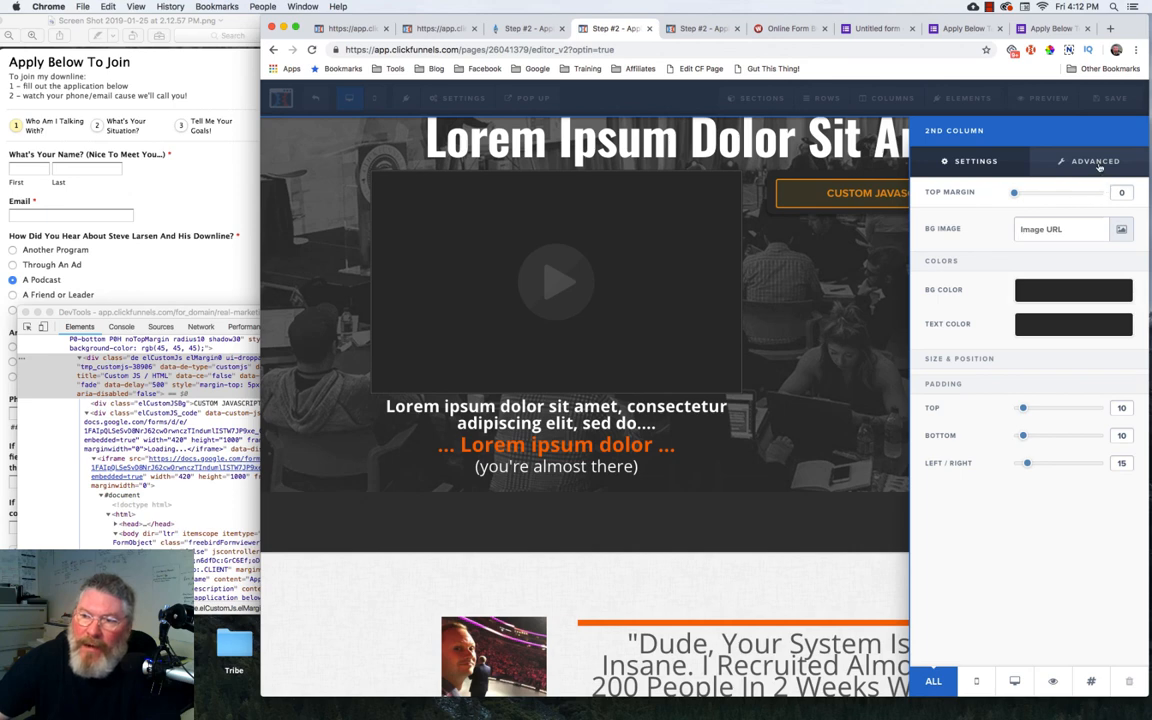
pyautogui.click(1095, 161)
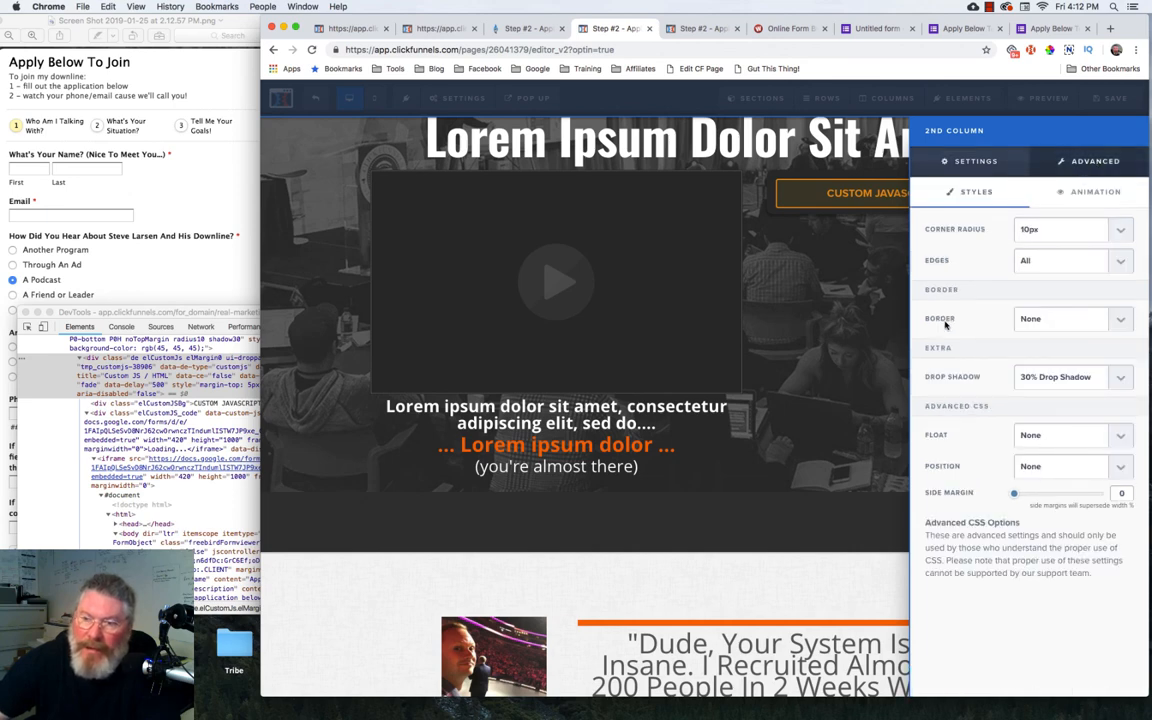